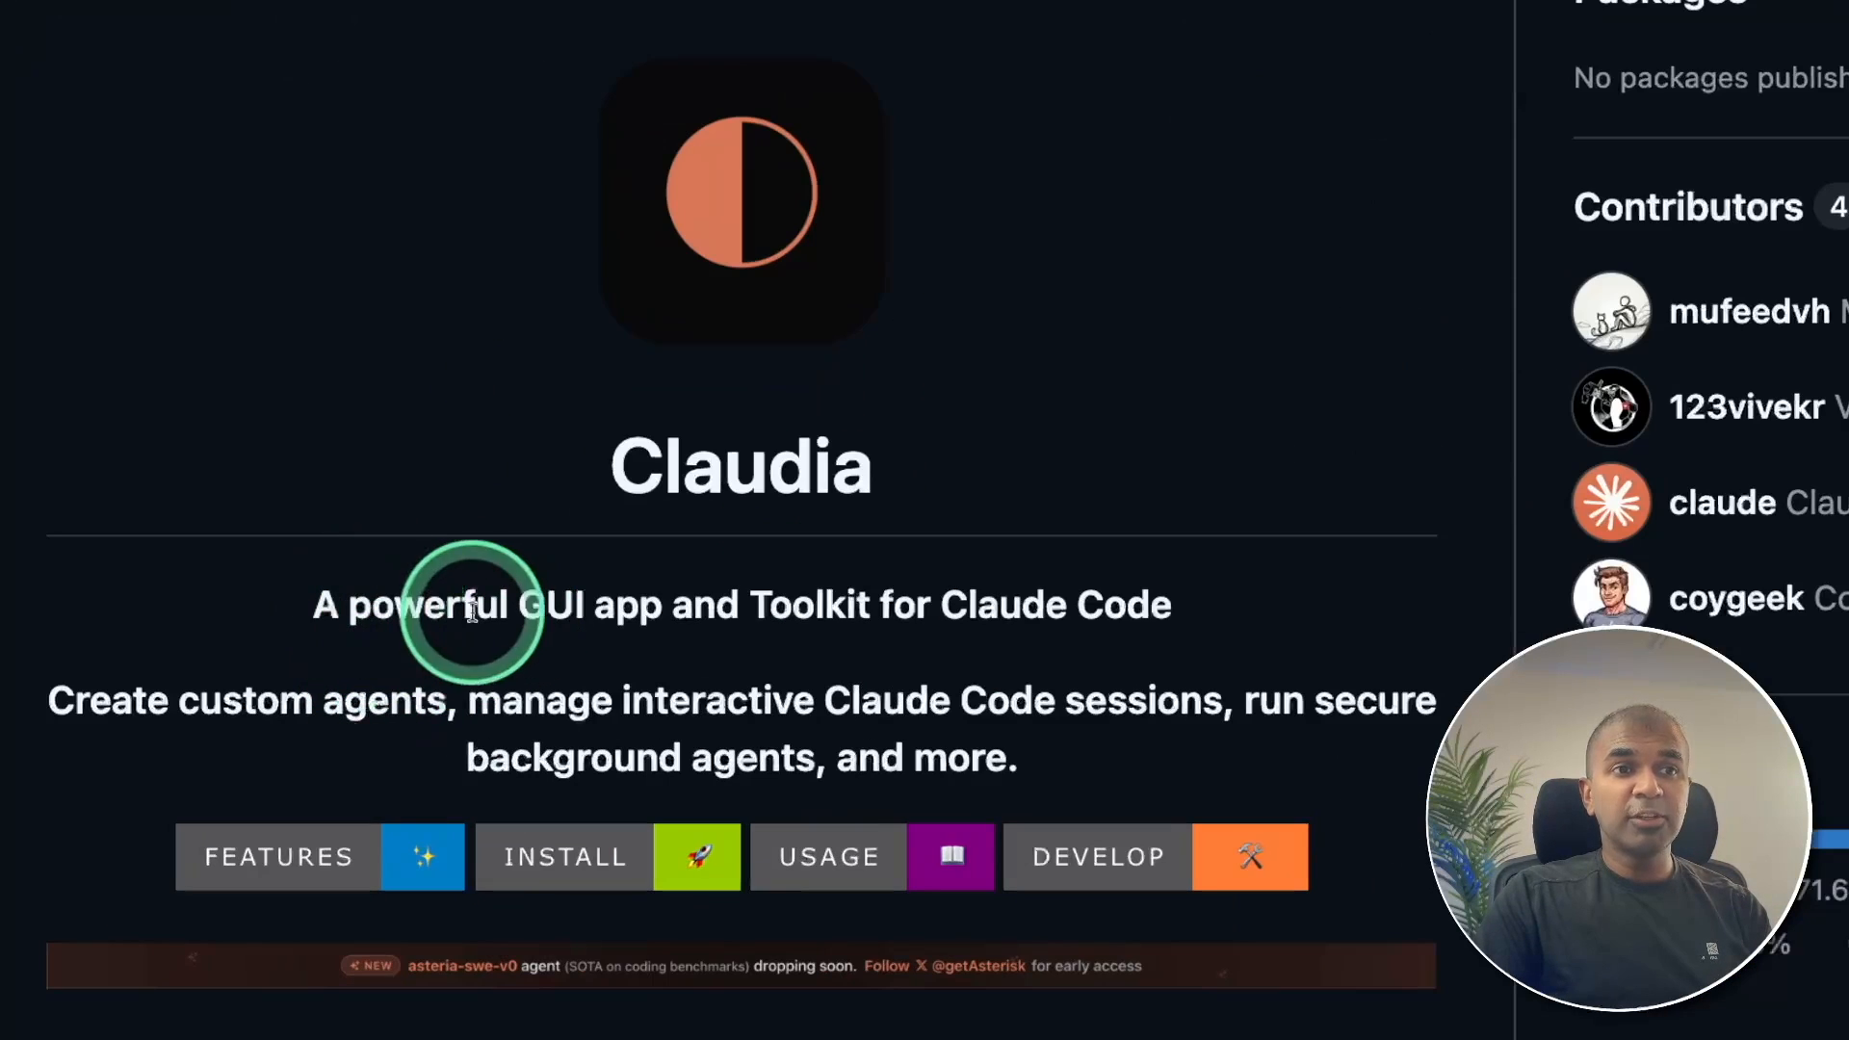
mouse_move(1008, 613)
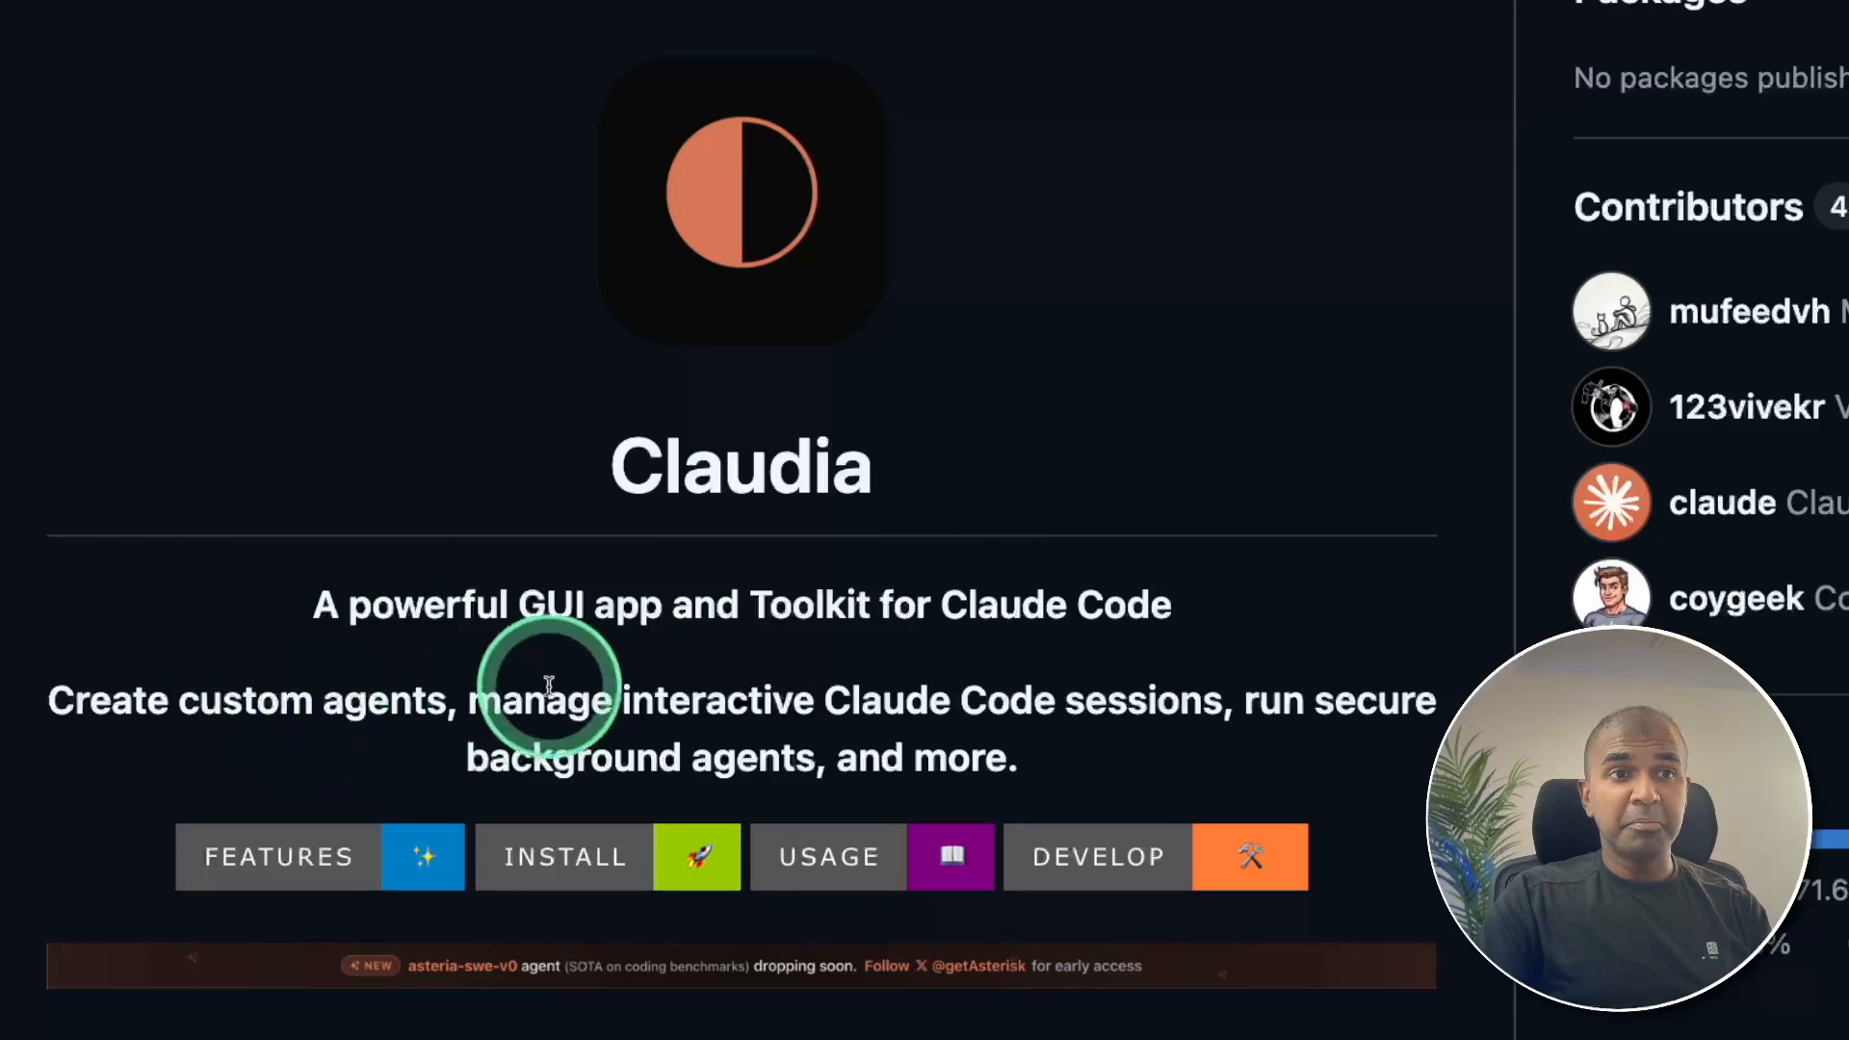
mouse_move(991, 696)
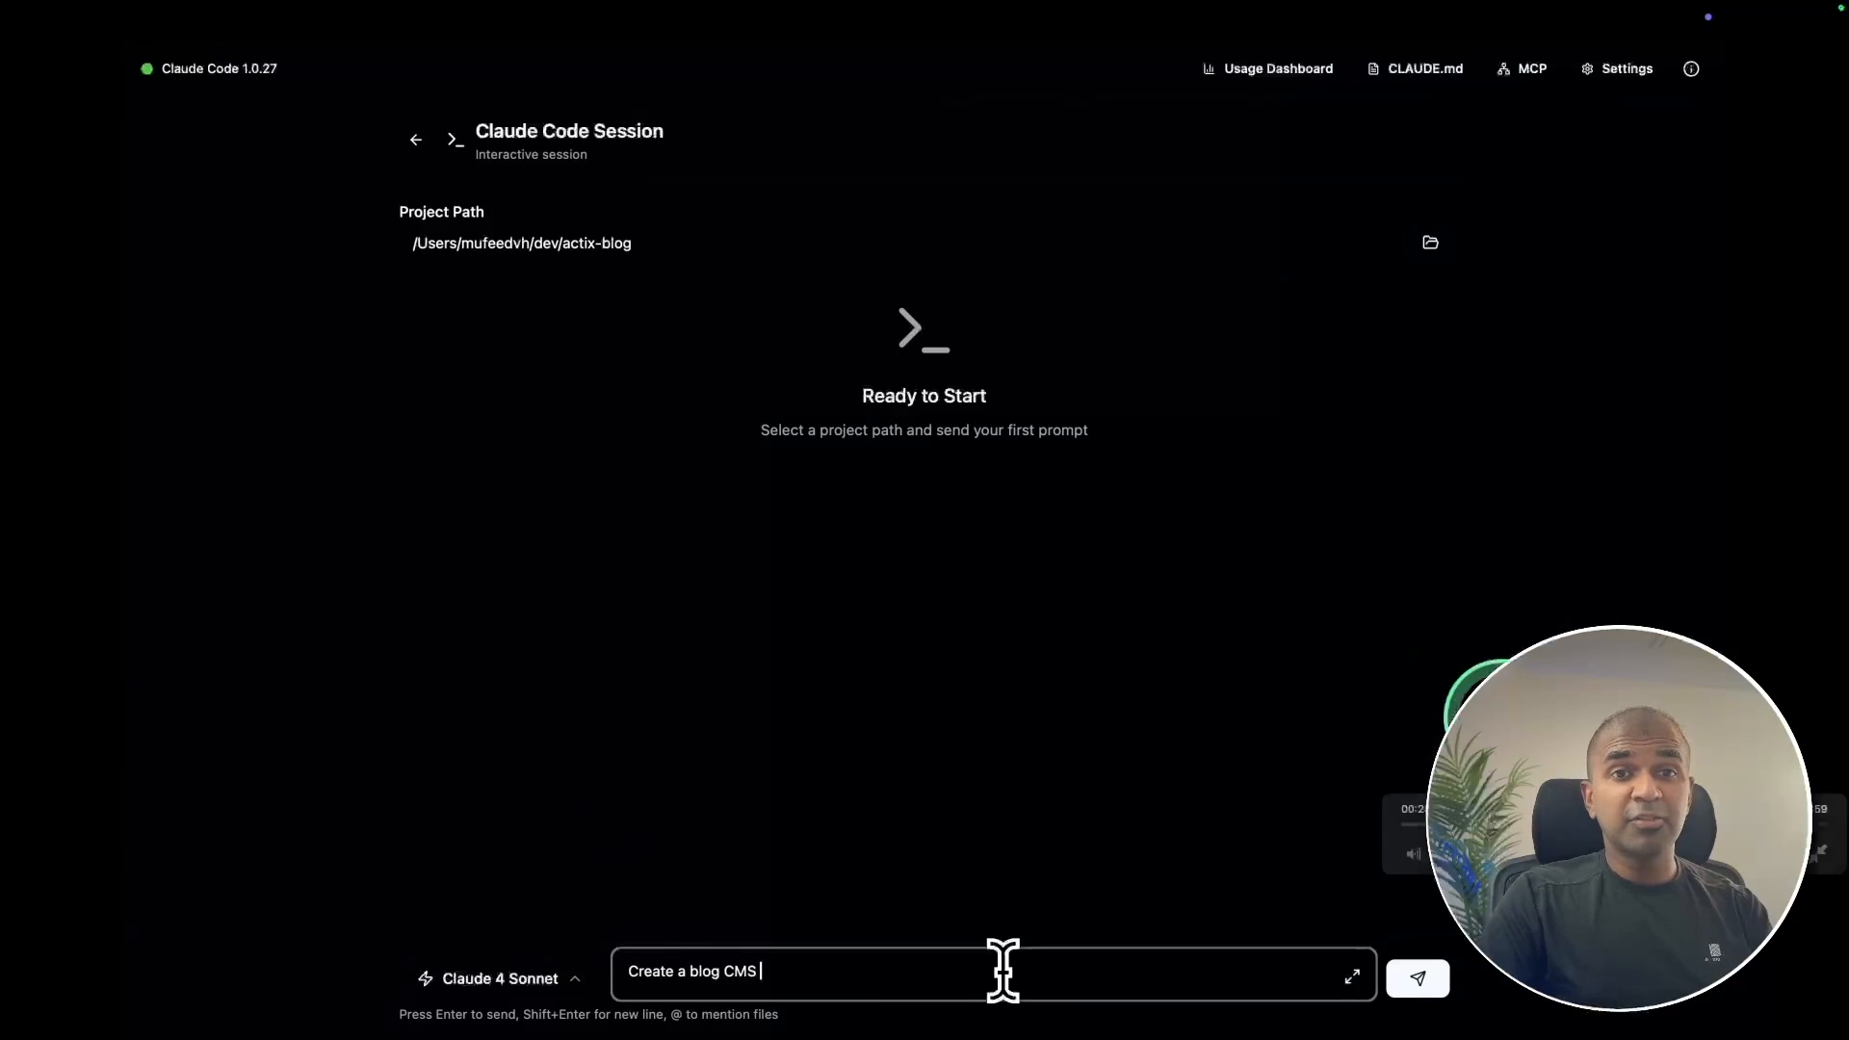
- Send the 'Create a blog CMS' prompt, then bring up the MCP Add Server form
click(1417, 977)
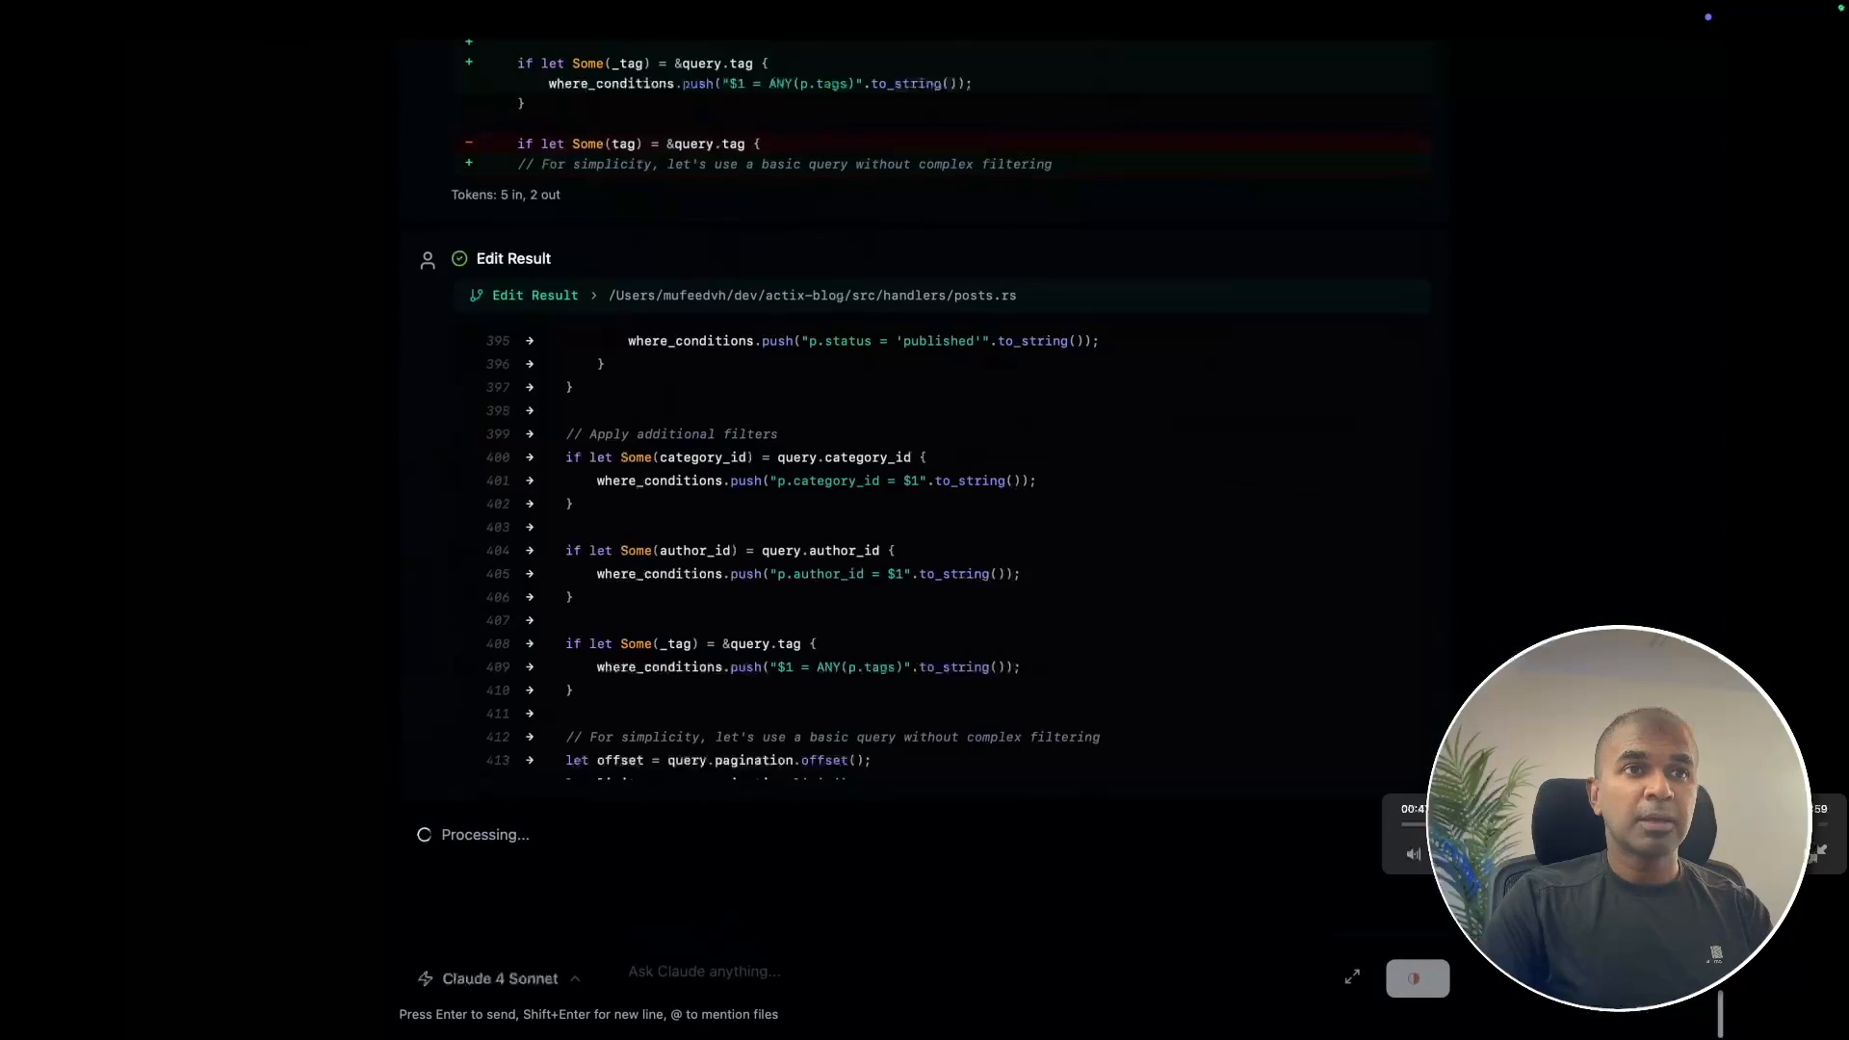
scroll(up, 3)
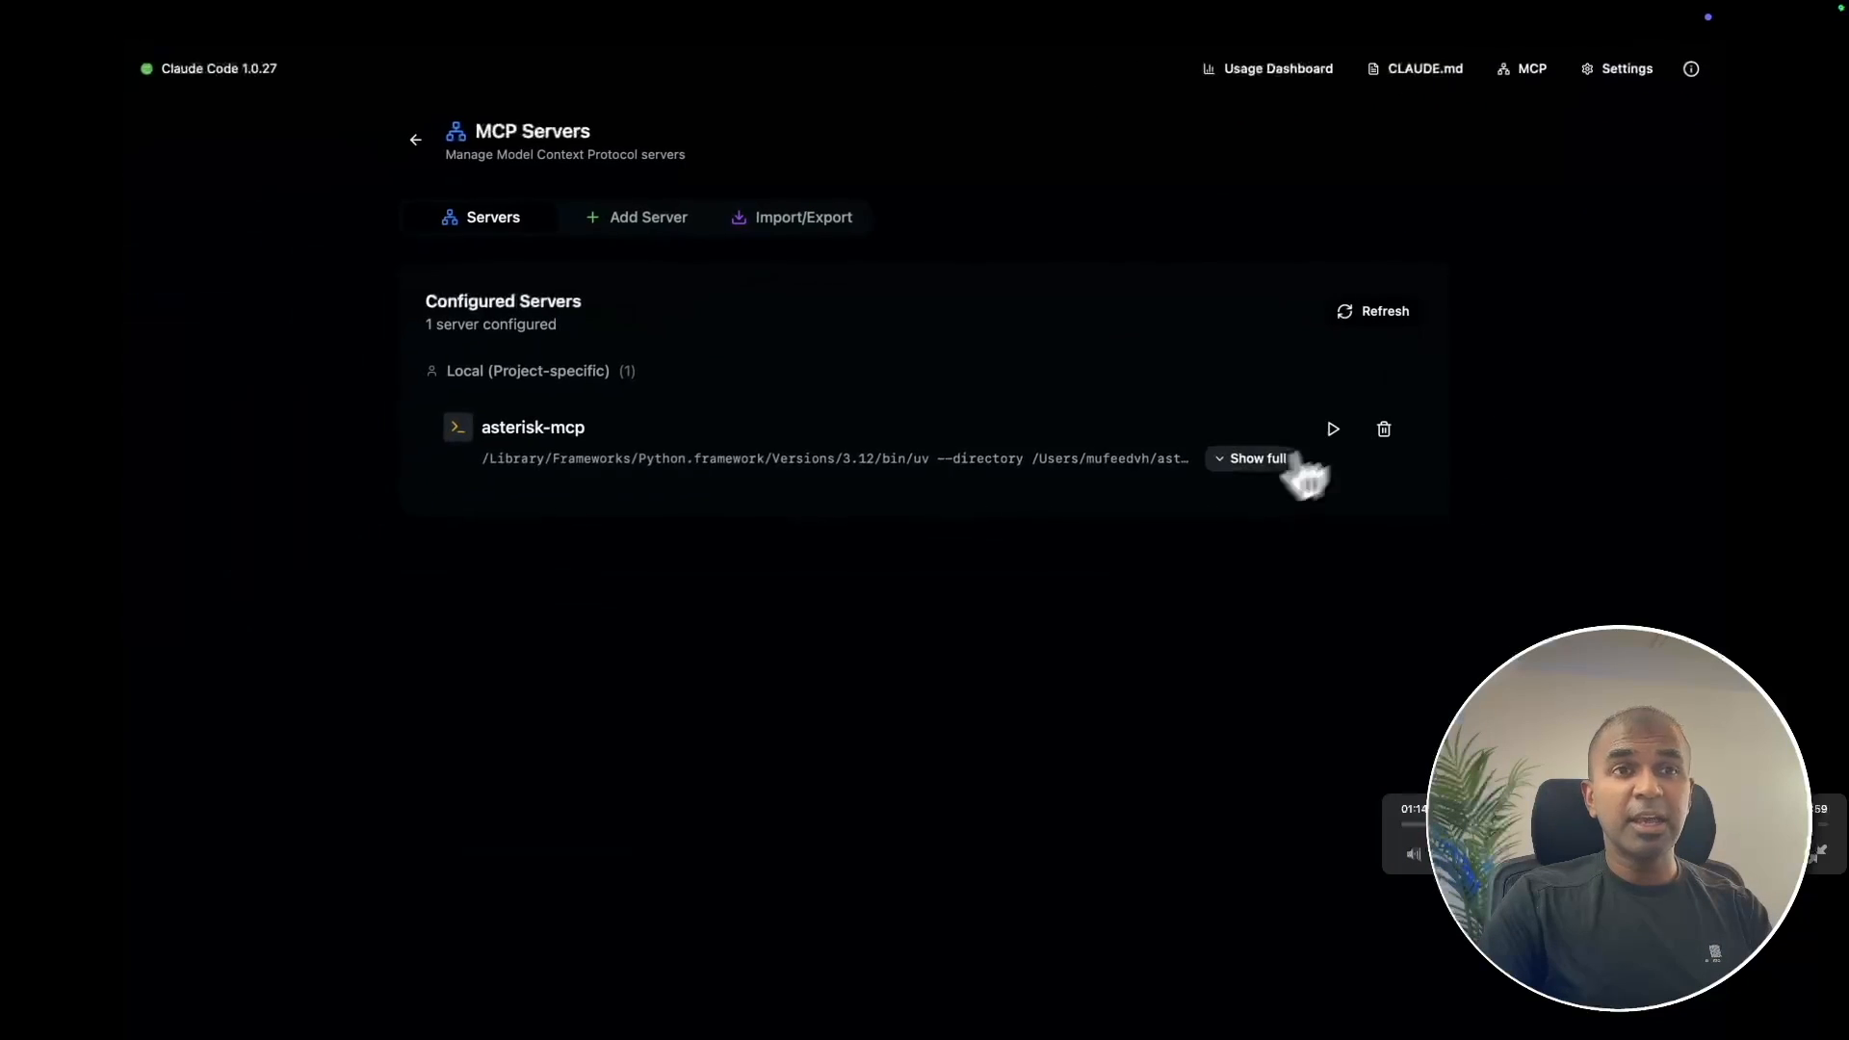
click(635, 217)
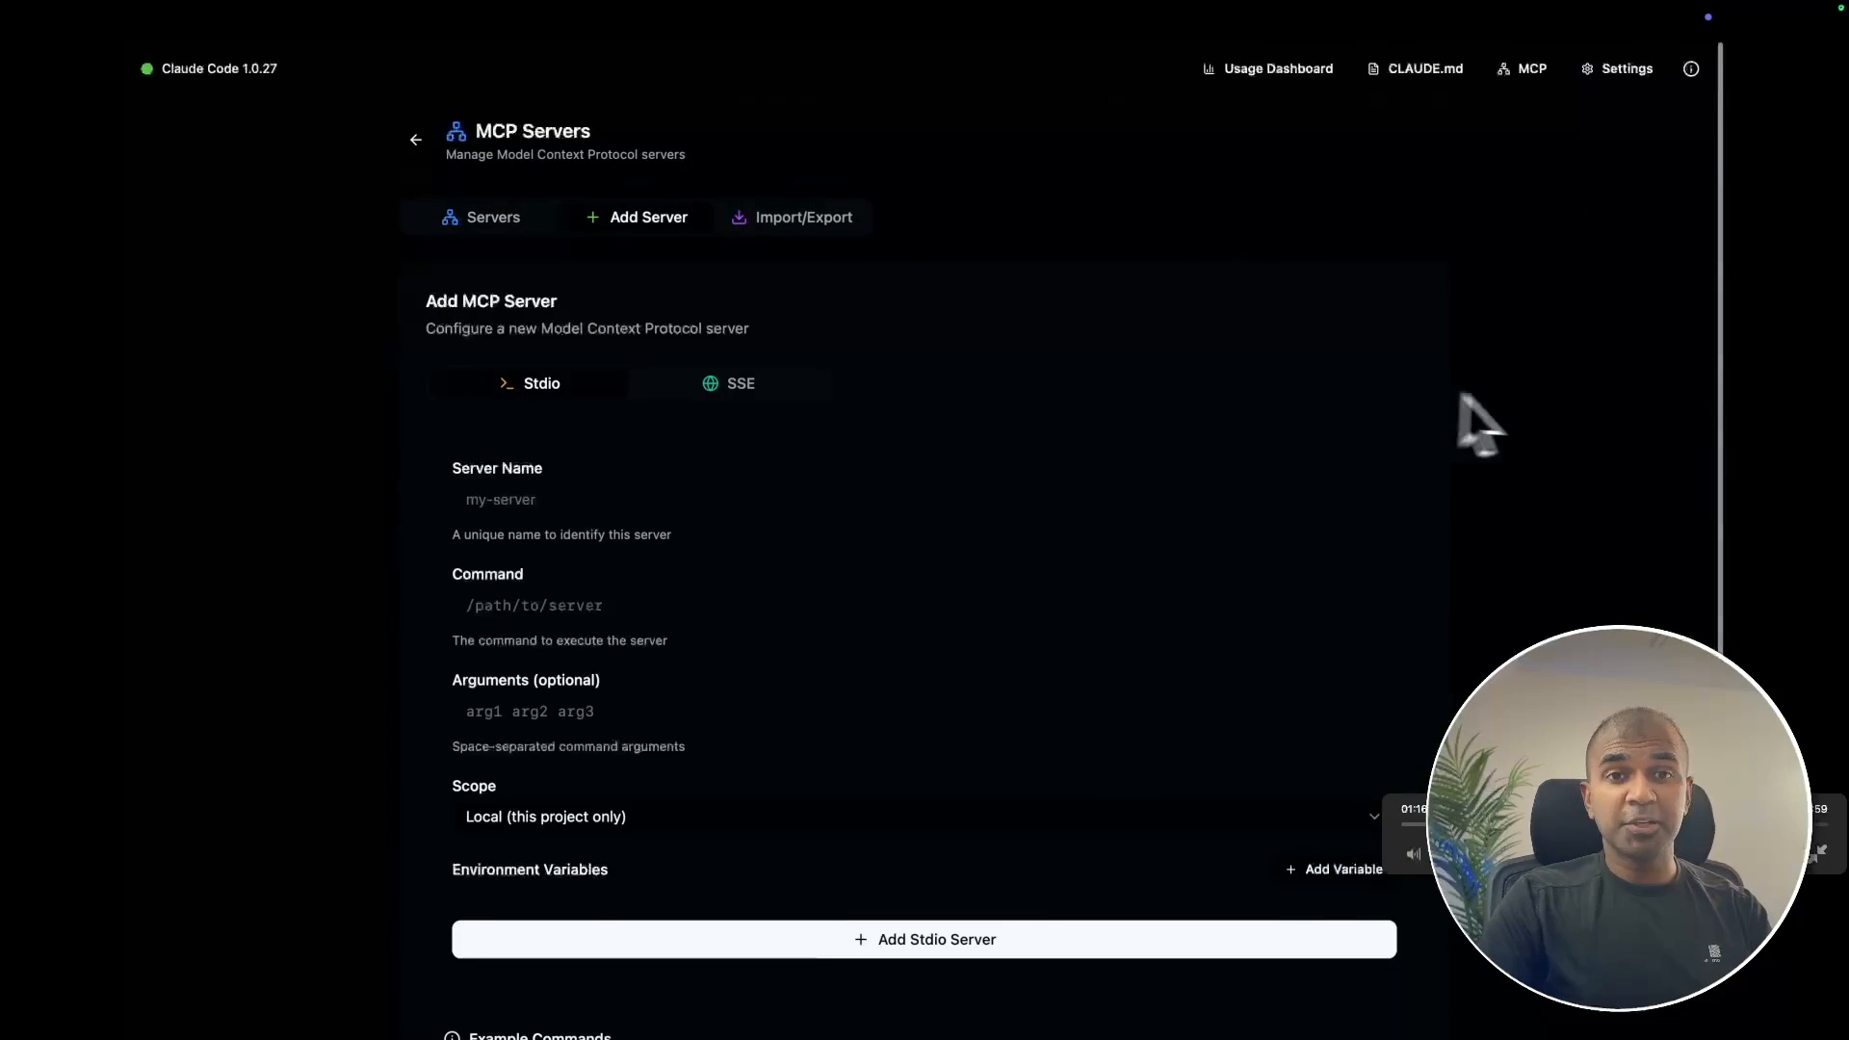
click(803, 217)
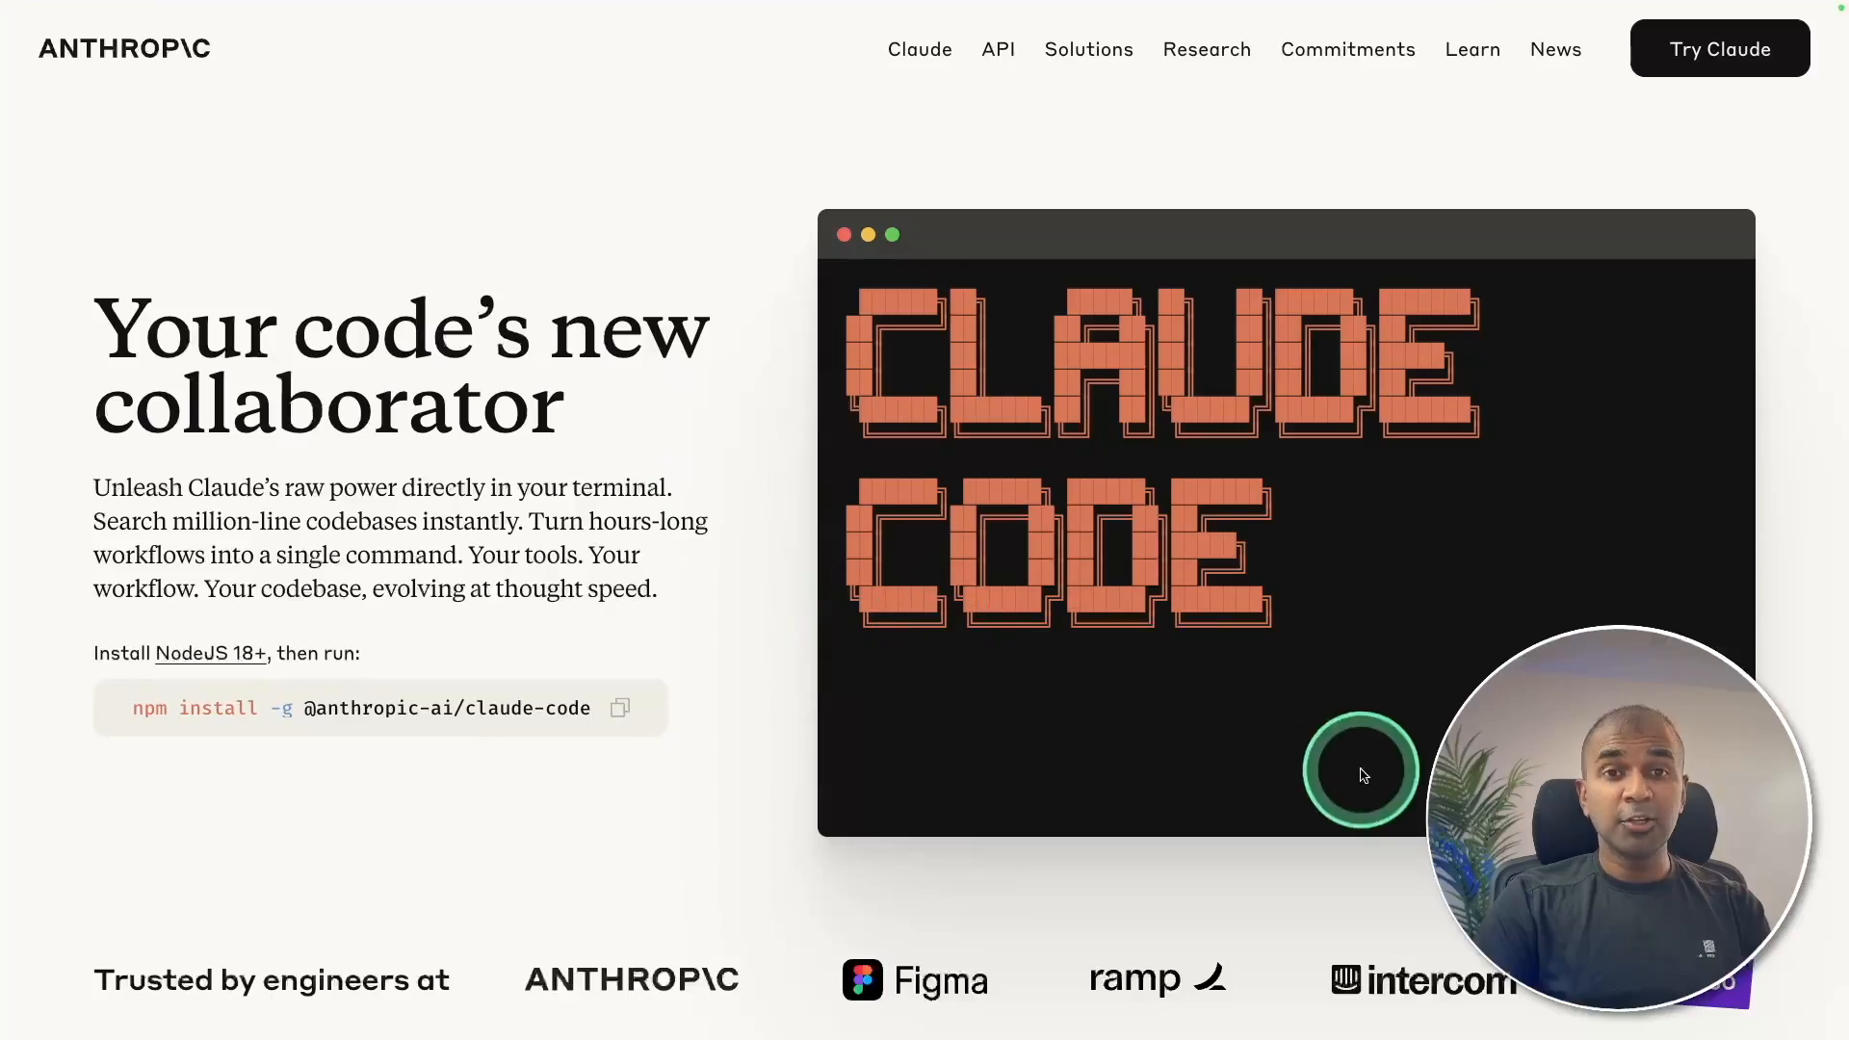
mouse_move(1135, 311)
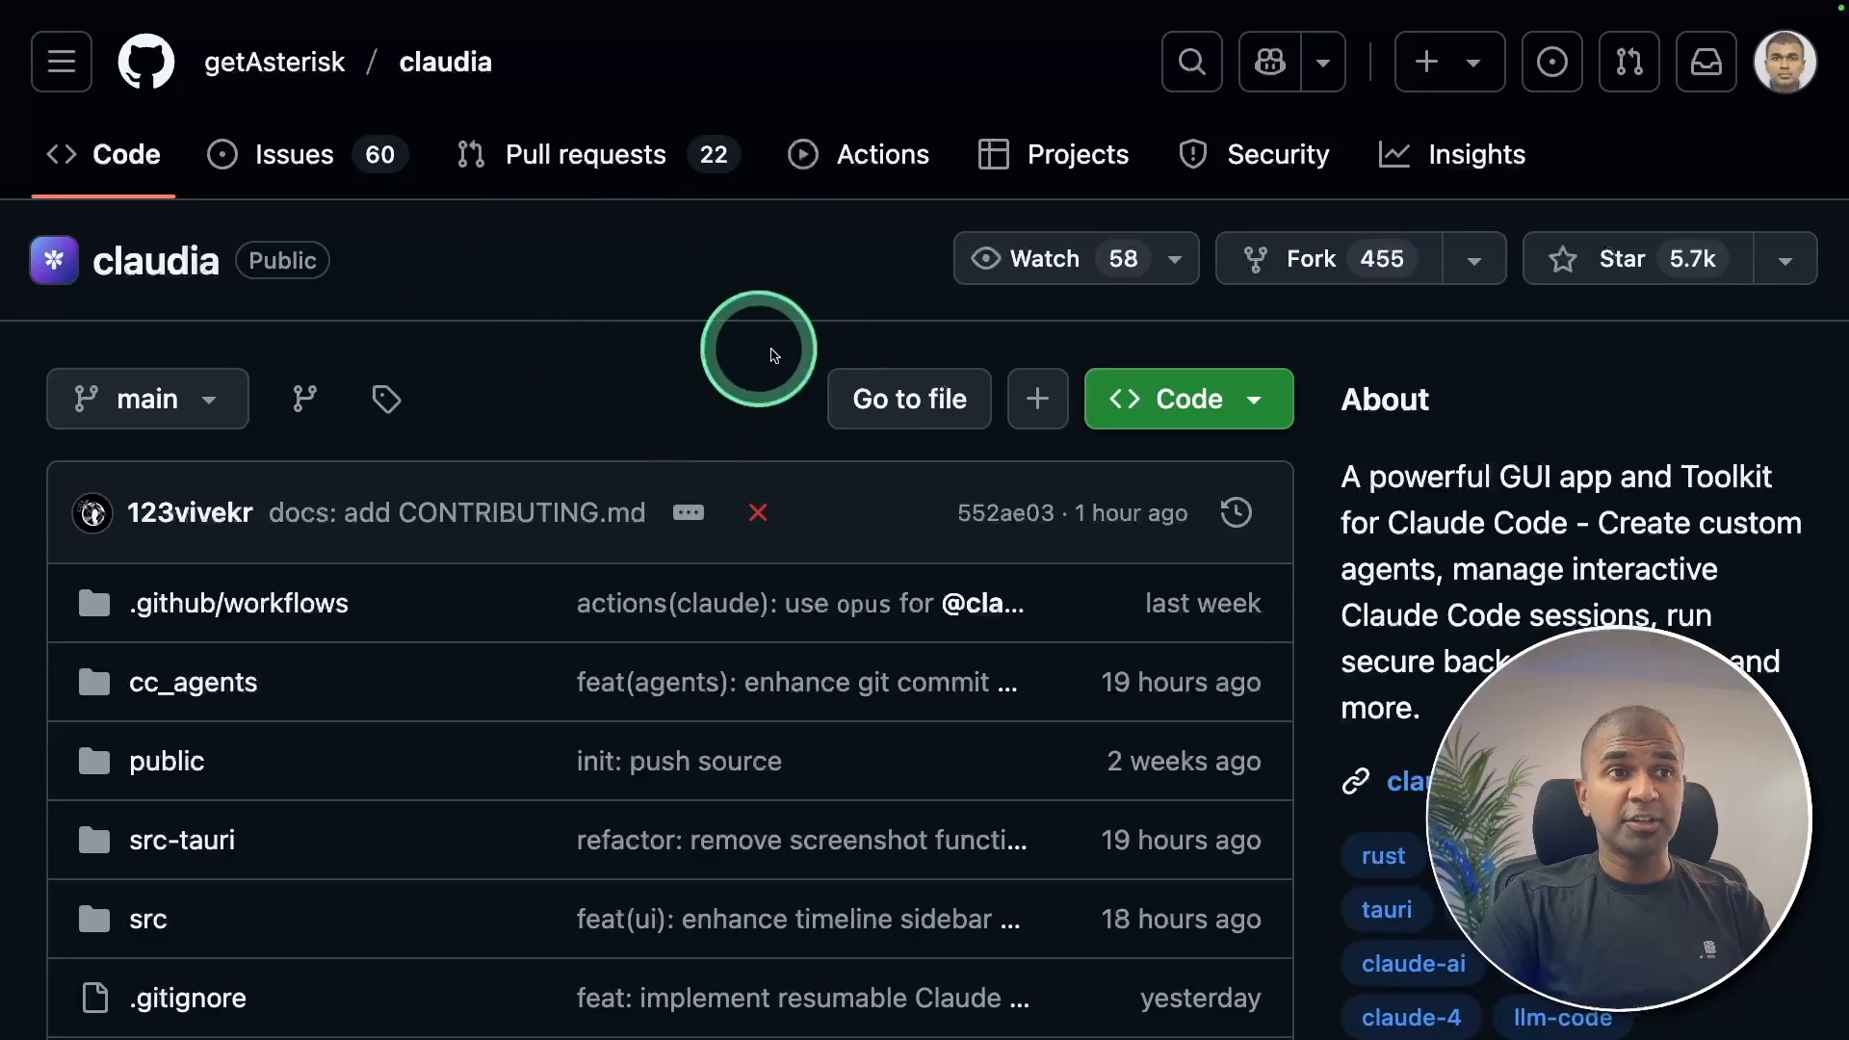
mouse_move(631, 269)
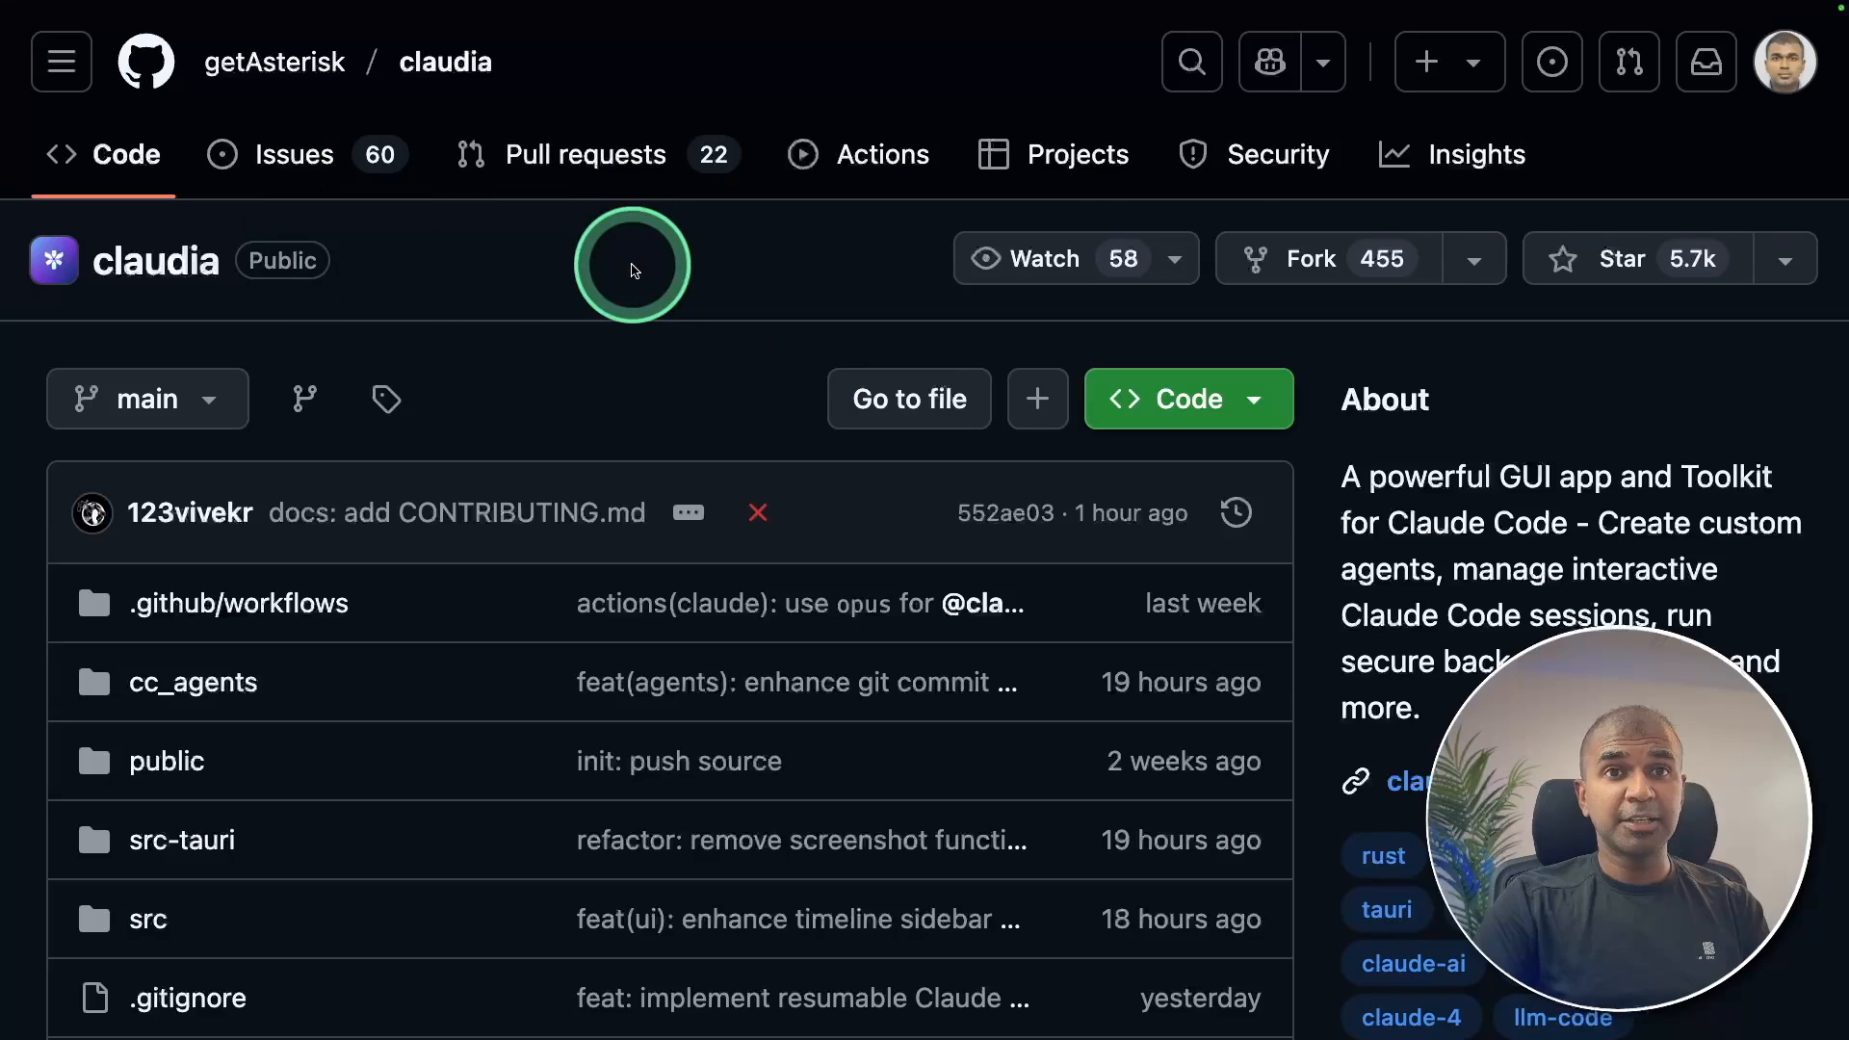
mouse_move(1235, 512)
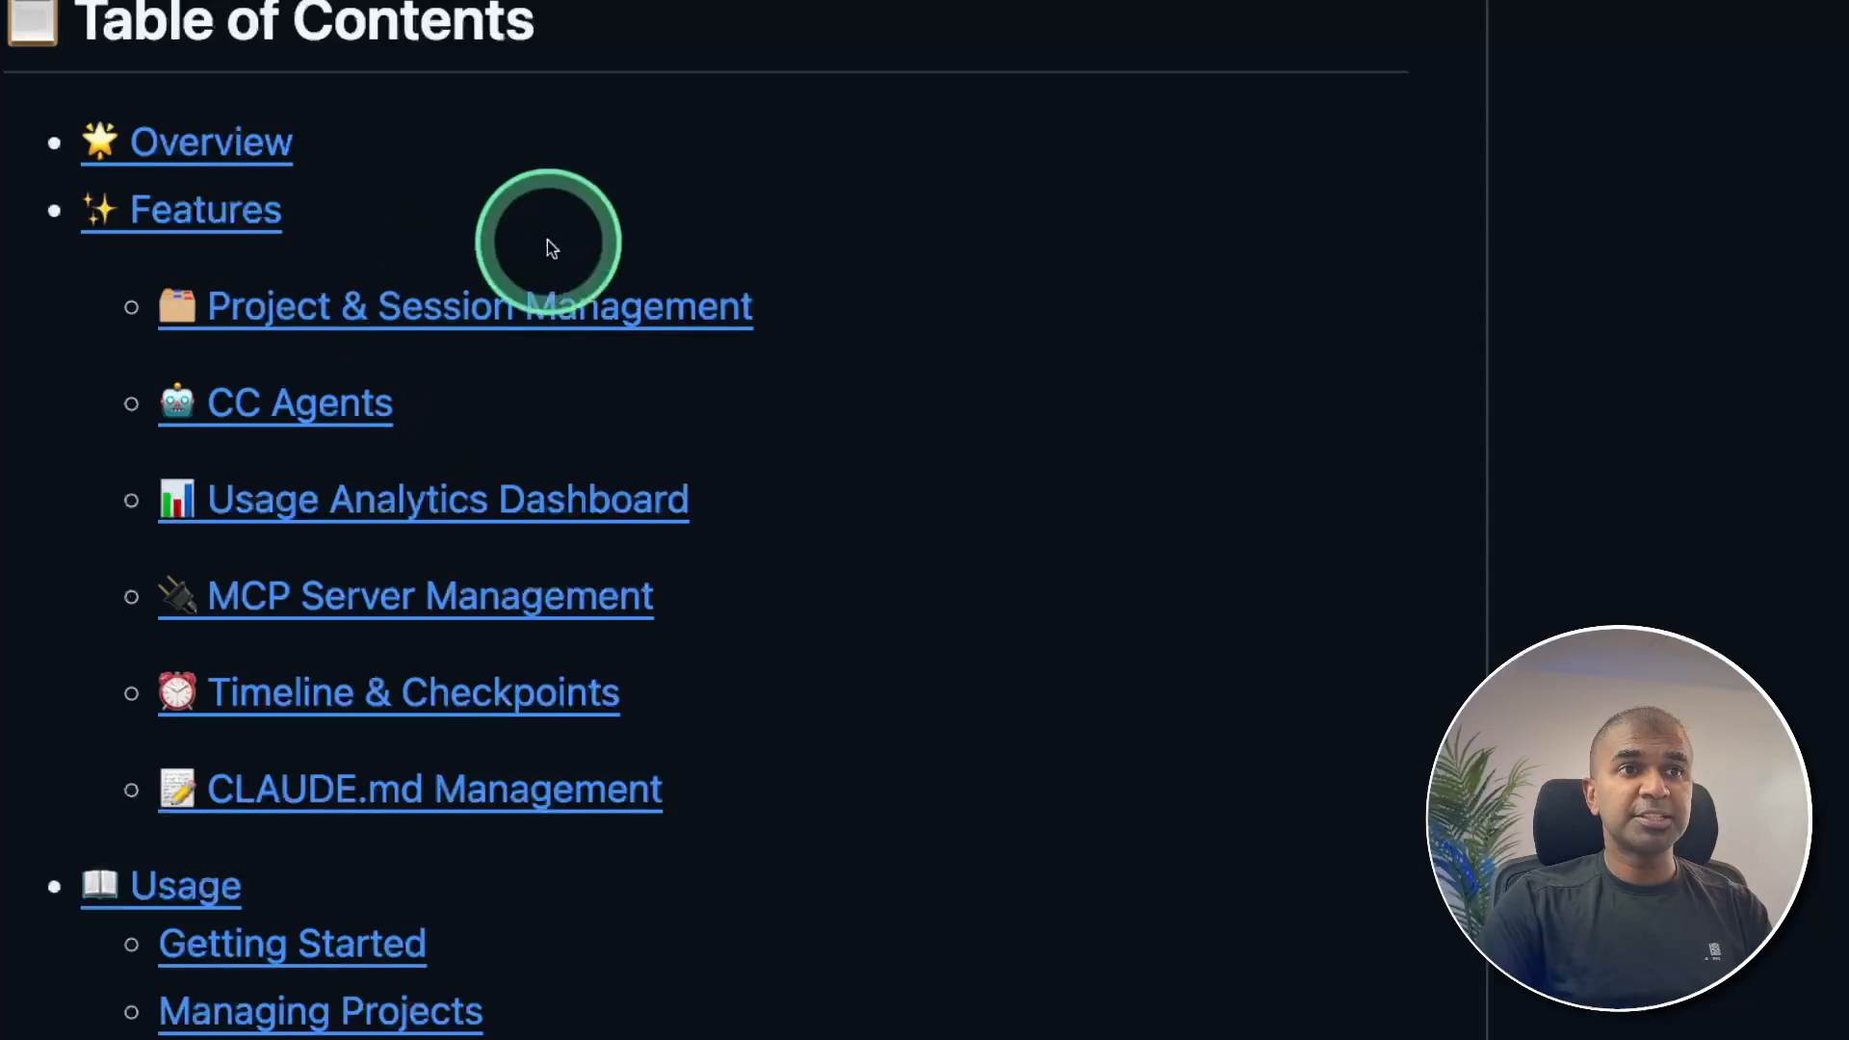
mouse_move(454, 419)
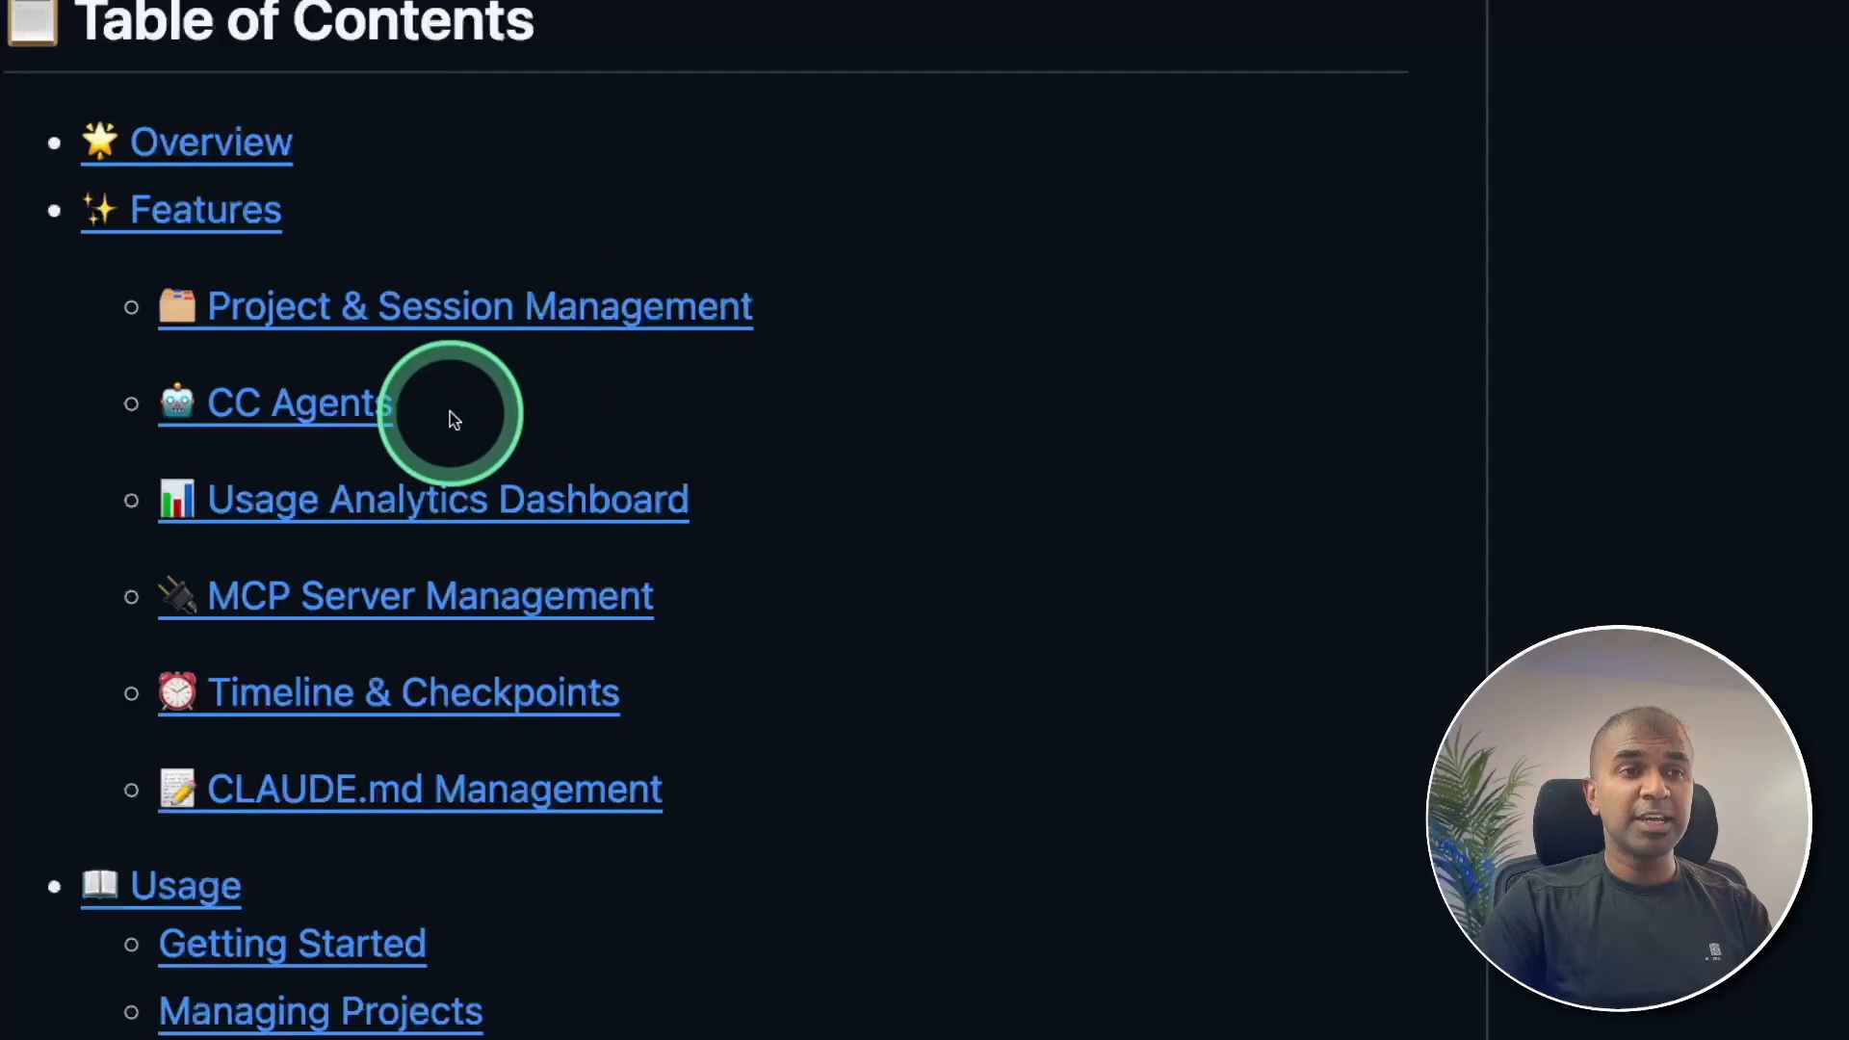
mouse_move(755, 475)
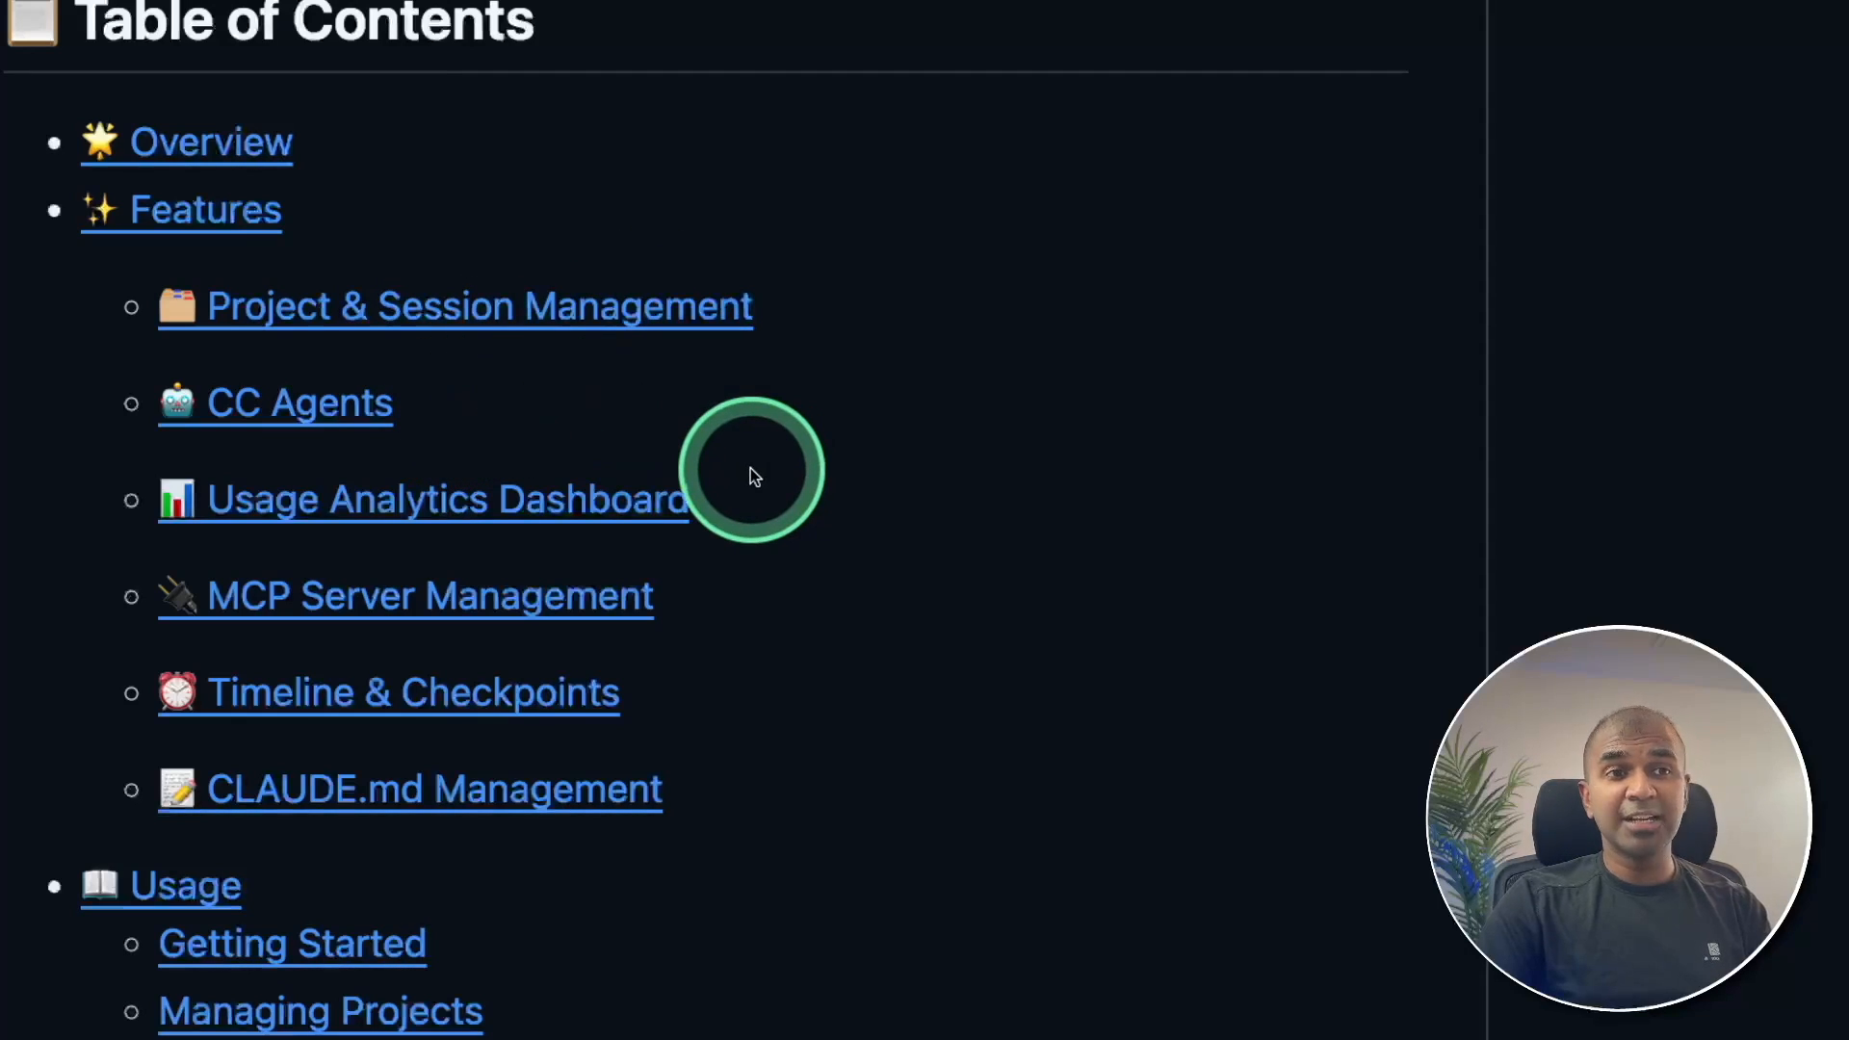
mouse_move(751, 625)
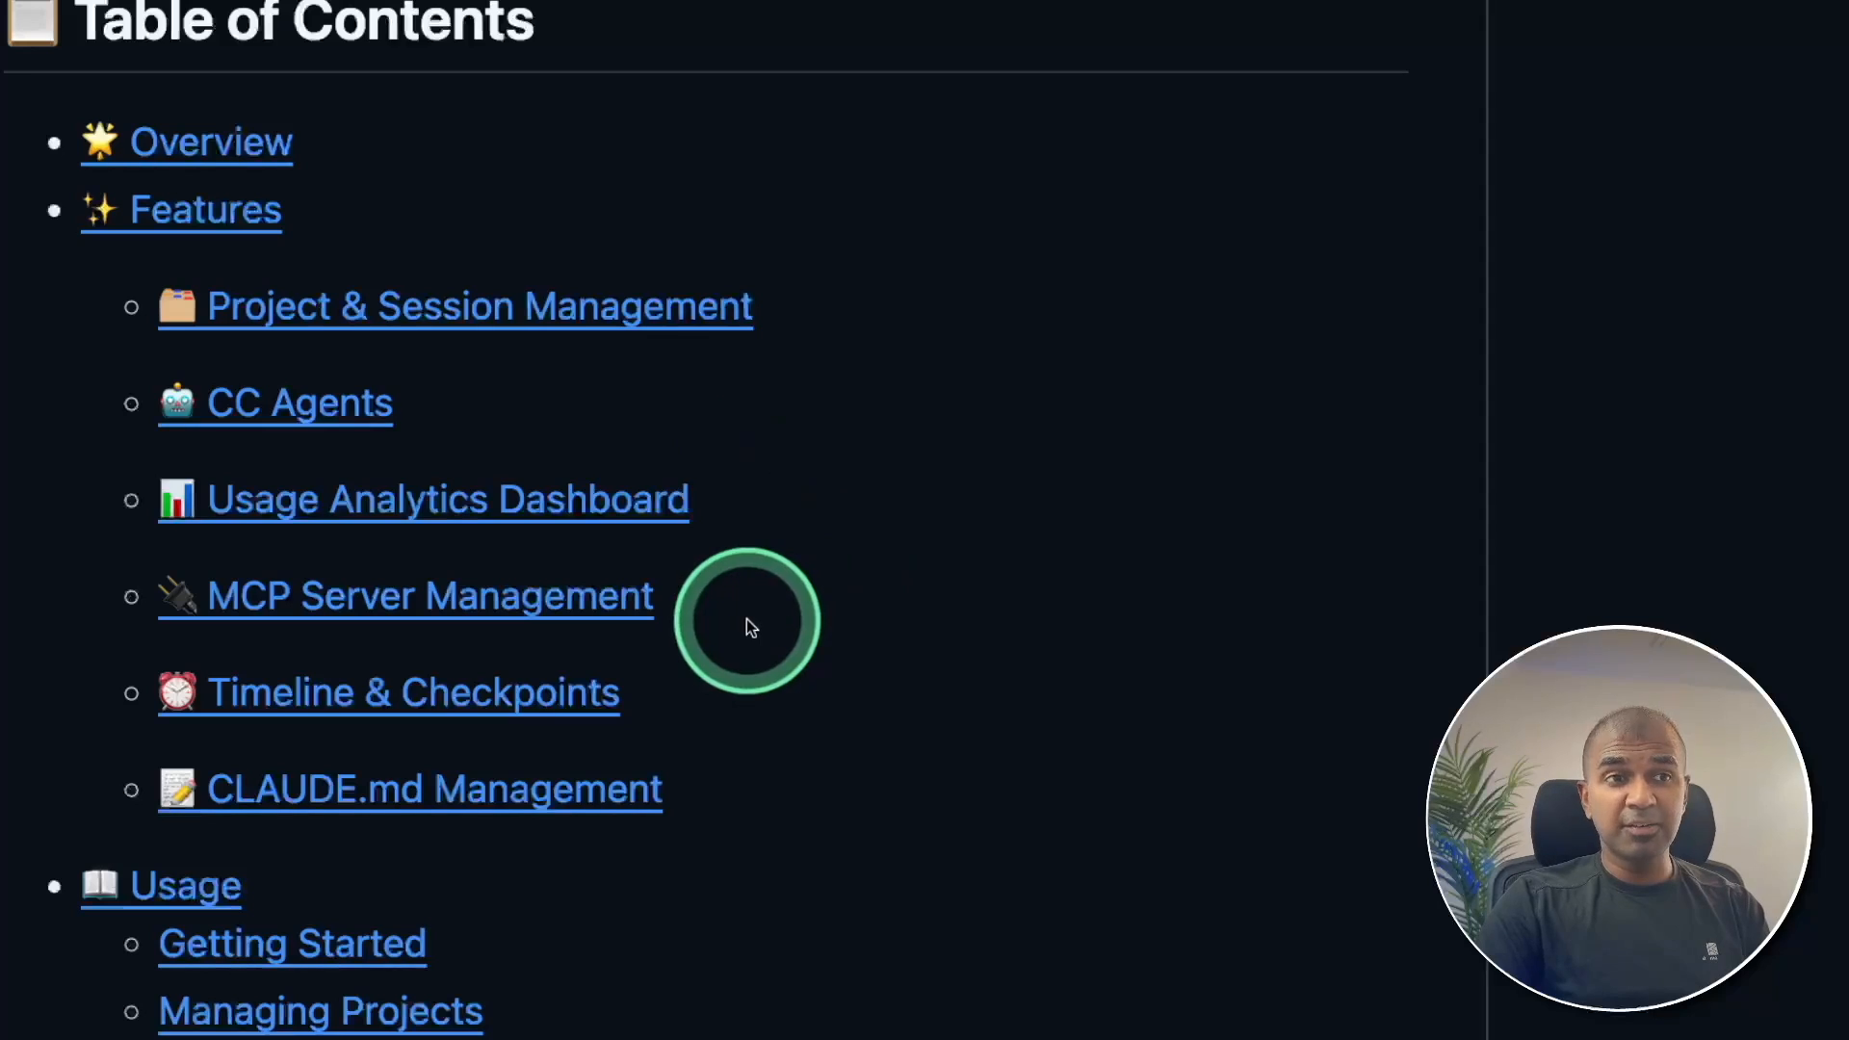
mouse_move(690, 702)
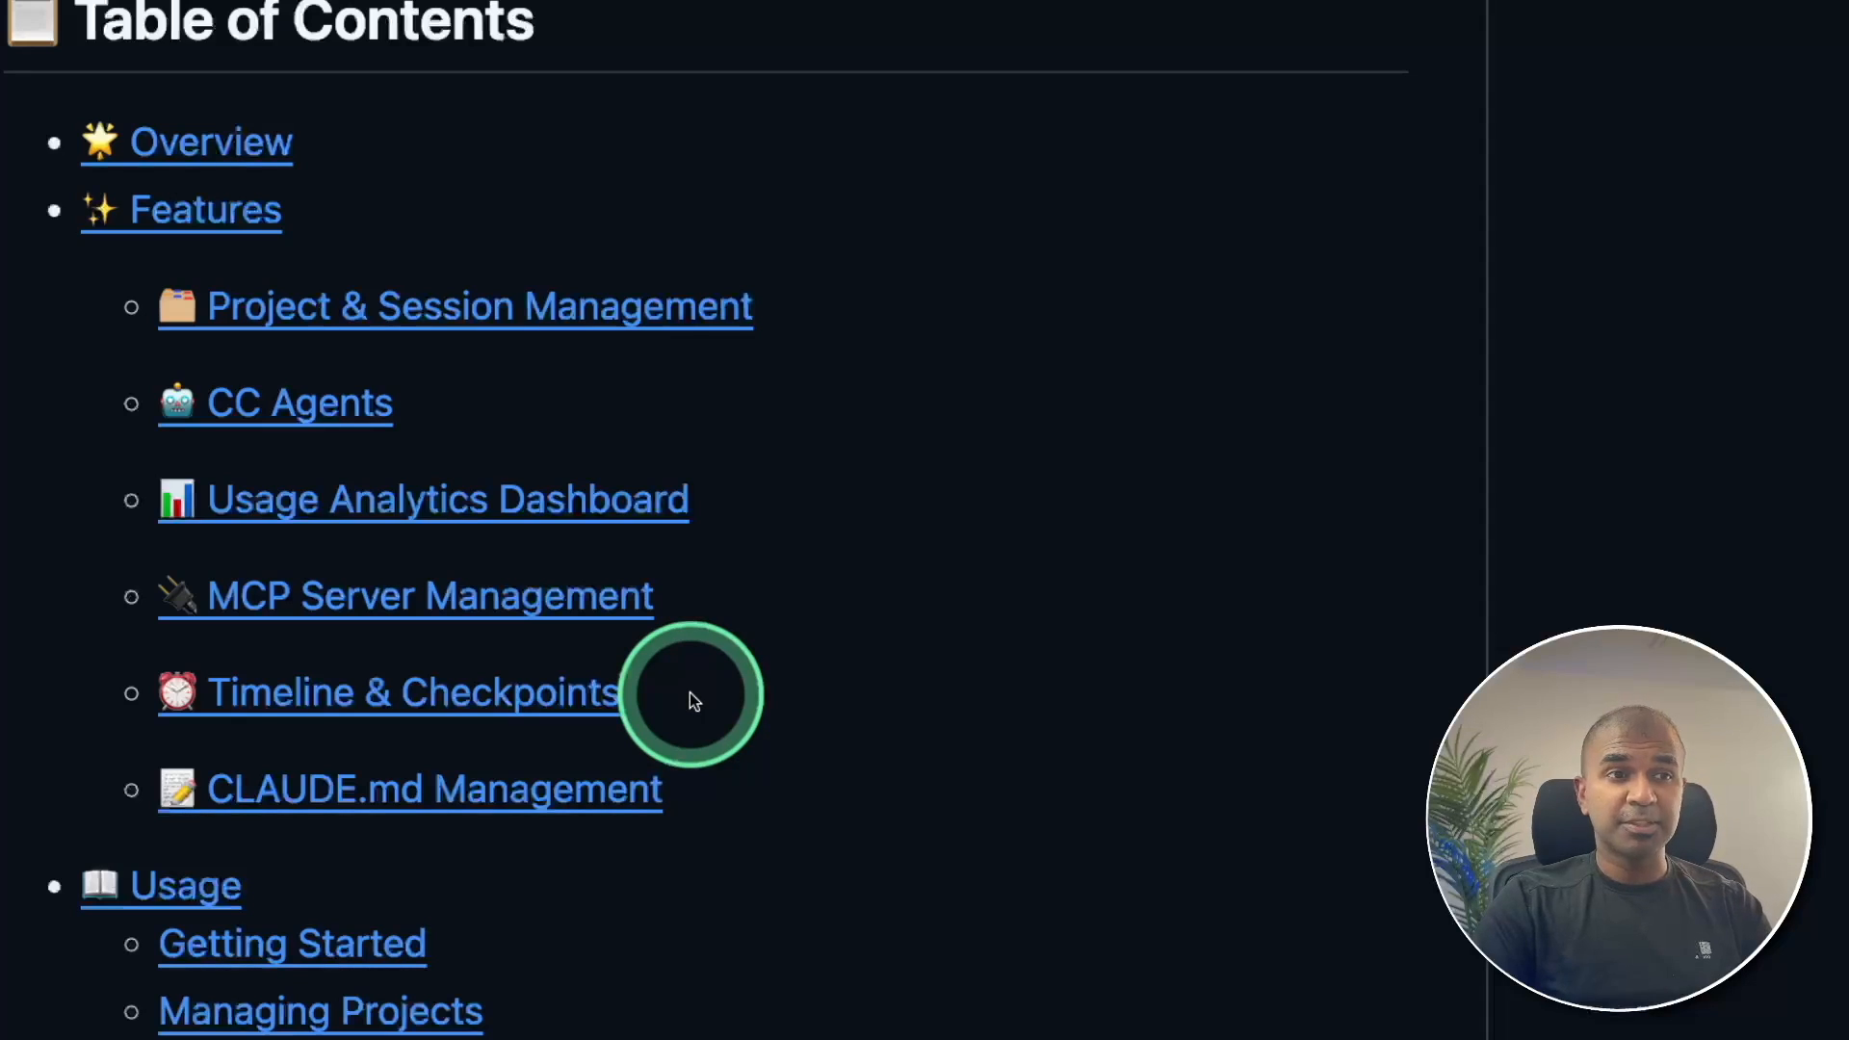
mouse_move(753, 814)
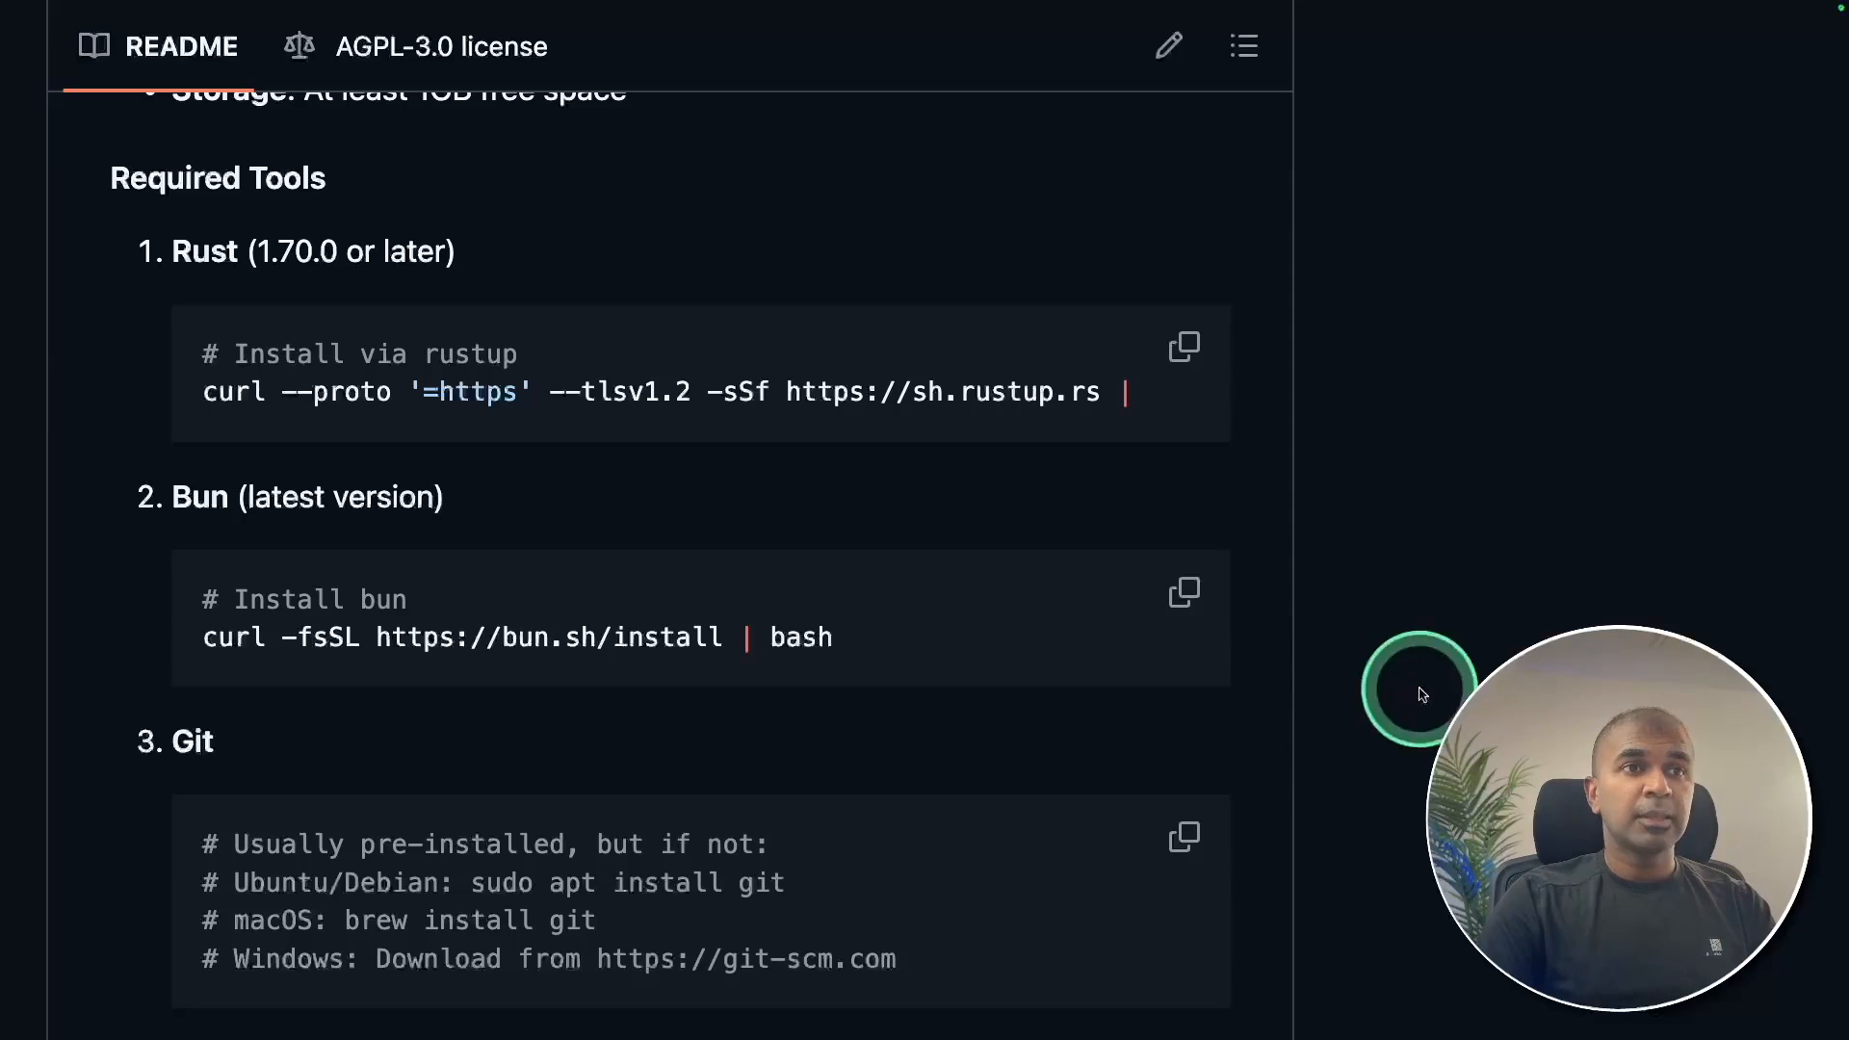
mouse_move(593, 538)
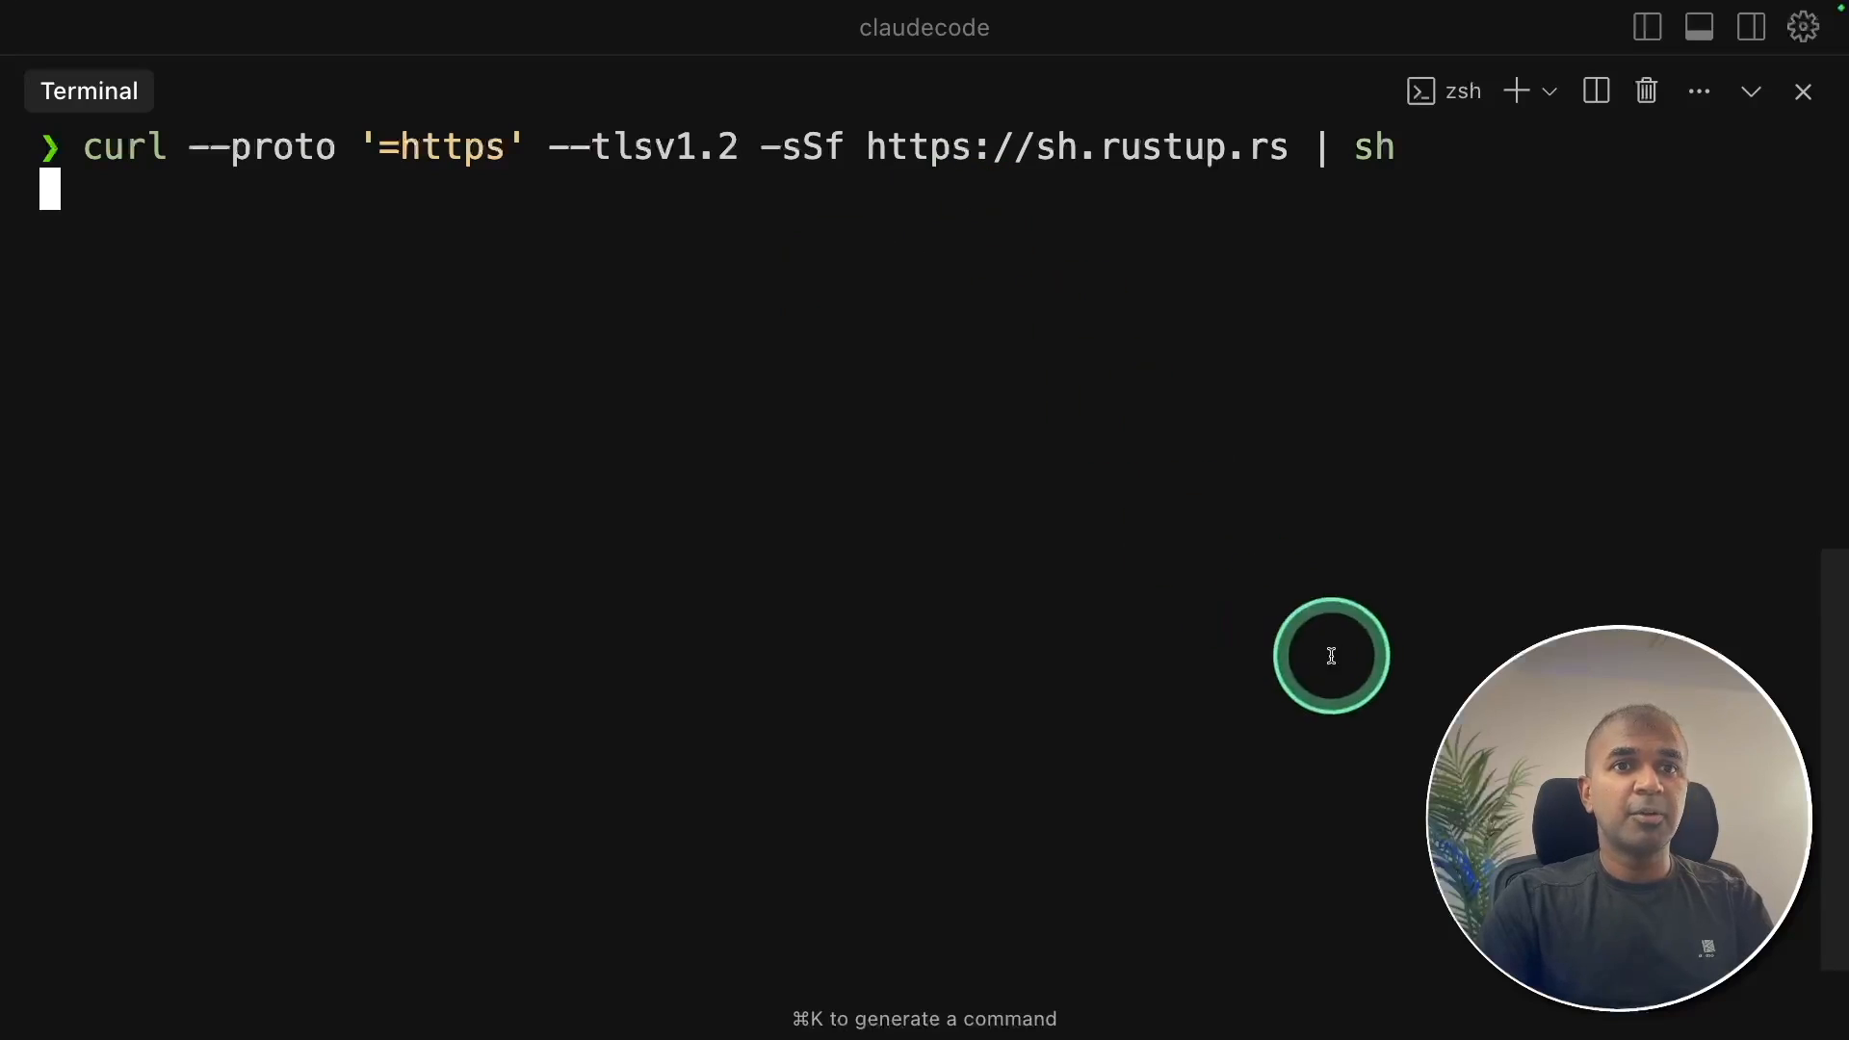
- Run the rustup installer, answering y despite existing Rust, then run the Bun installer
key(Return)
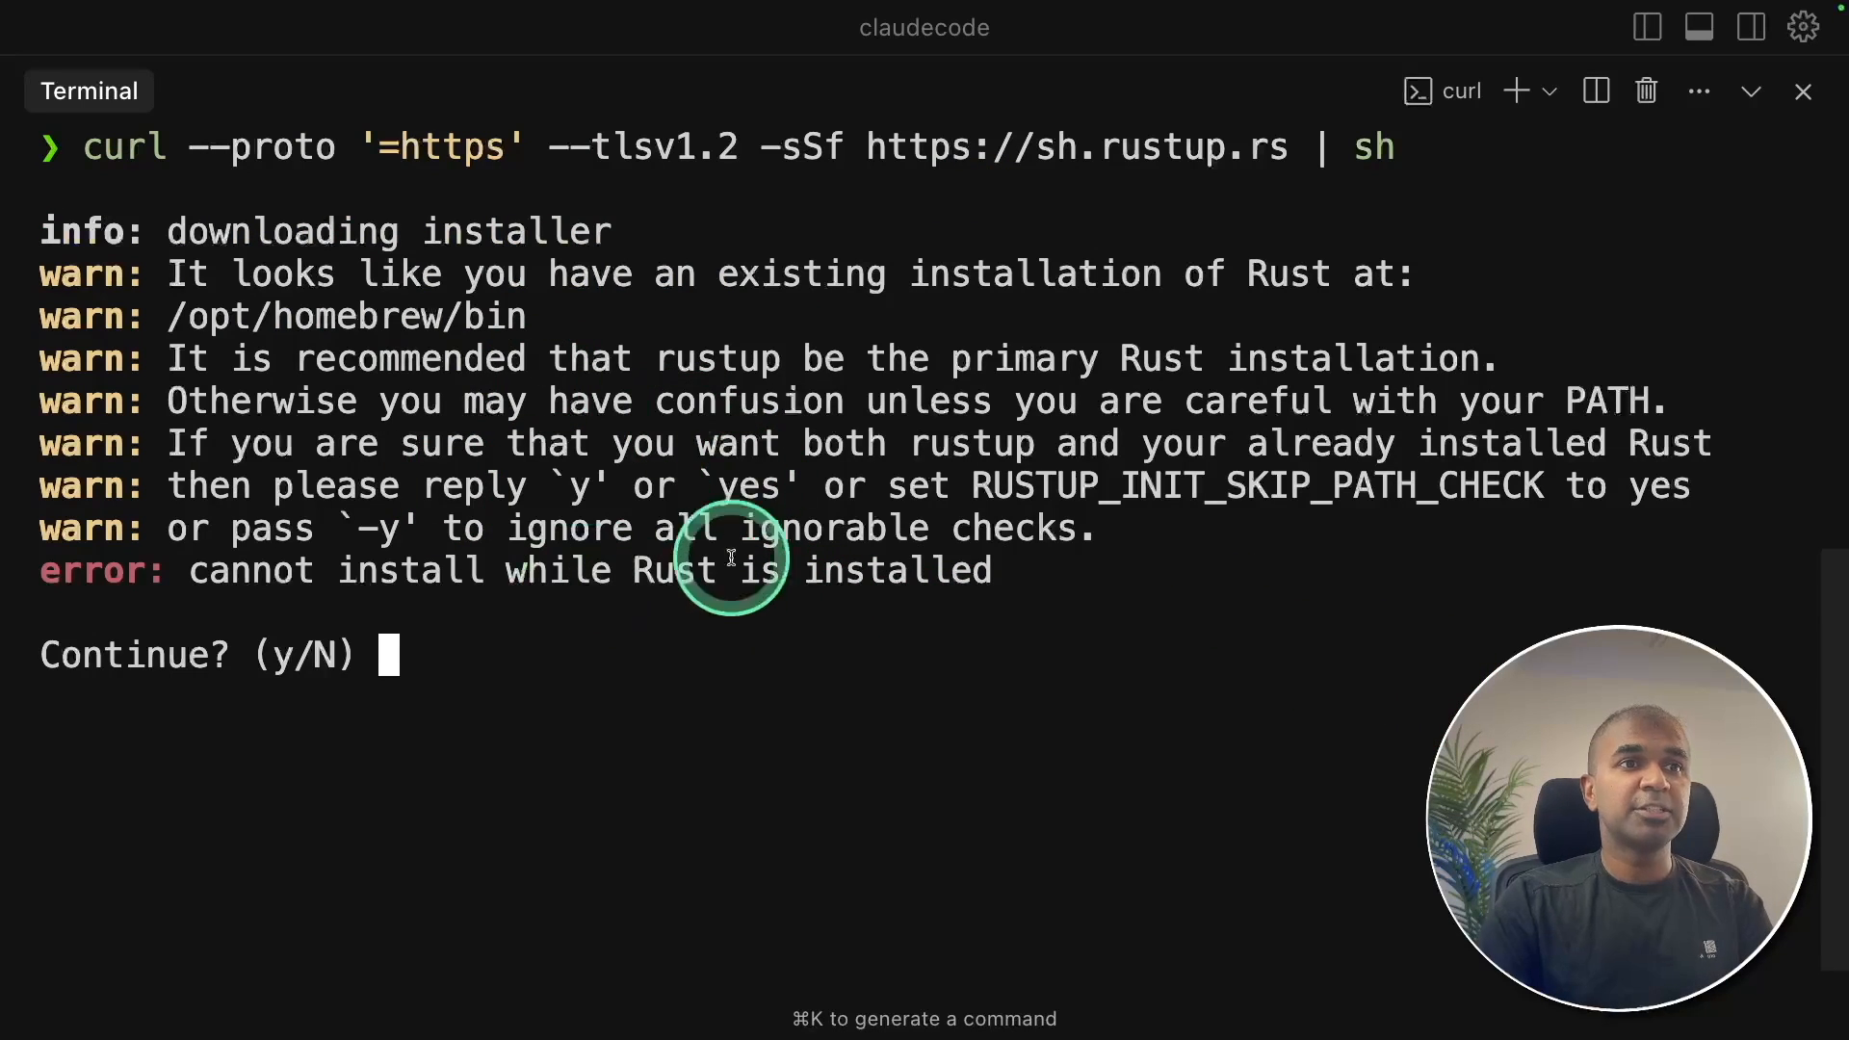
text(y)
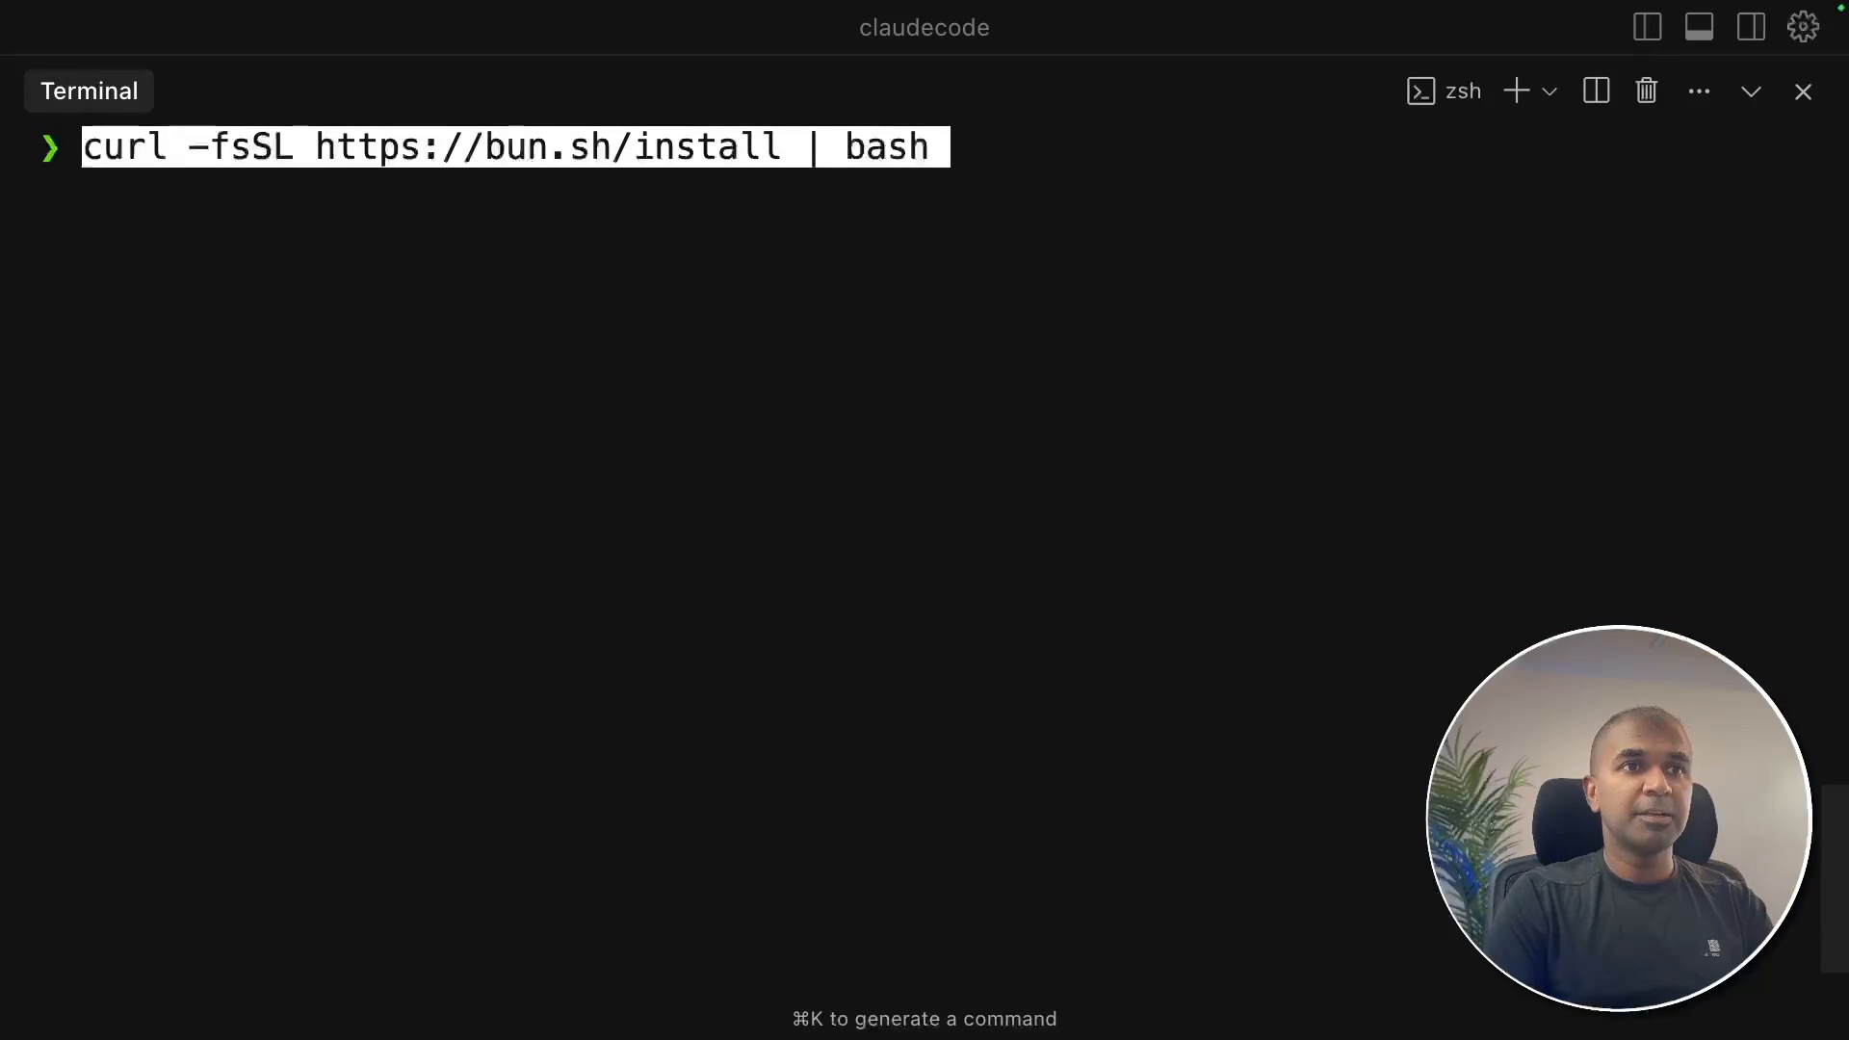
key(Return)
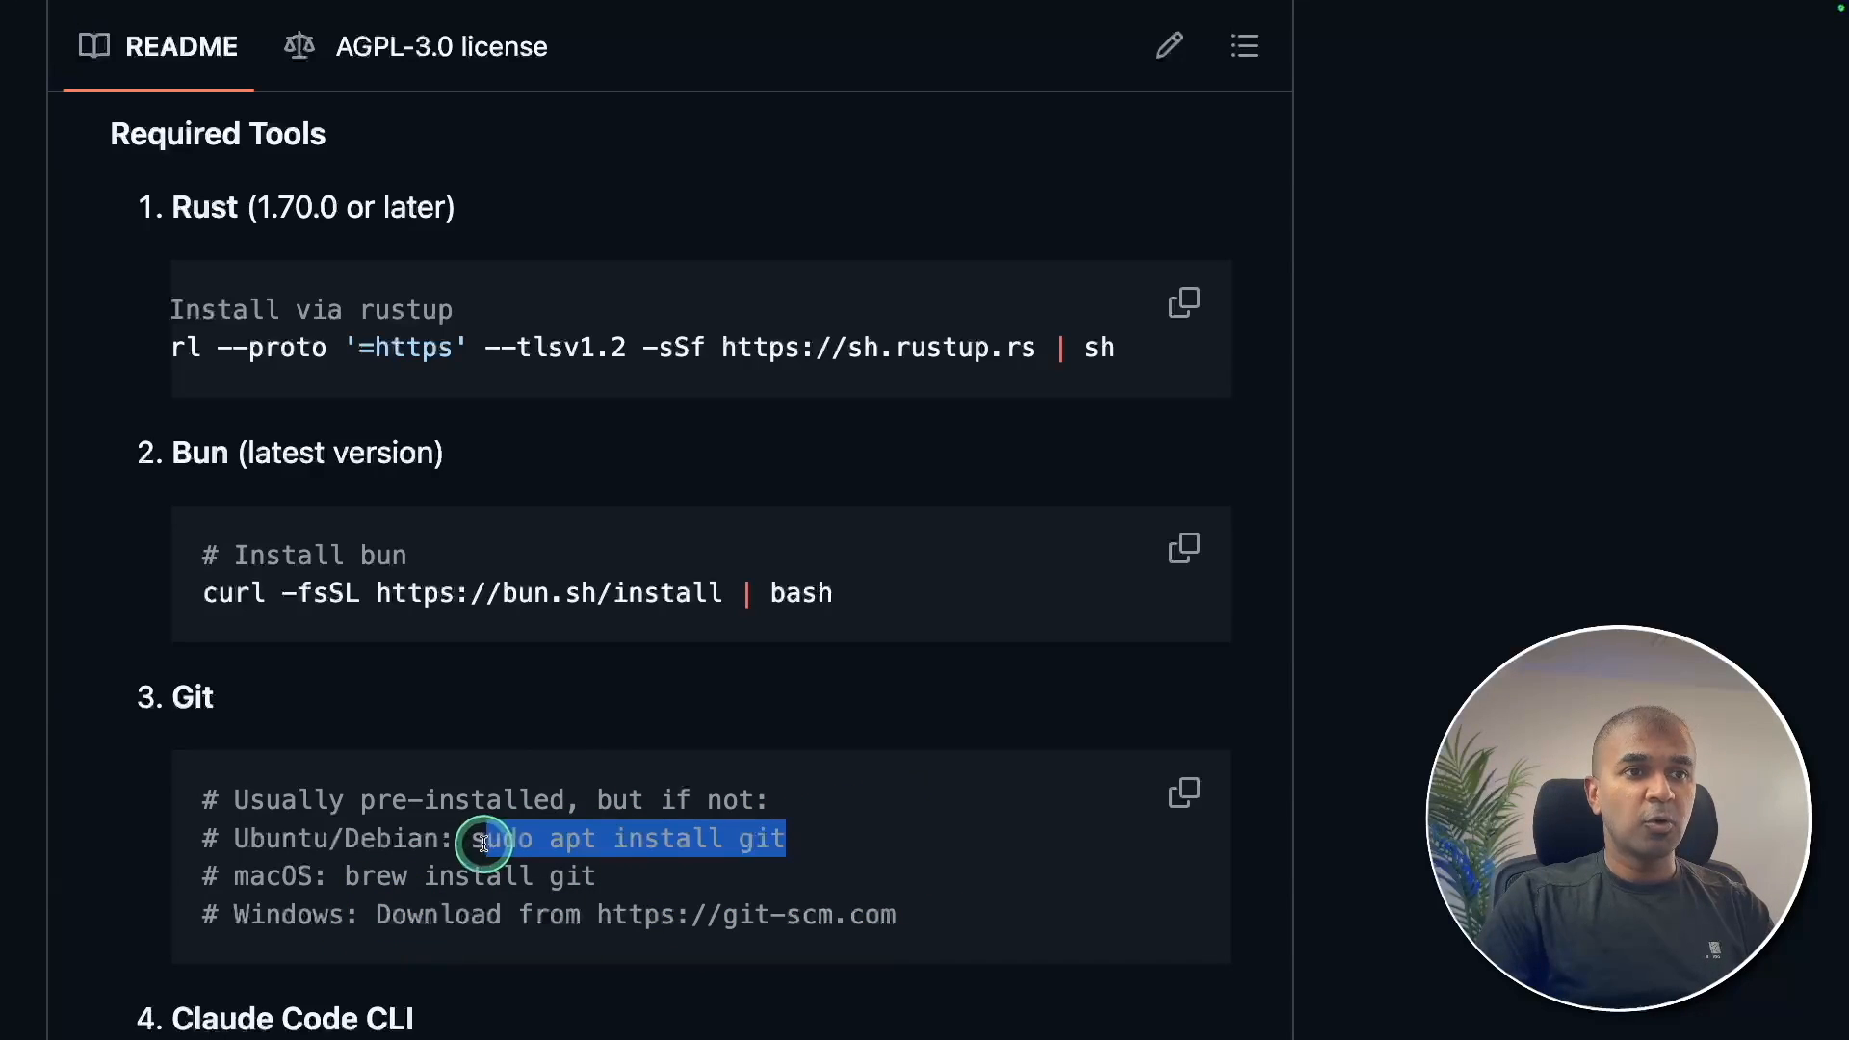
scroll(down, 3)
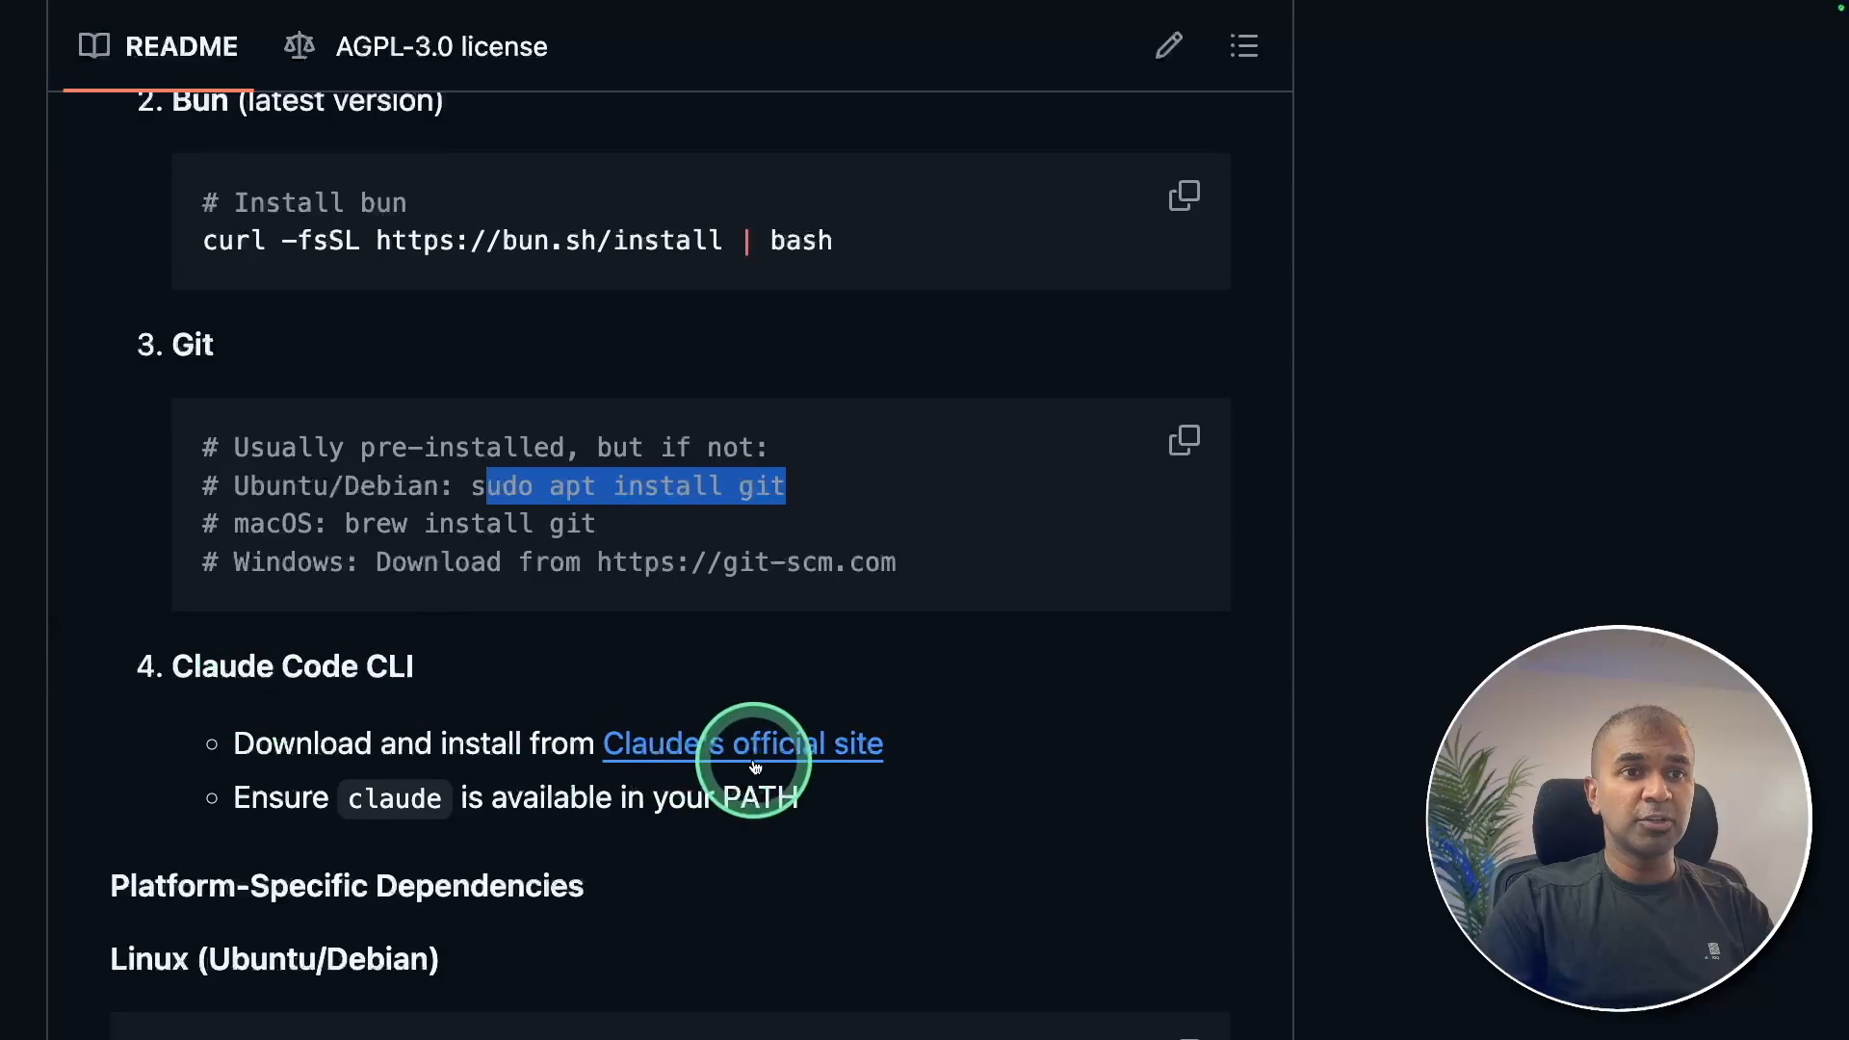
mouse_move(766, 742)
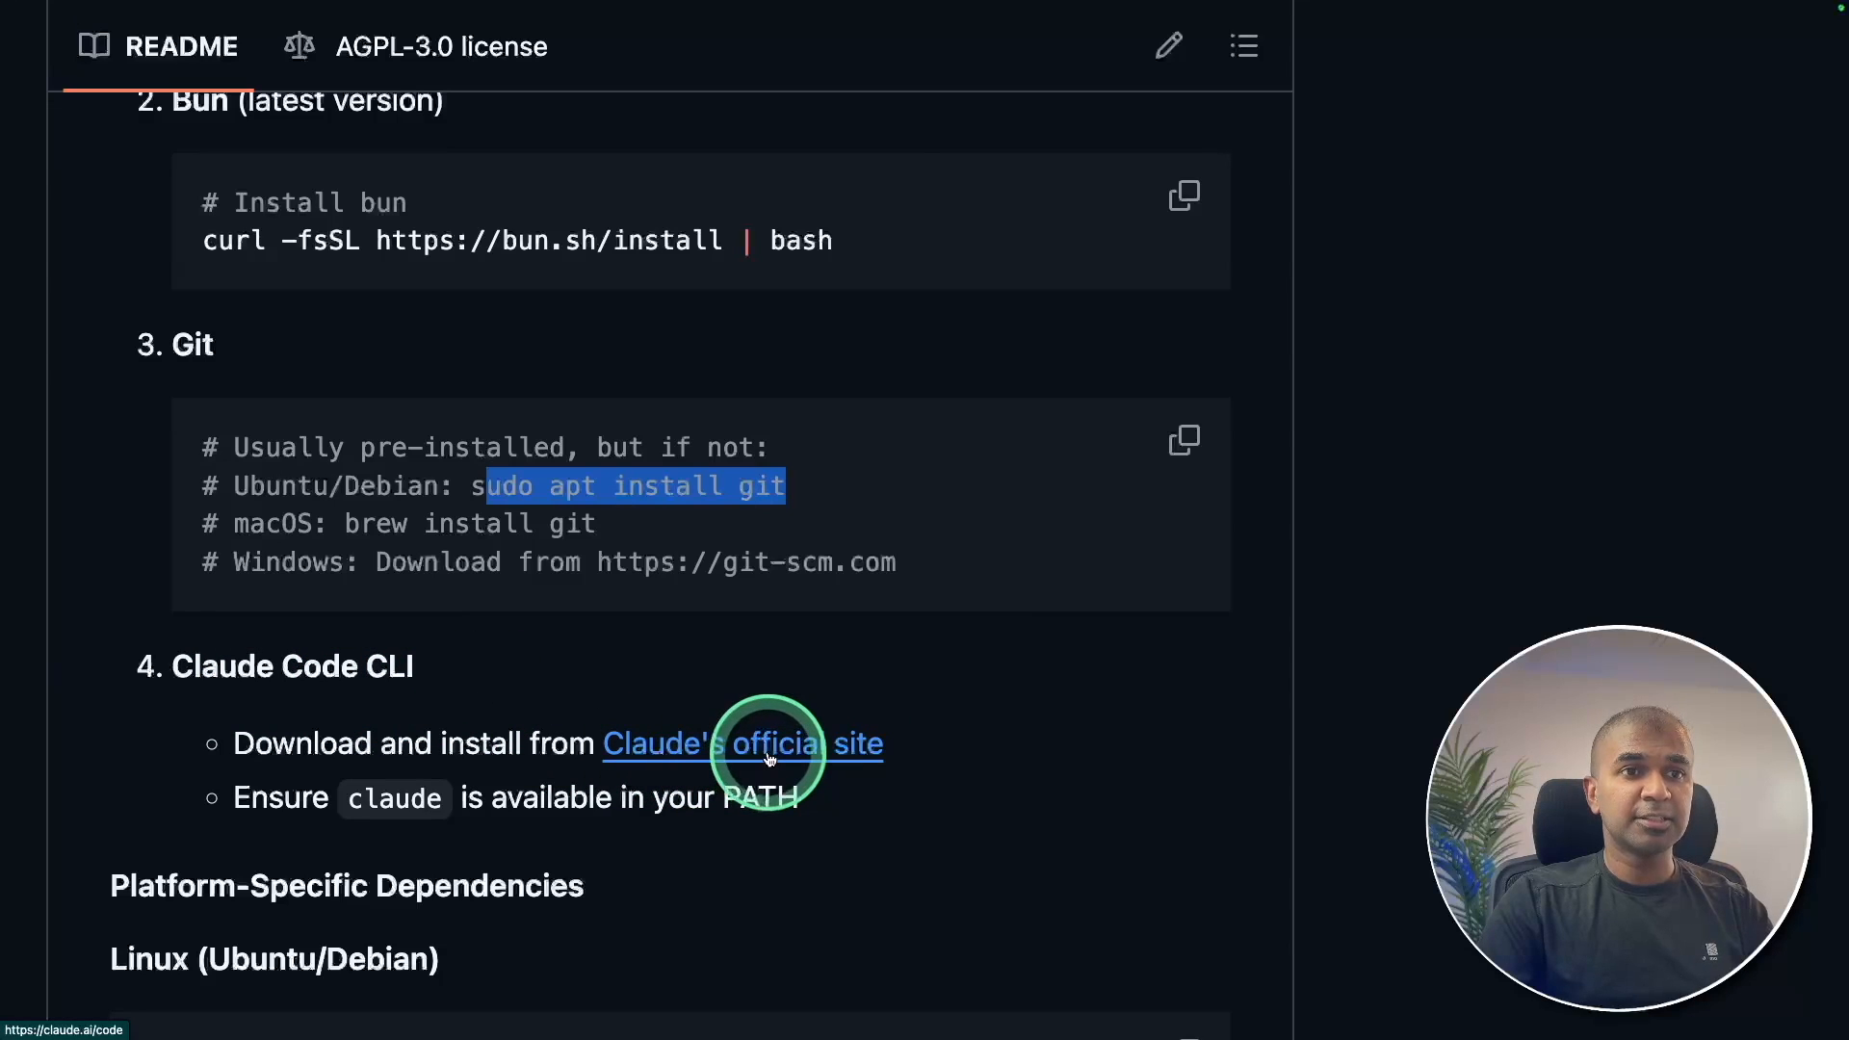
- Get Claude Code from its official site and launch it in the terminal
click(743, 745)
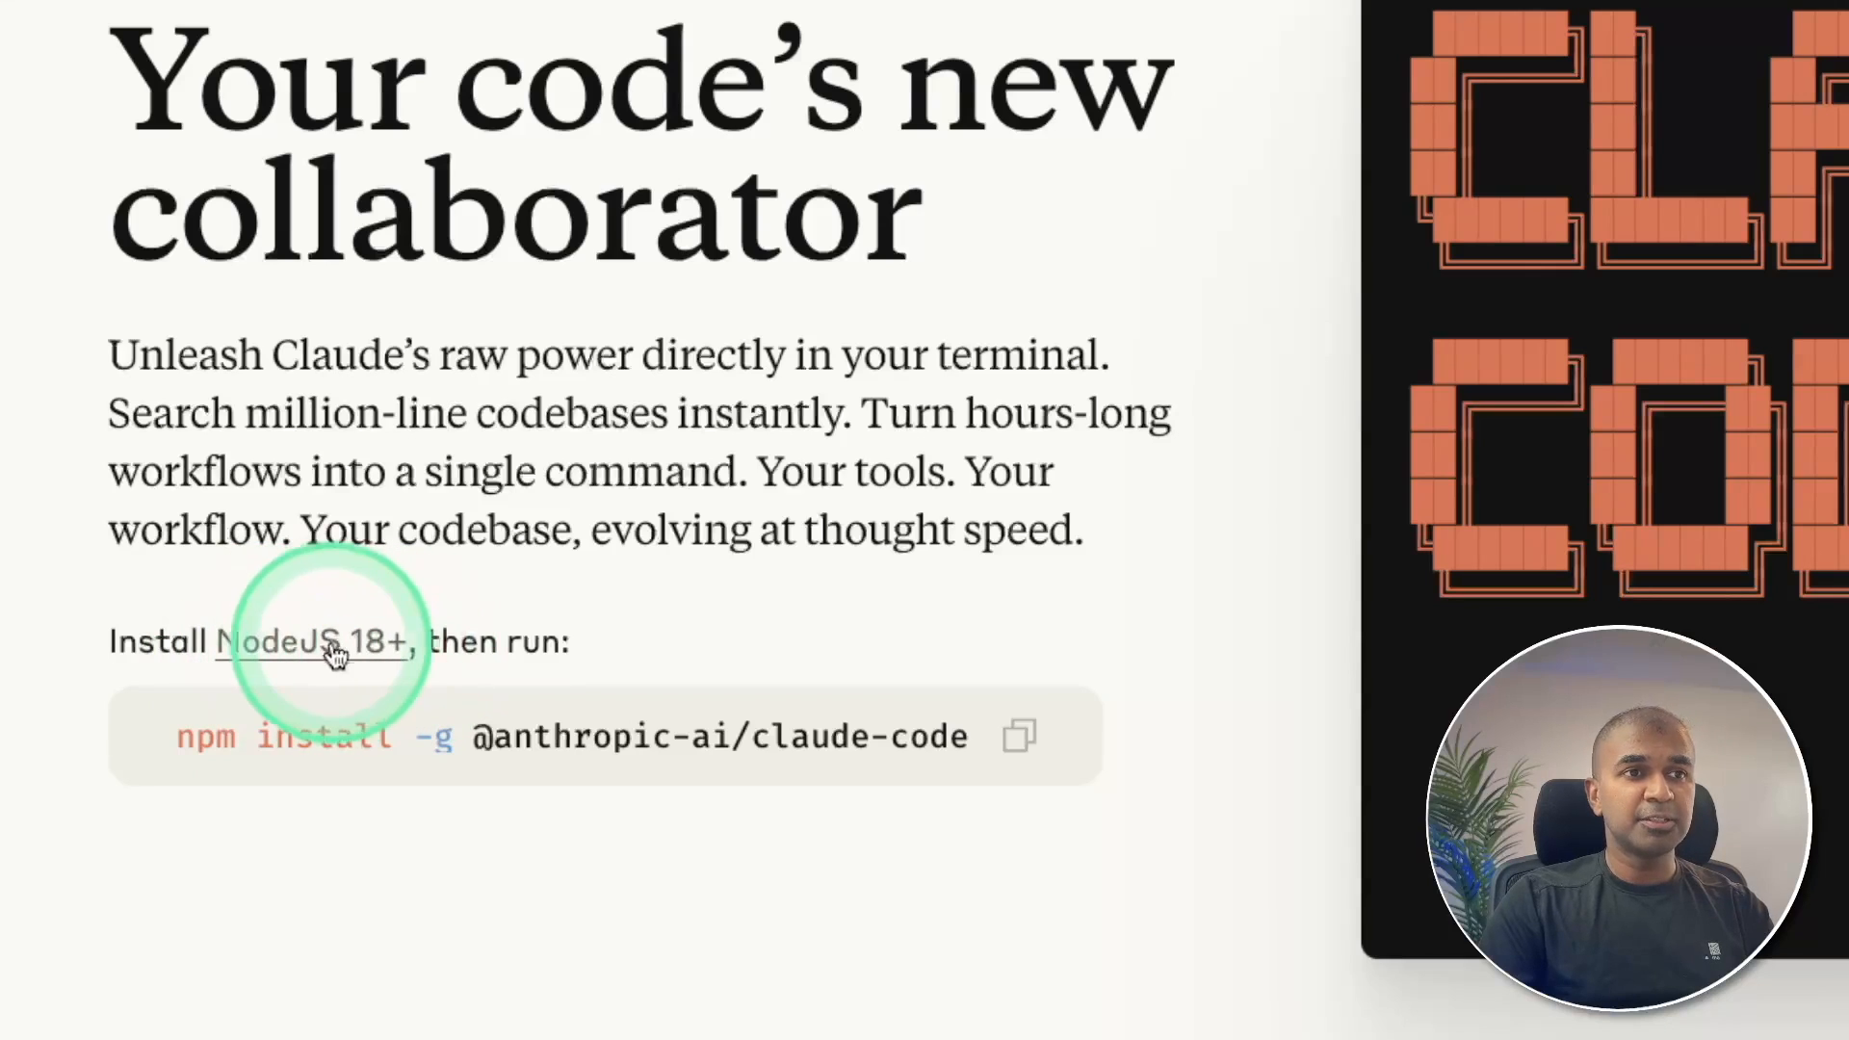
mouse_move(393, 767)
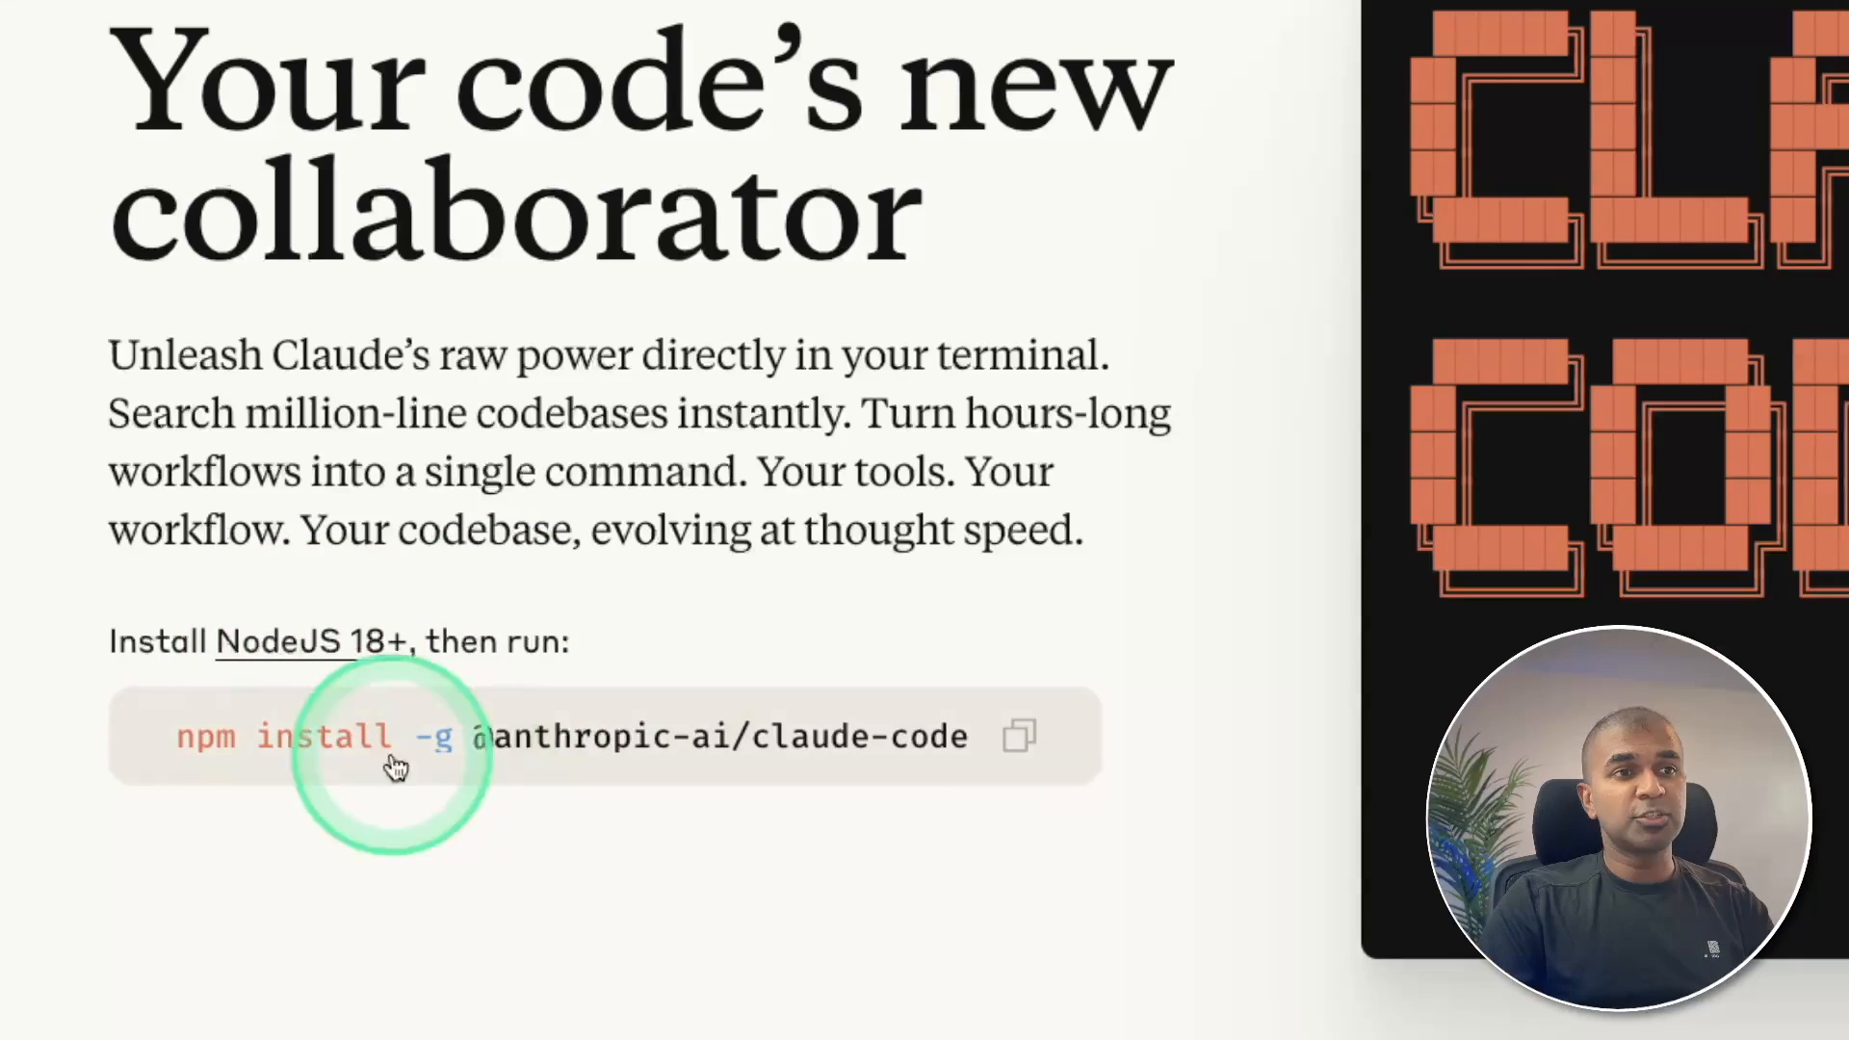
click(1019, 735)
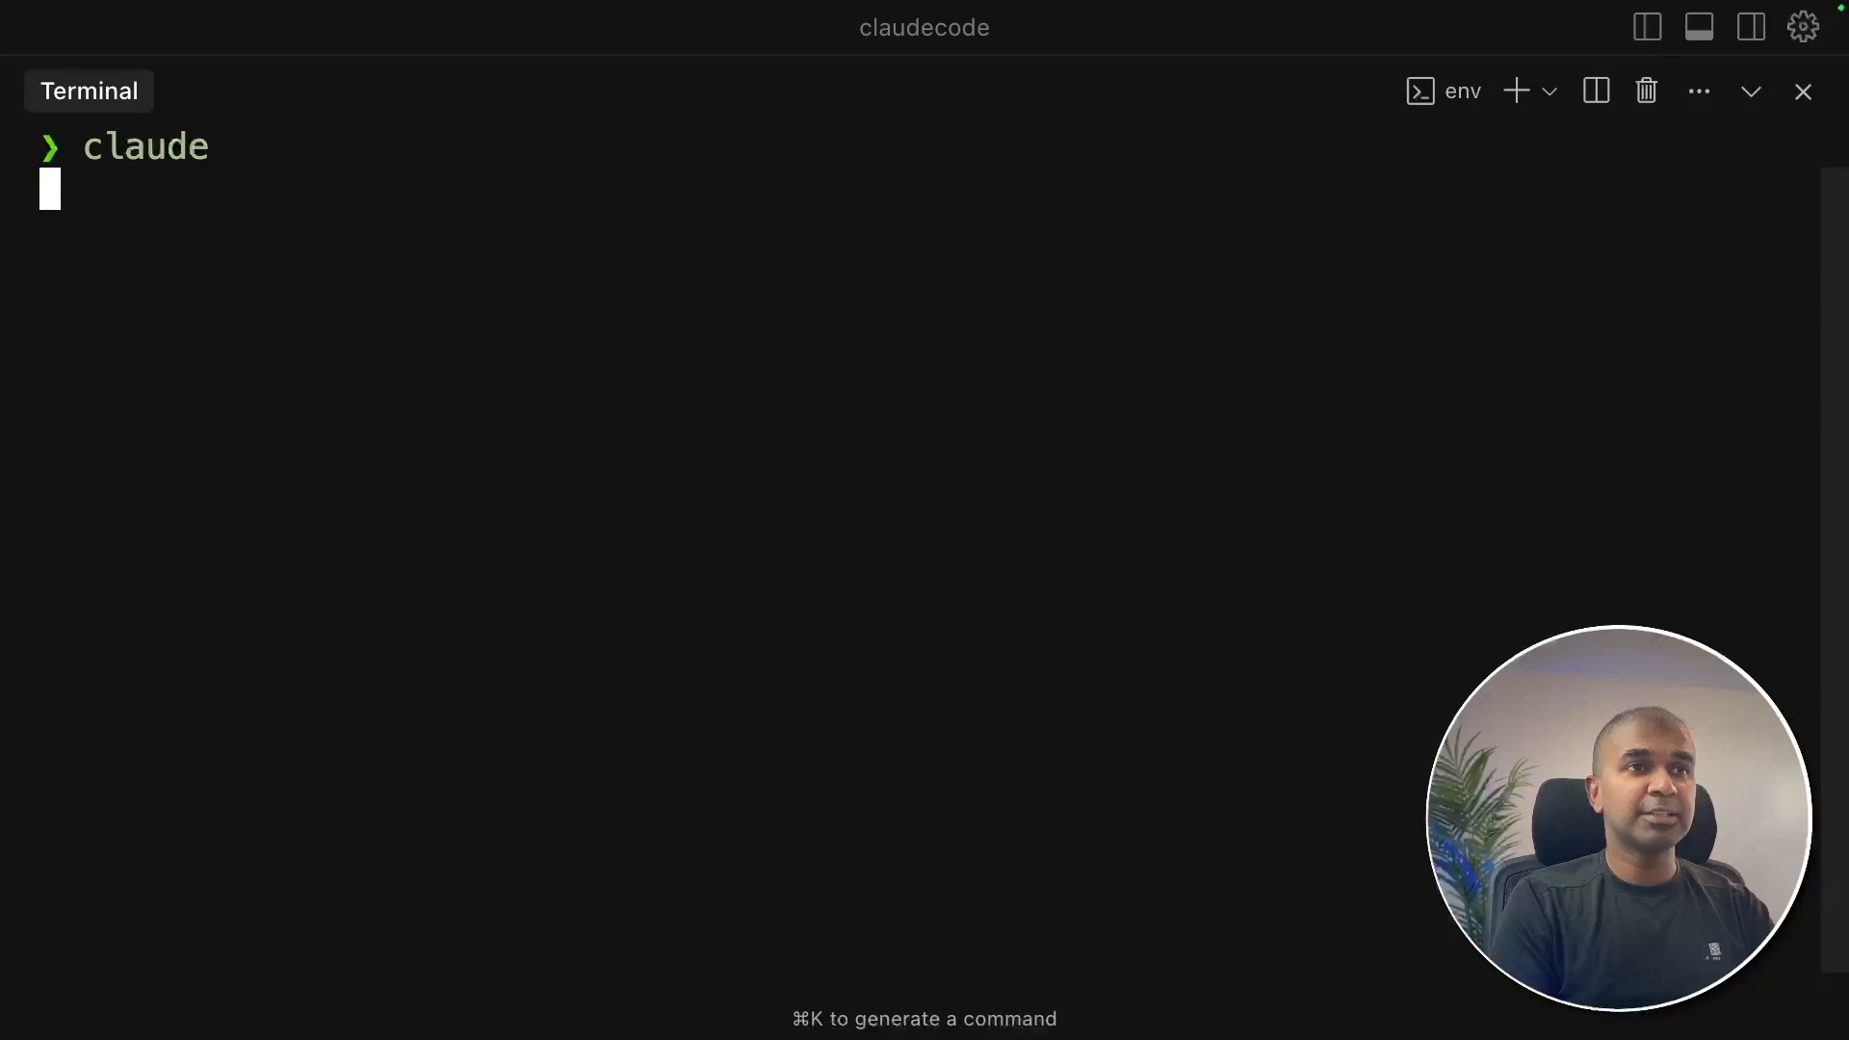
key(Return)
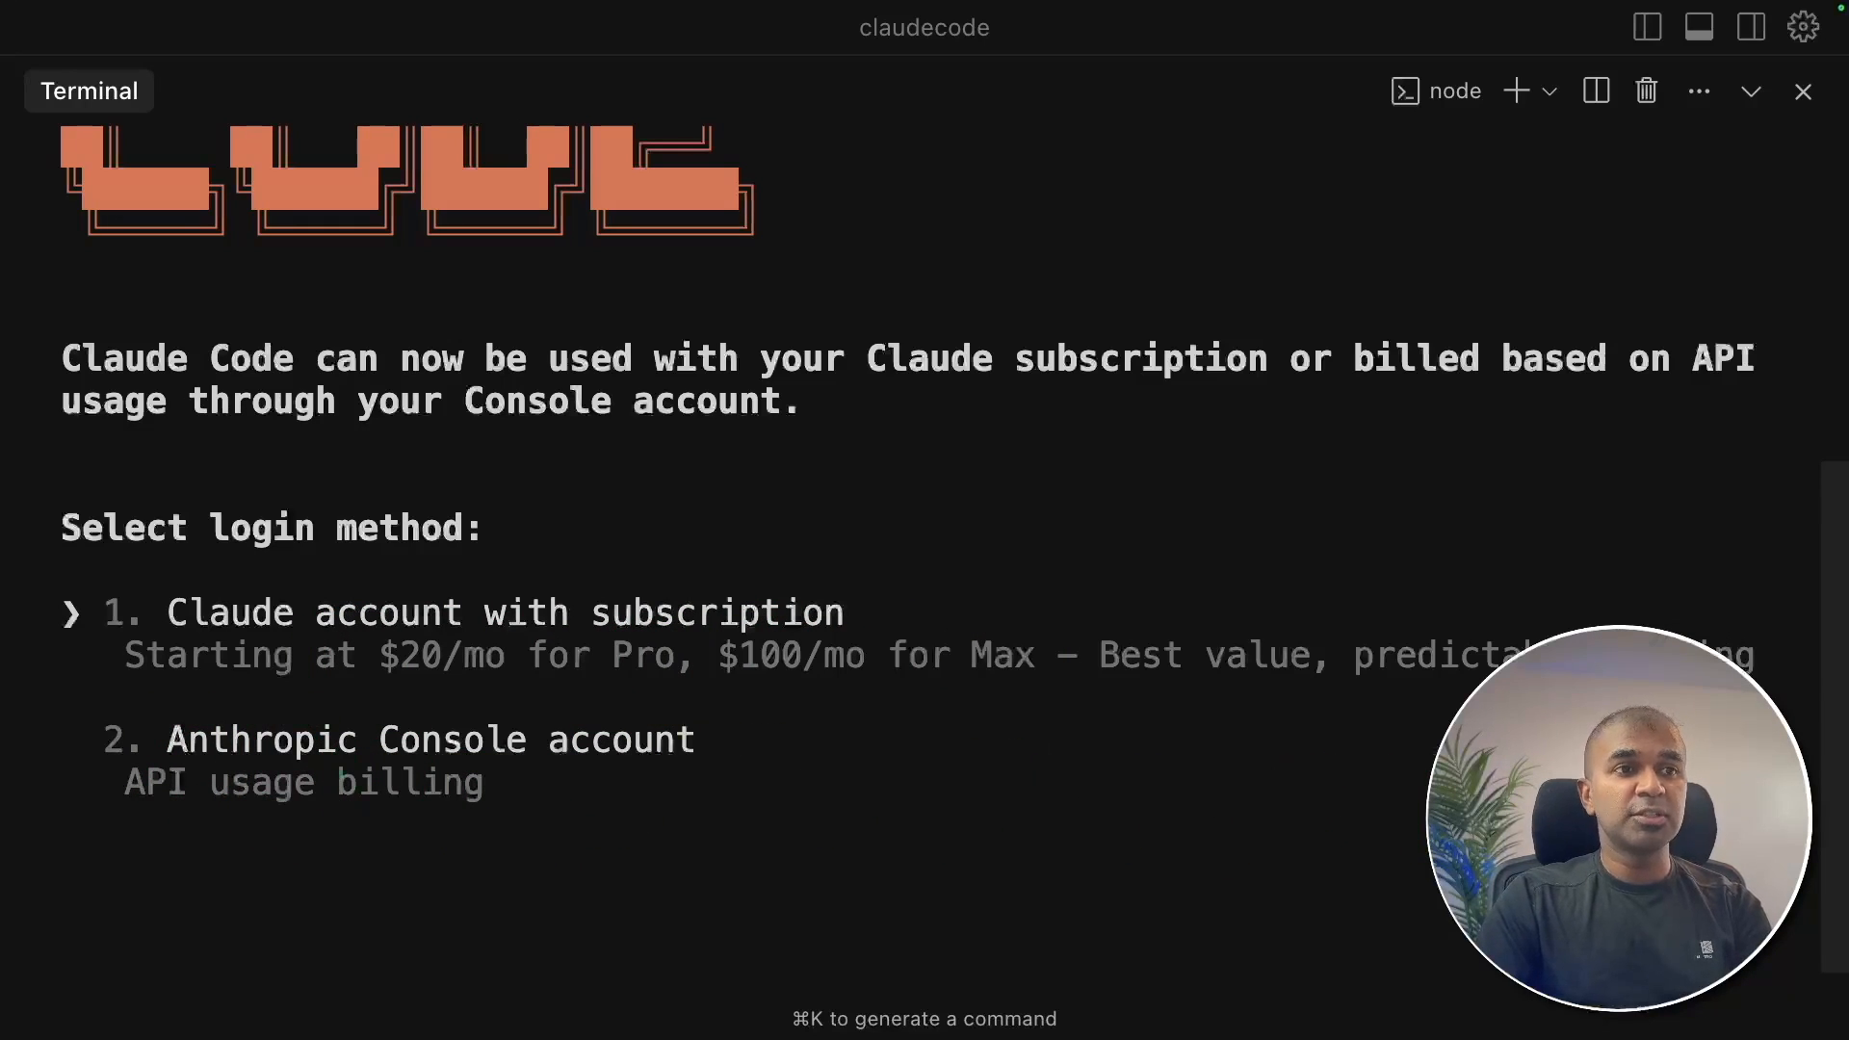
- Log Claude Code in by authorizing the Claude account, then quit with /exit
click(248, 740)
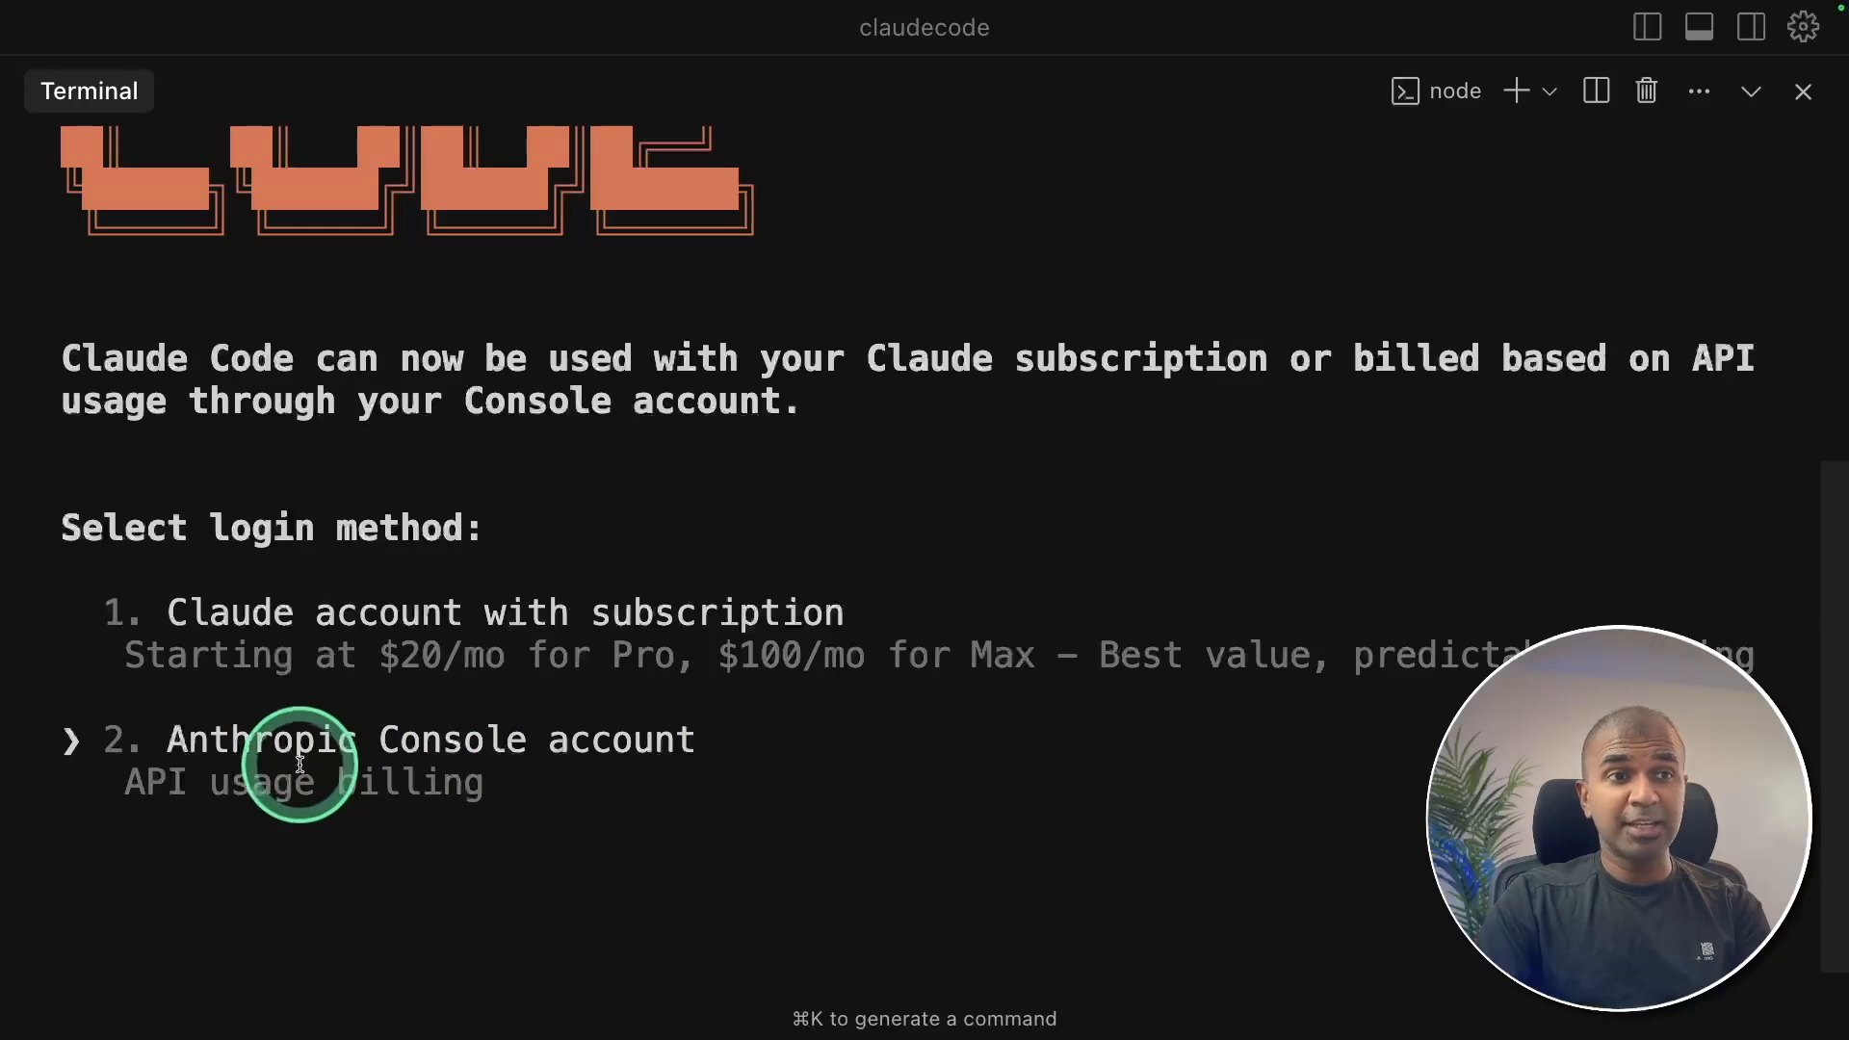
key(up)
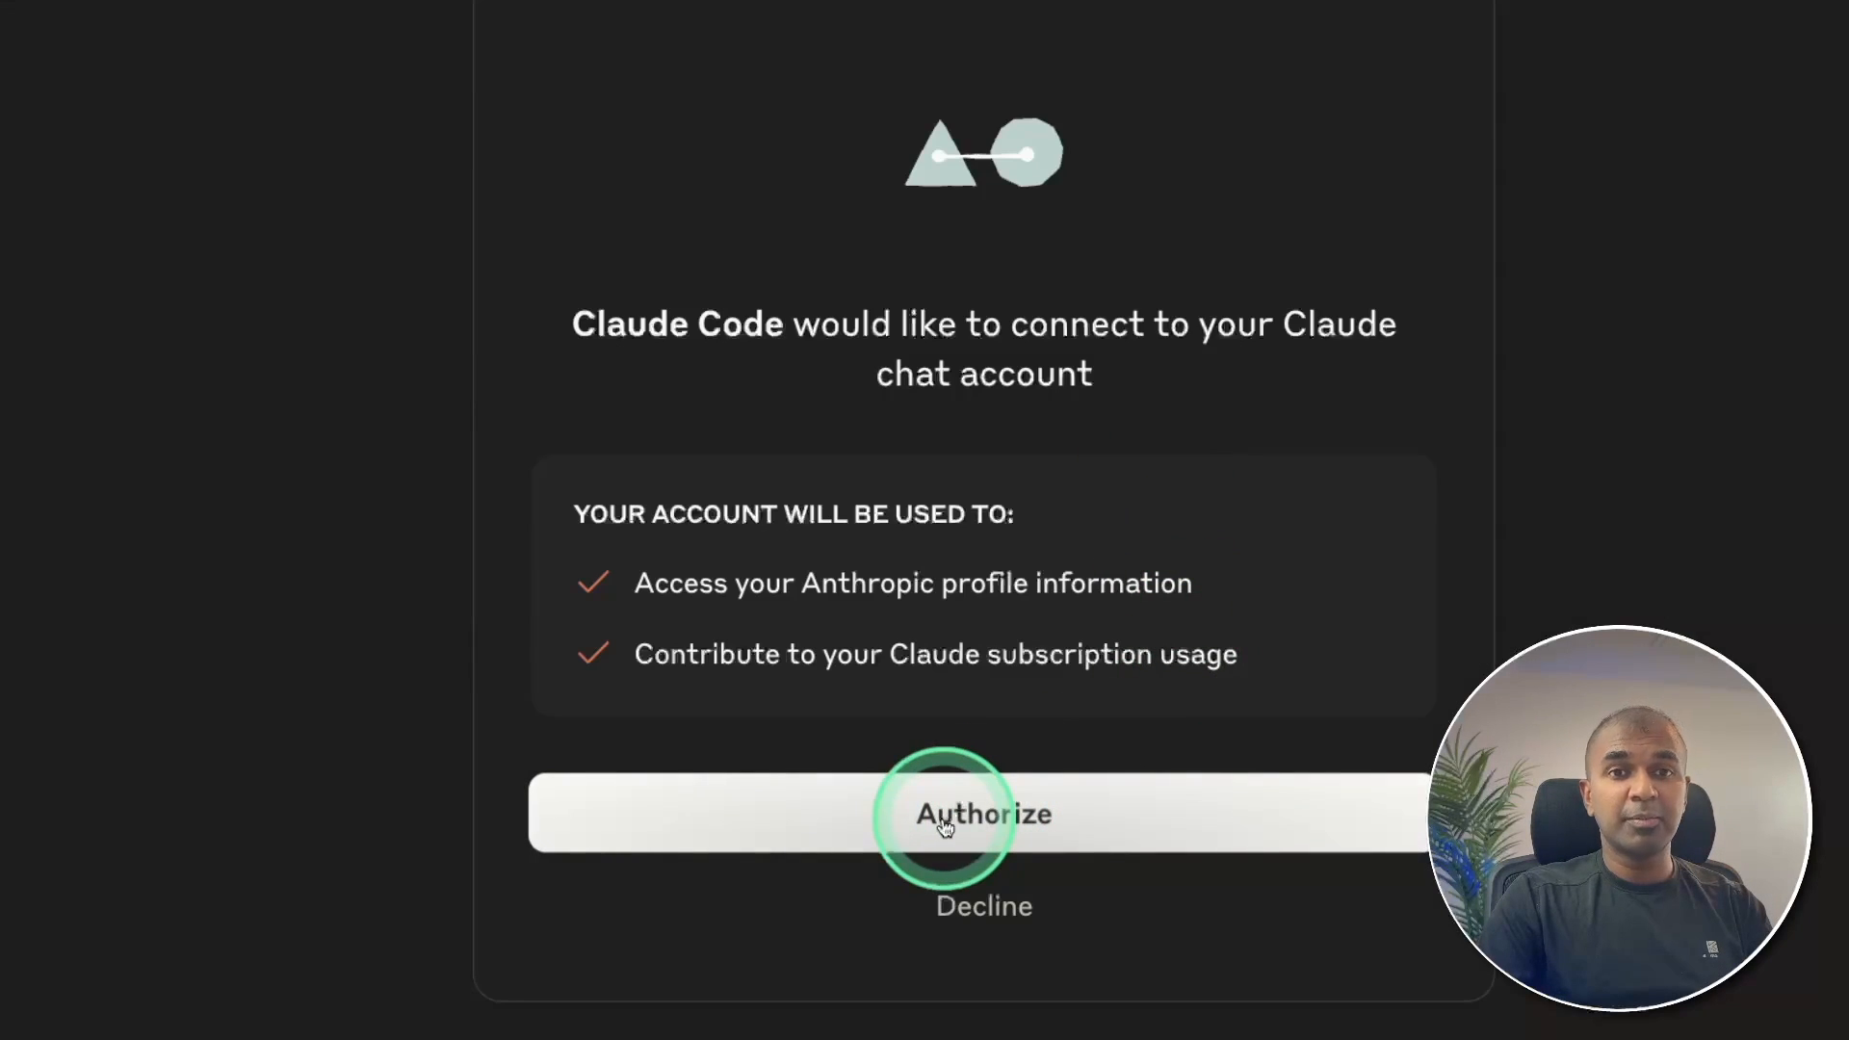
click(983, 813)
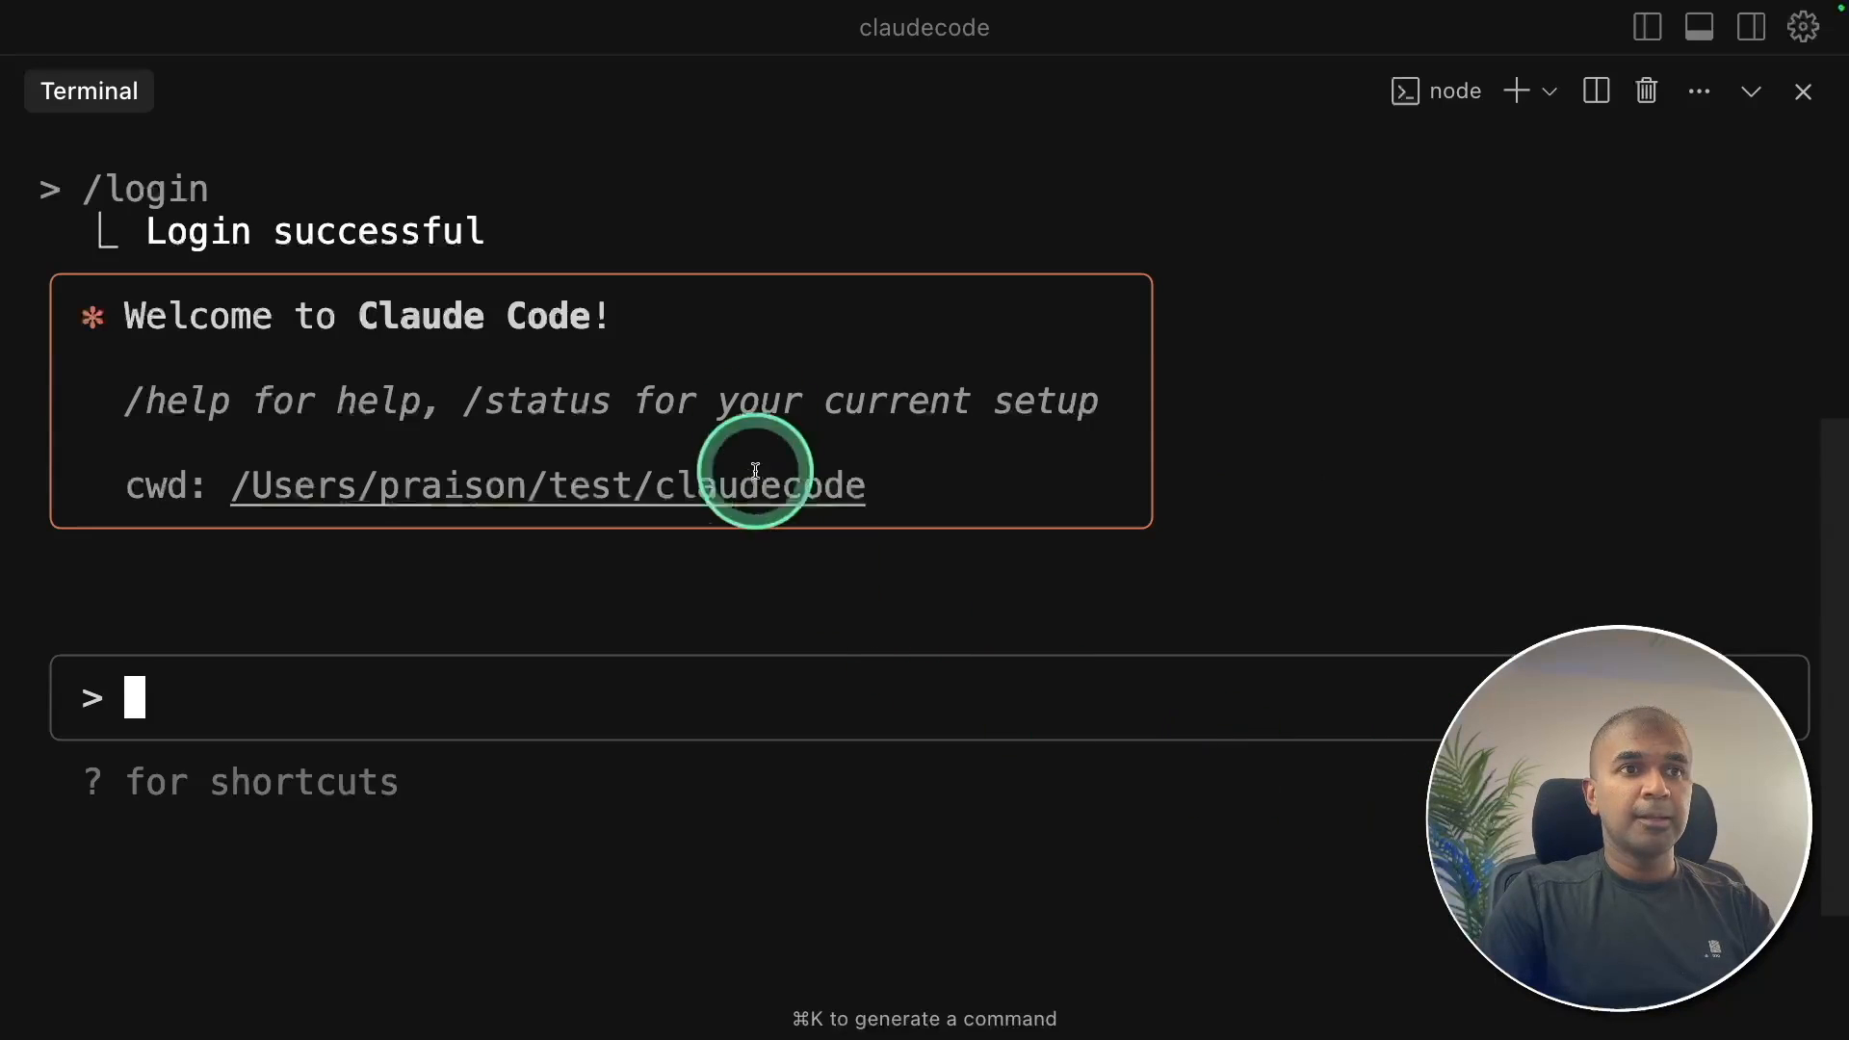
text(/)
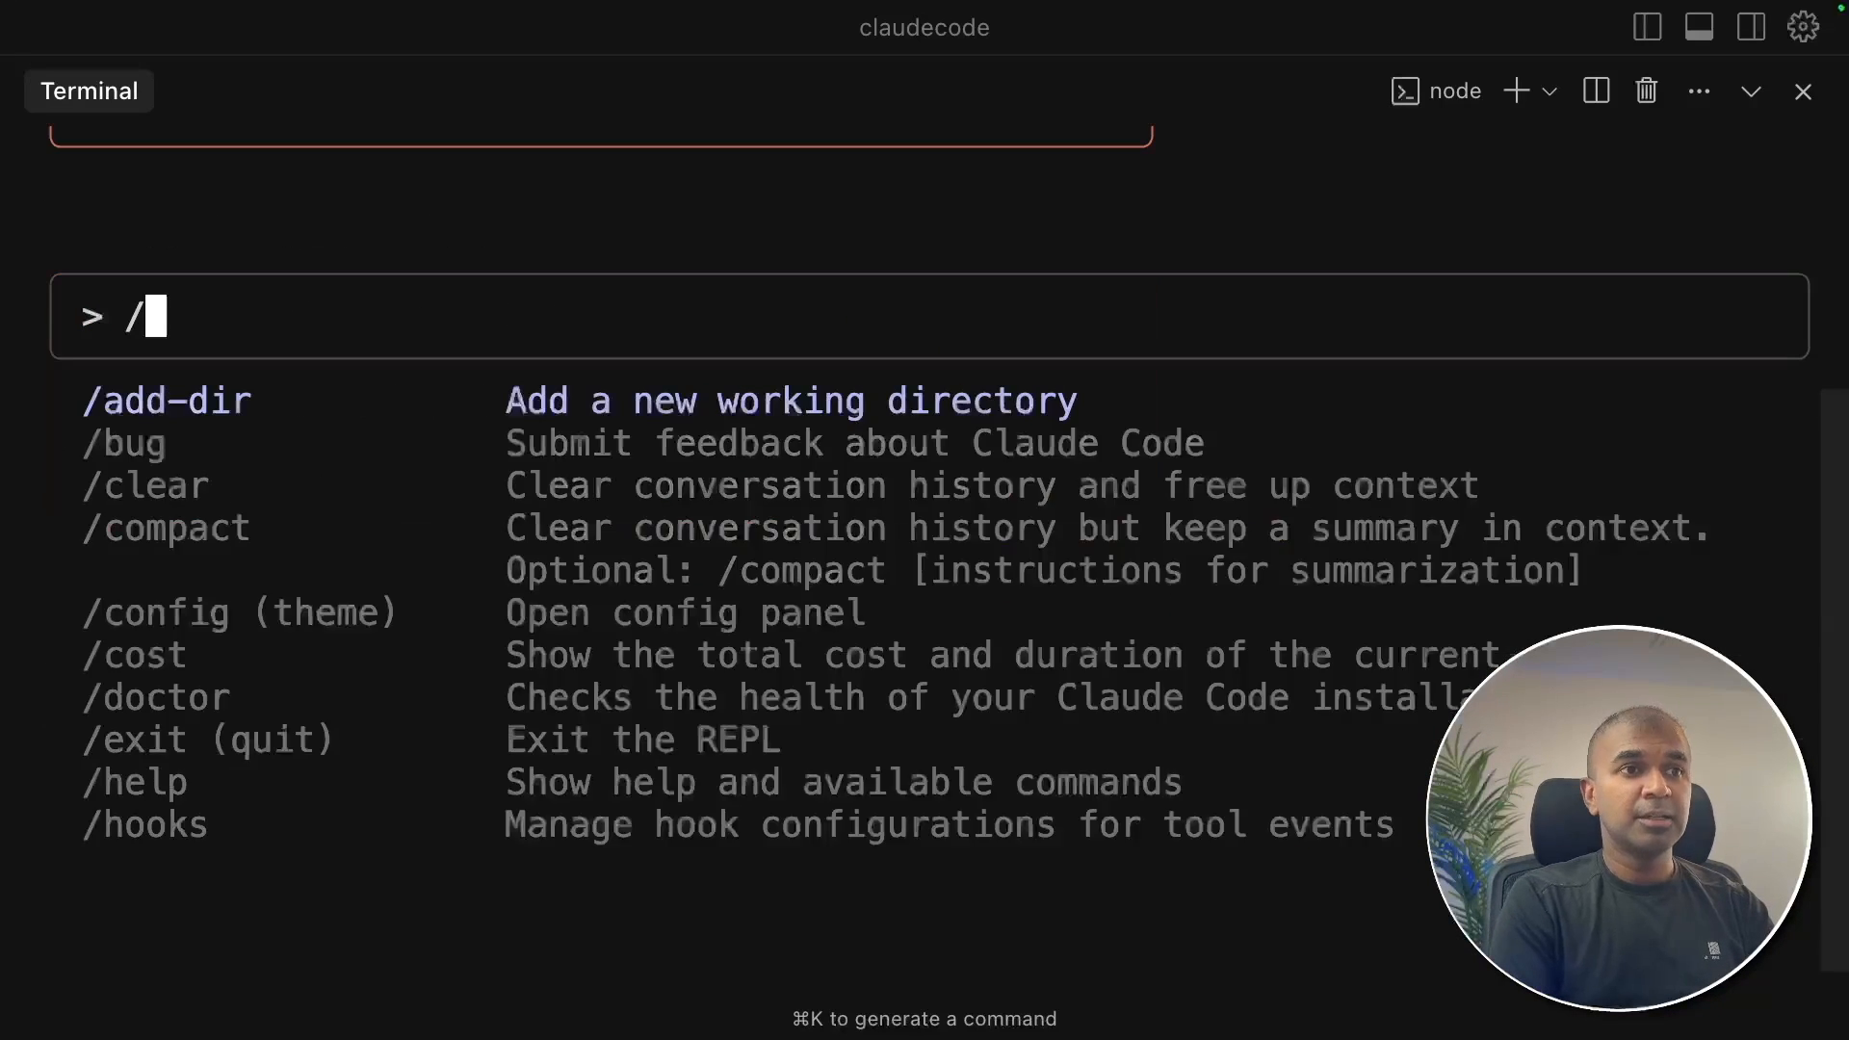
text(exit)
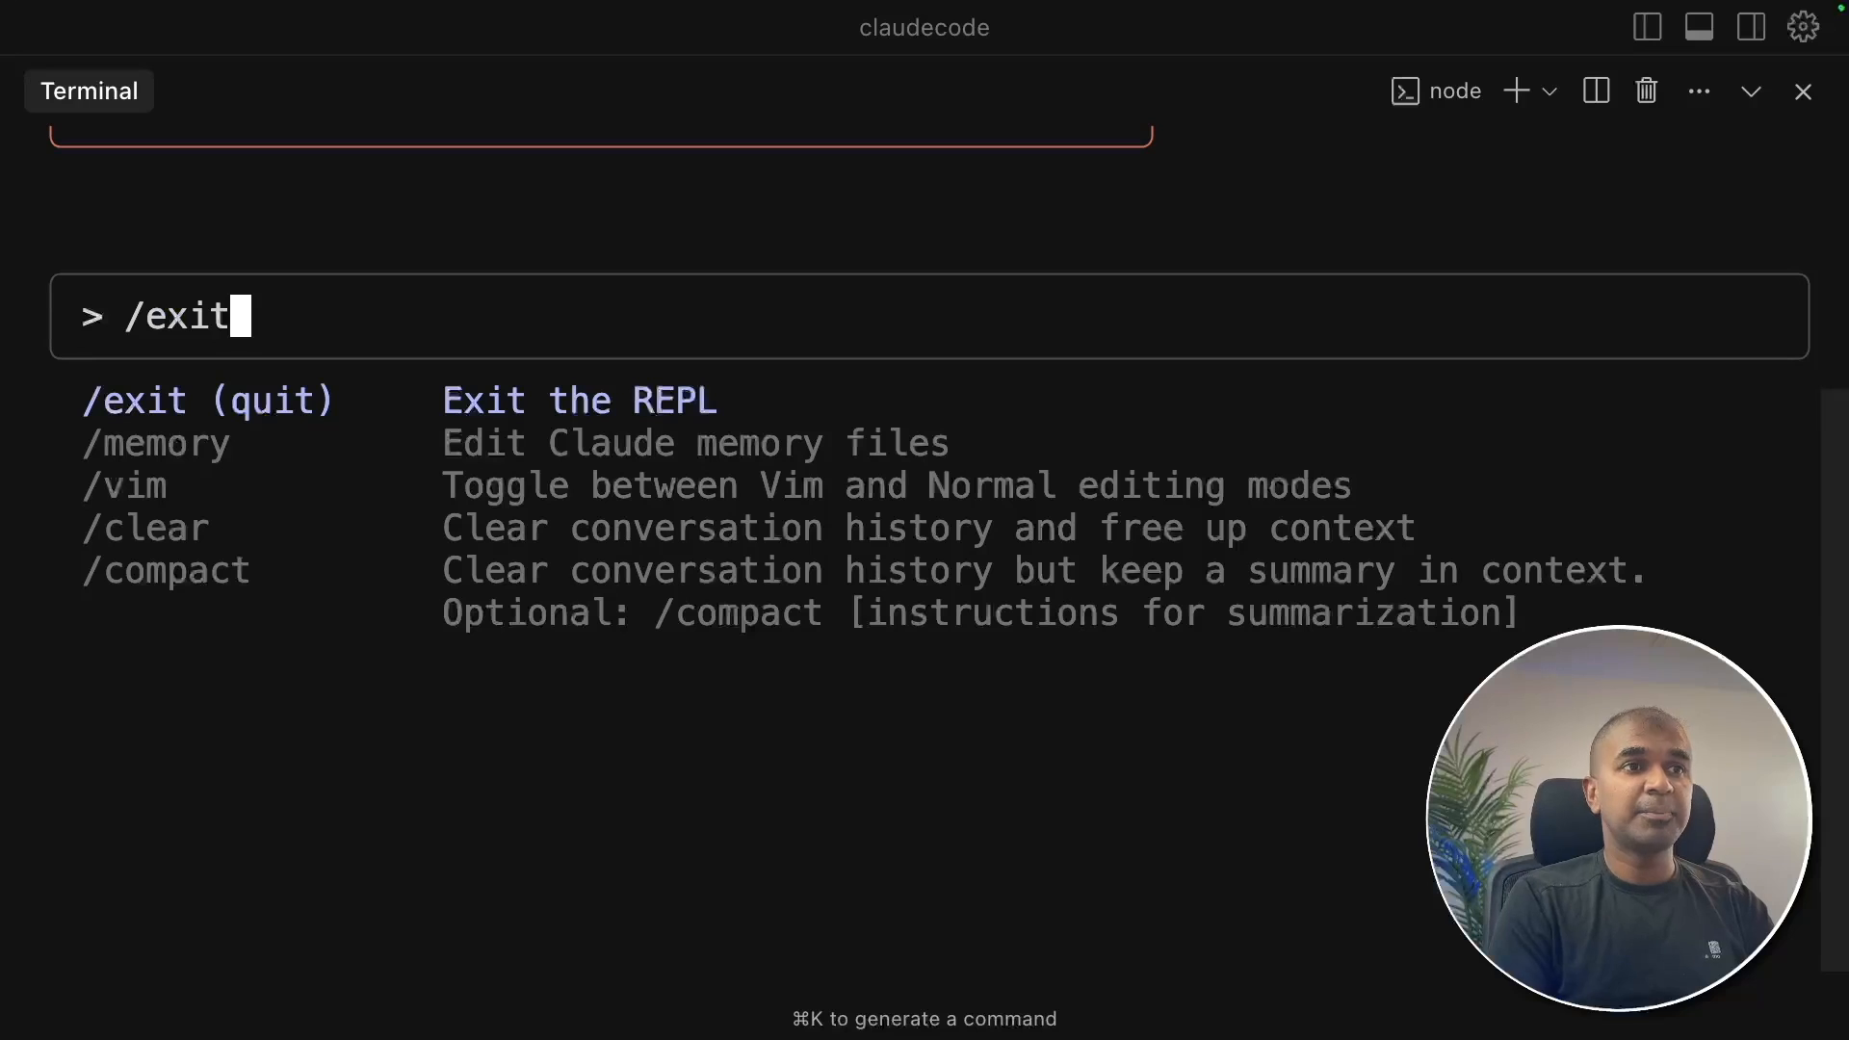
key(Return)
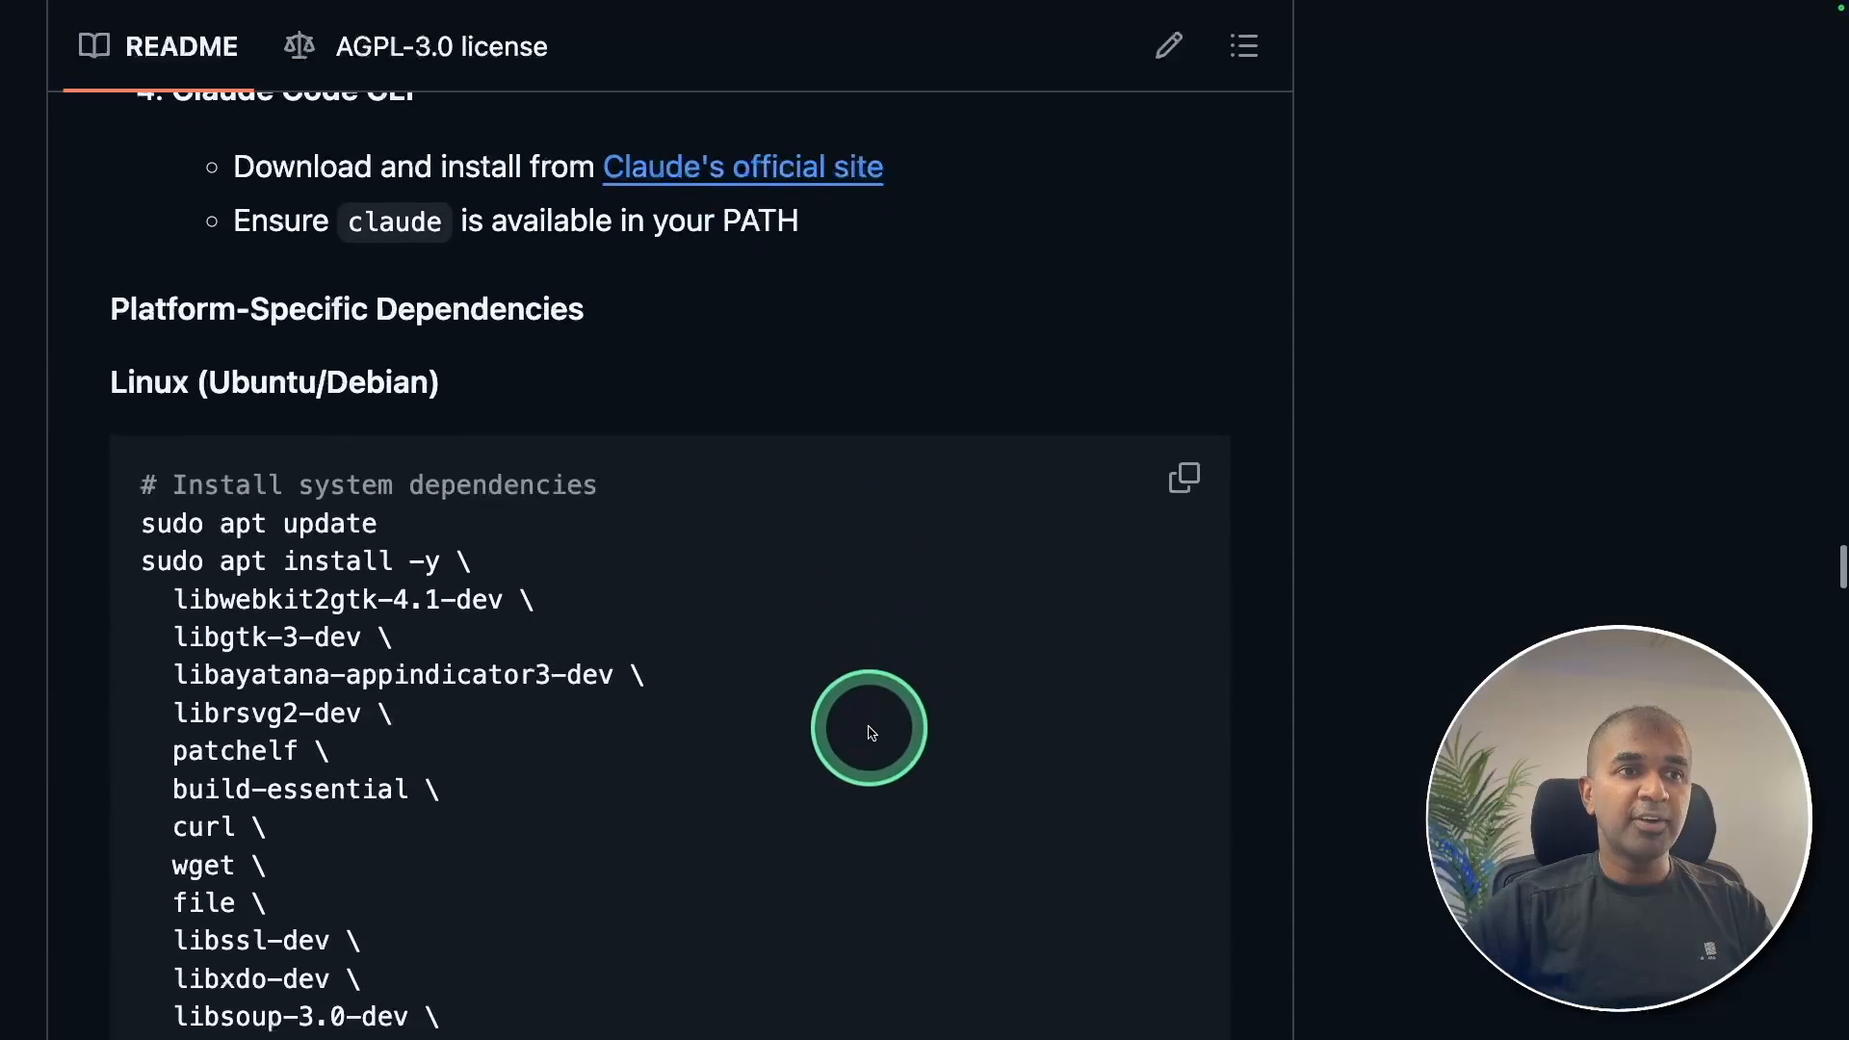
- Scroll the README to Linux platform-specific dependencies and change into the claudia folder
scroll(down, 3)
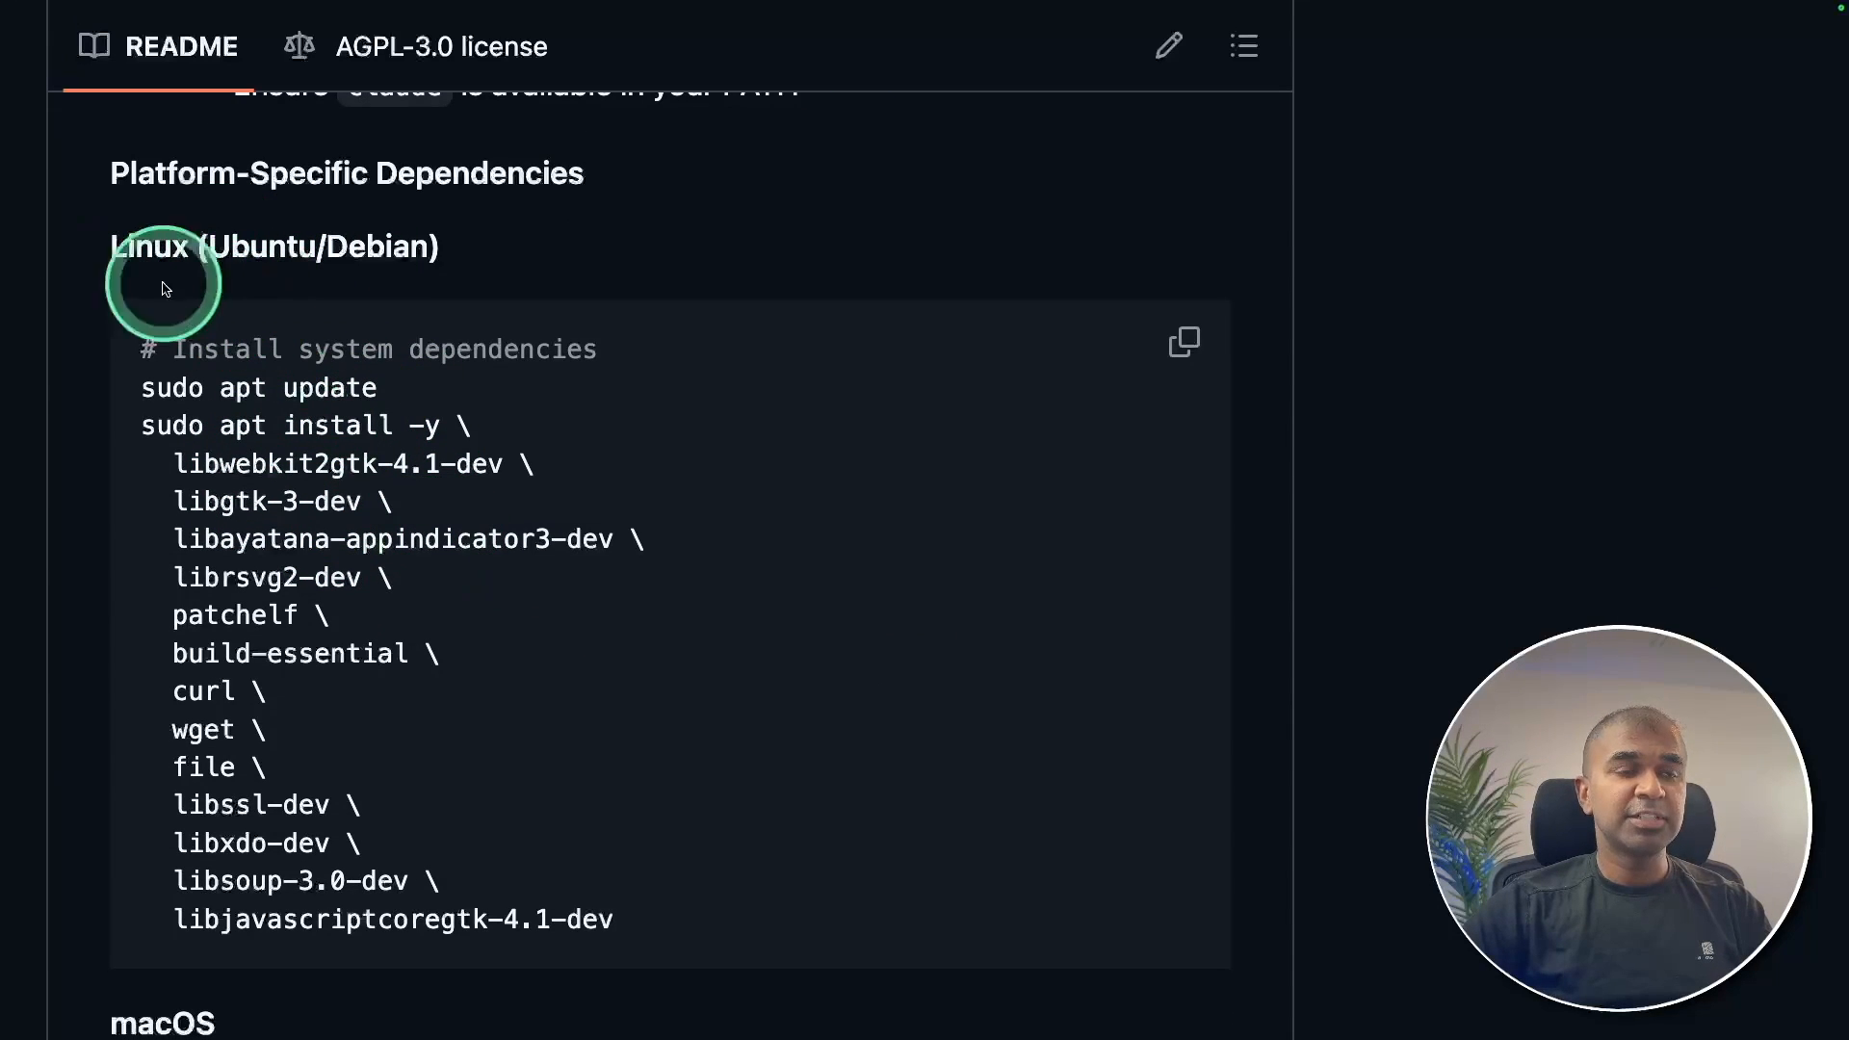
scroll(down, 3)
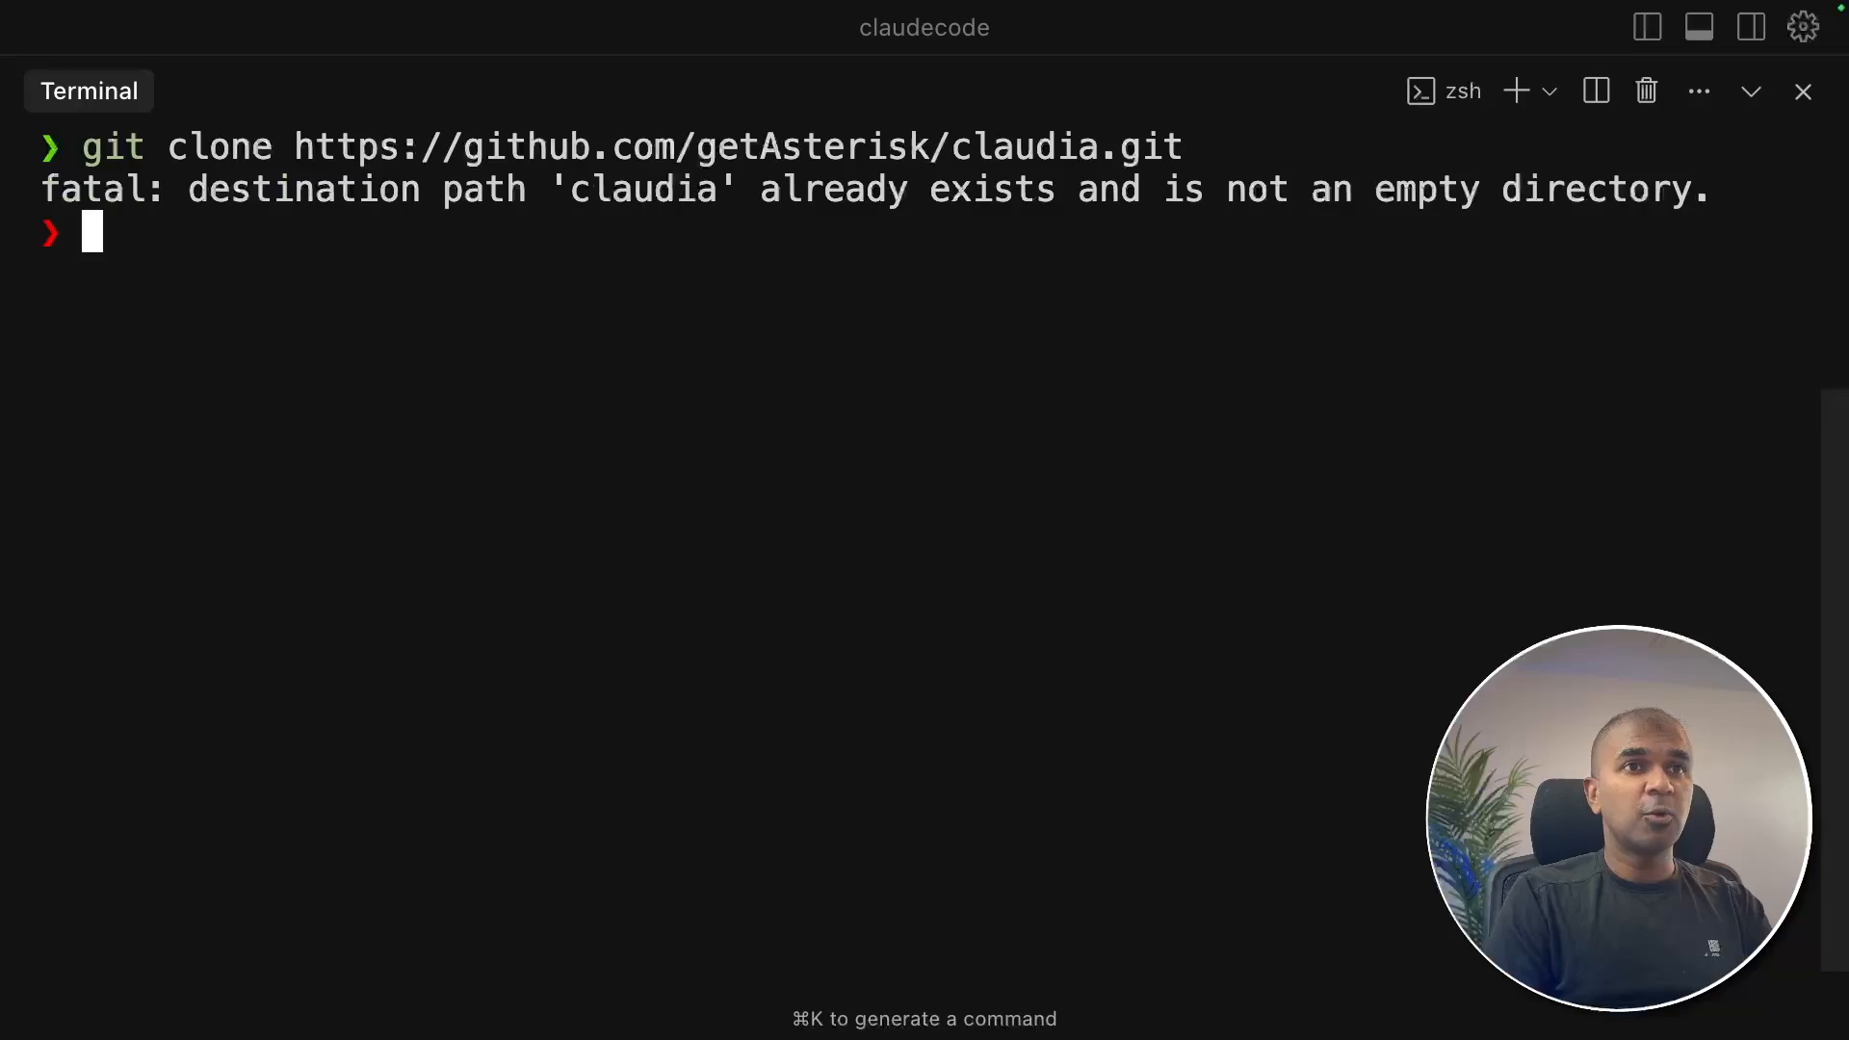
text(cd claudia)
text(bun install)
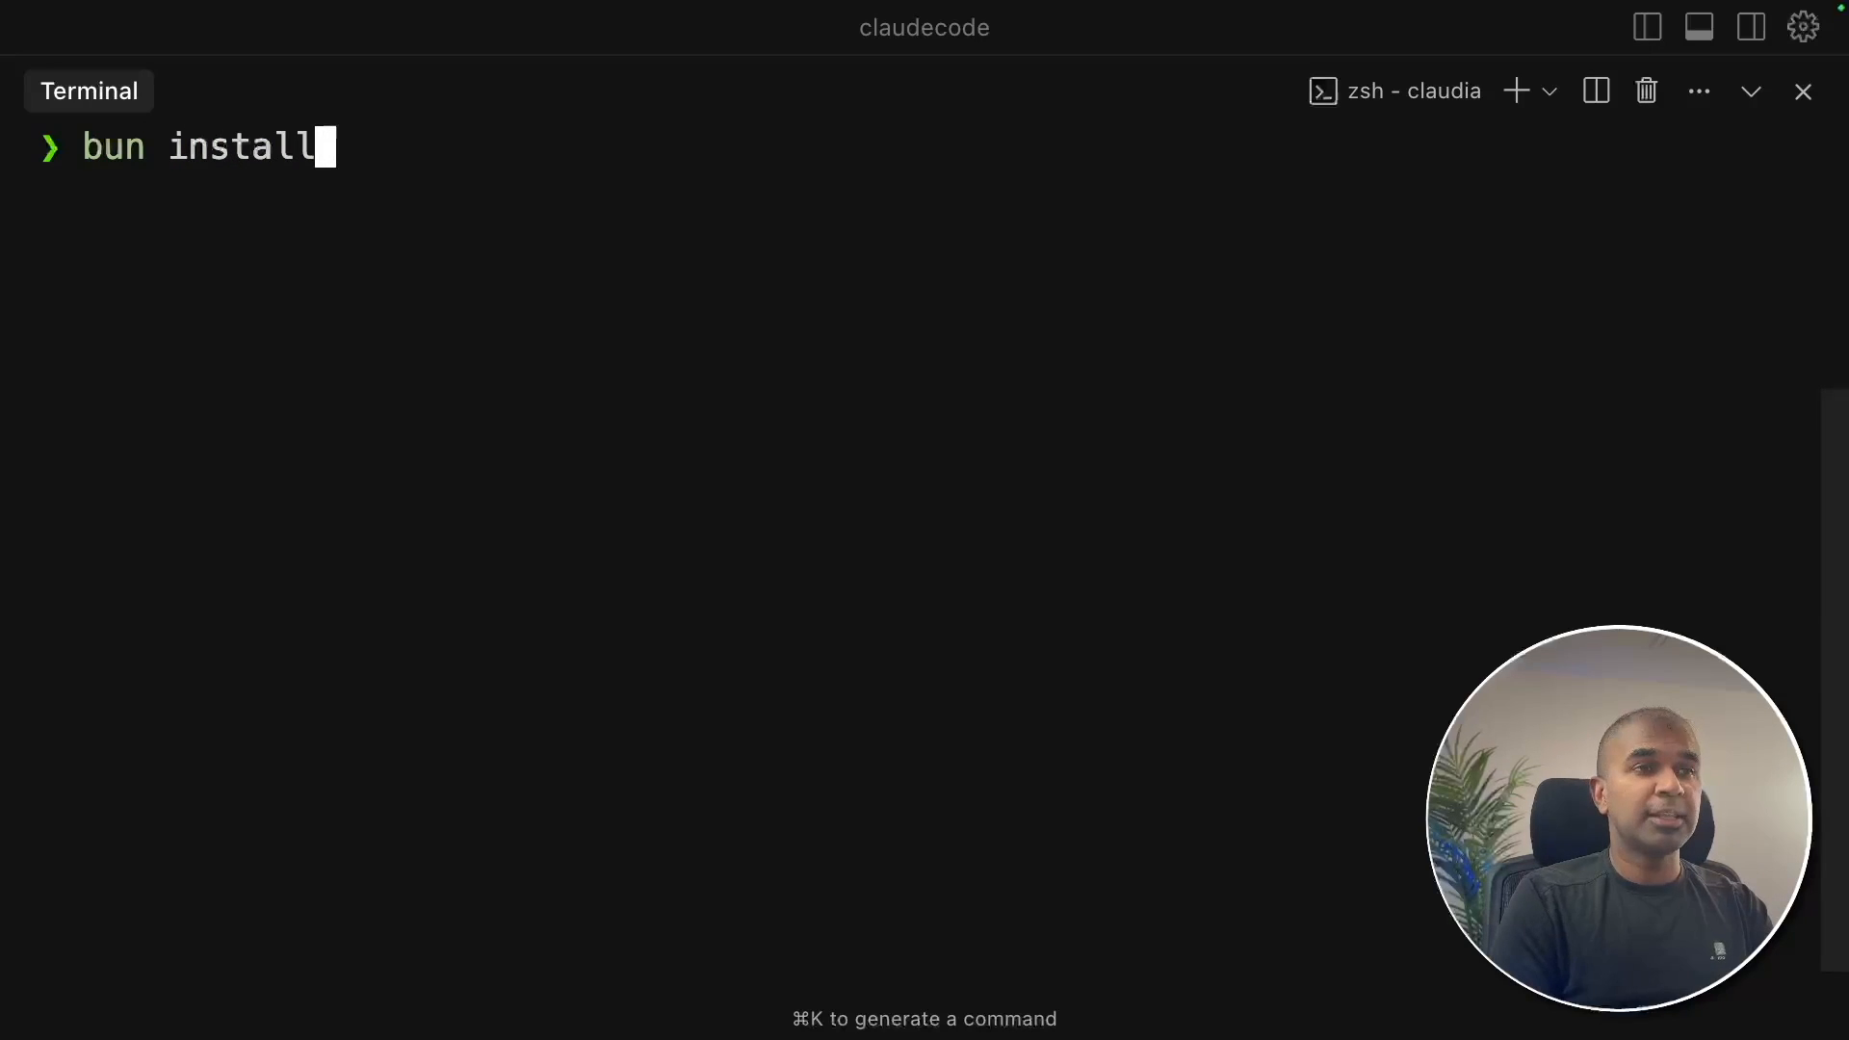
- Run bun install, then bun run tauri build inside the claudia folder
key(Return)
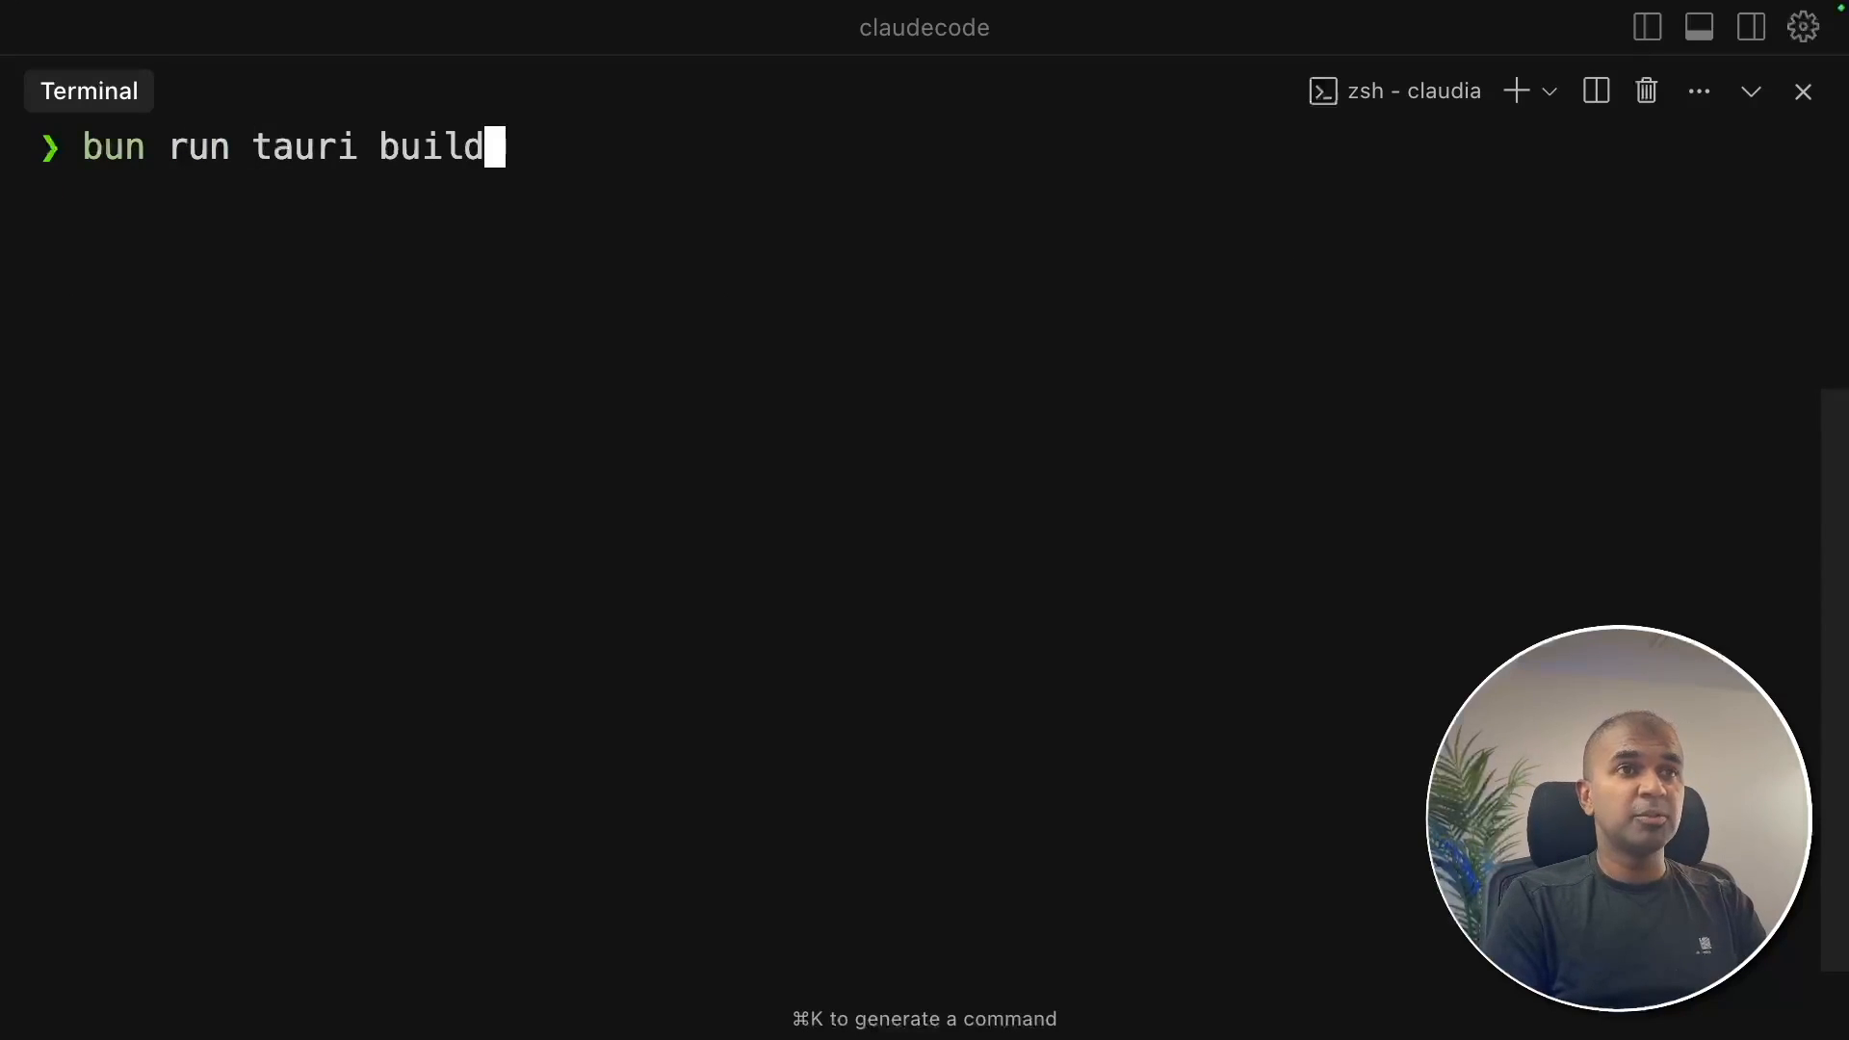
key(Return)
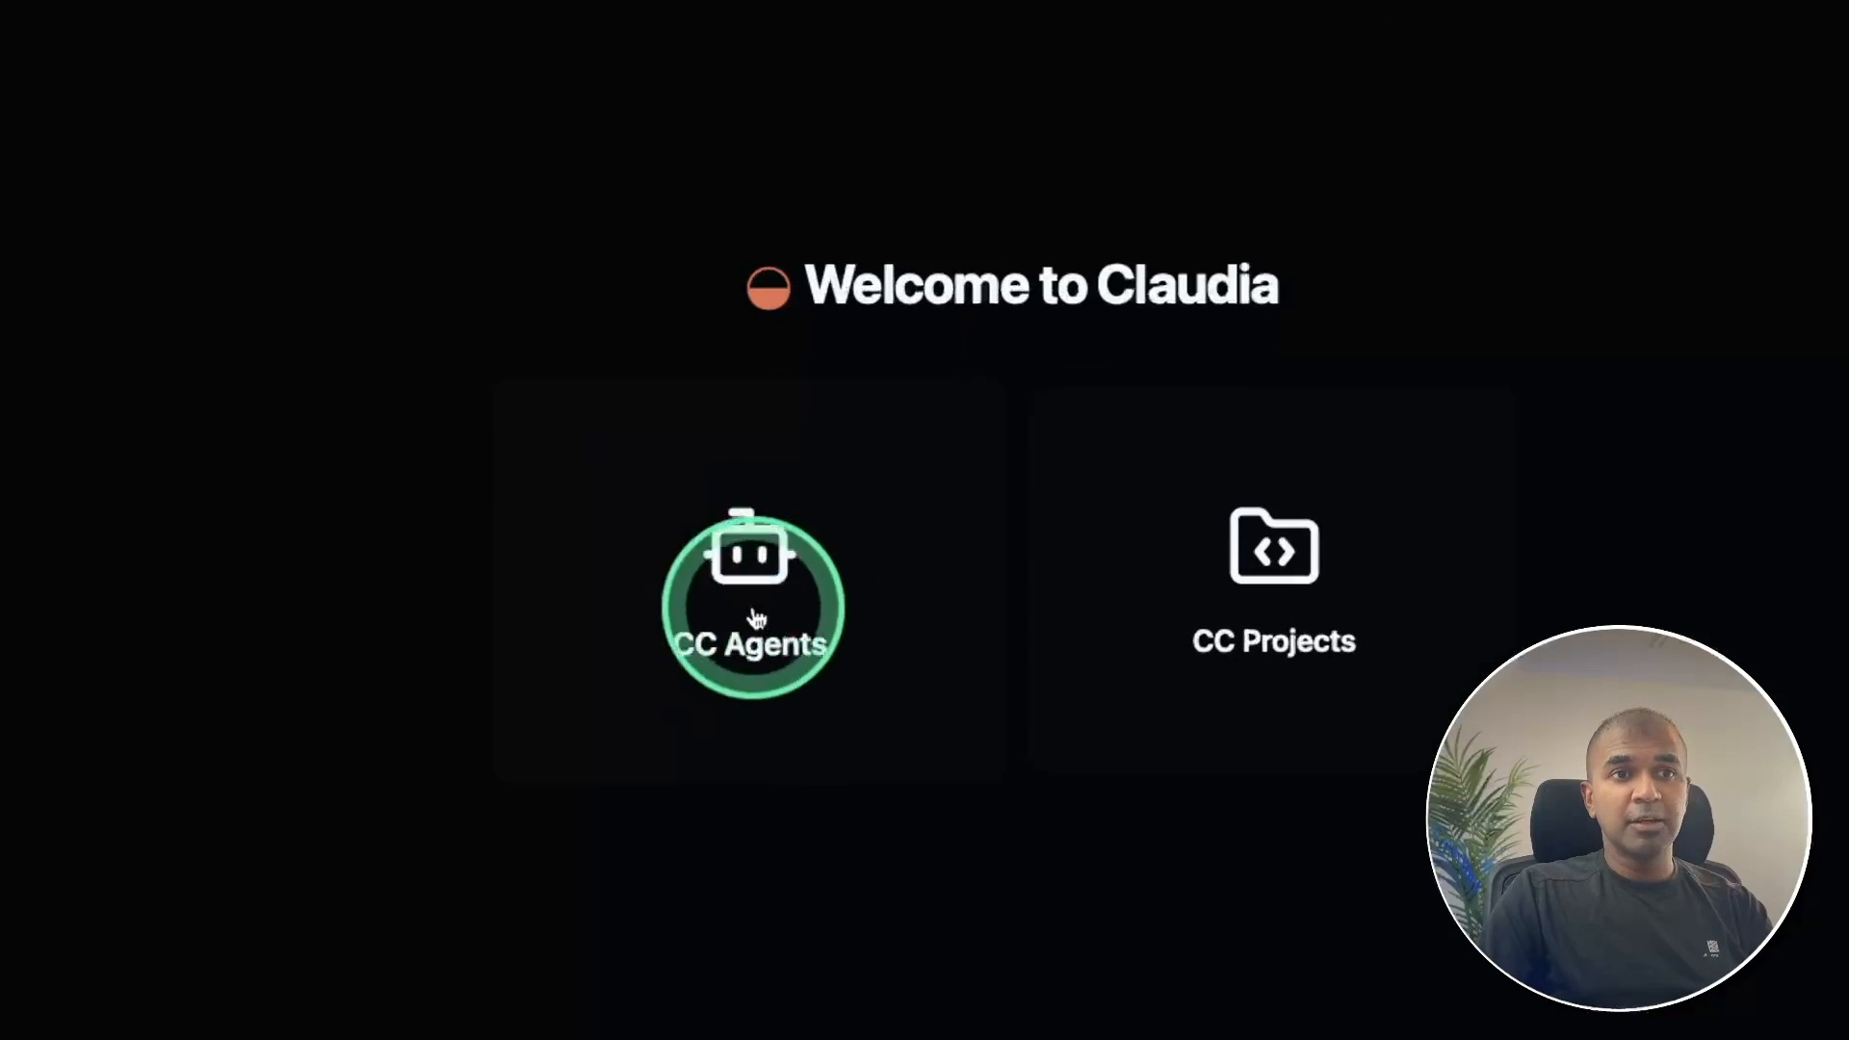
- Create agent 'App Creator' on Claude 4 Sonnet with a single-file HTML/JS/CSS system prompt
click(751, 608)
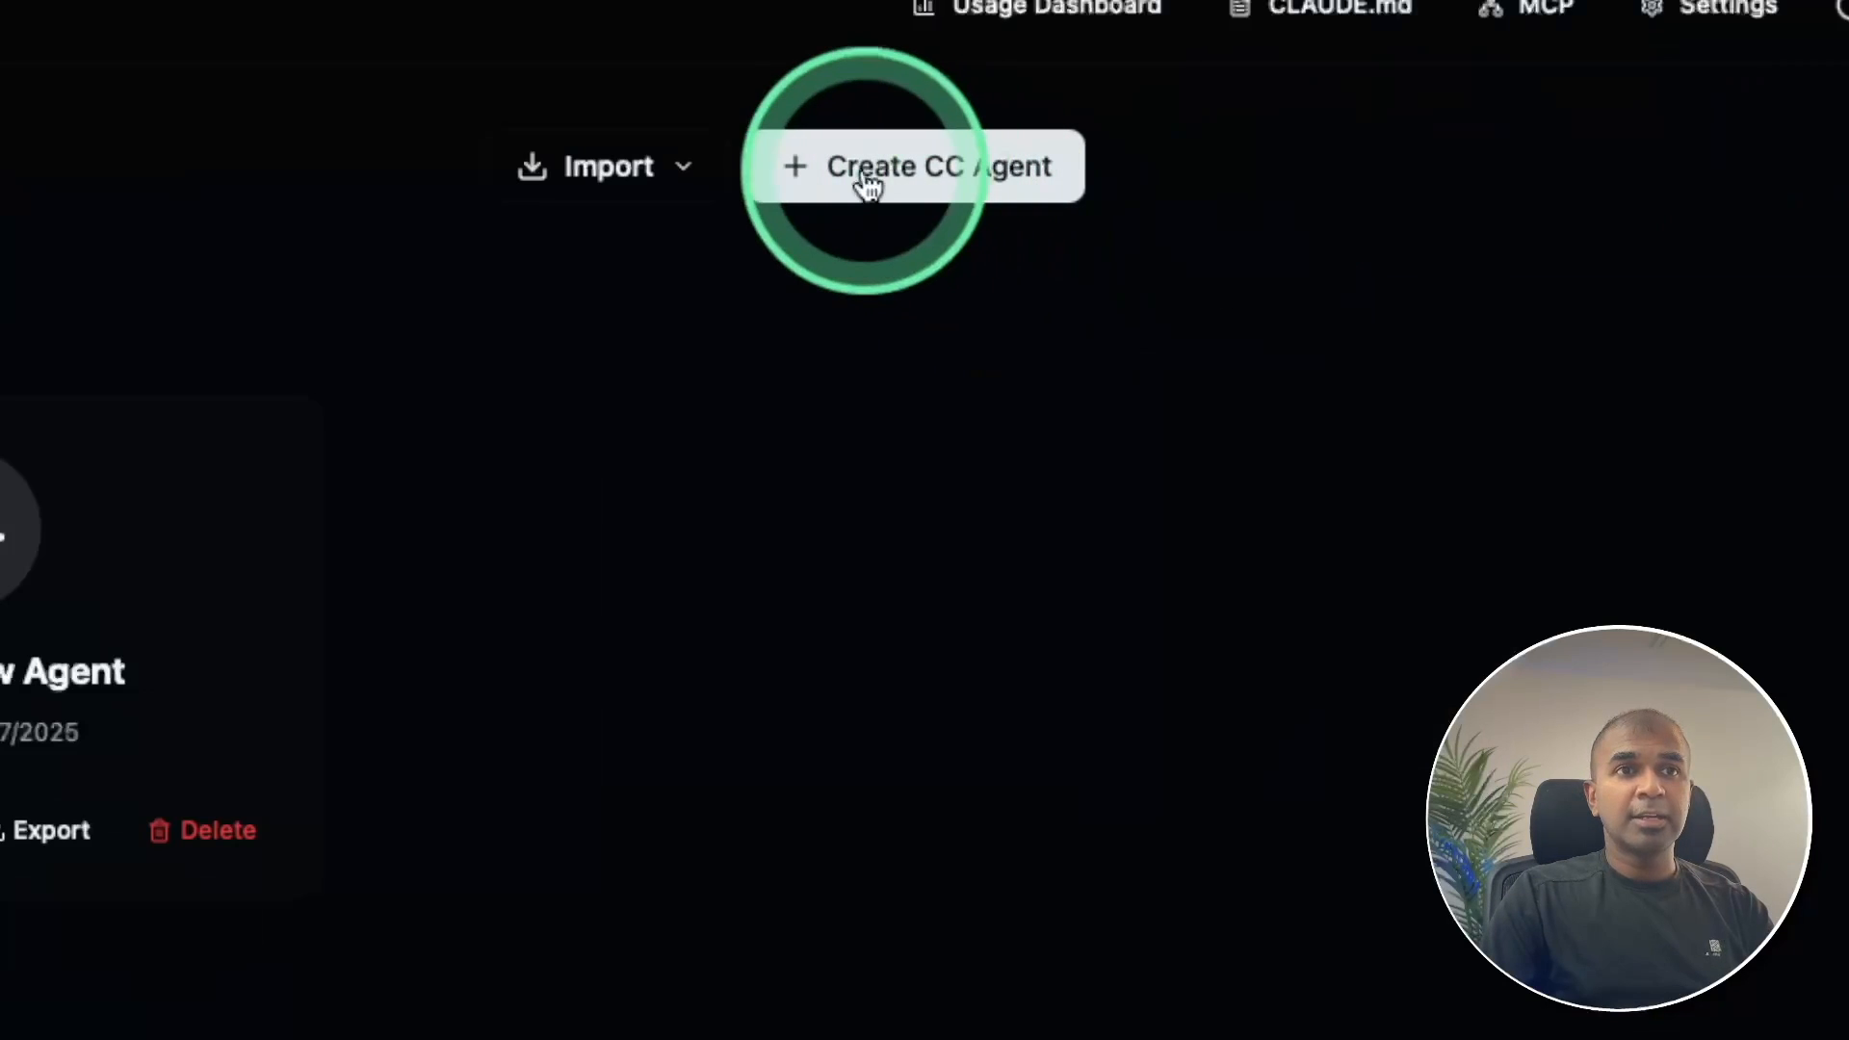
mouse_move(965, 174)
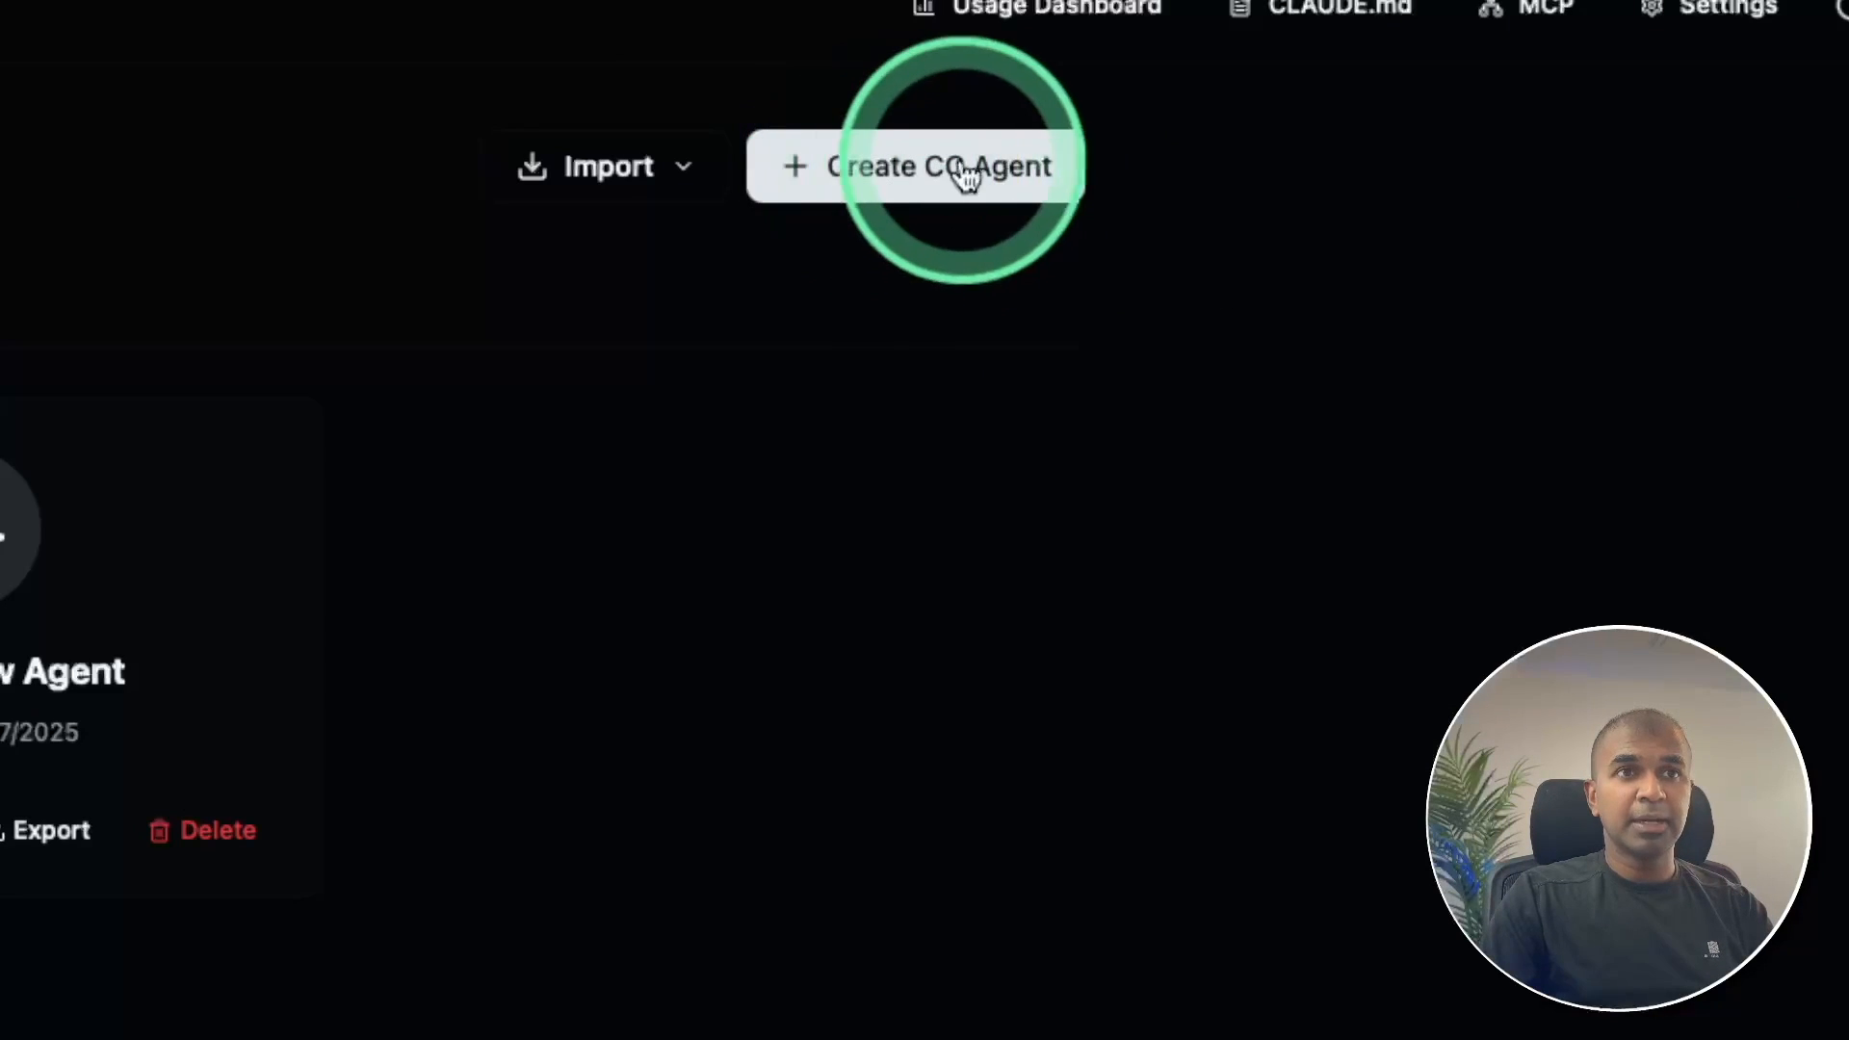
click(608, 166)
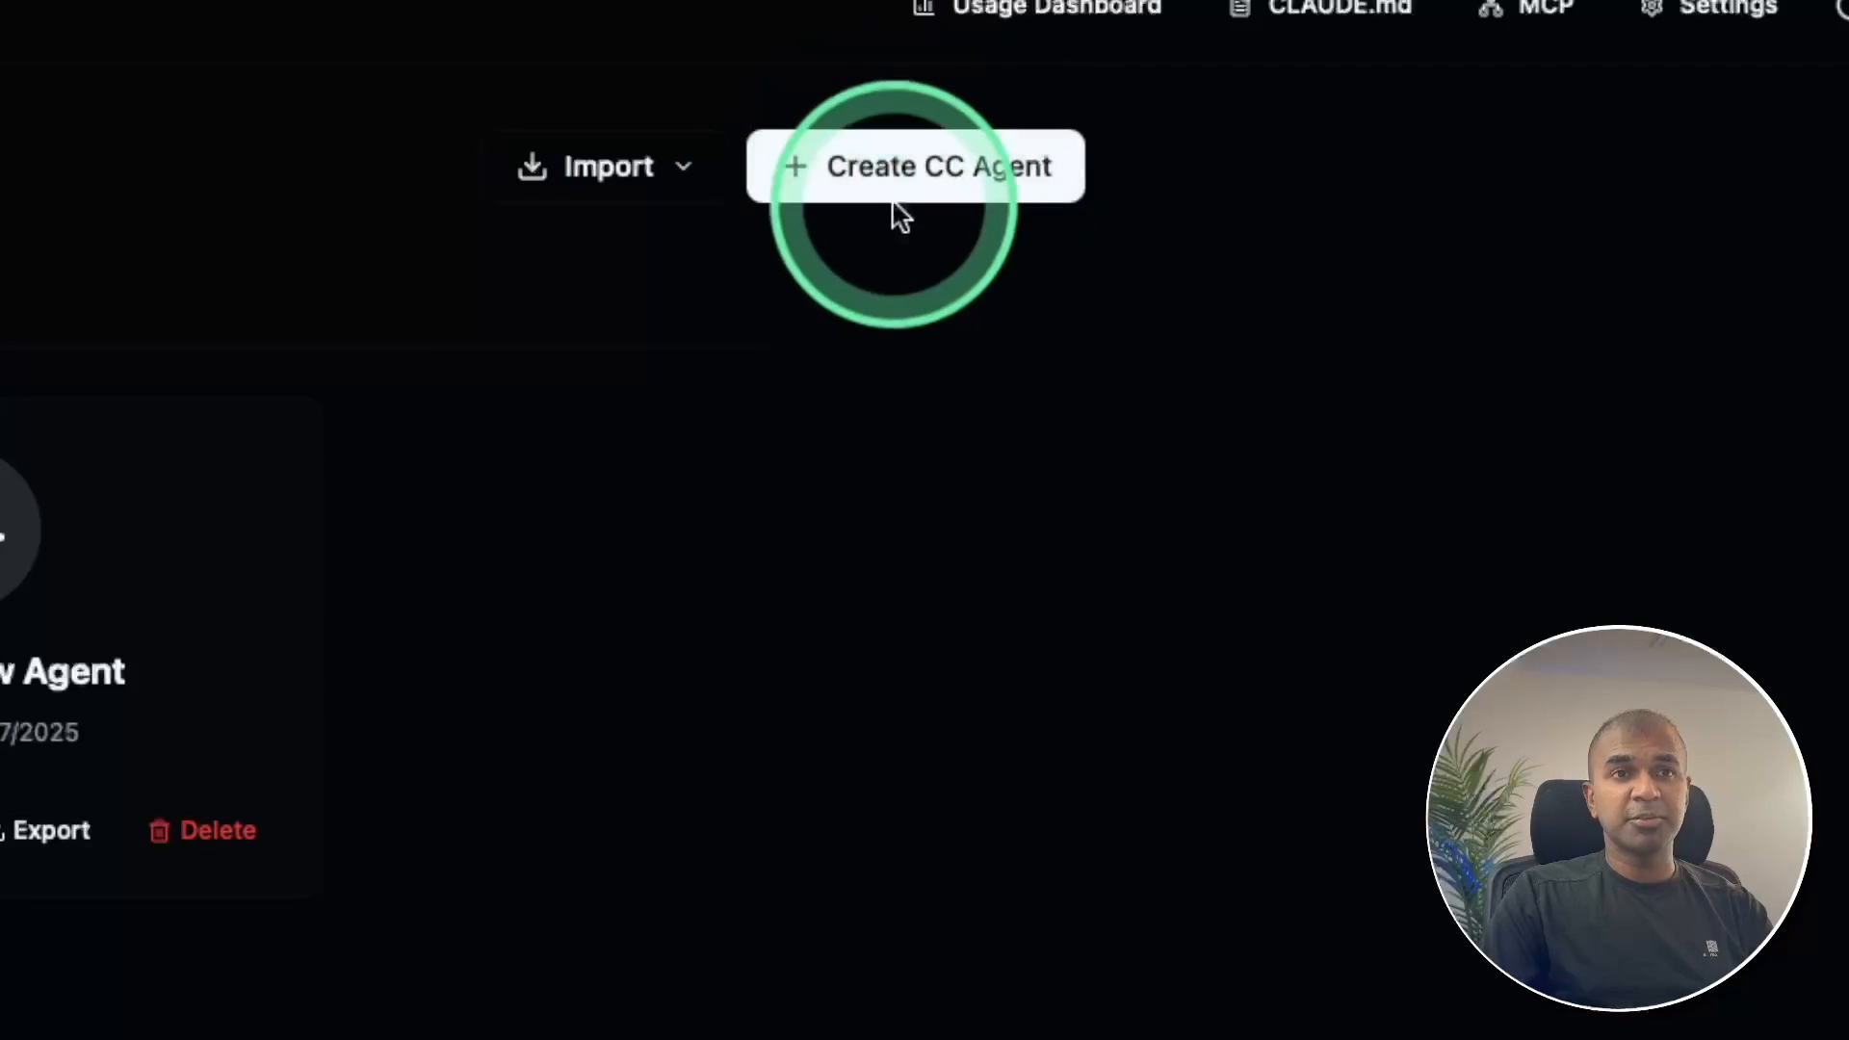
click(915, 164)
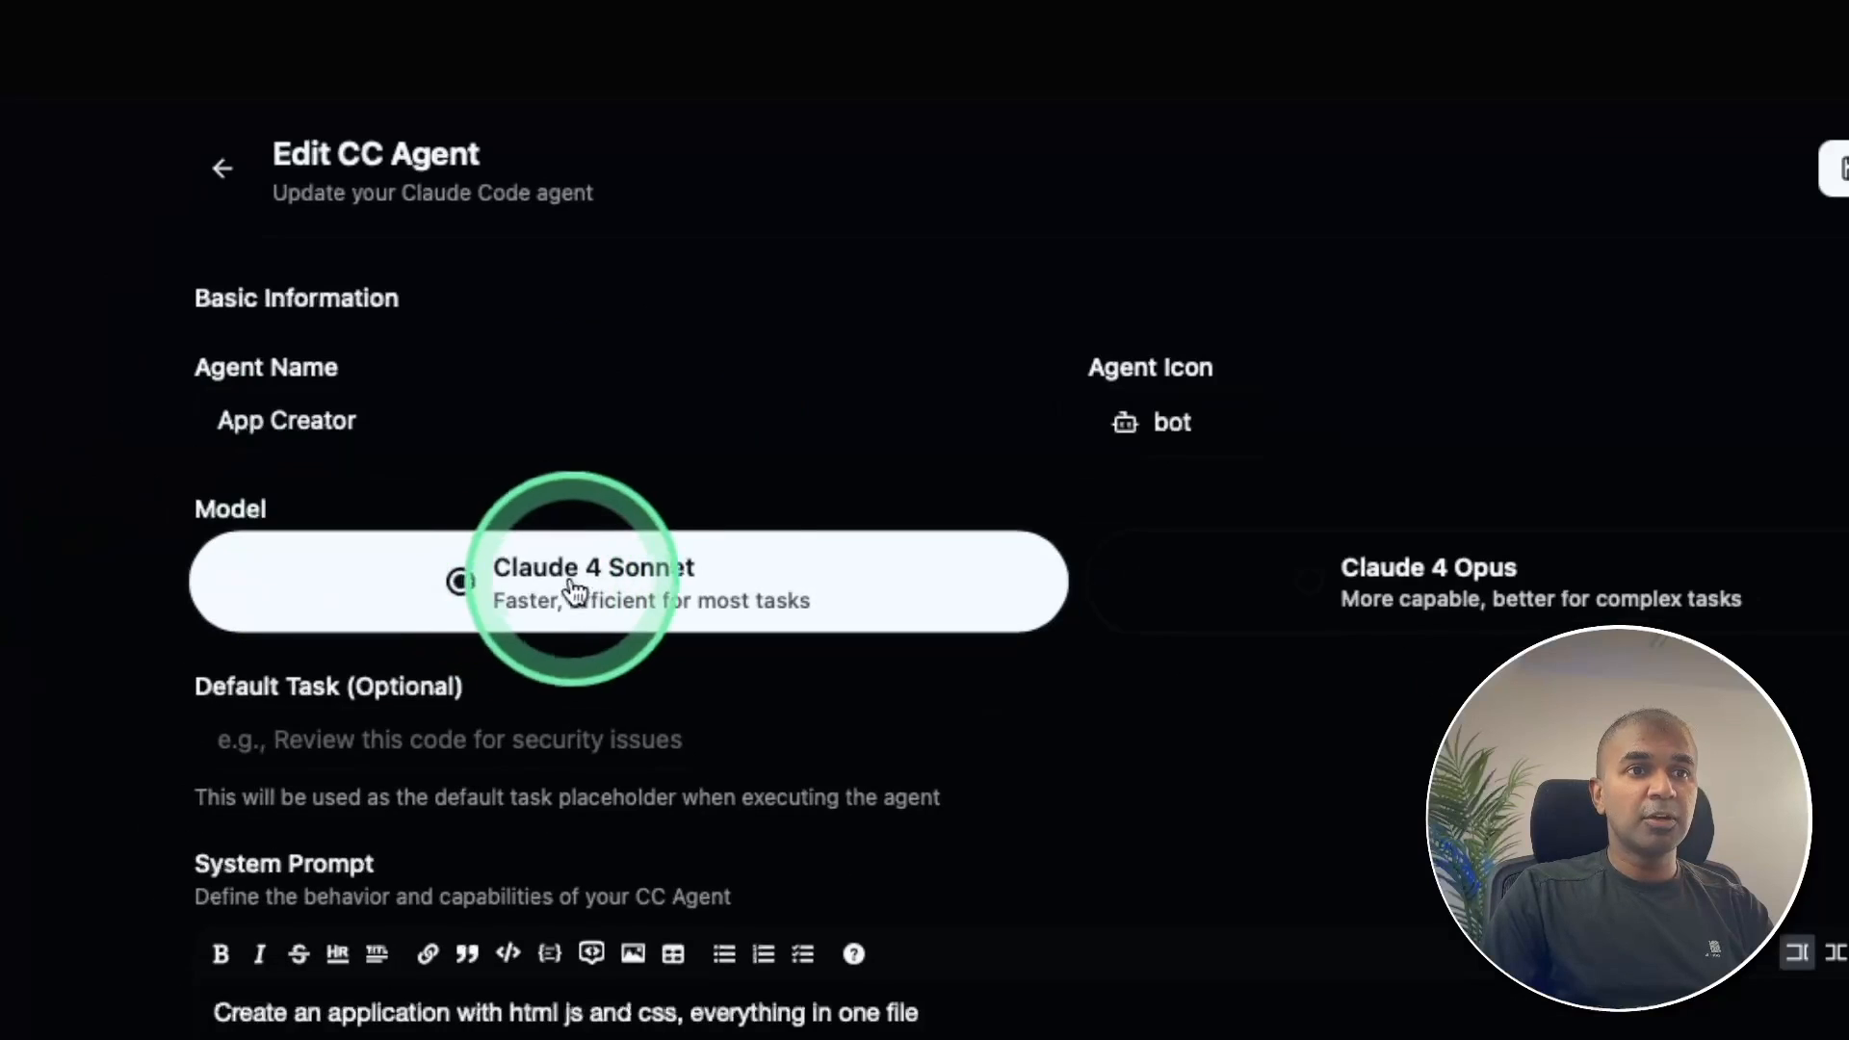
mouse_move(1371, 636)
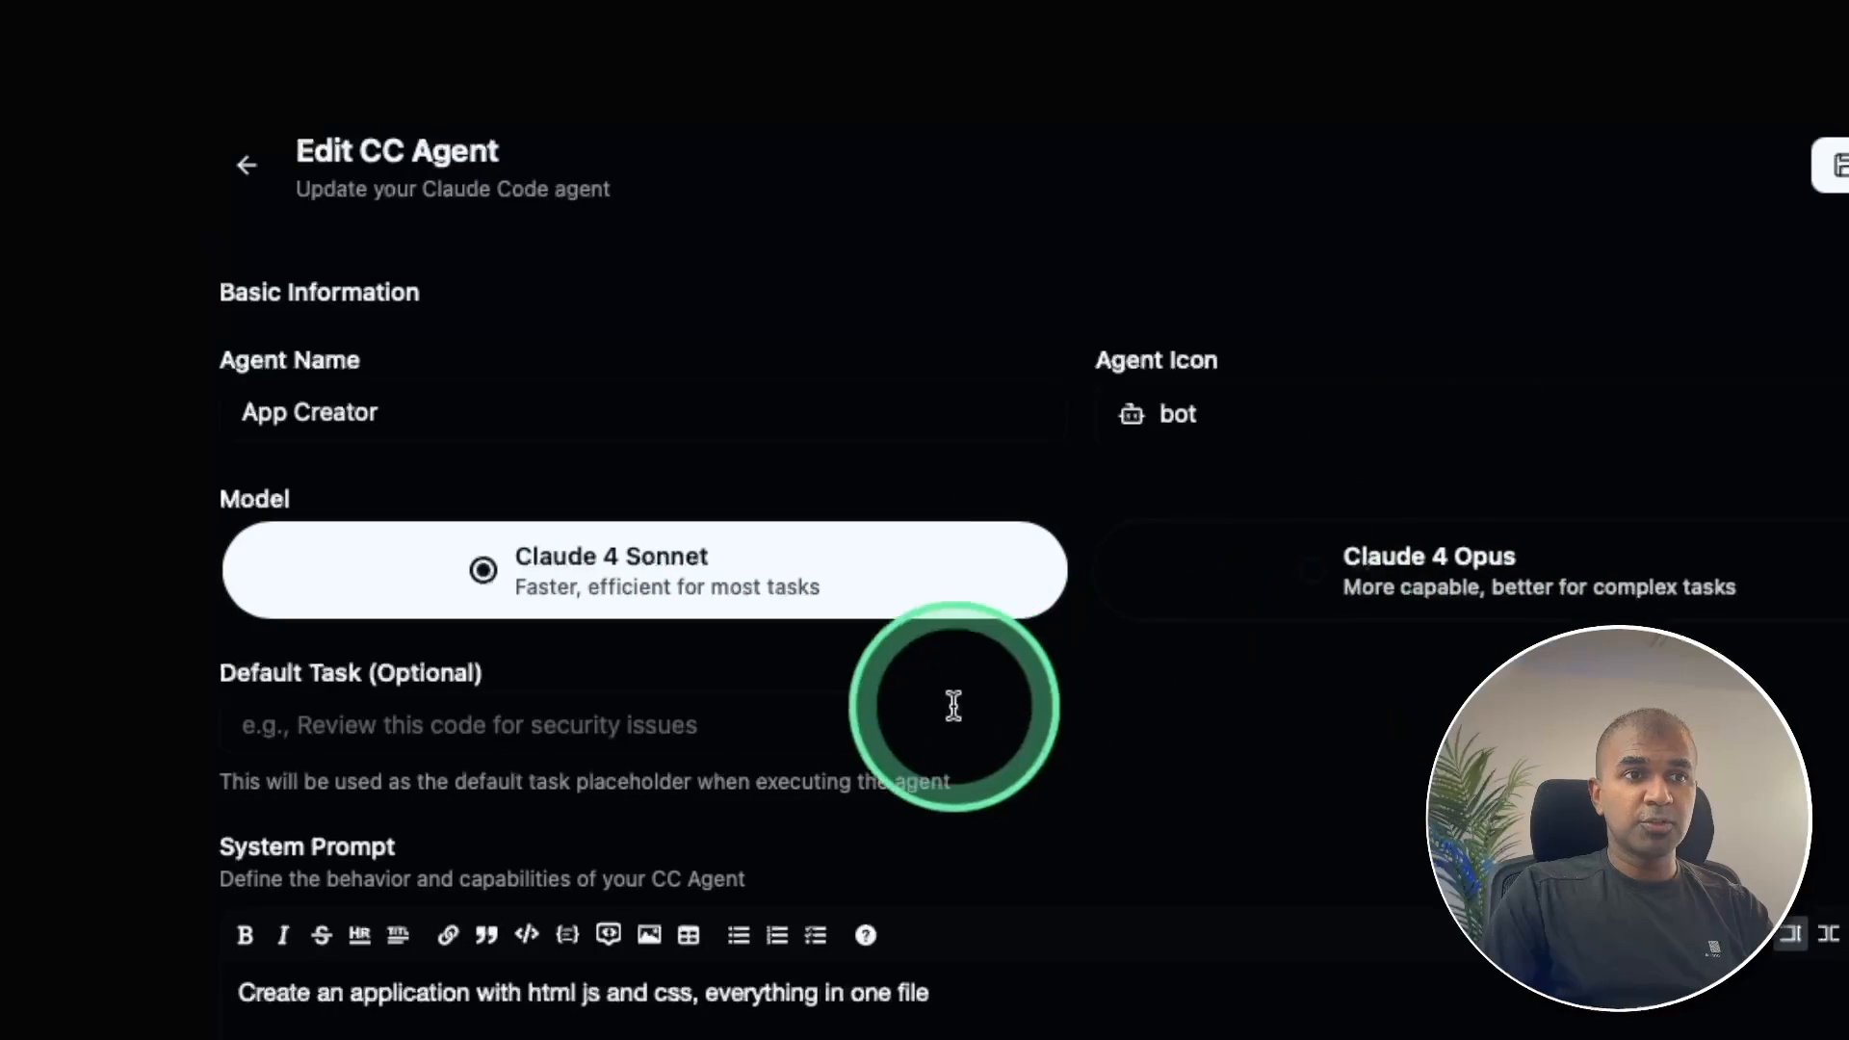
scroll(down, 3)
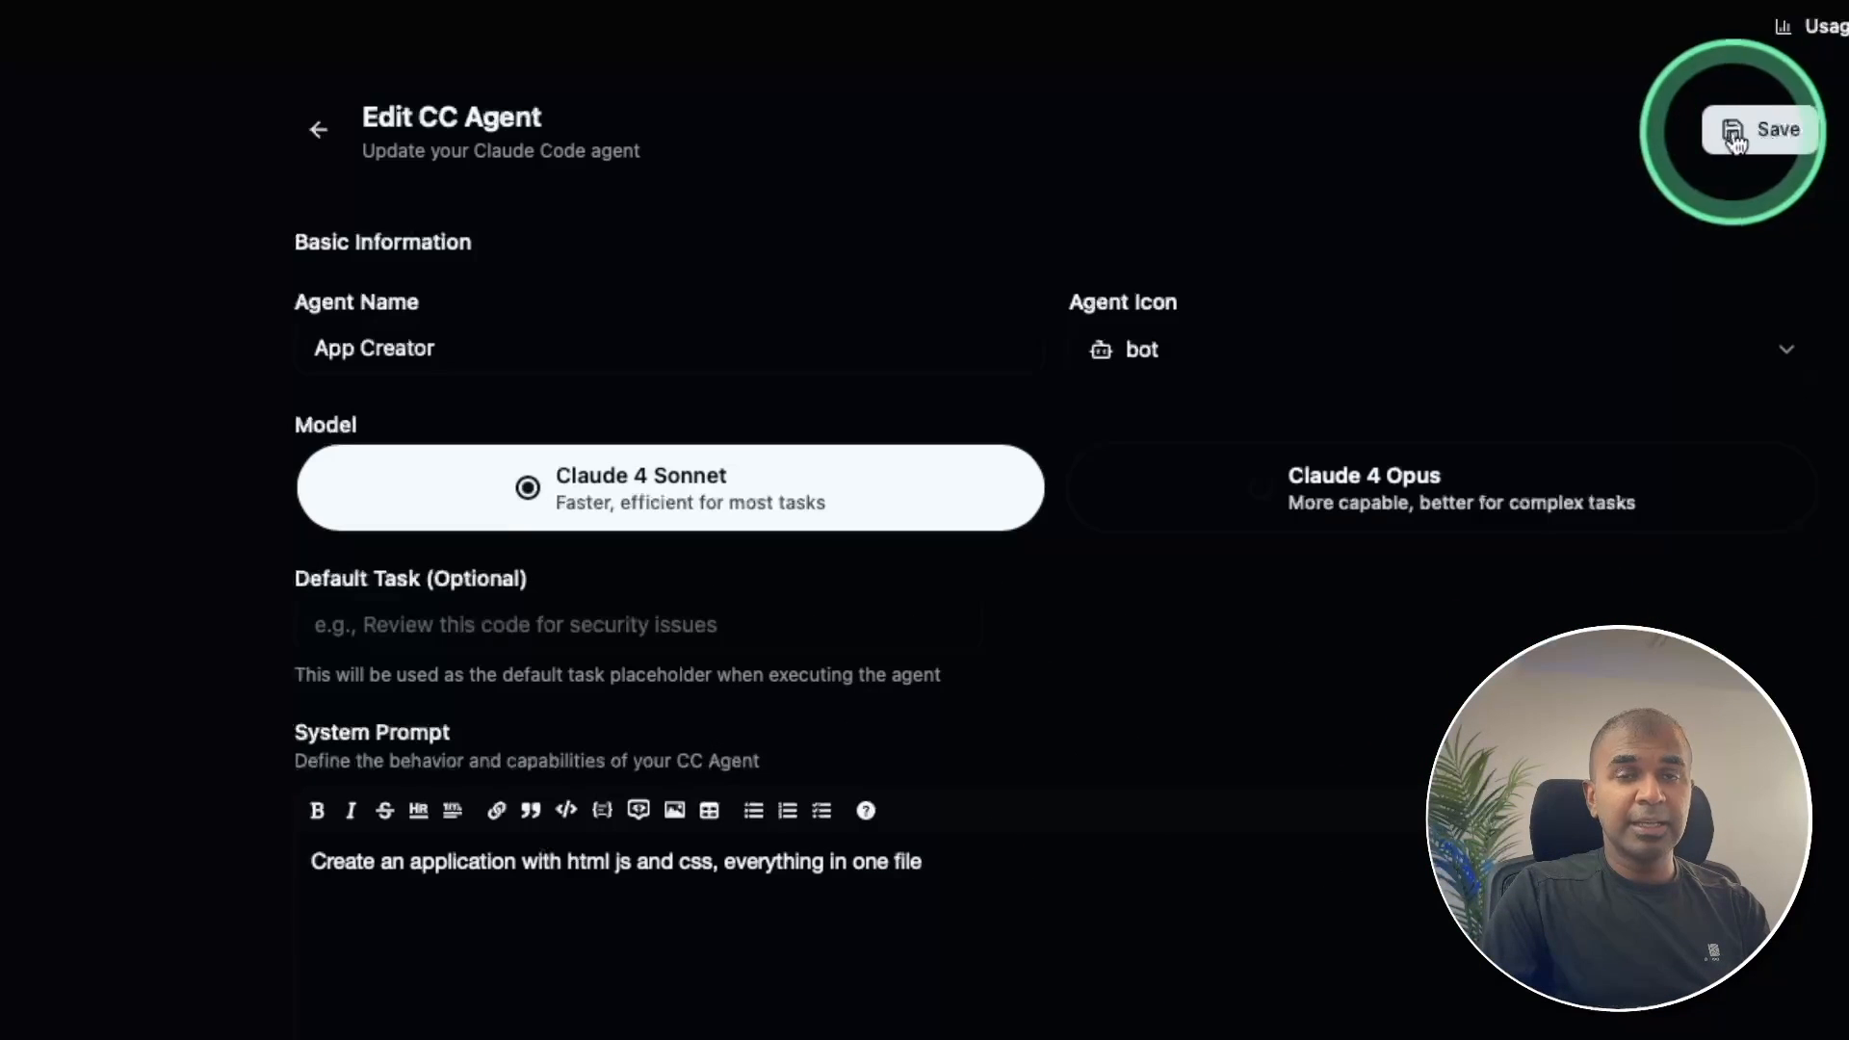
- Save App Creator and execute it on the calorie tracker task, producing /tmp/calorie-tracker.html
click(1756, 130)
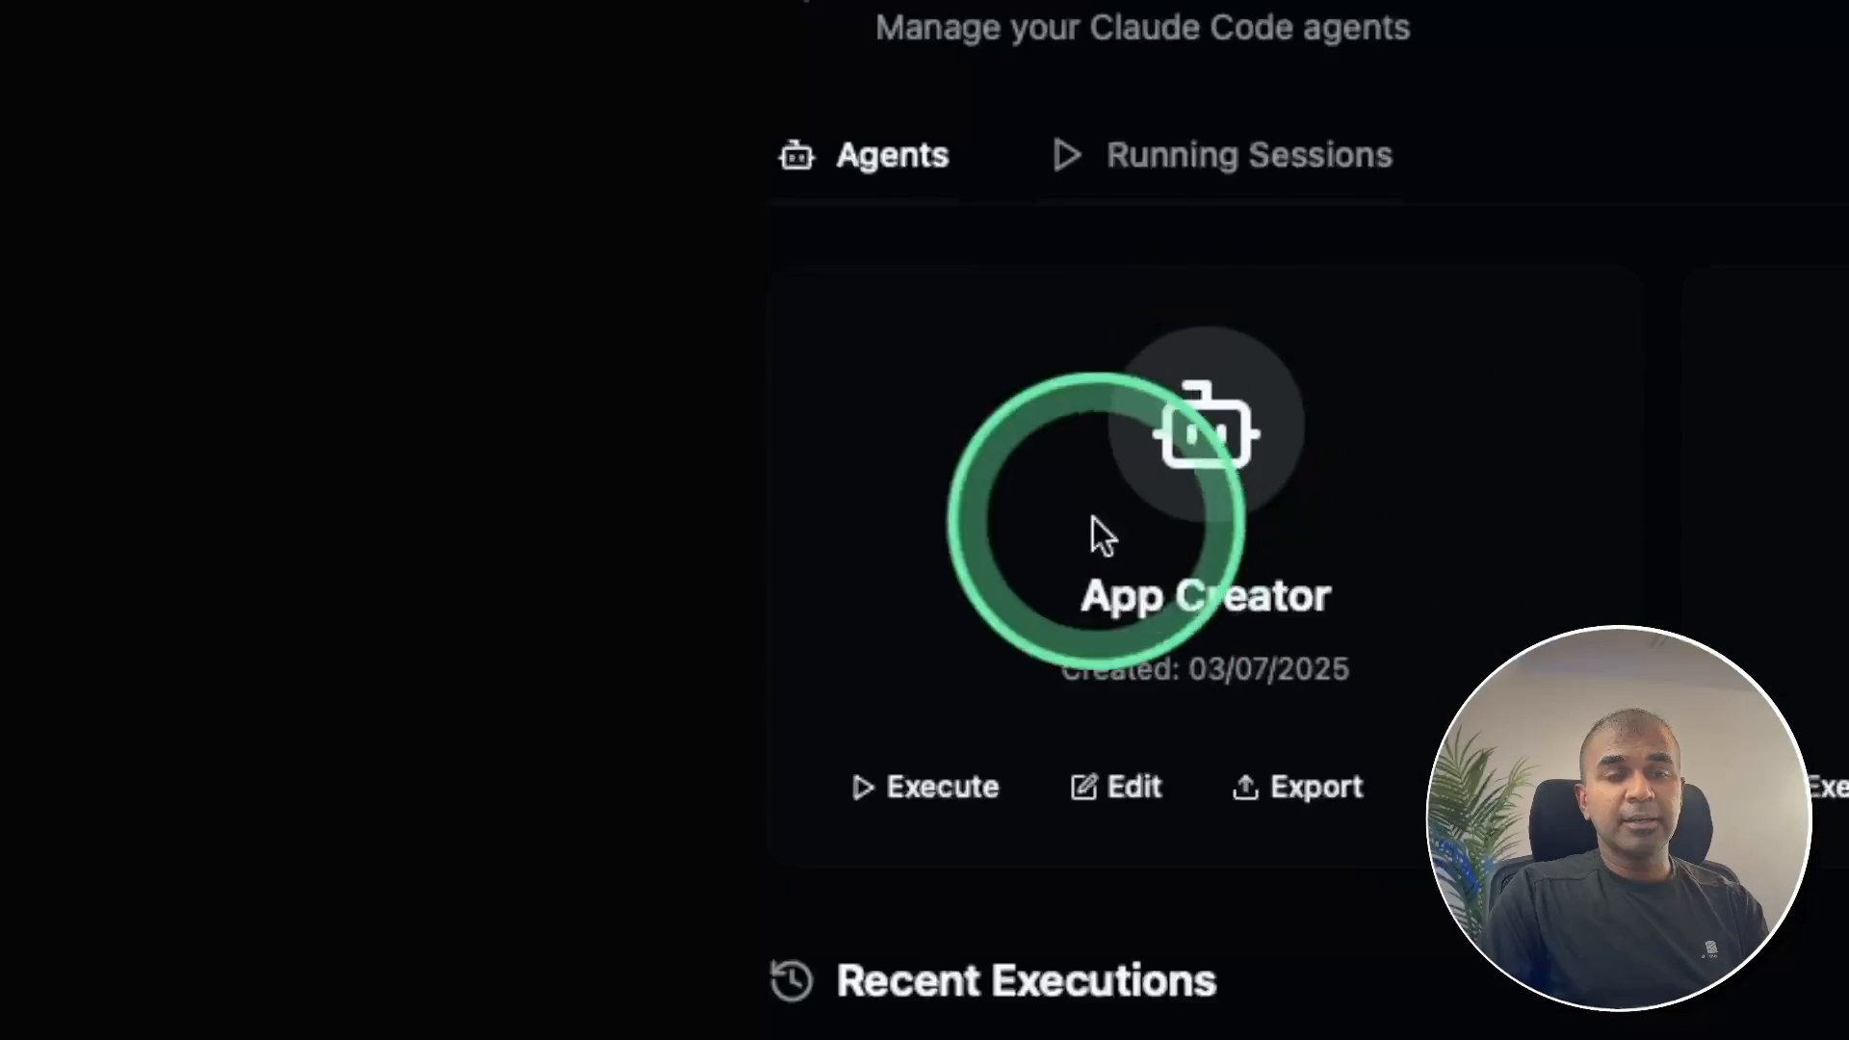
mouse_move(931, 788)
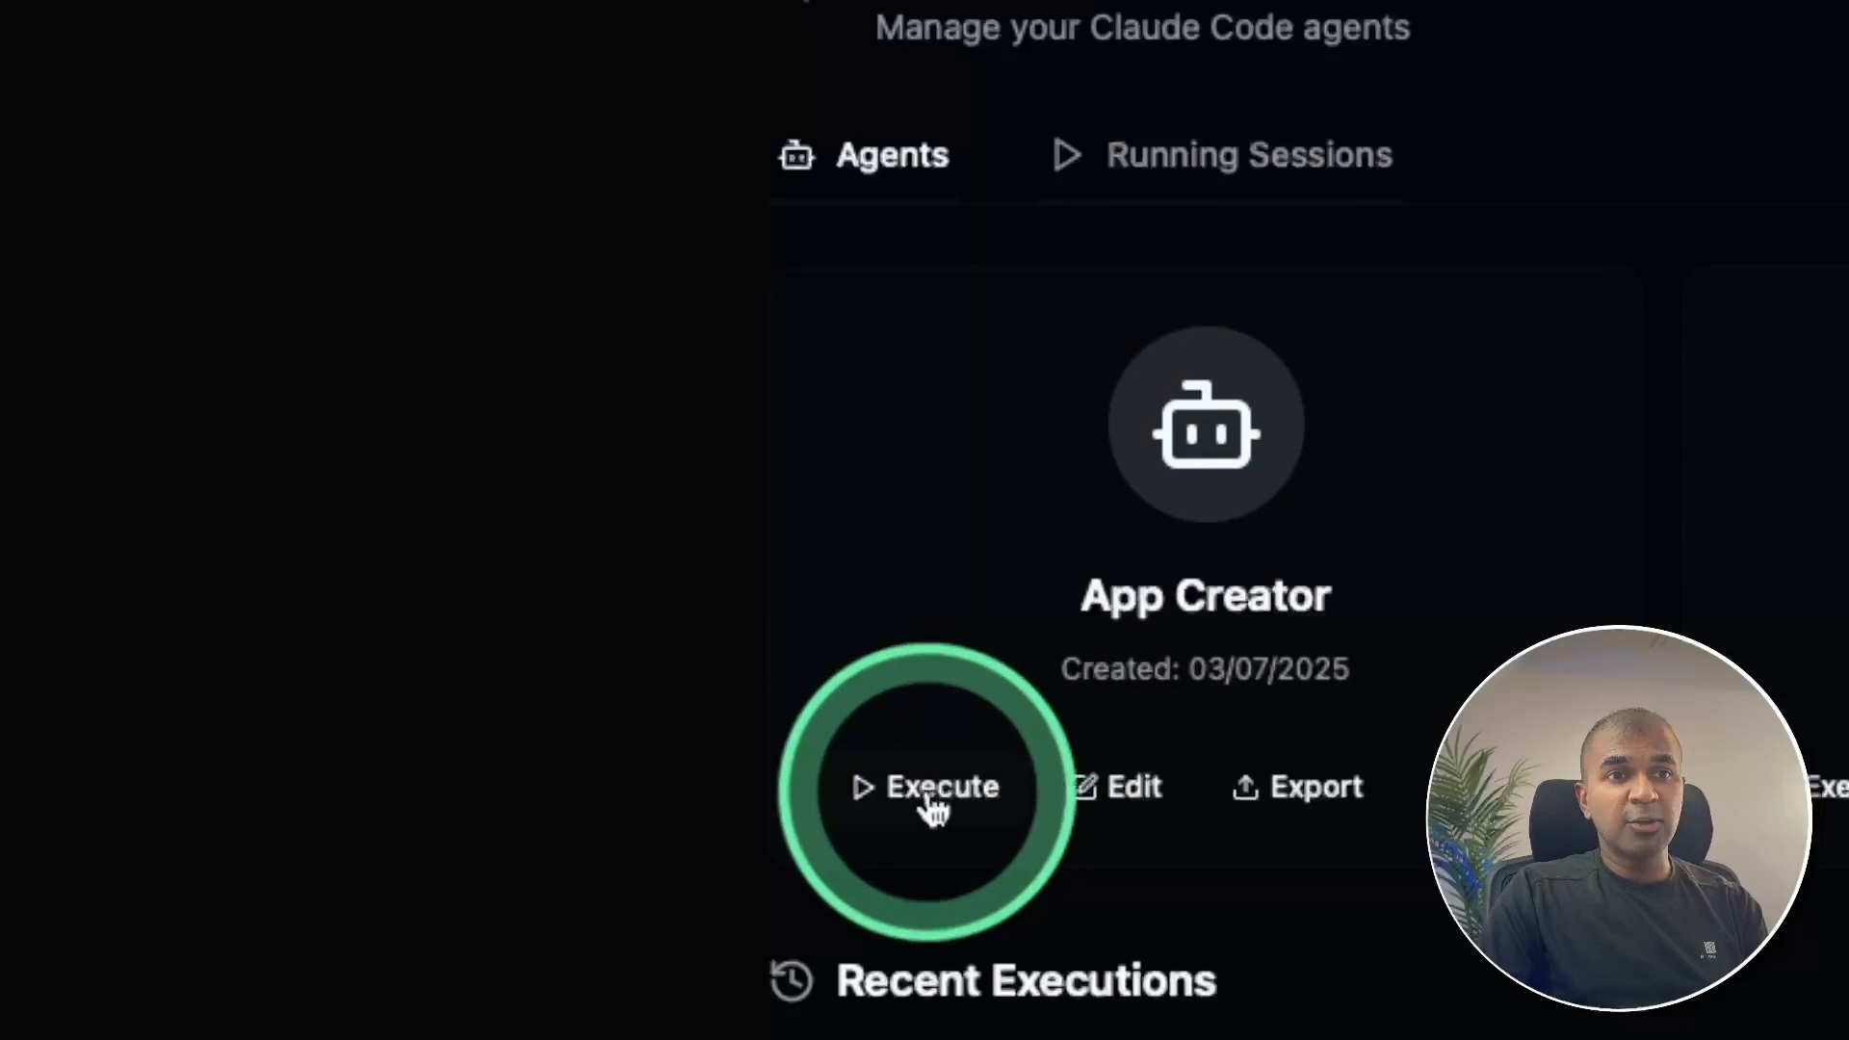
click(941, 787)
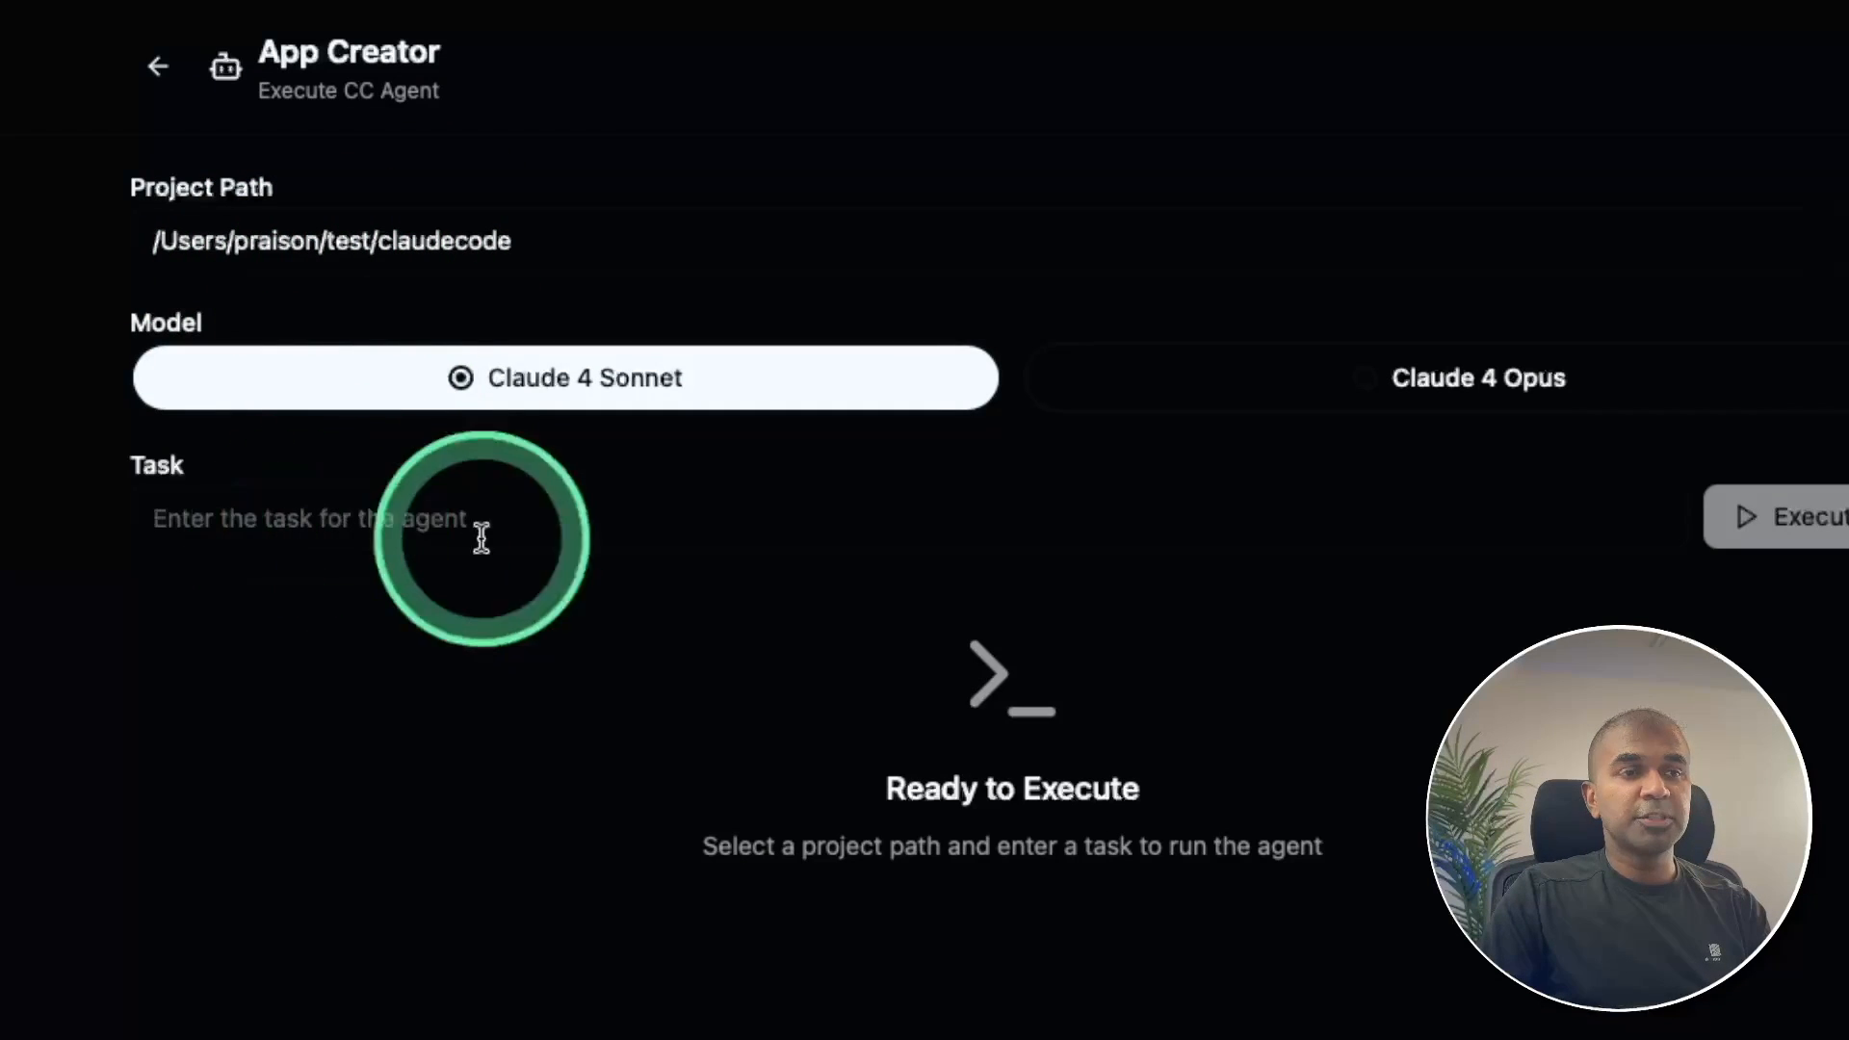
click(1804, 516)
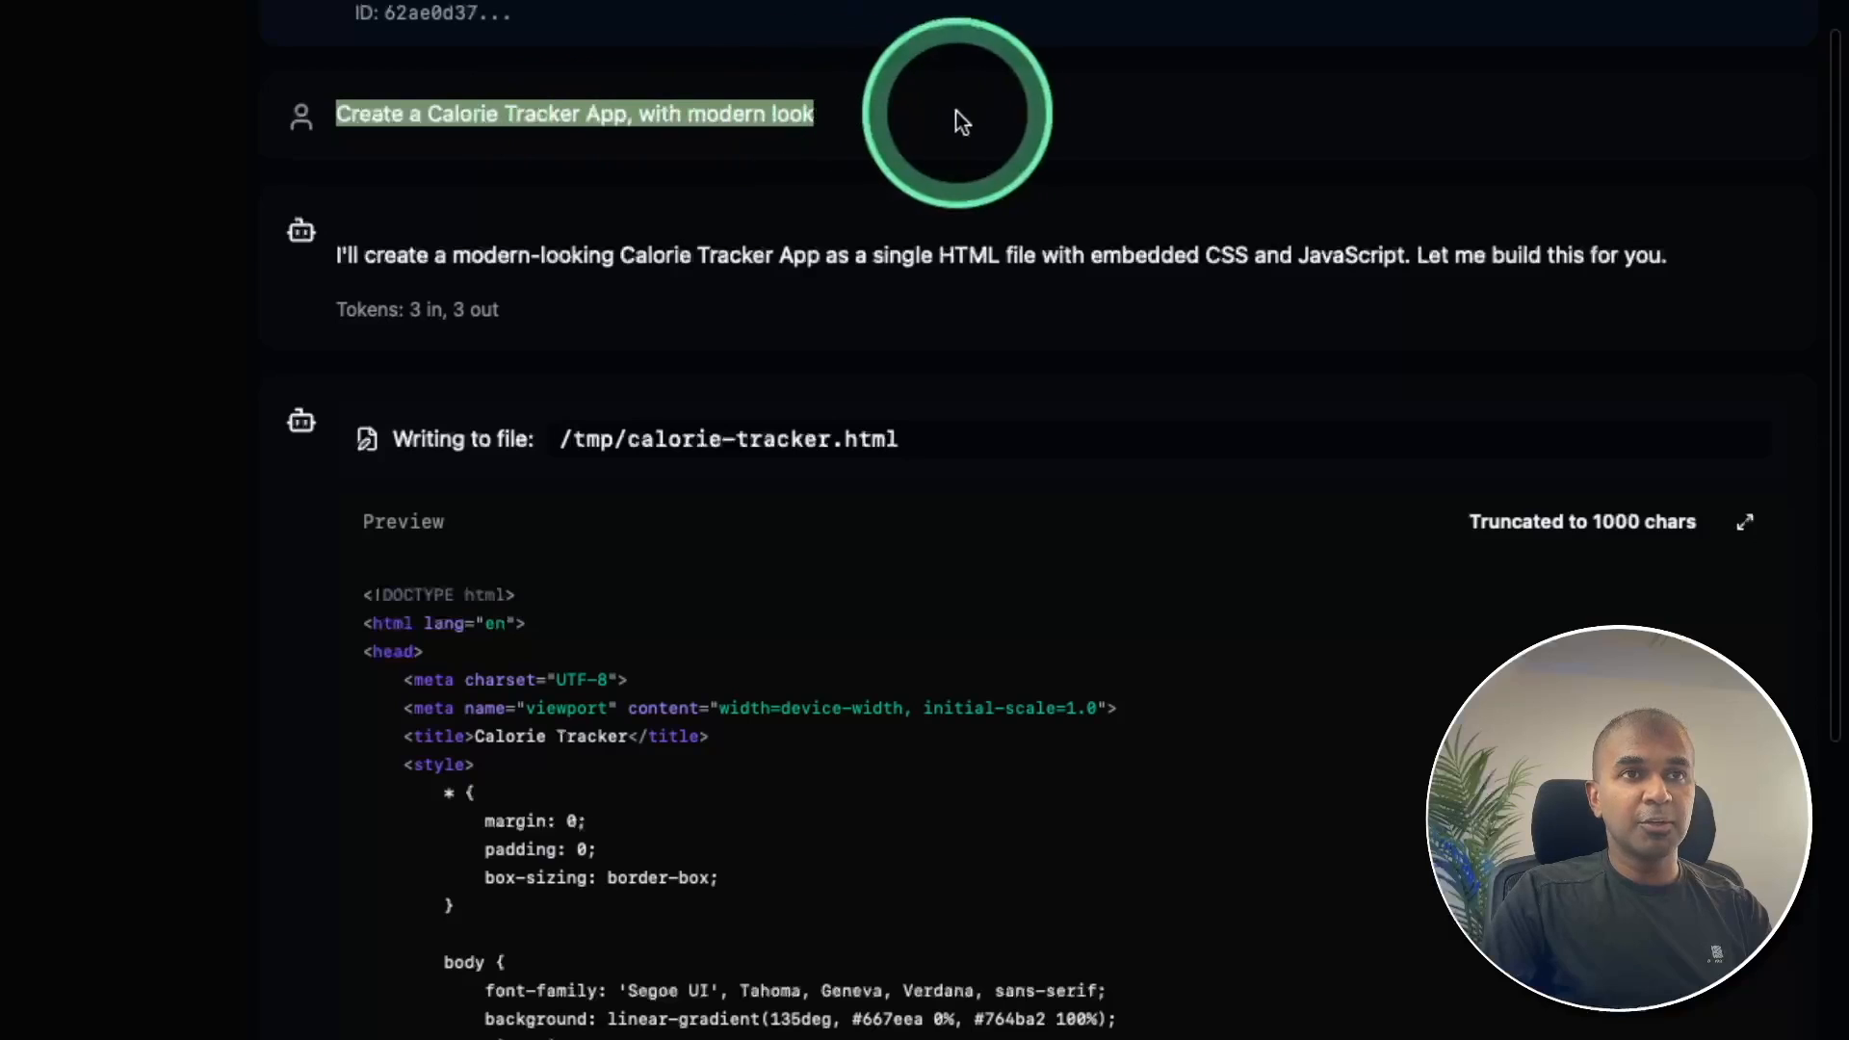
scroll(up, 3)
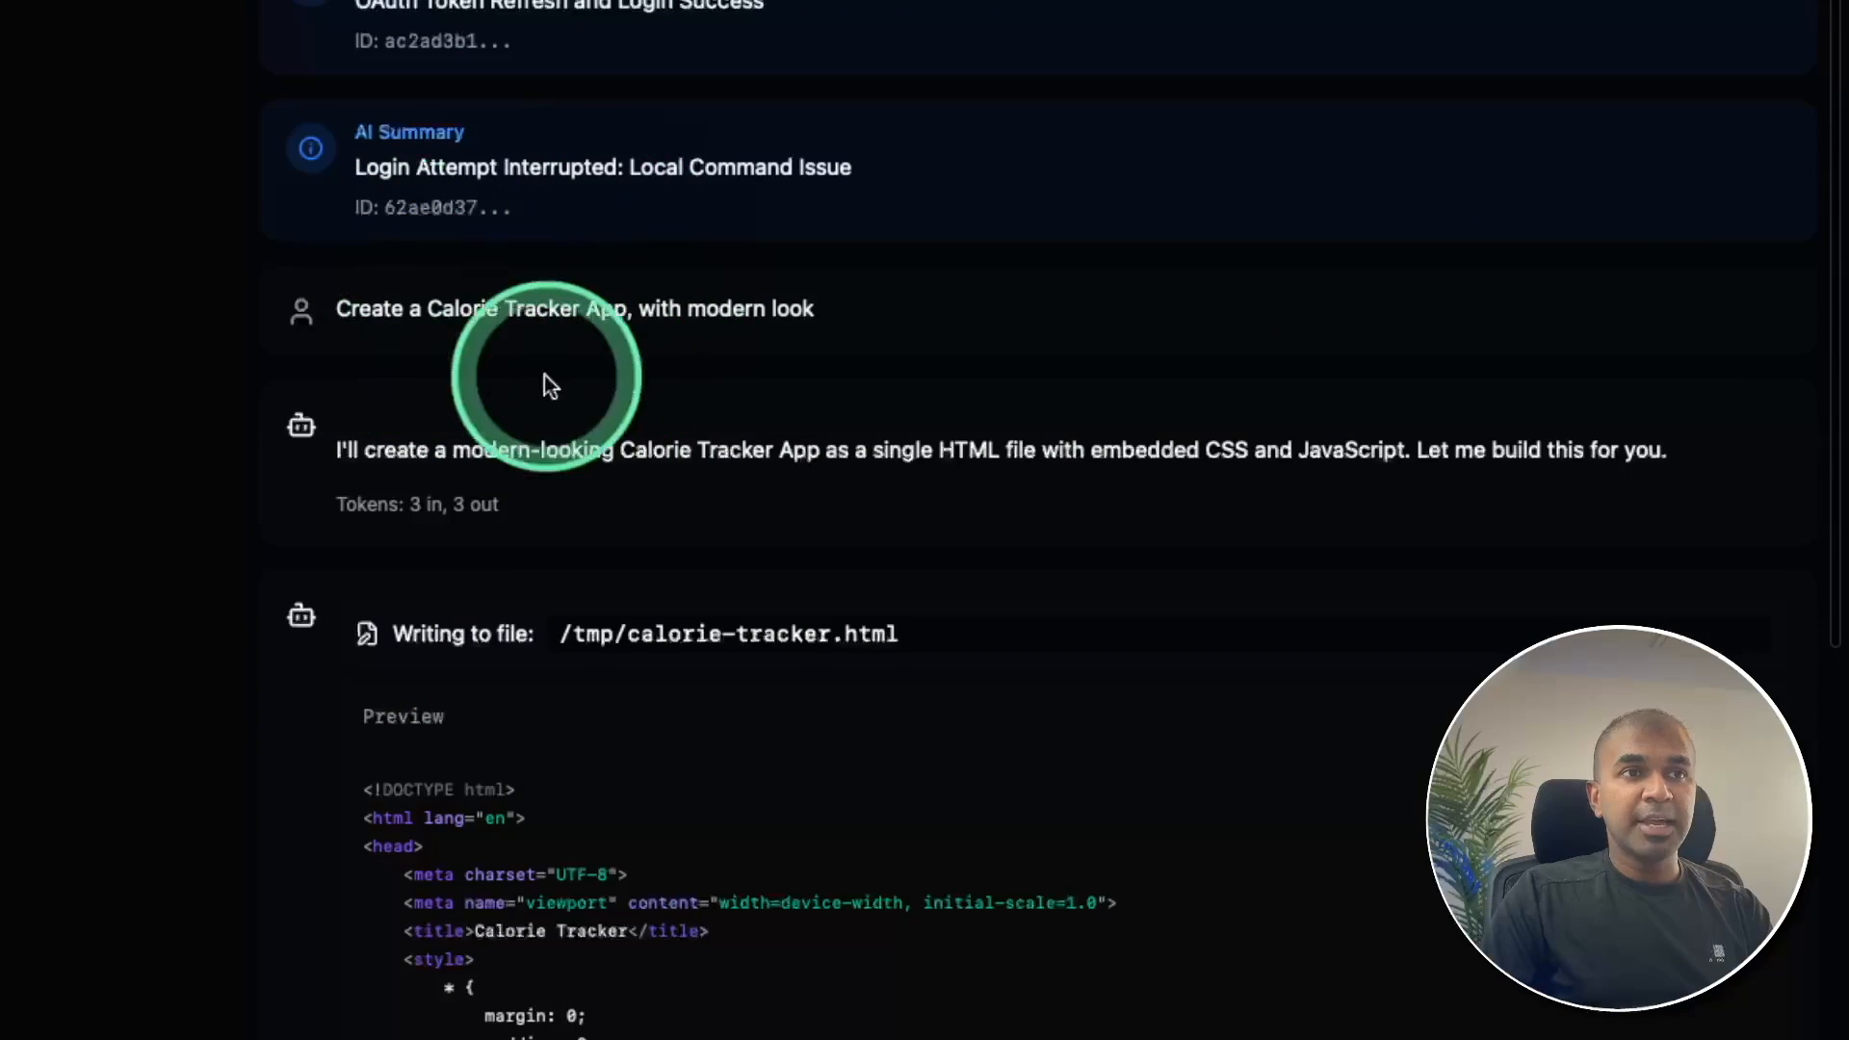
scroll(down, 3)
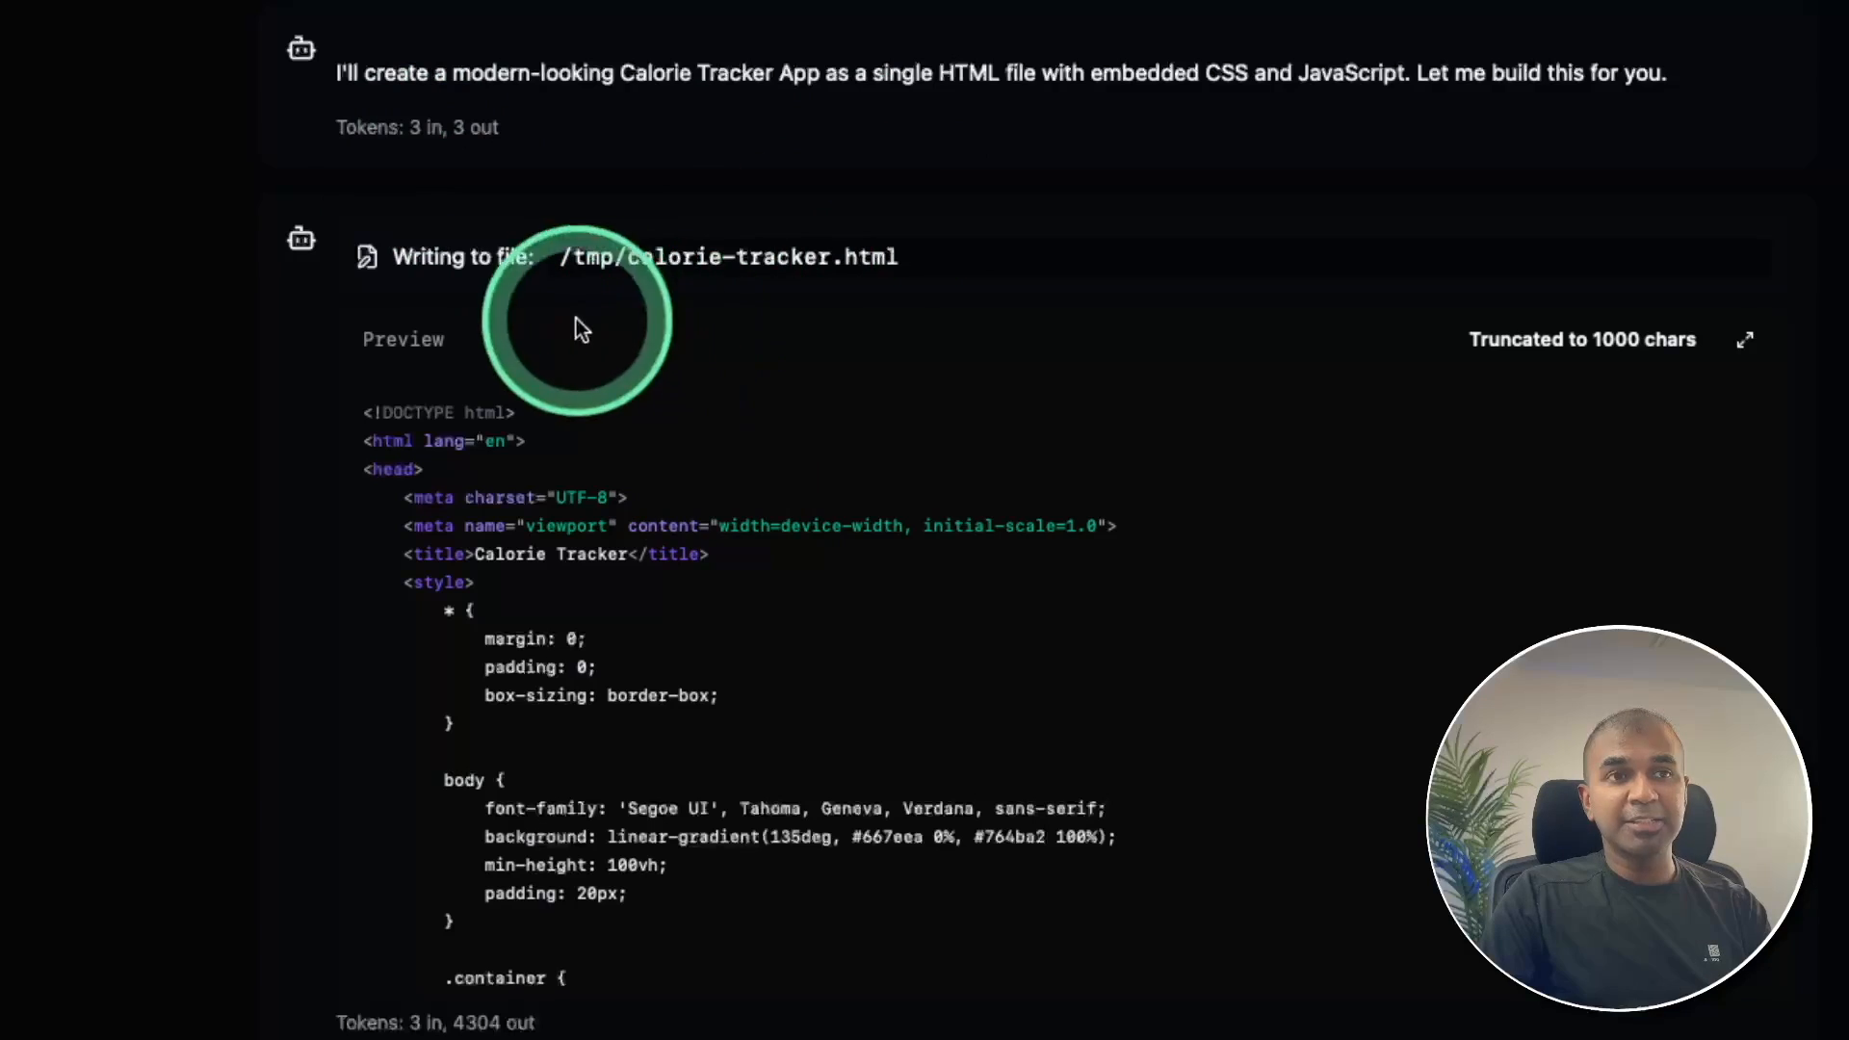
mouse_move(1150, 195)
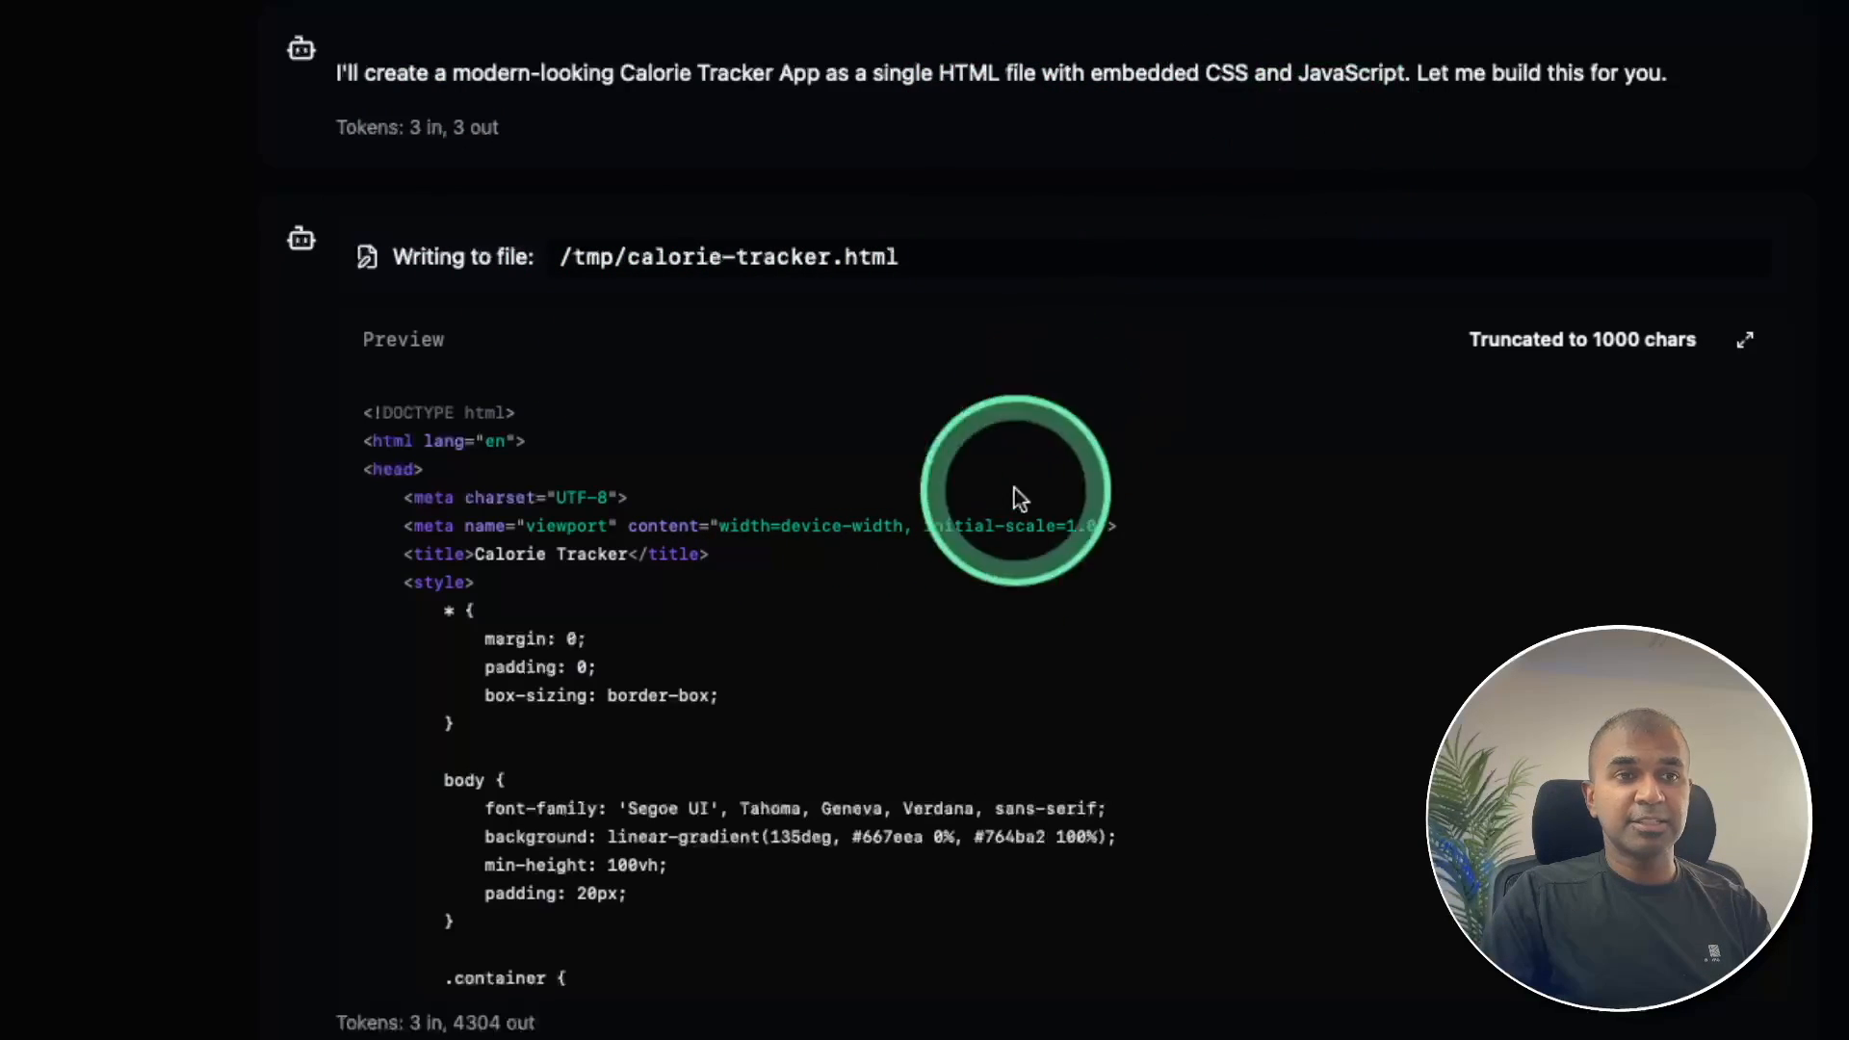
scroll(down, 3)
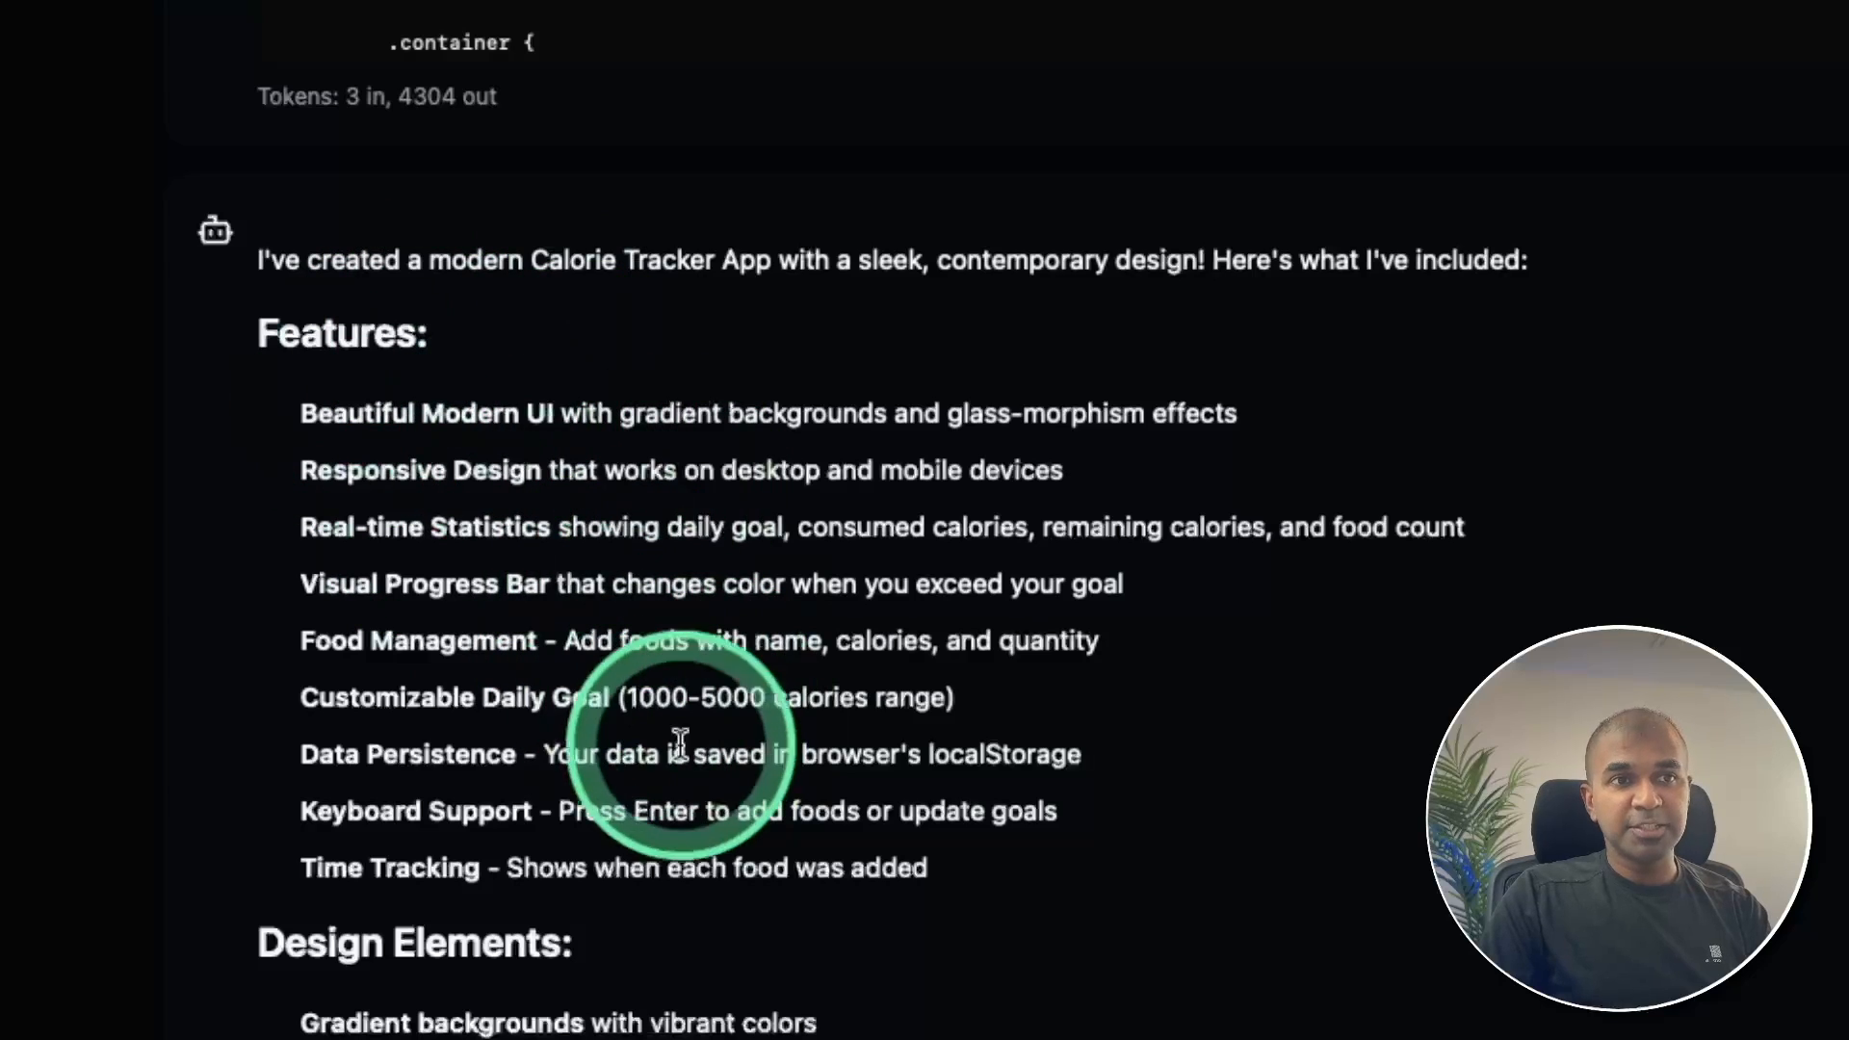
scroll(up, 3)
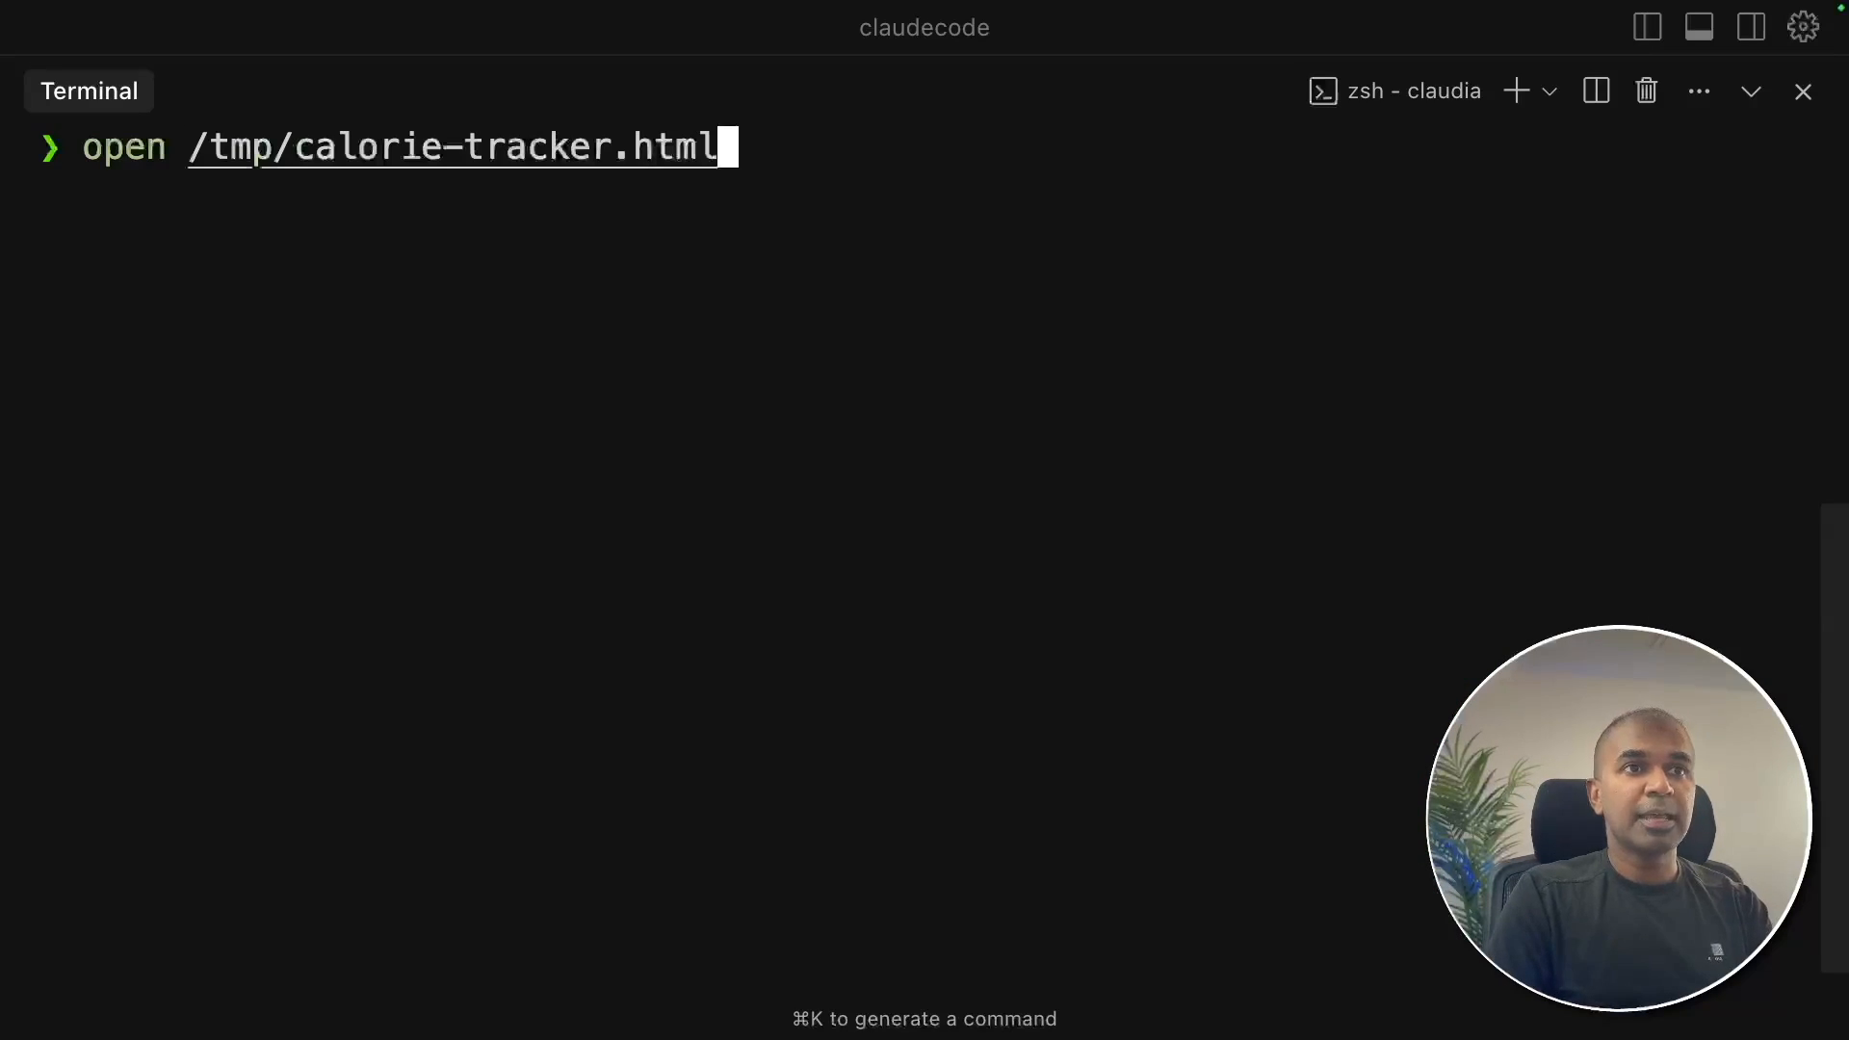
- Open /tmp/calorie-tracker.html in the browser and look over the page
key(Return)
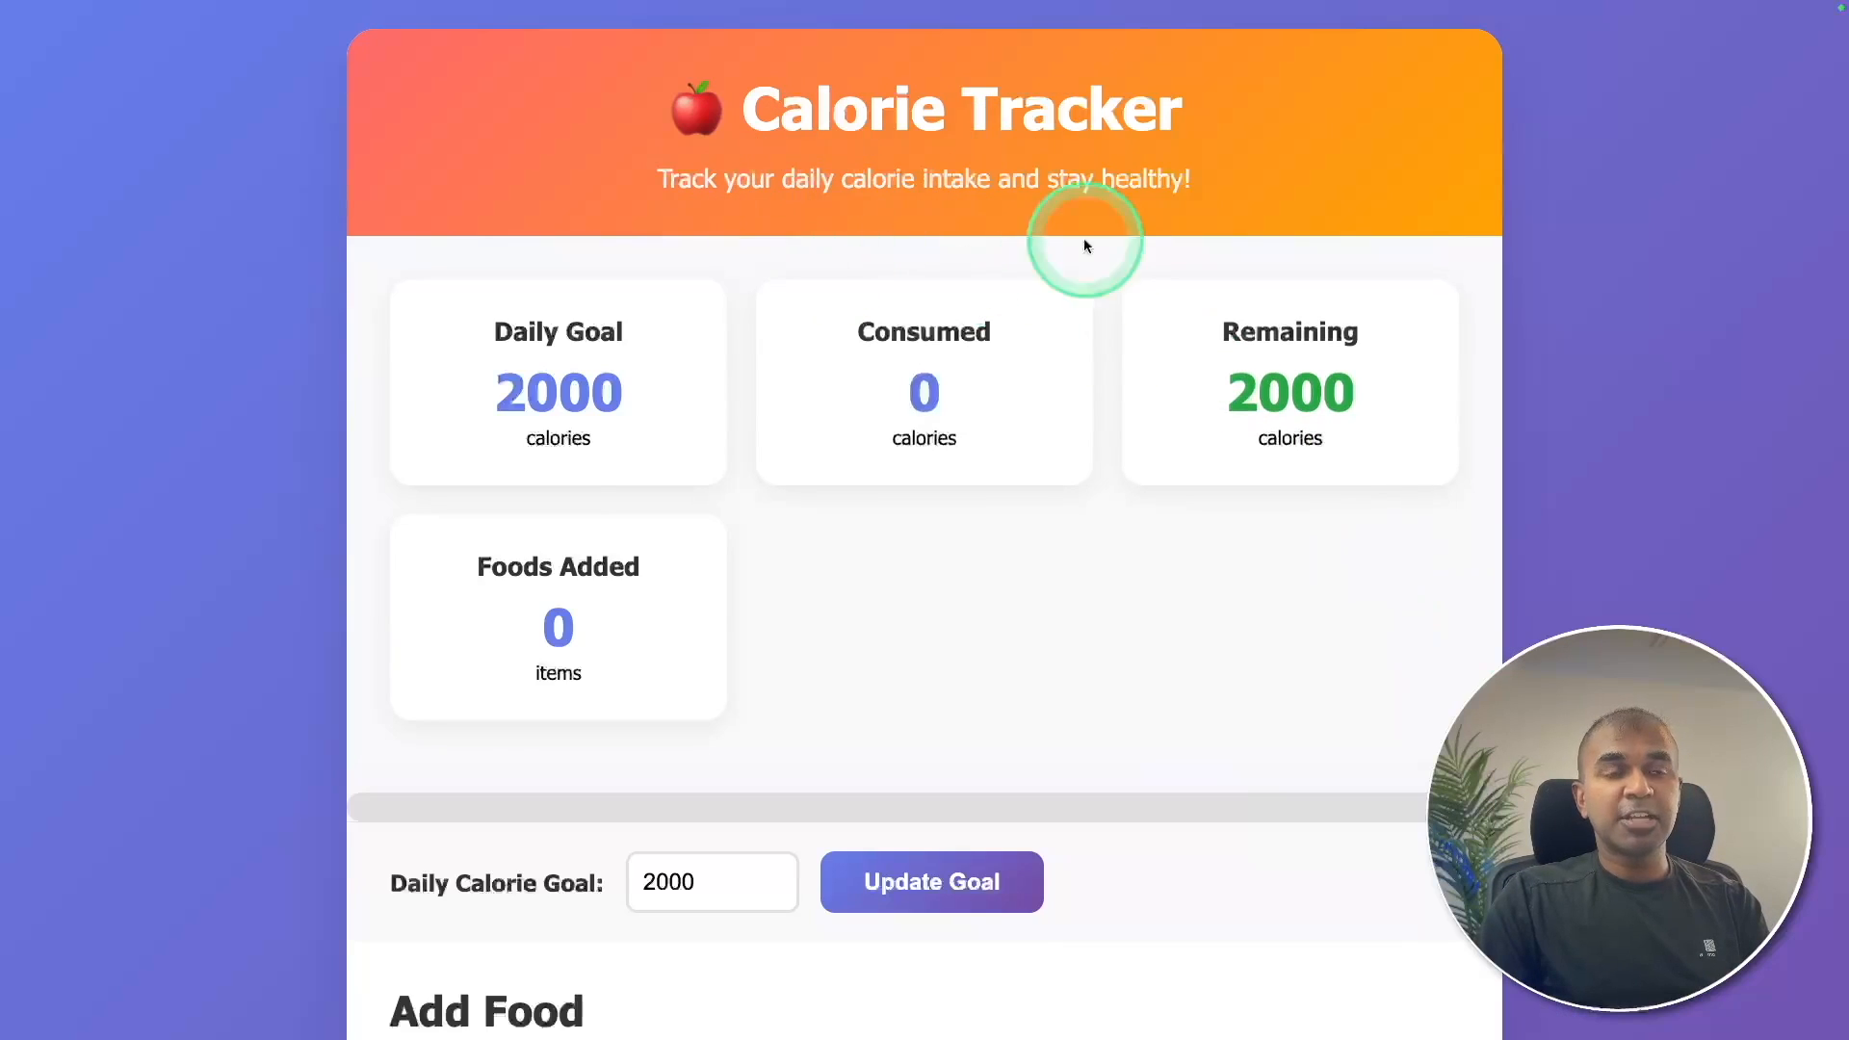
scroll(down, 3)
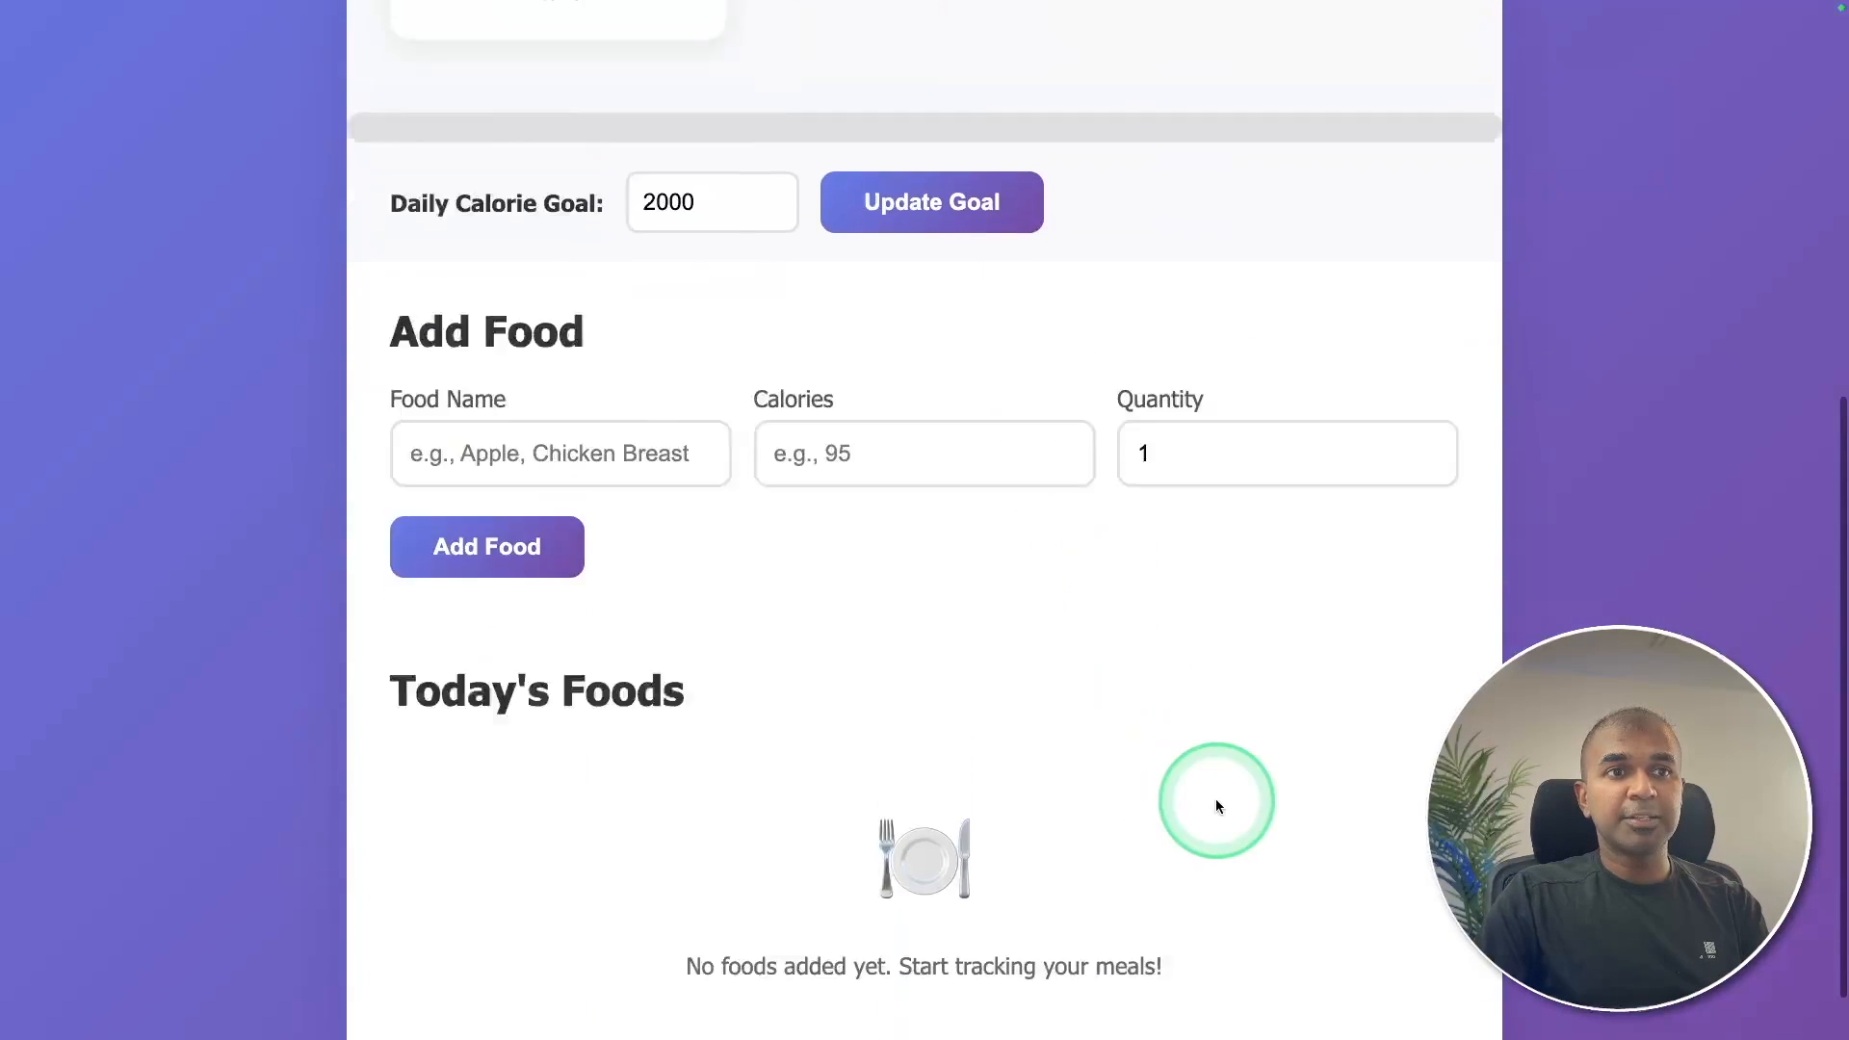
scroll(up, 3)
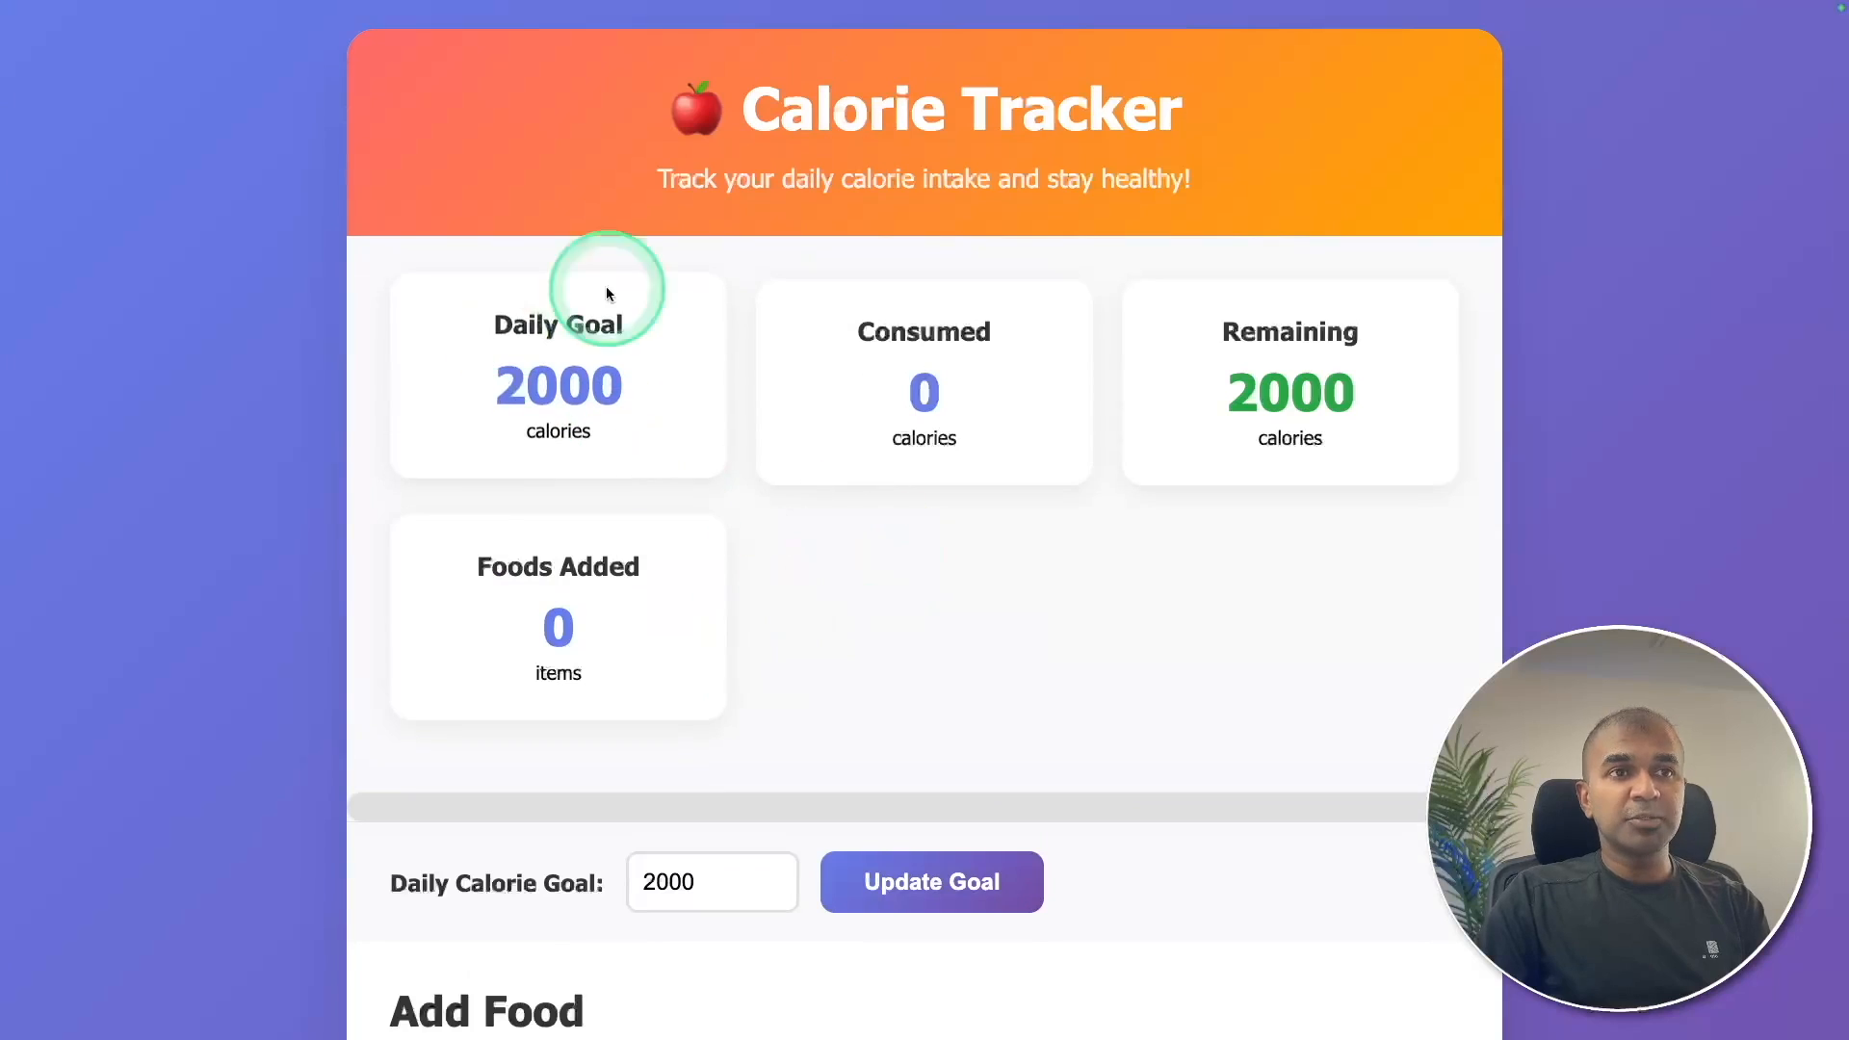
mouse_move(1136, 432)
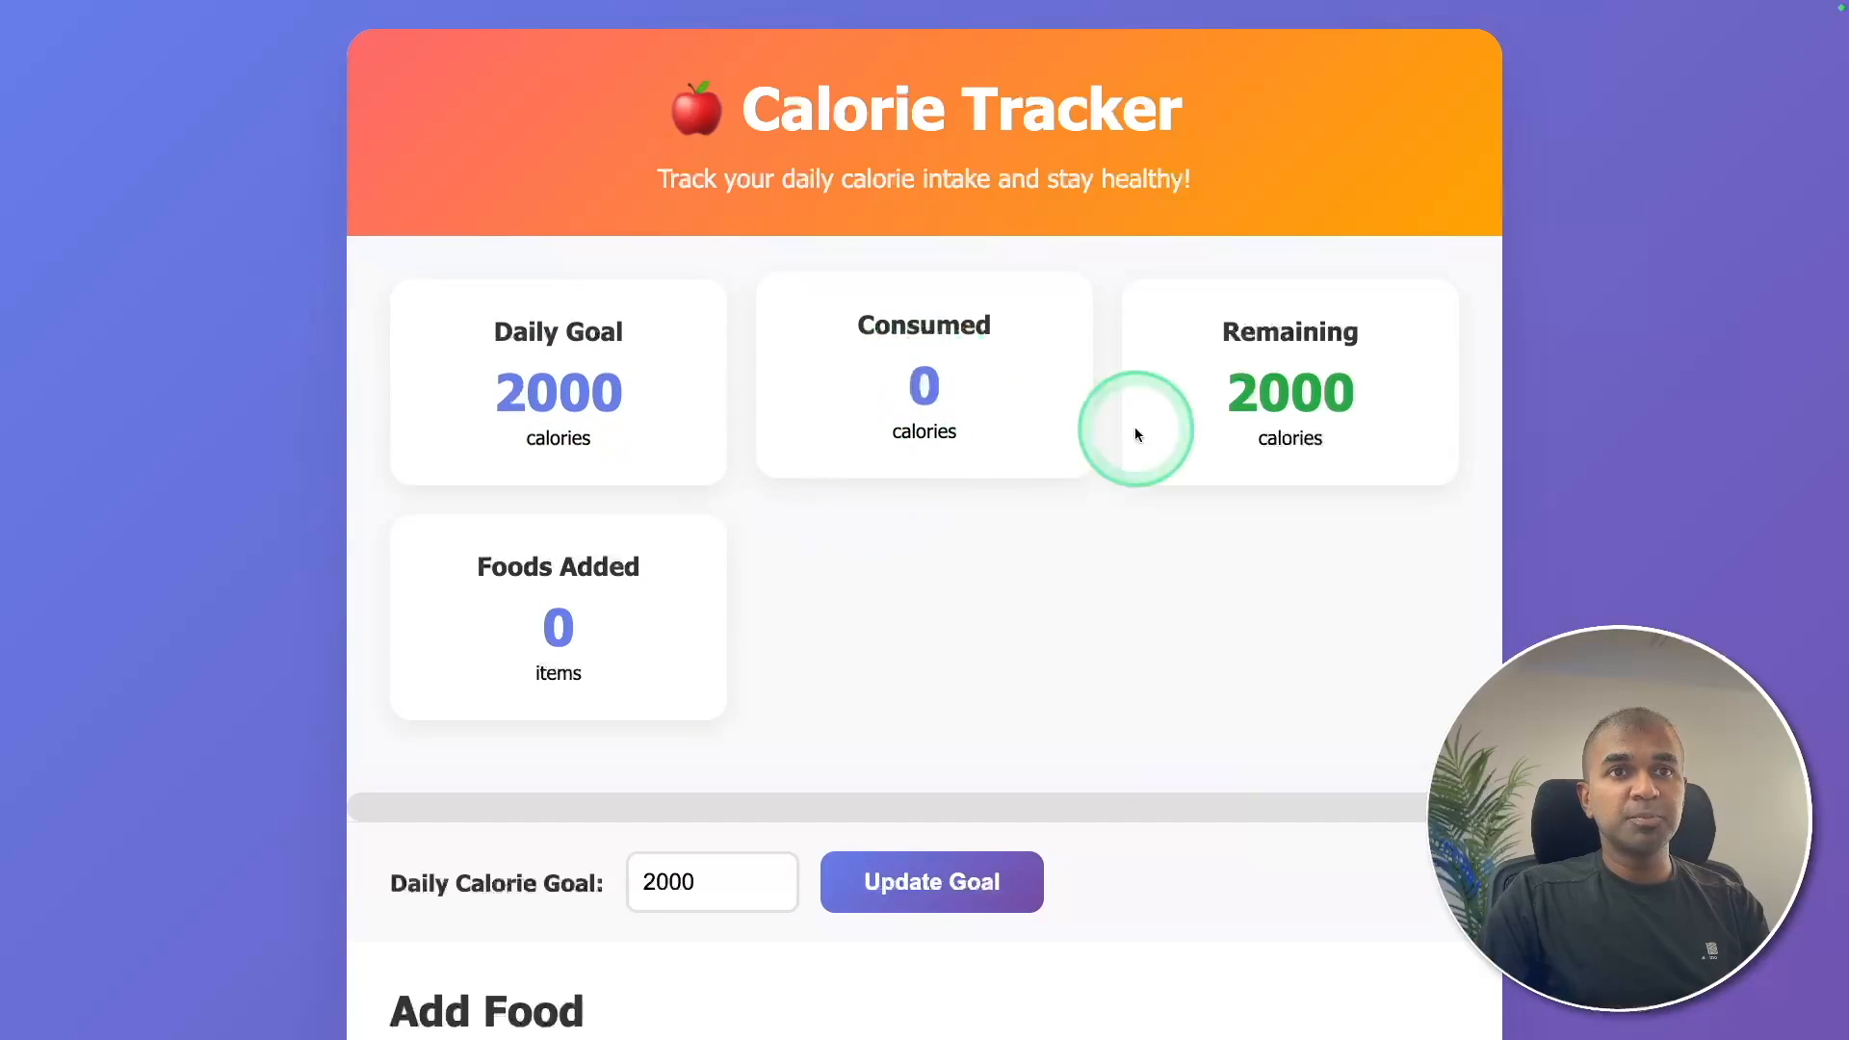
scroll(down, 3)
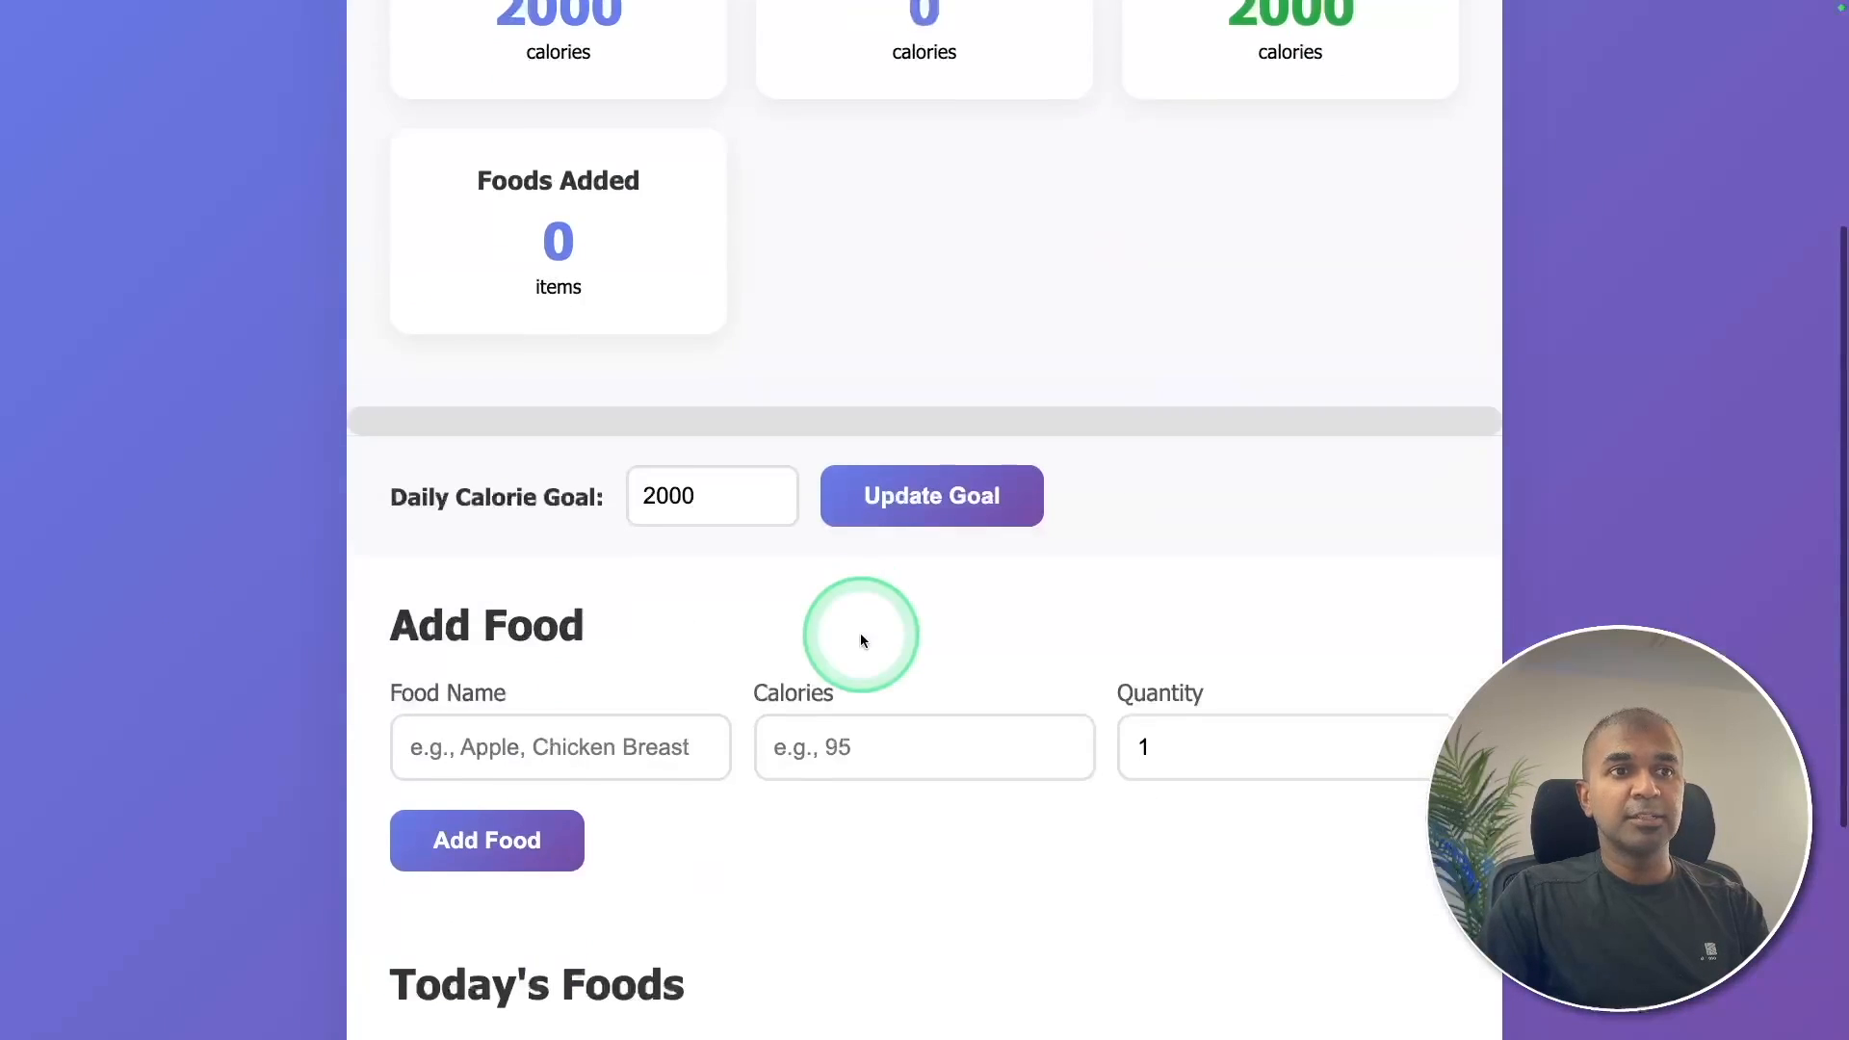
- Add Apple at 100 calories and Pizza at 1000 calories, then check Today's Foods
text(Apple)
text(100)
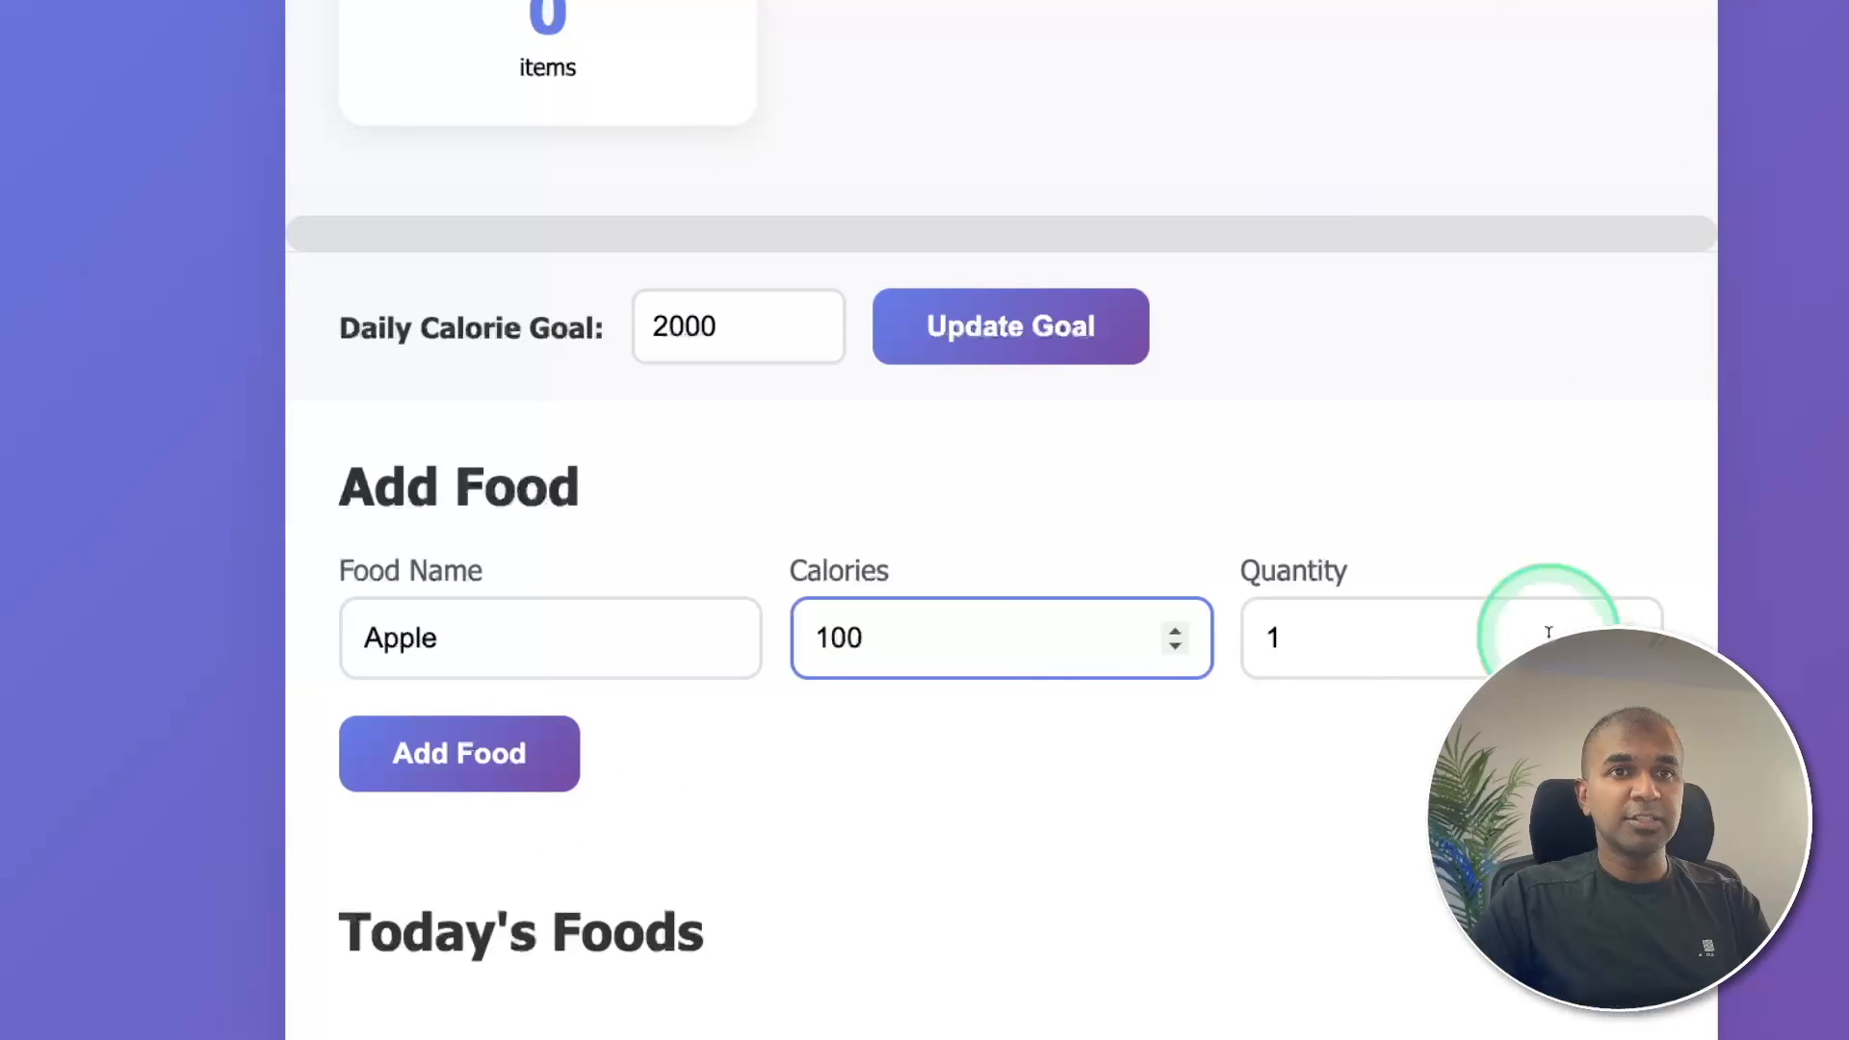
click(459, 753)
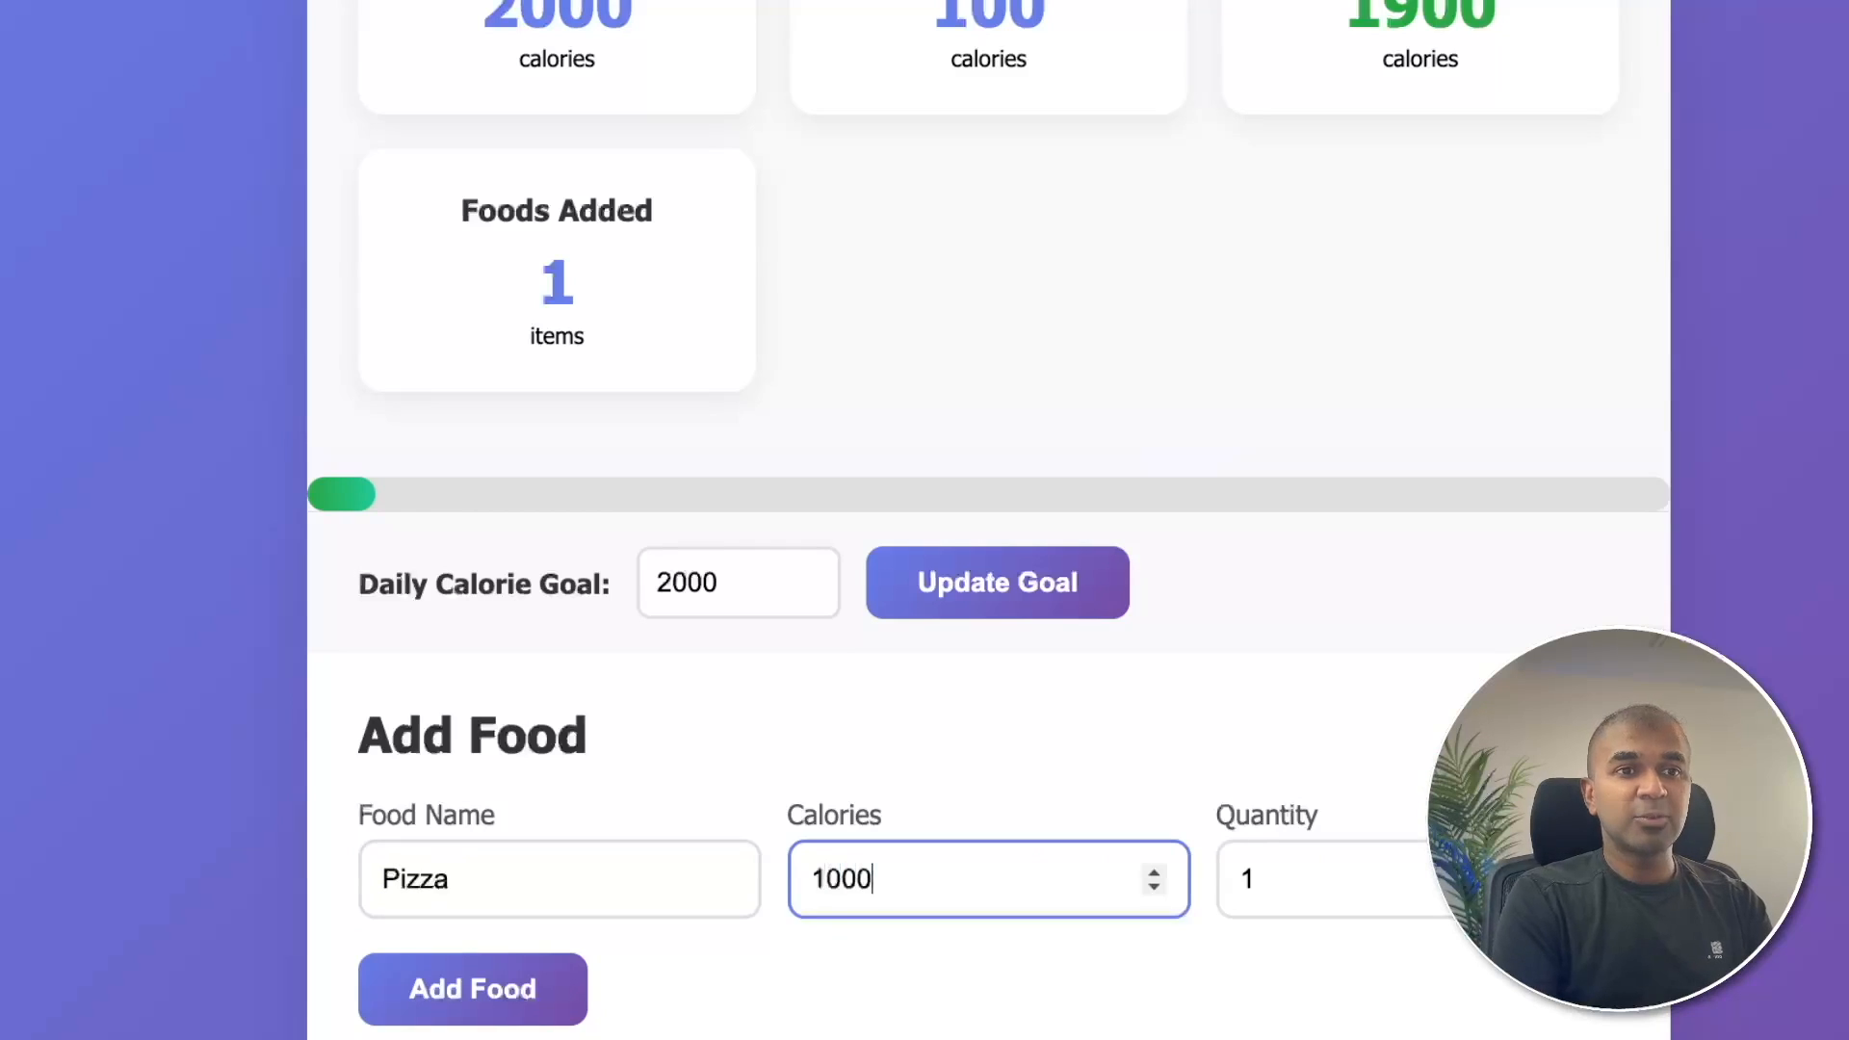
click(472, 988)
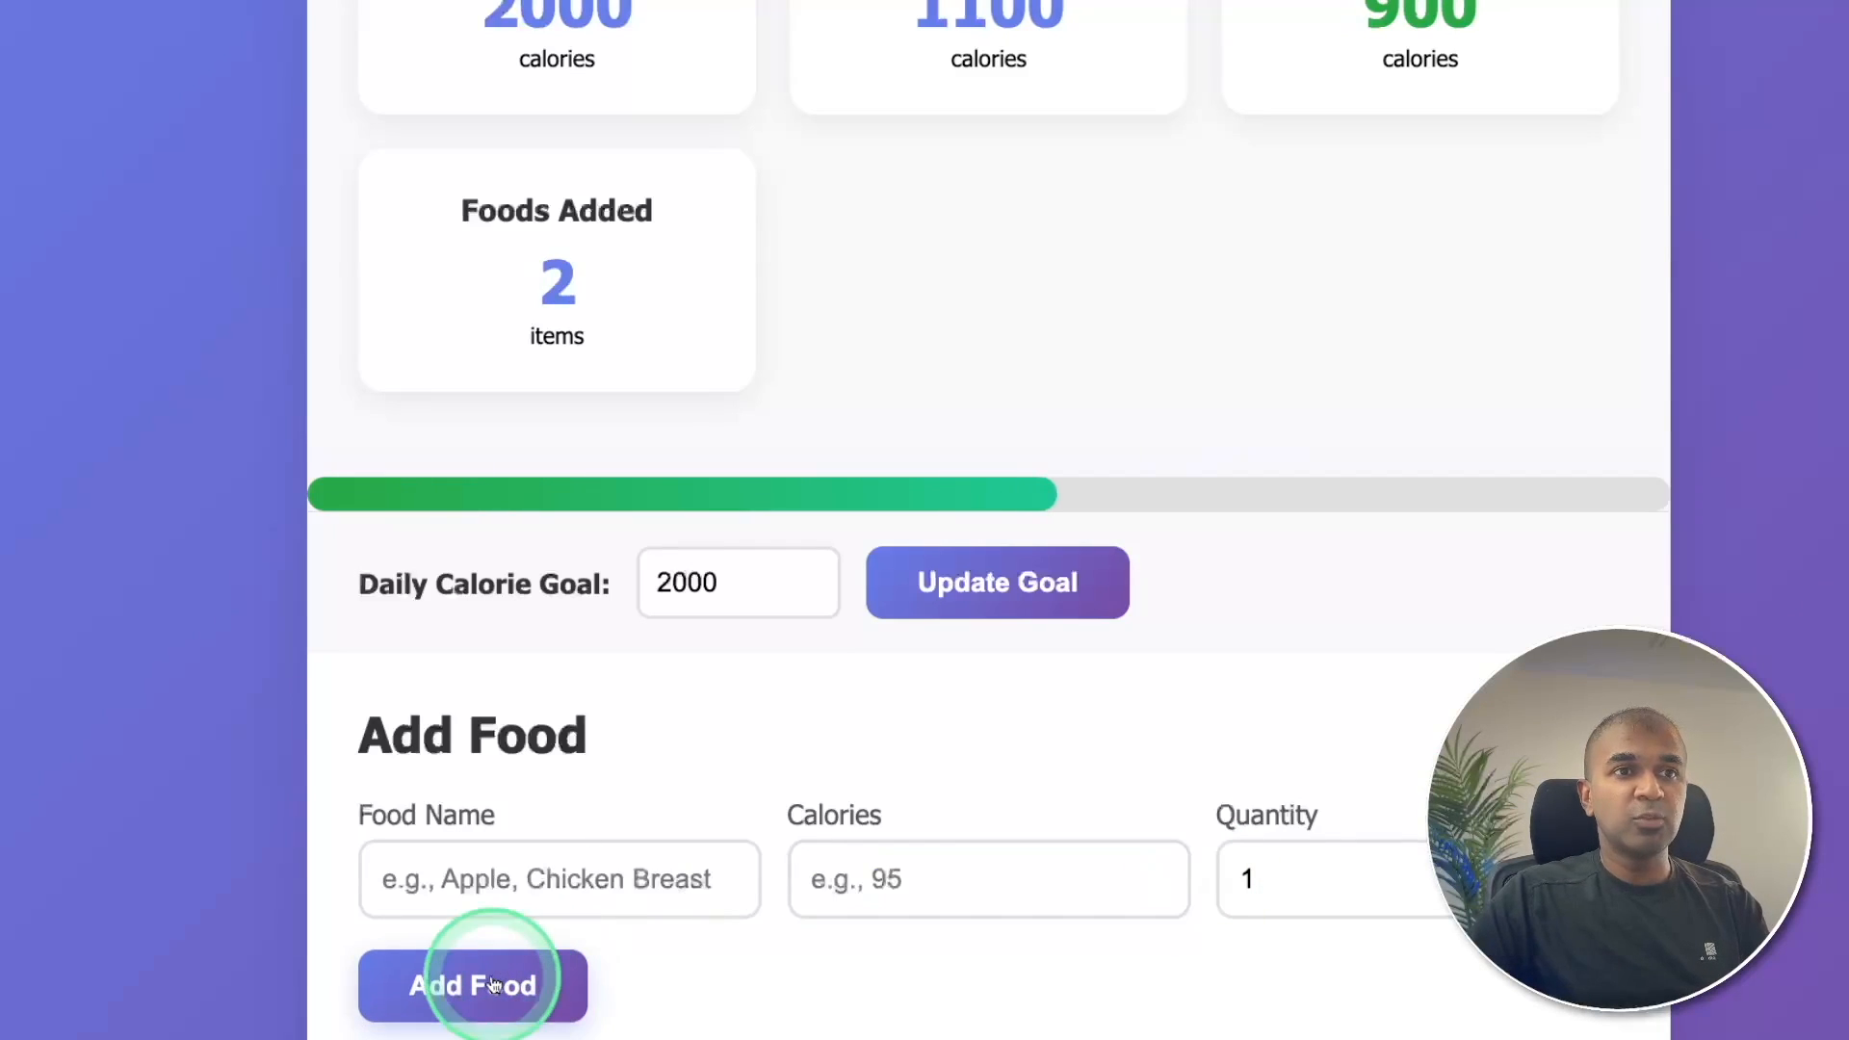
scroll(up, 3)
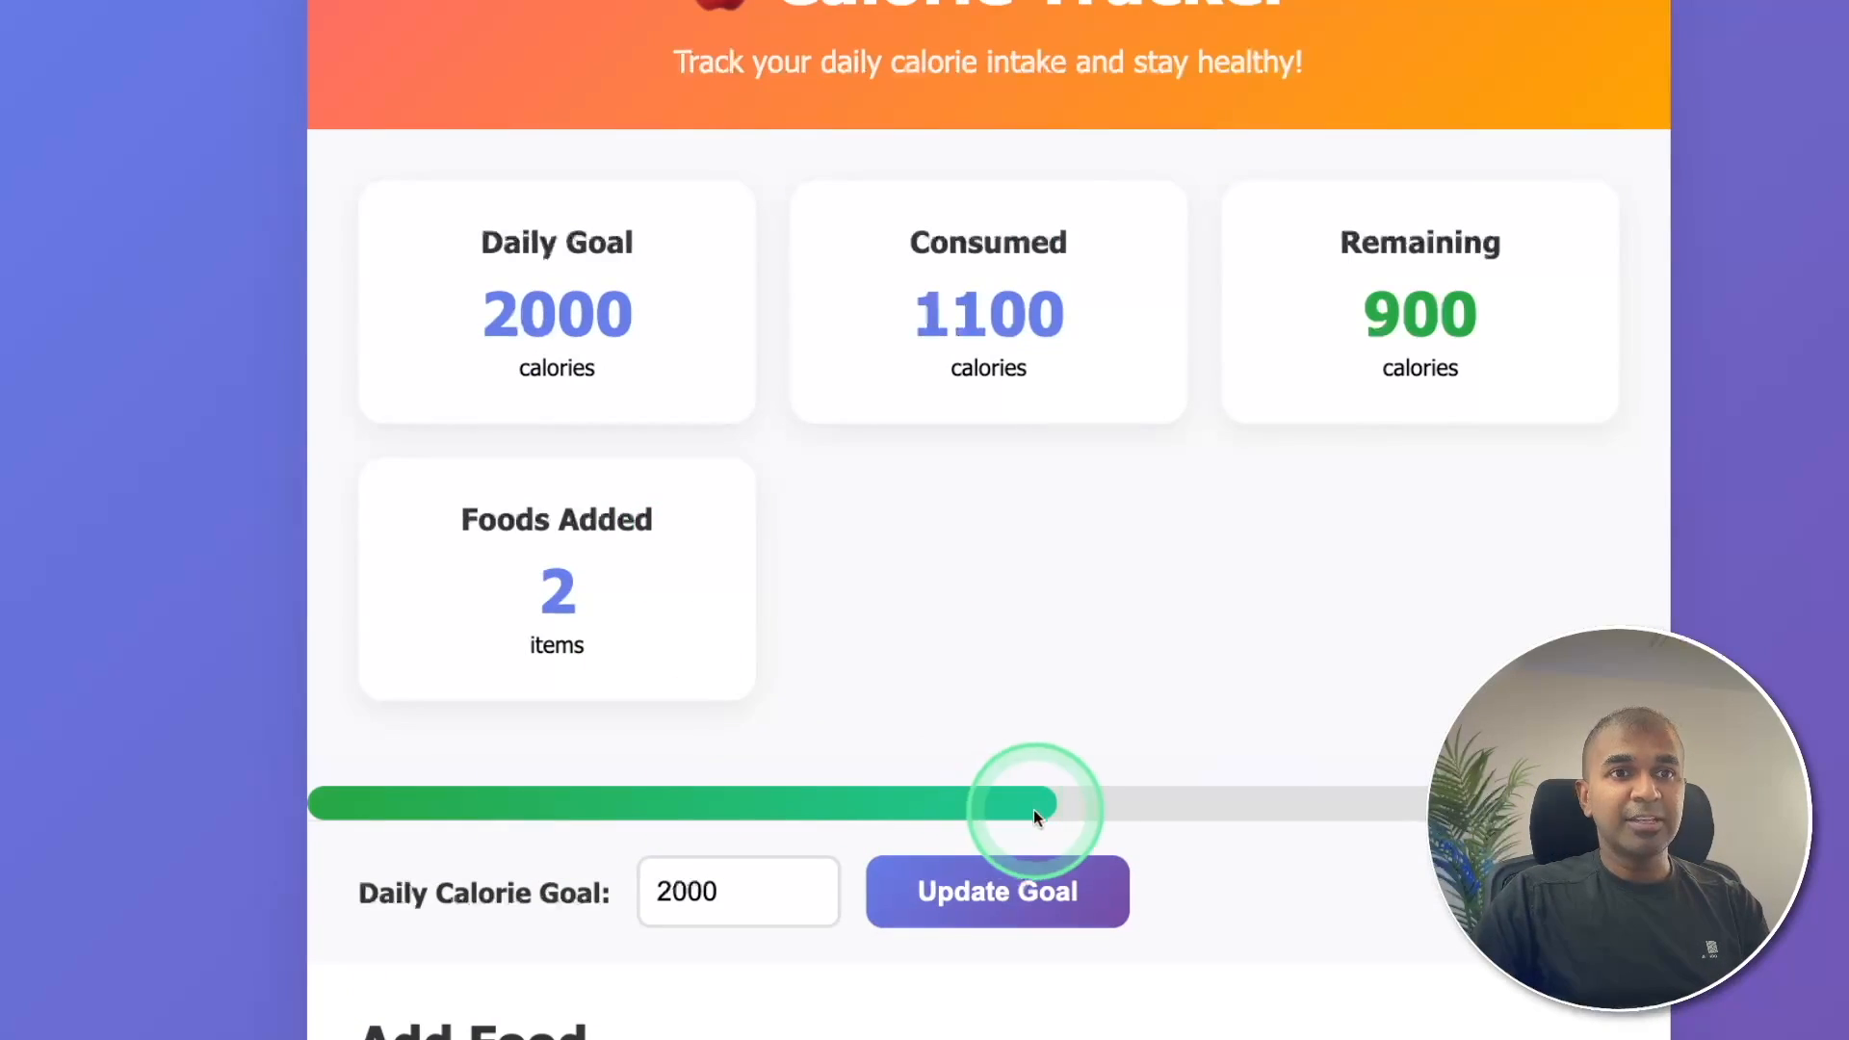
mouse_move(572, 525)
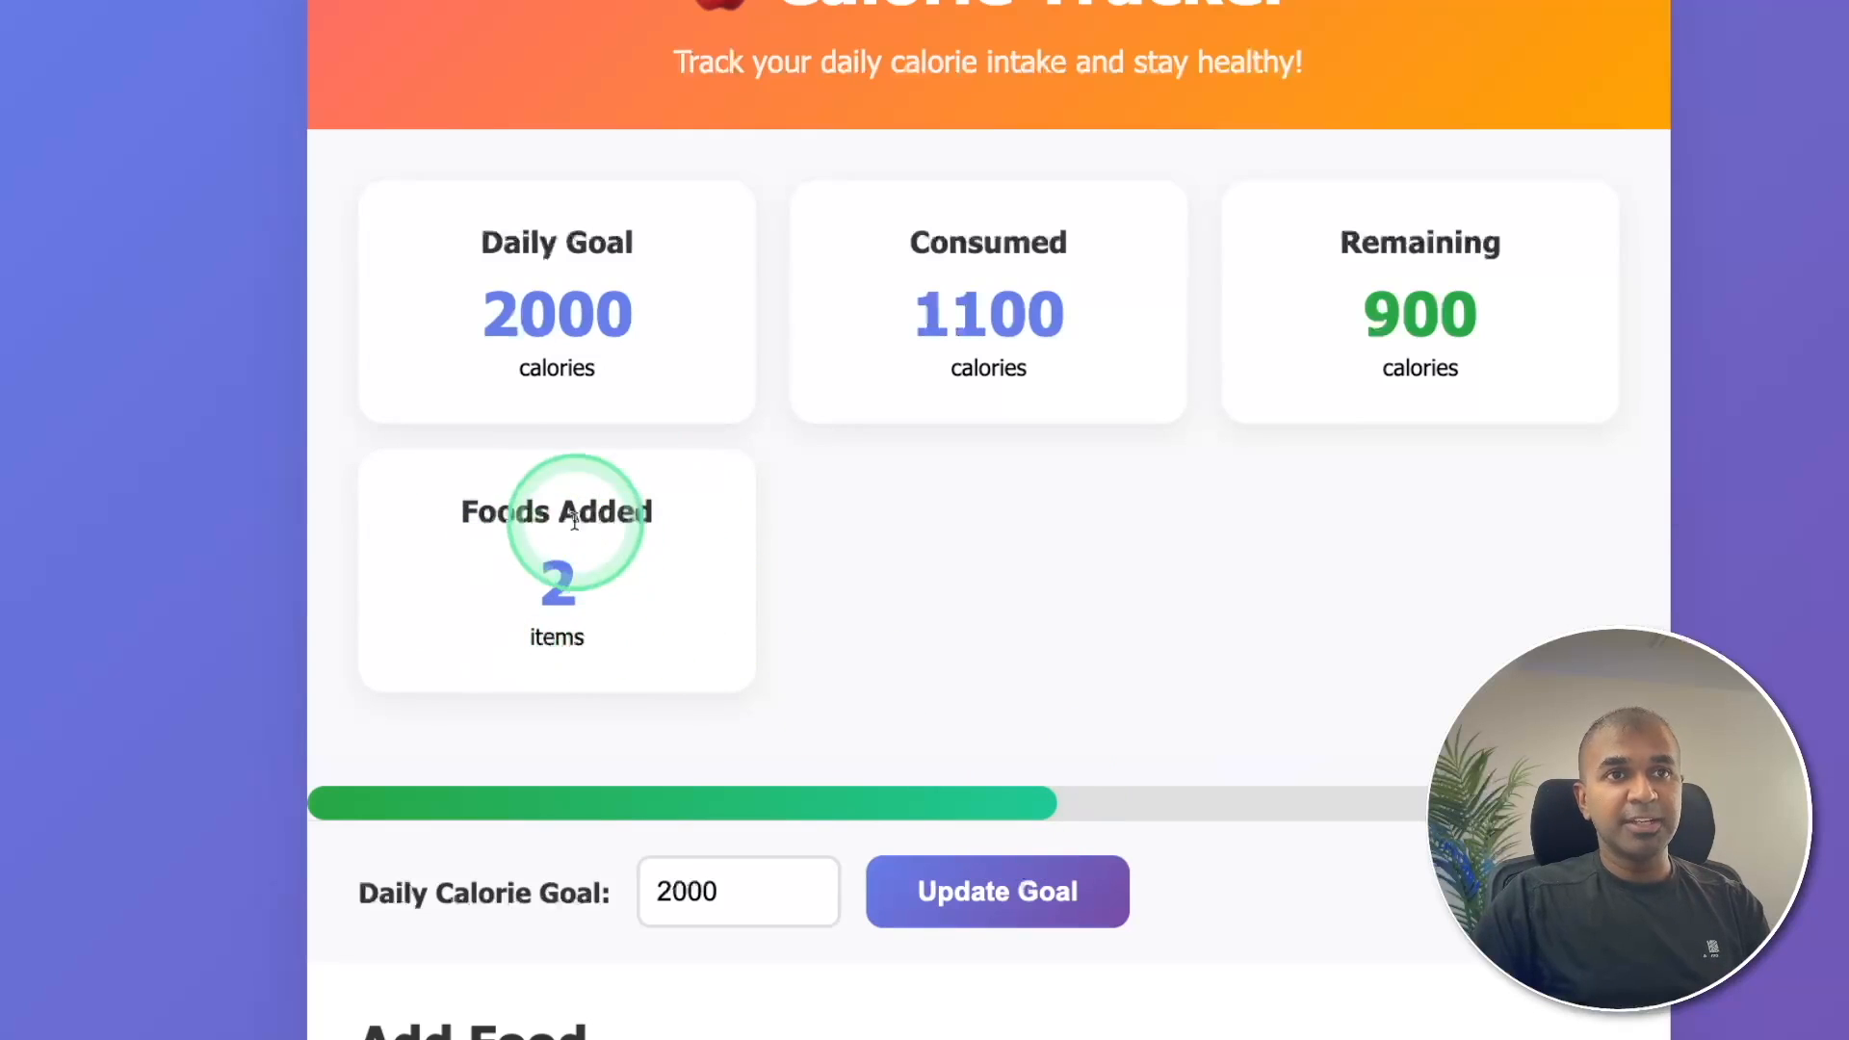
mouse_move(1420, 301)
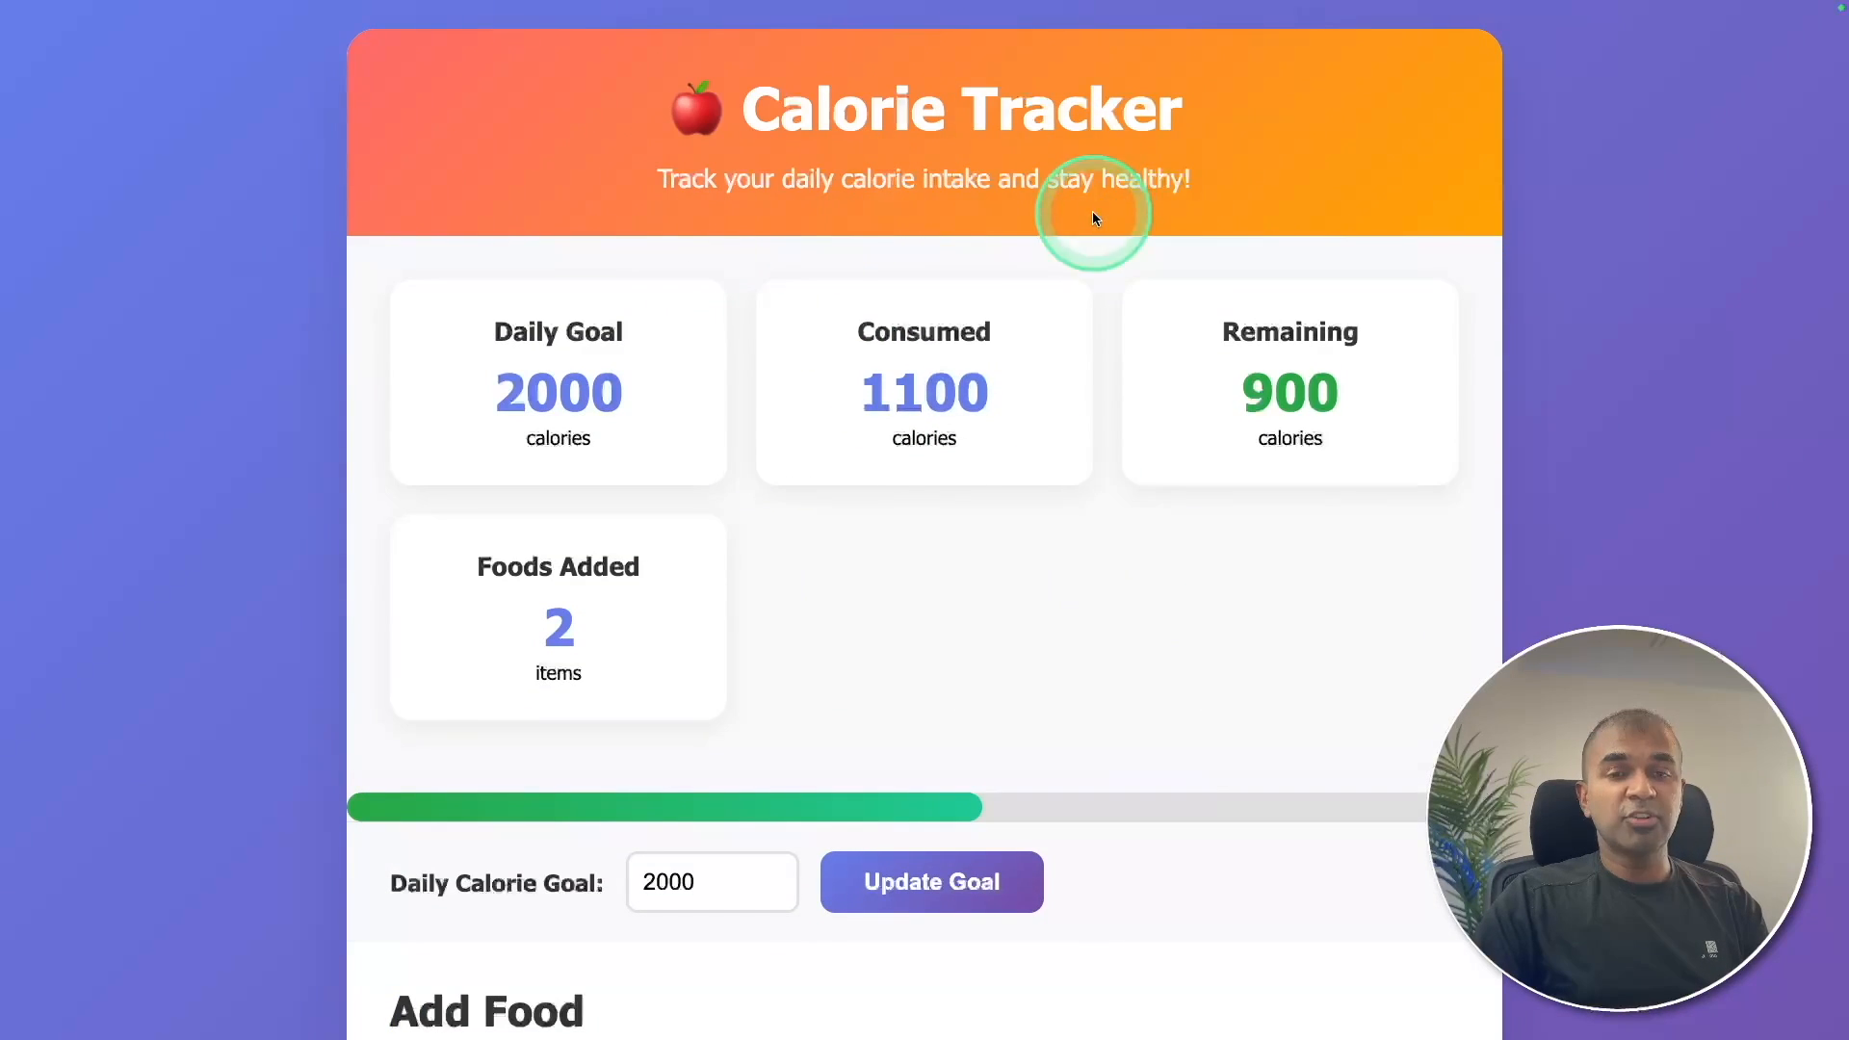
scroll(down, 3)
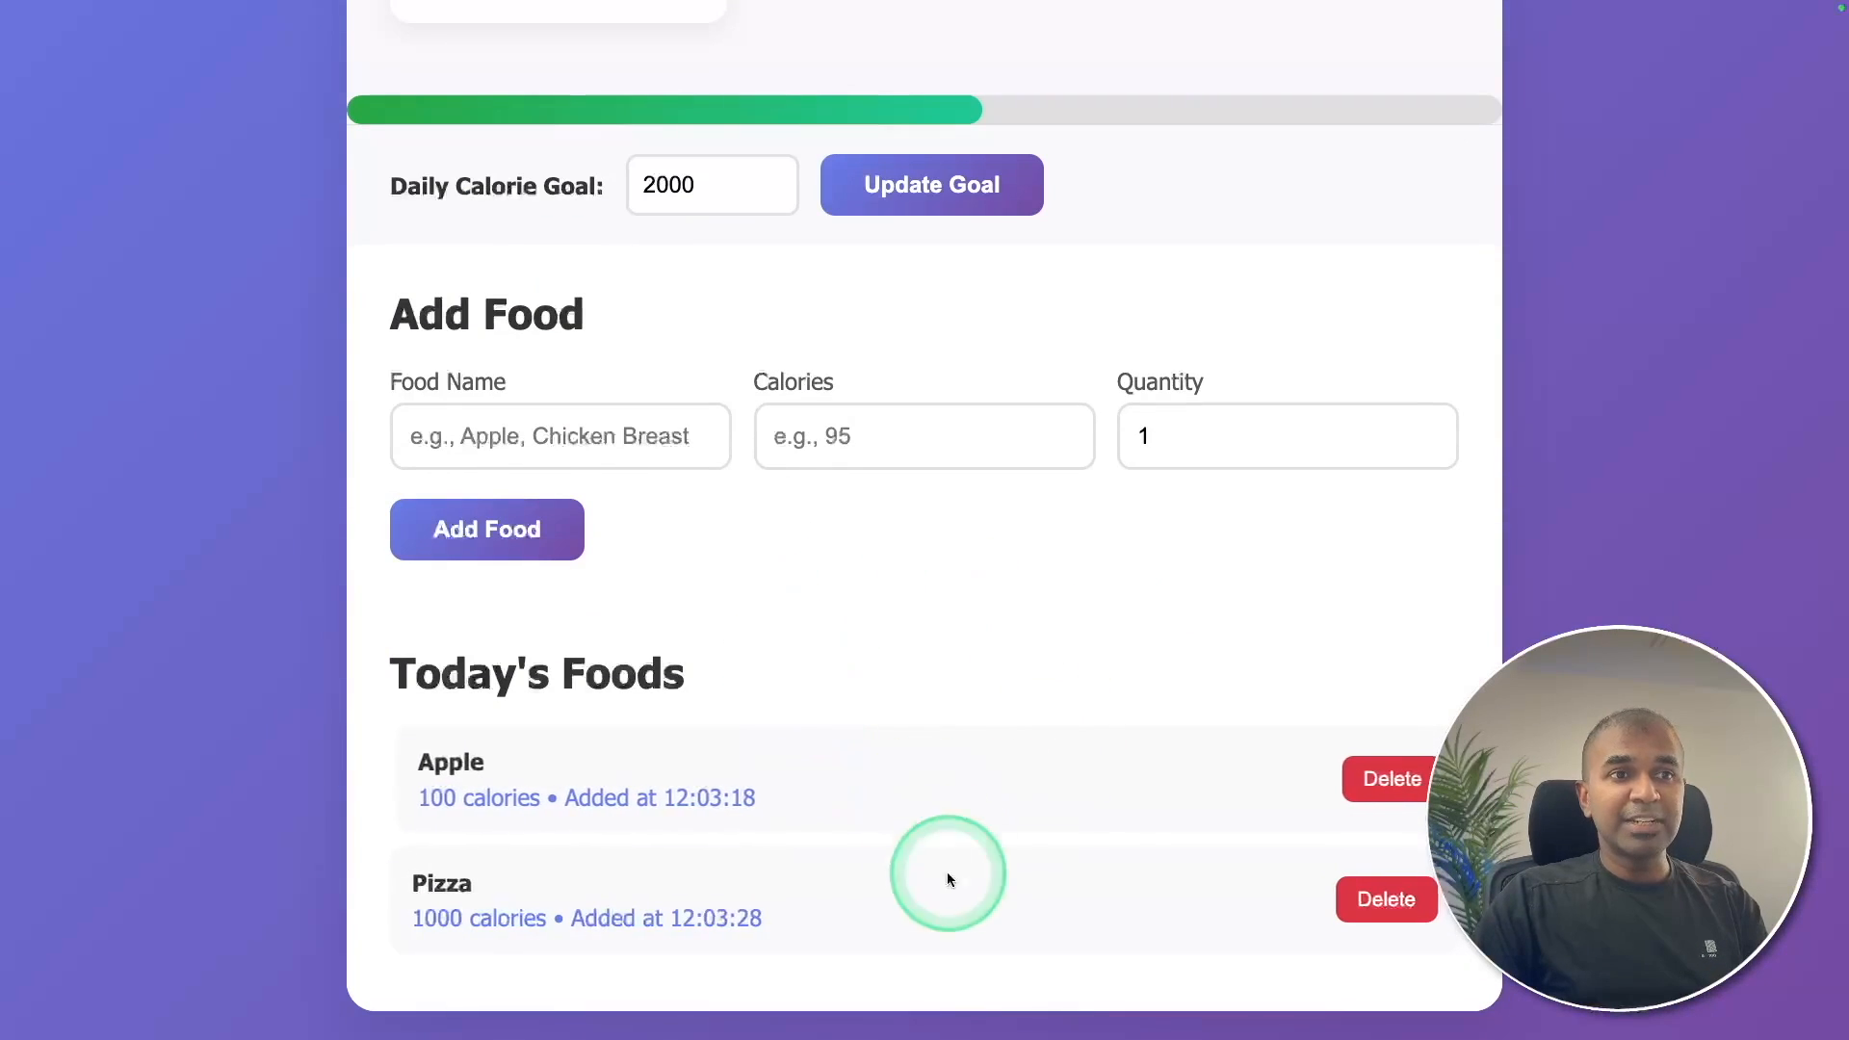
click(1389, 778)
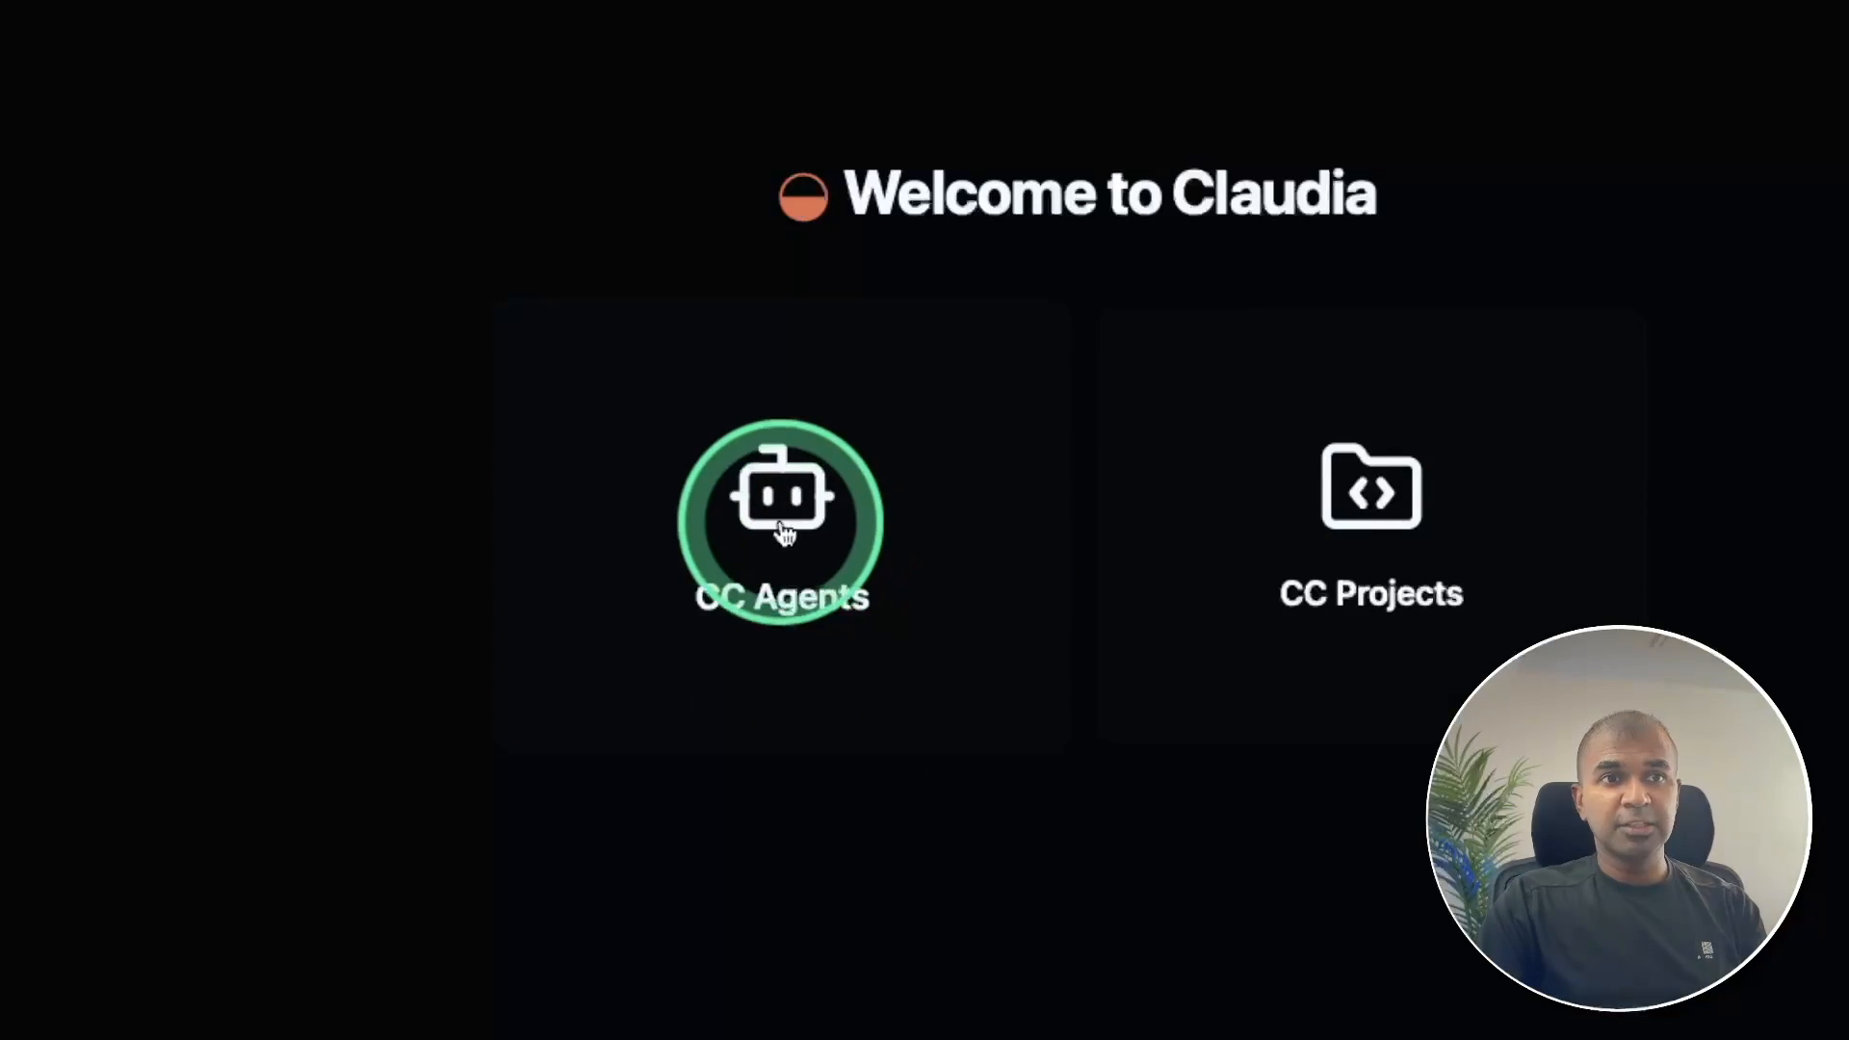
- Open CC Agents and start a new 'Code Review Agent' on Claude 4 Sonnet
click(782, 522)
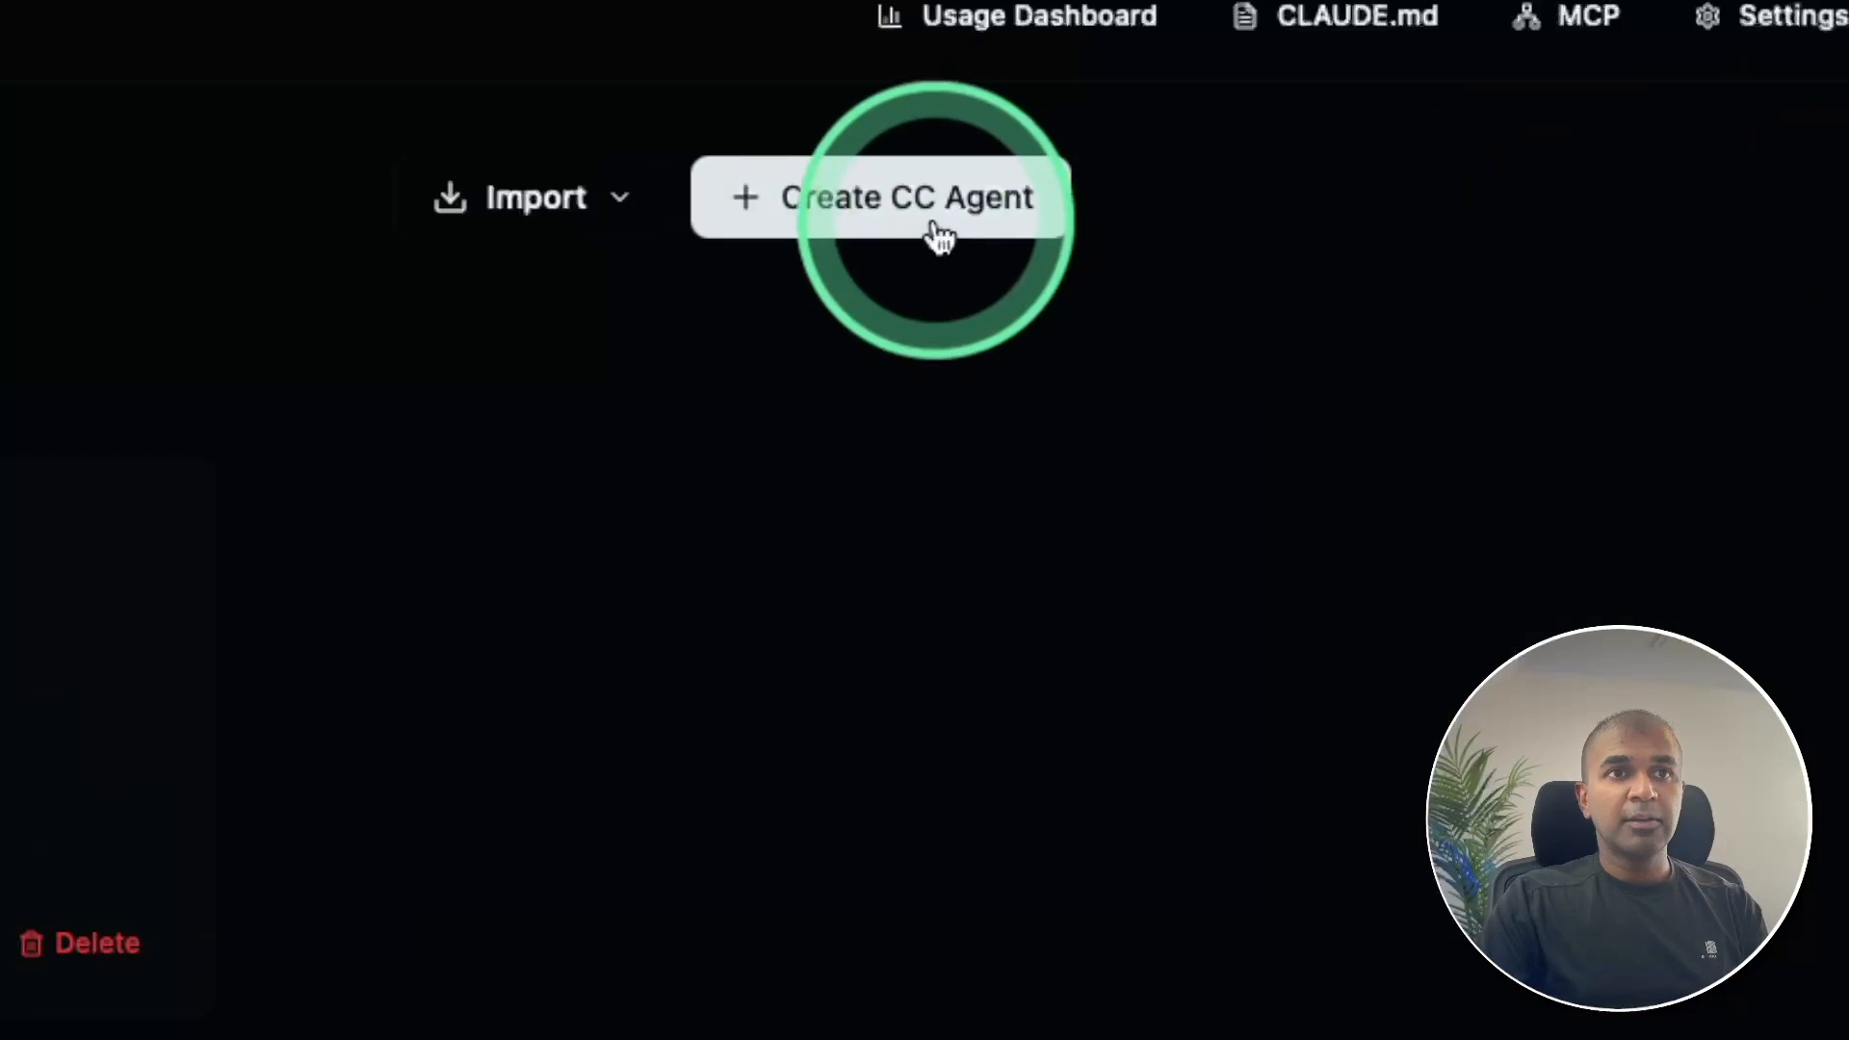
click(906, 197)
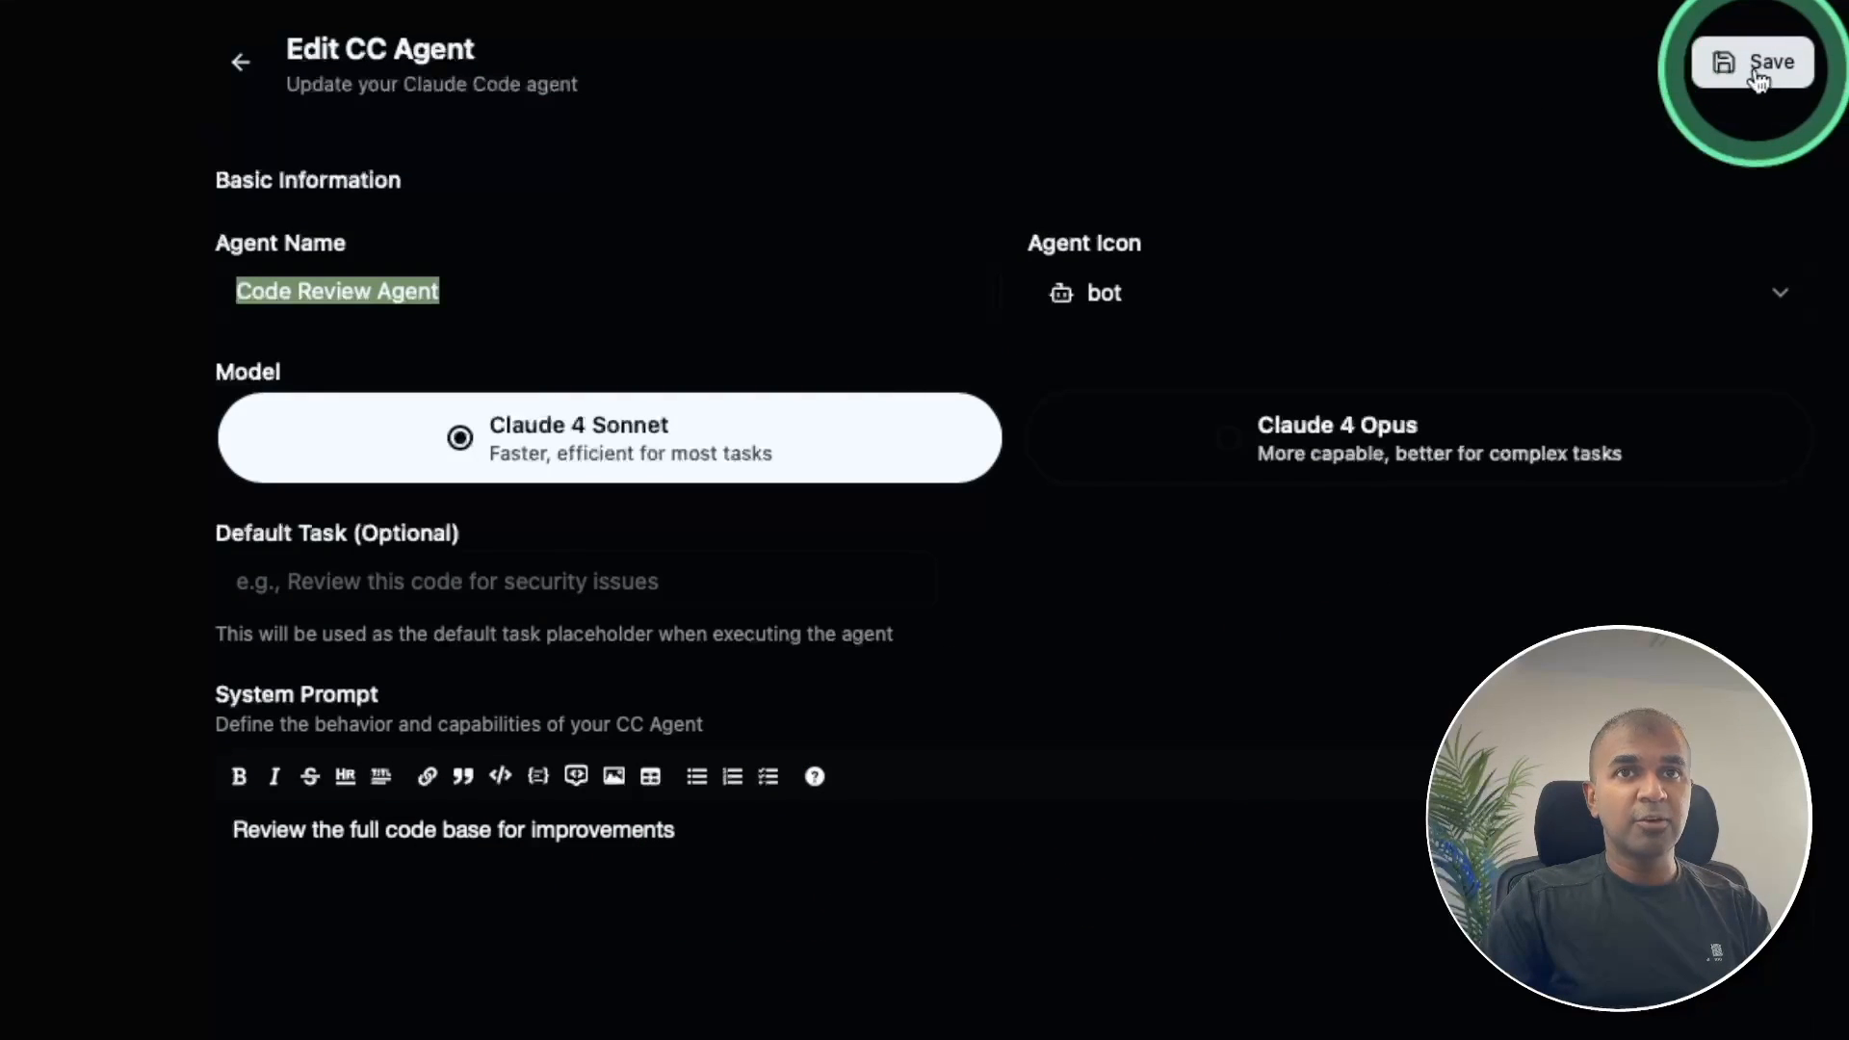
- Save the Code Review Agent, start a run, and choose the praisonaiagents project folder
click(1753, 61)
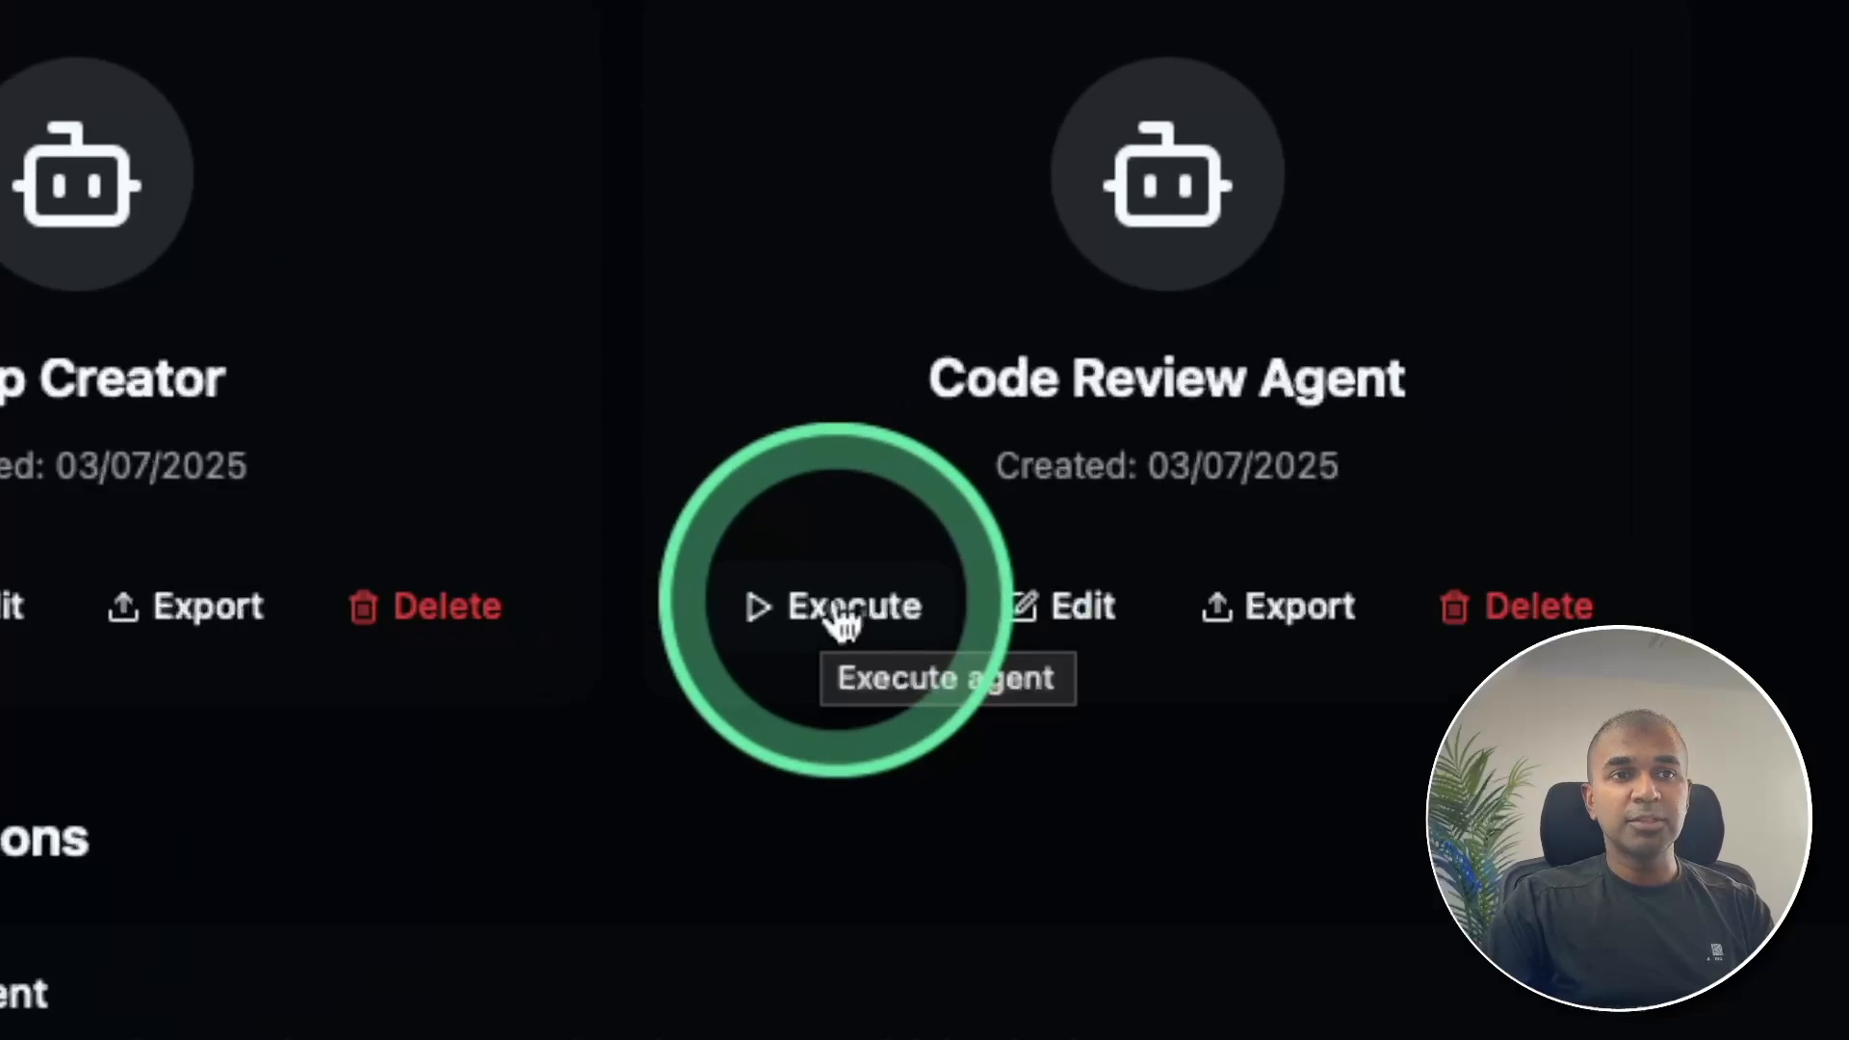
click(834, 605)
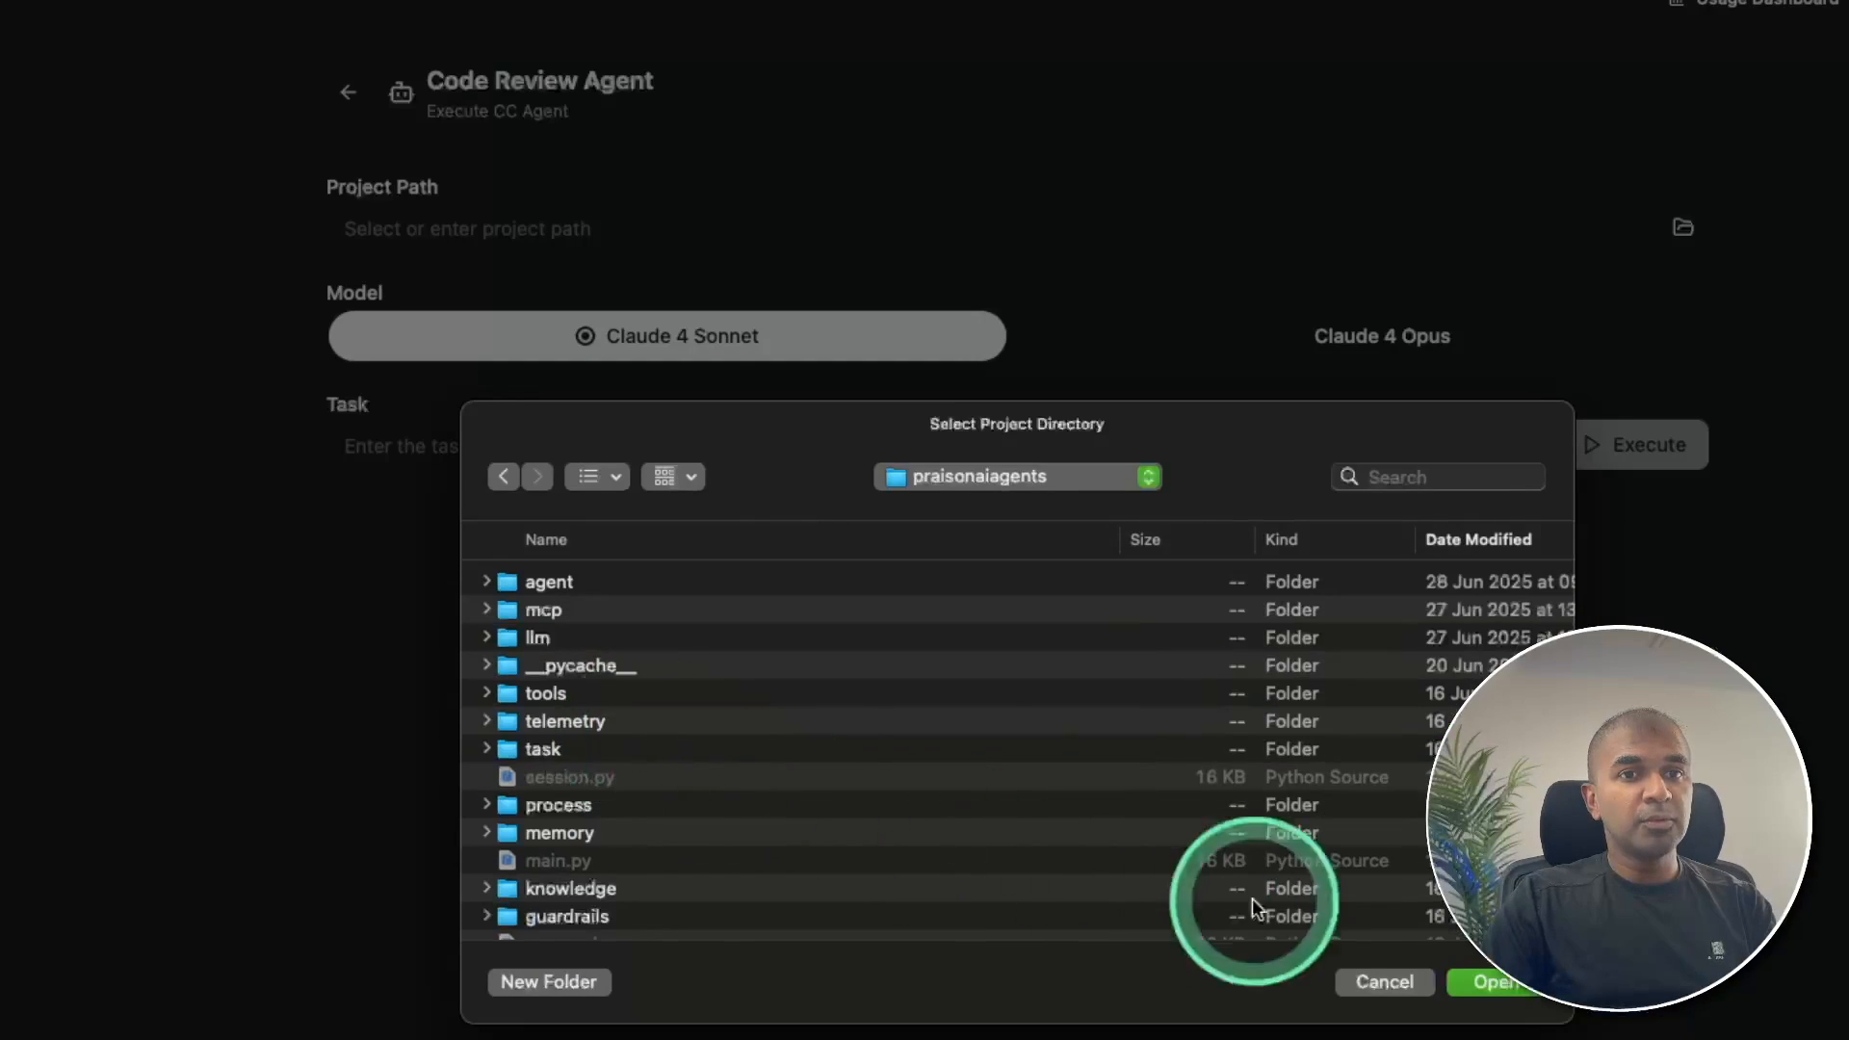
click(1493, 982)
text(Review the core features, run sub agents to speed up the process. High level)
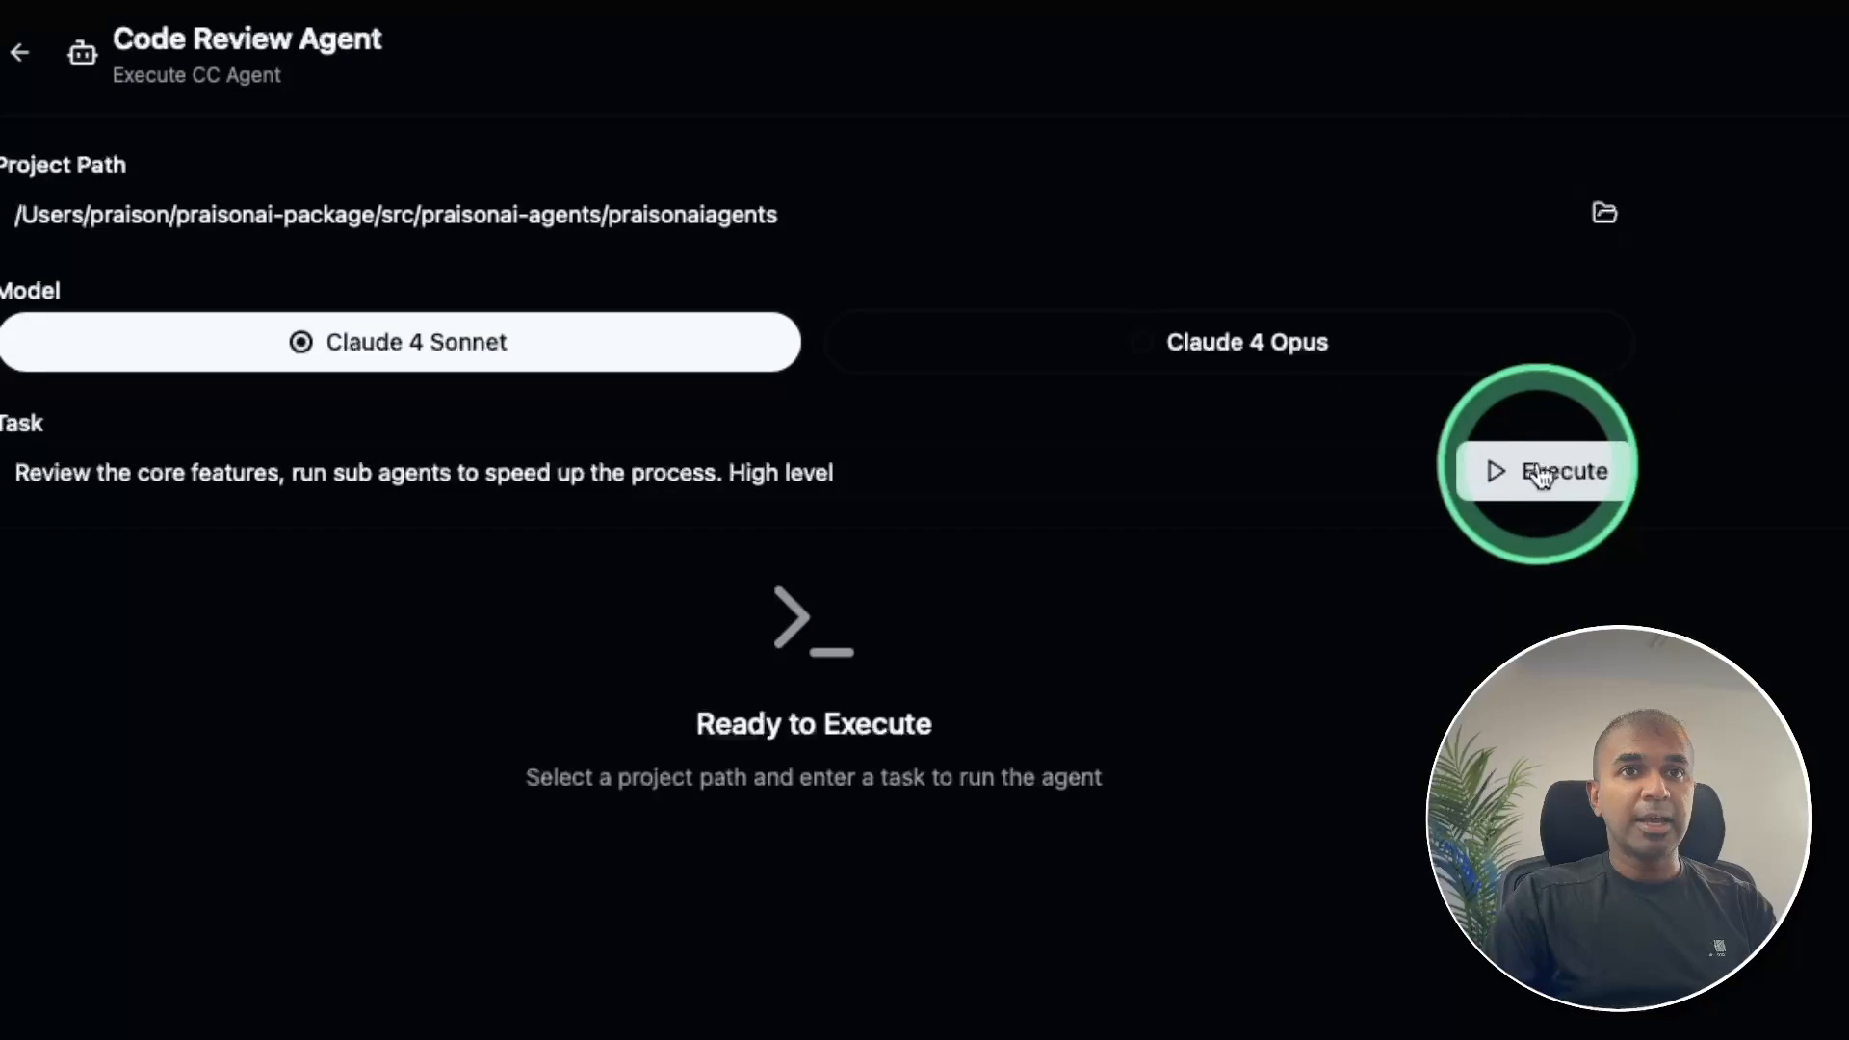
click(1563, 471)
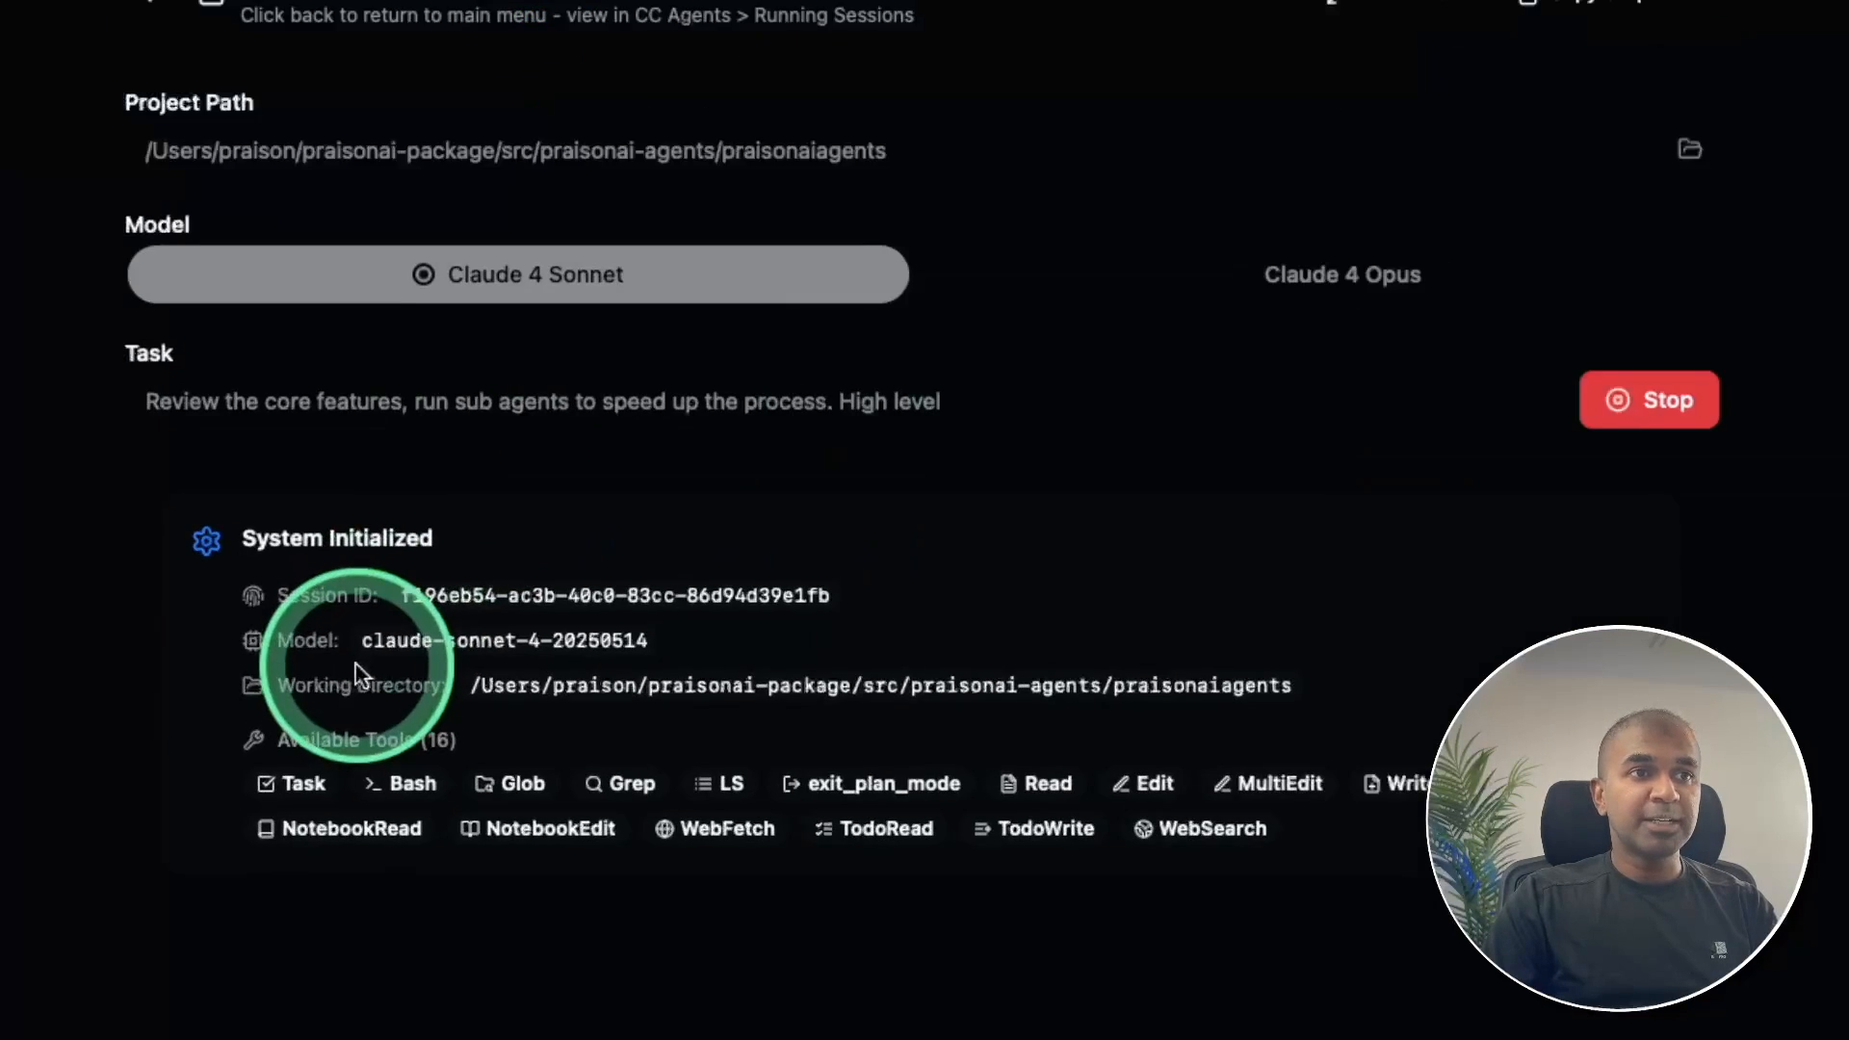
scroll(down, 3)
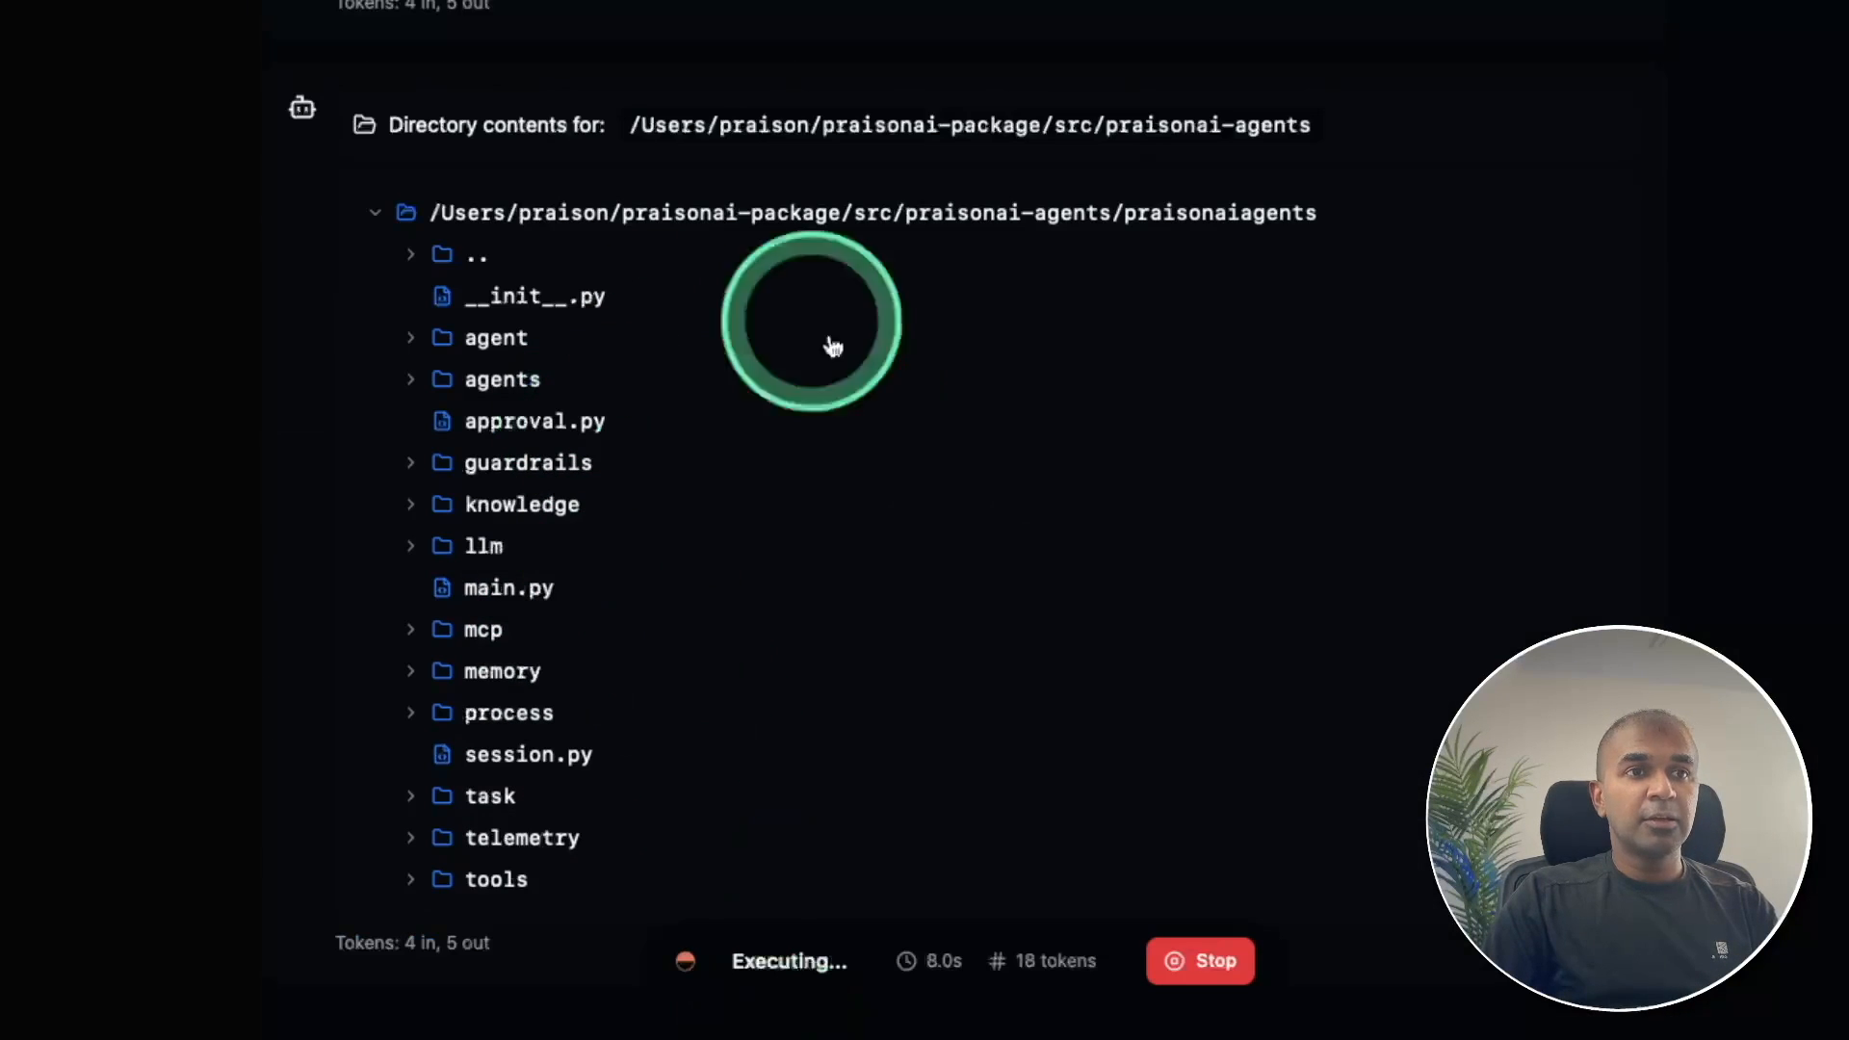
scroll(down, 3)
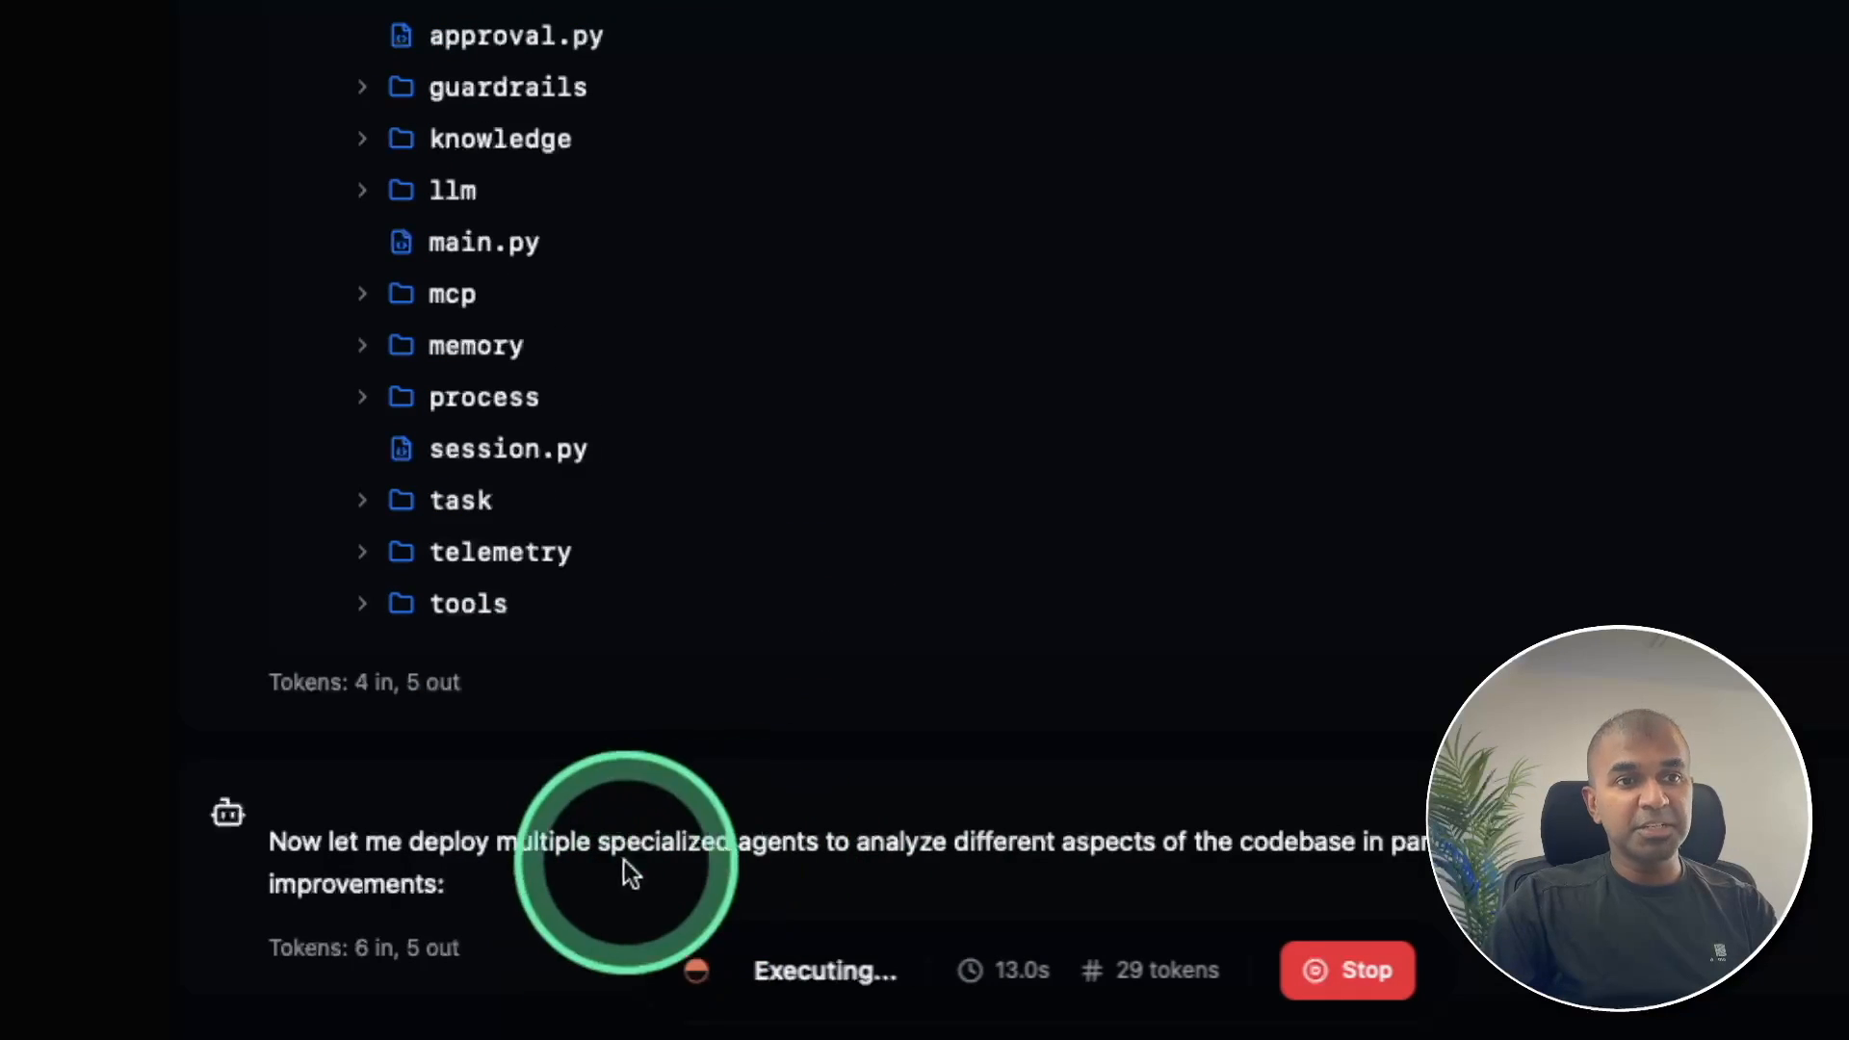
scroll(down, 3)
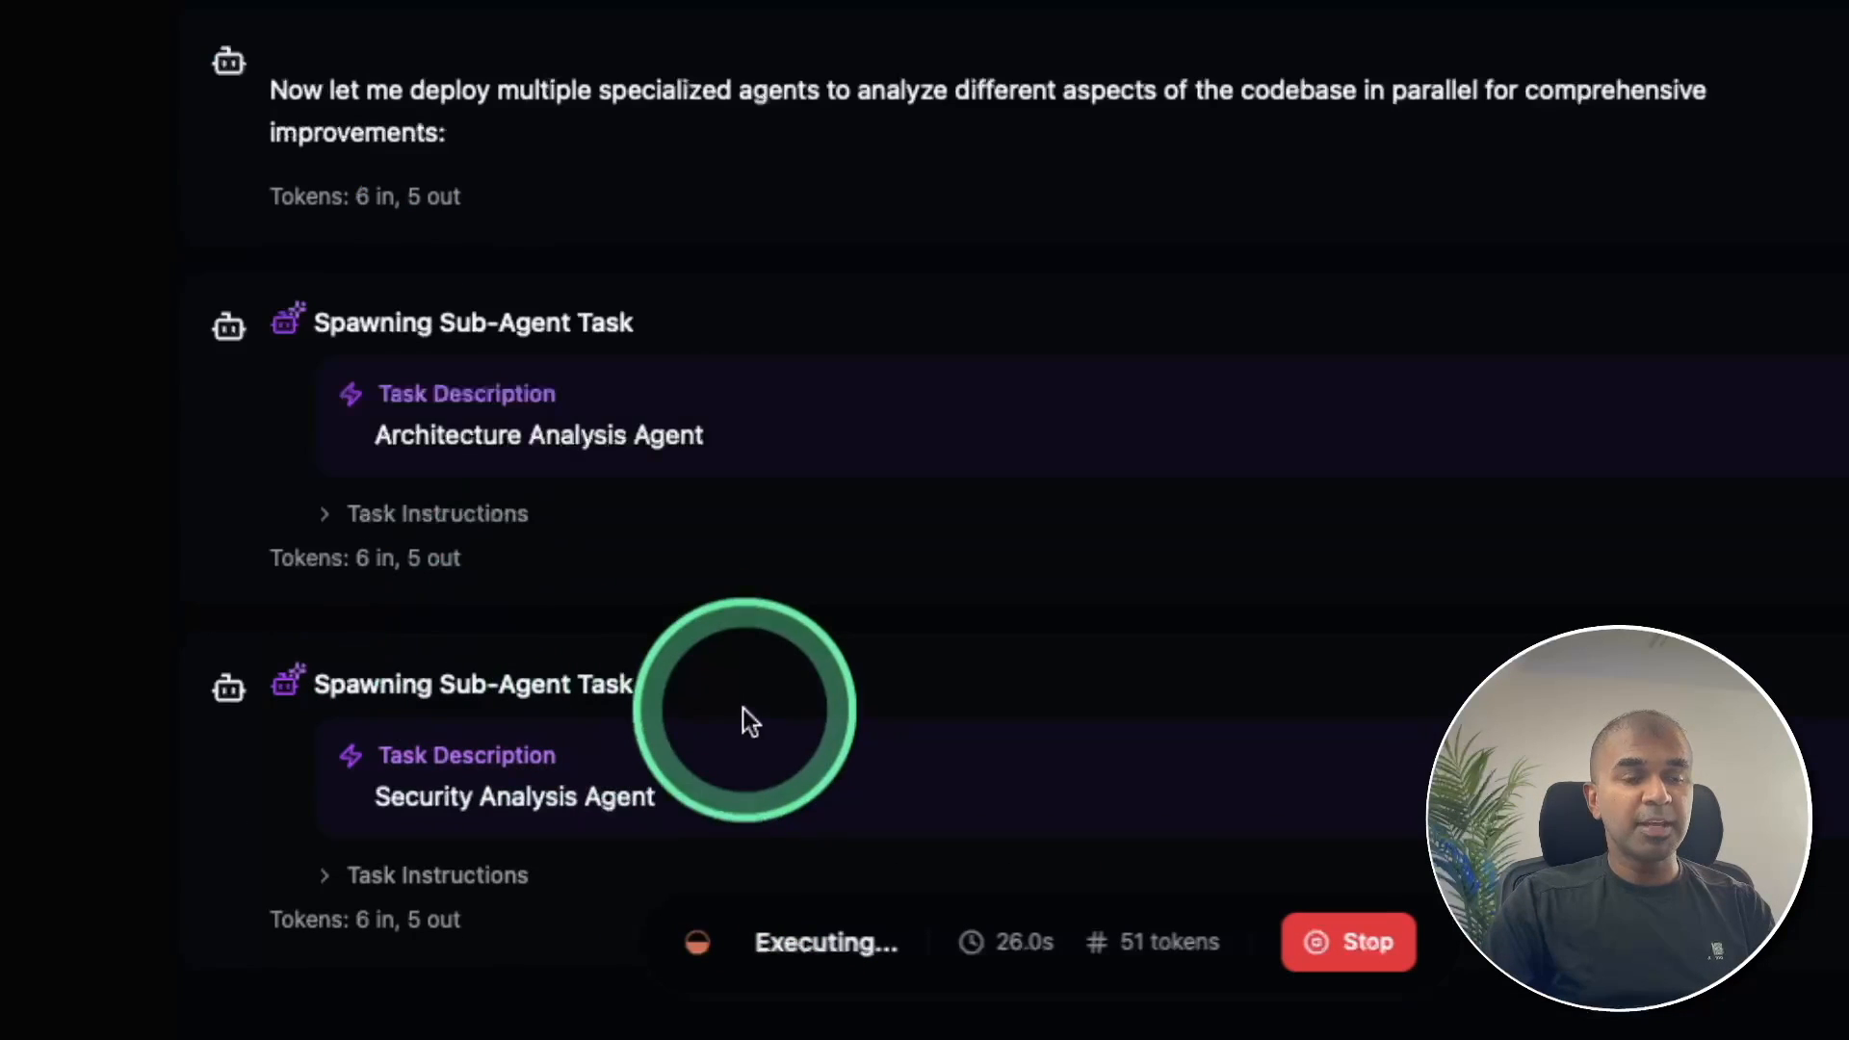
mouse_move(572, 425)
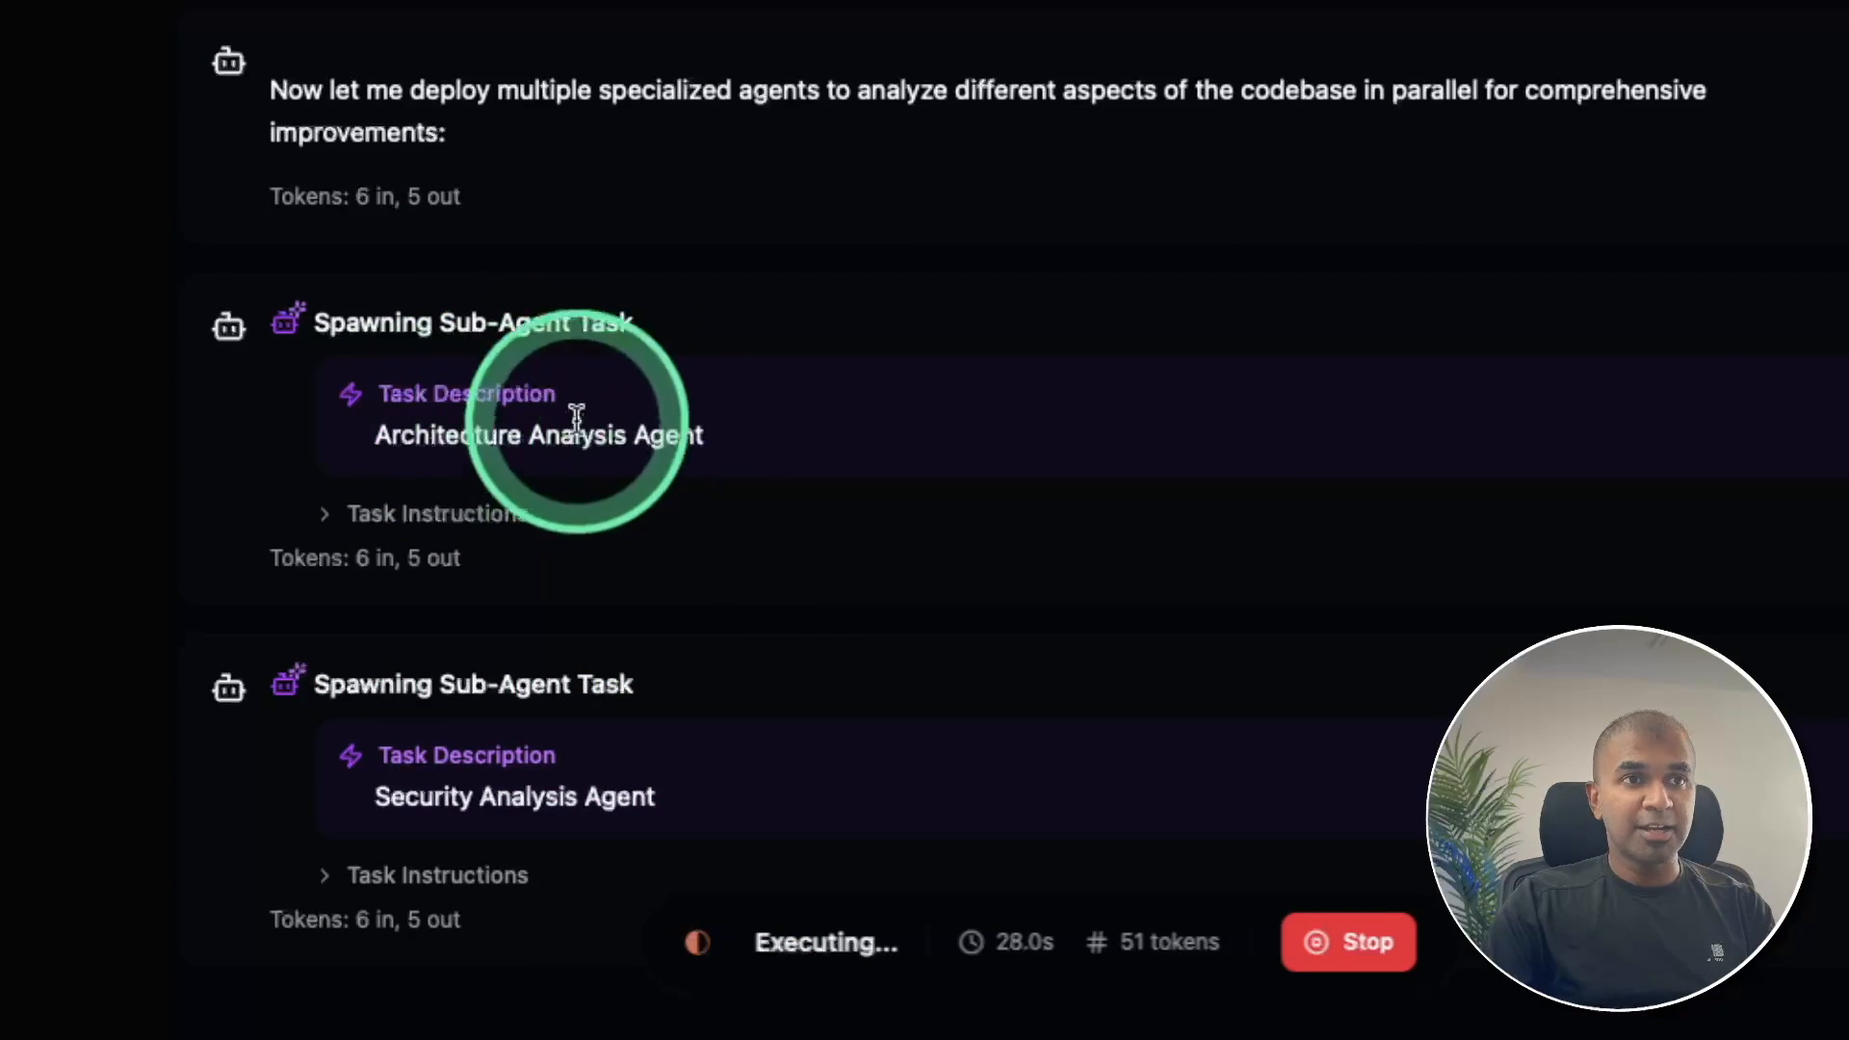
mouse_move(601, 773)
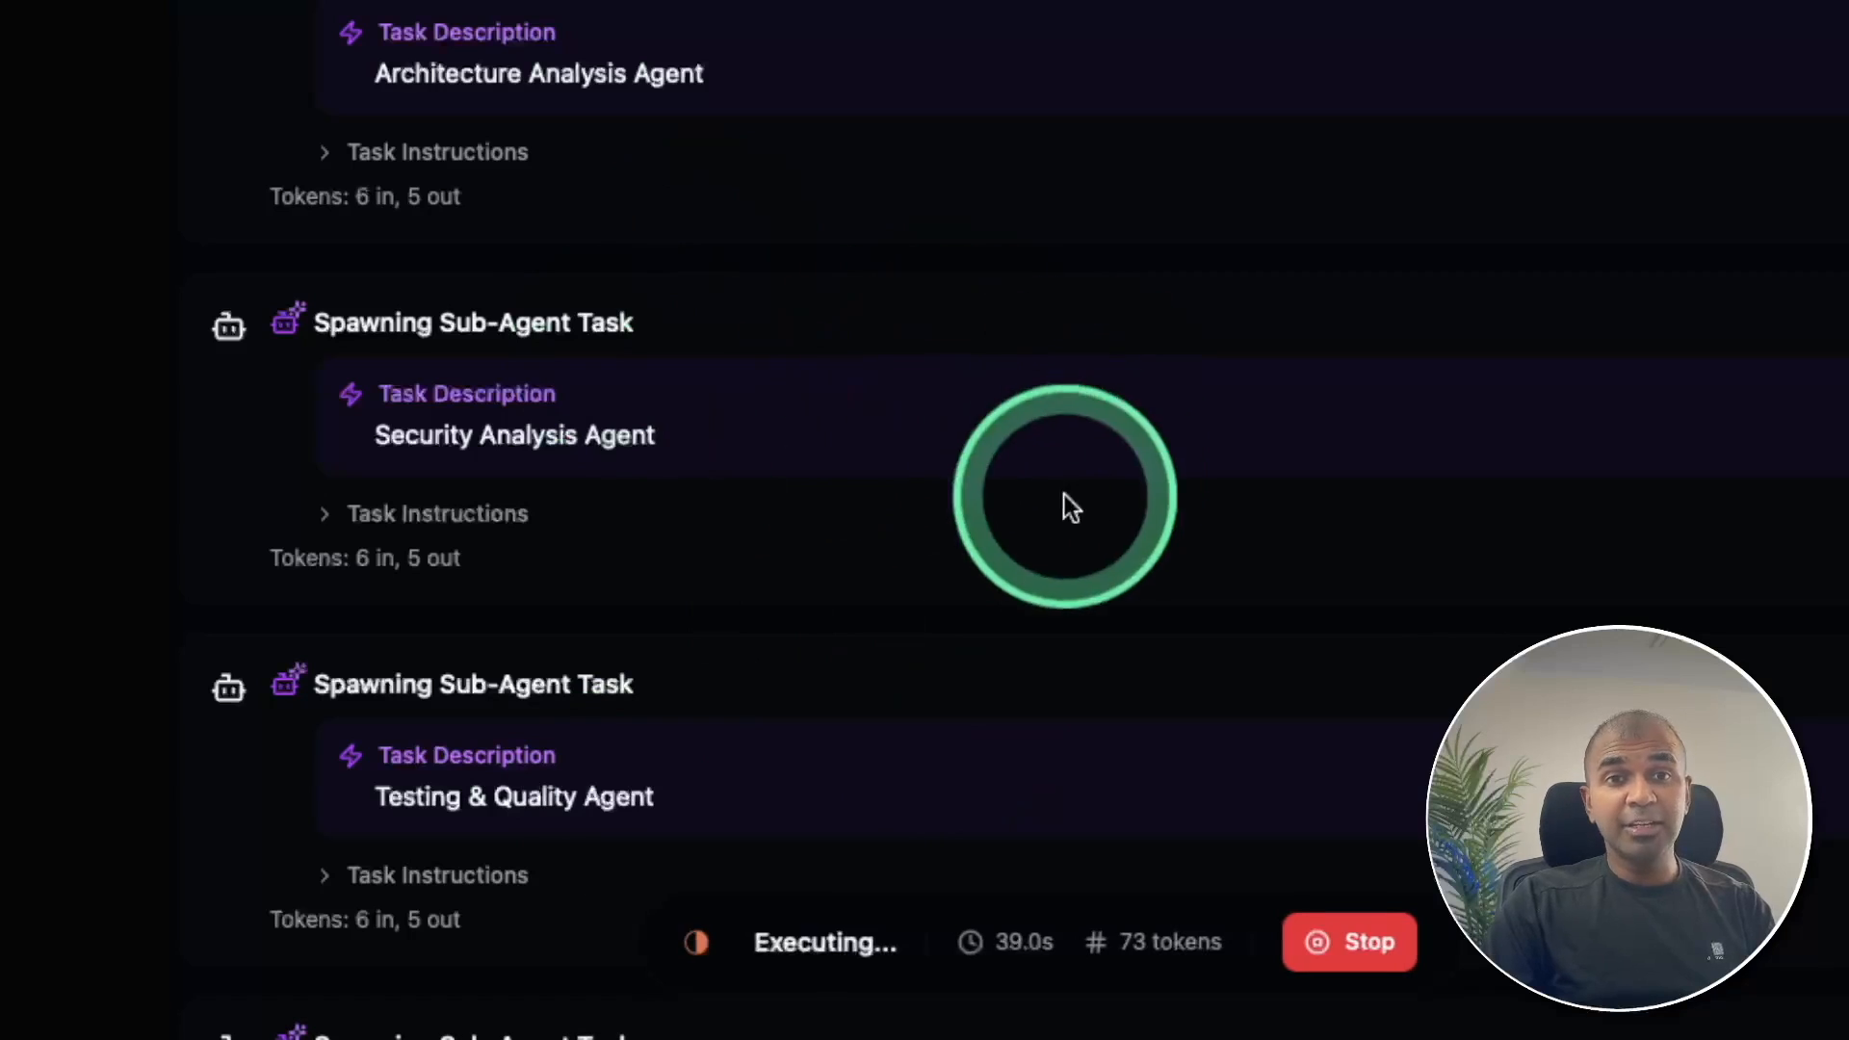
mouse_move(1031, 493)
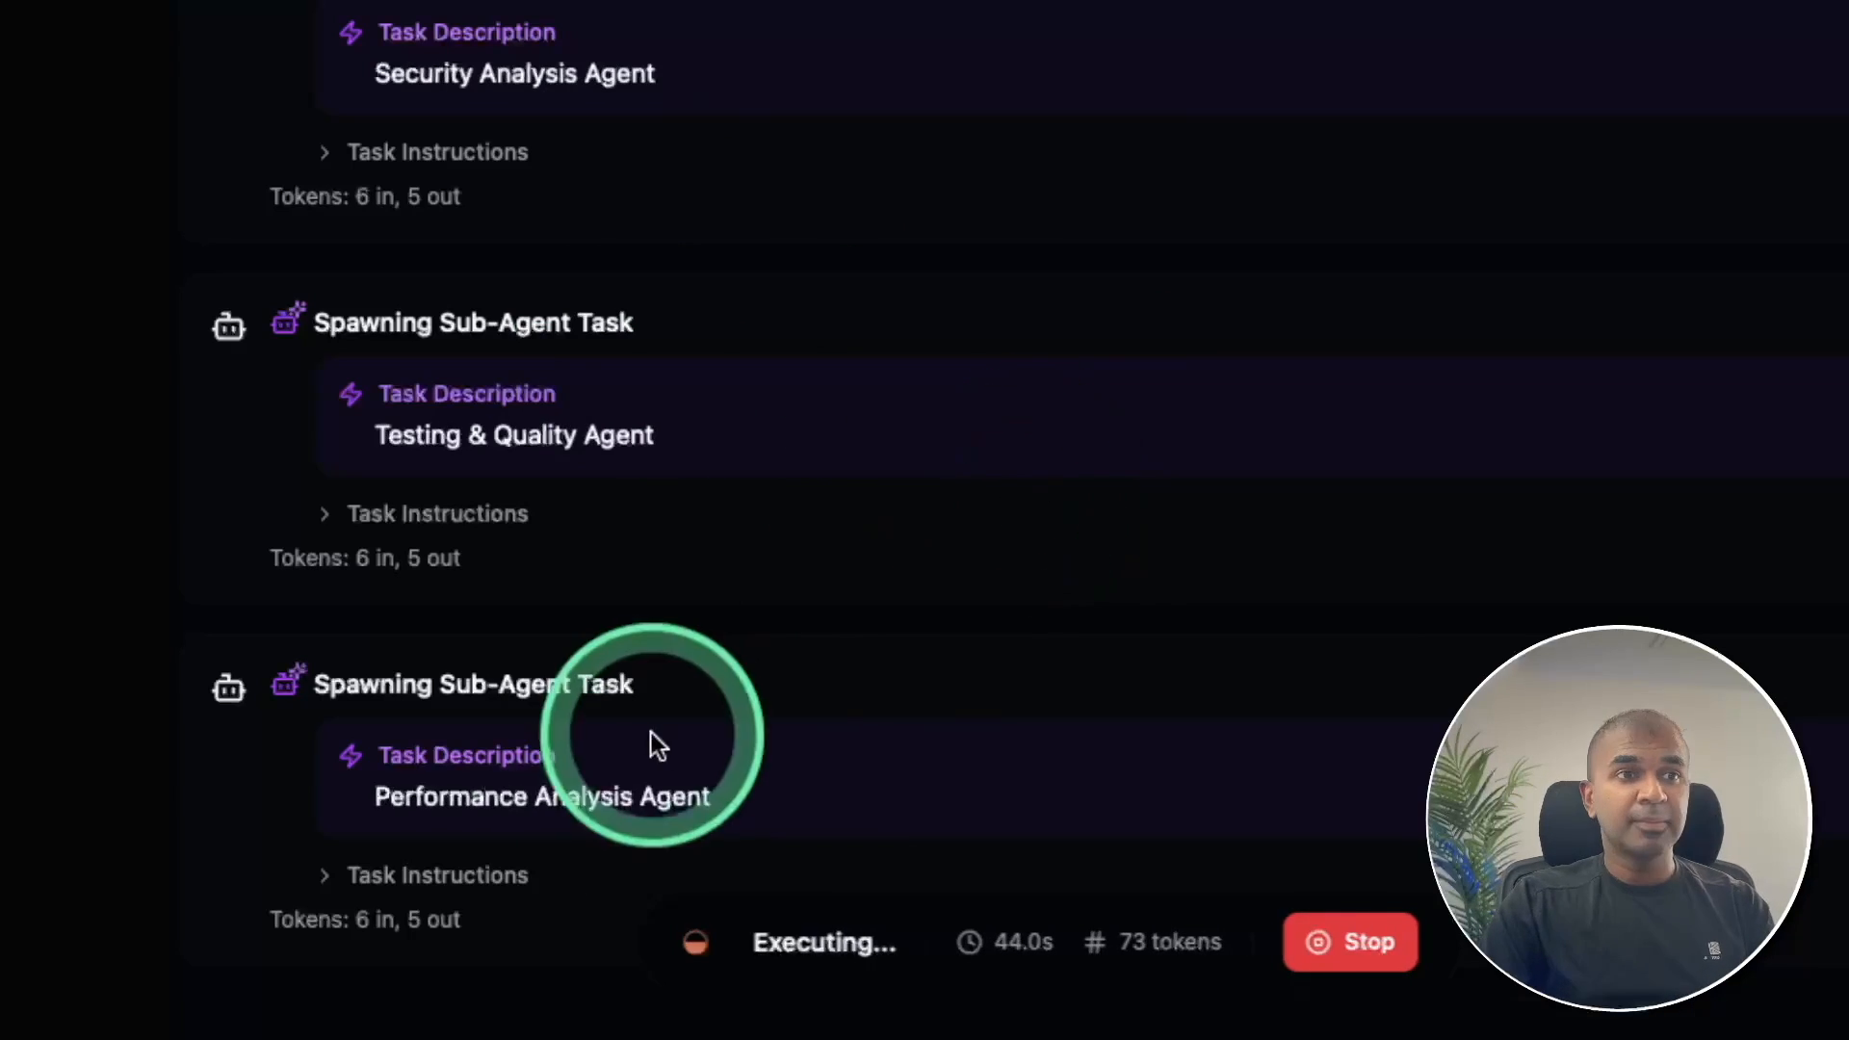
scroll(down, 3)
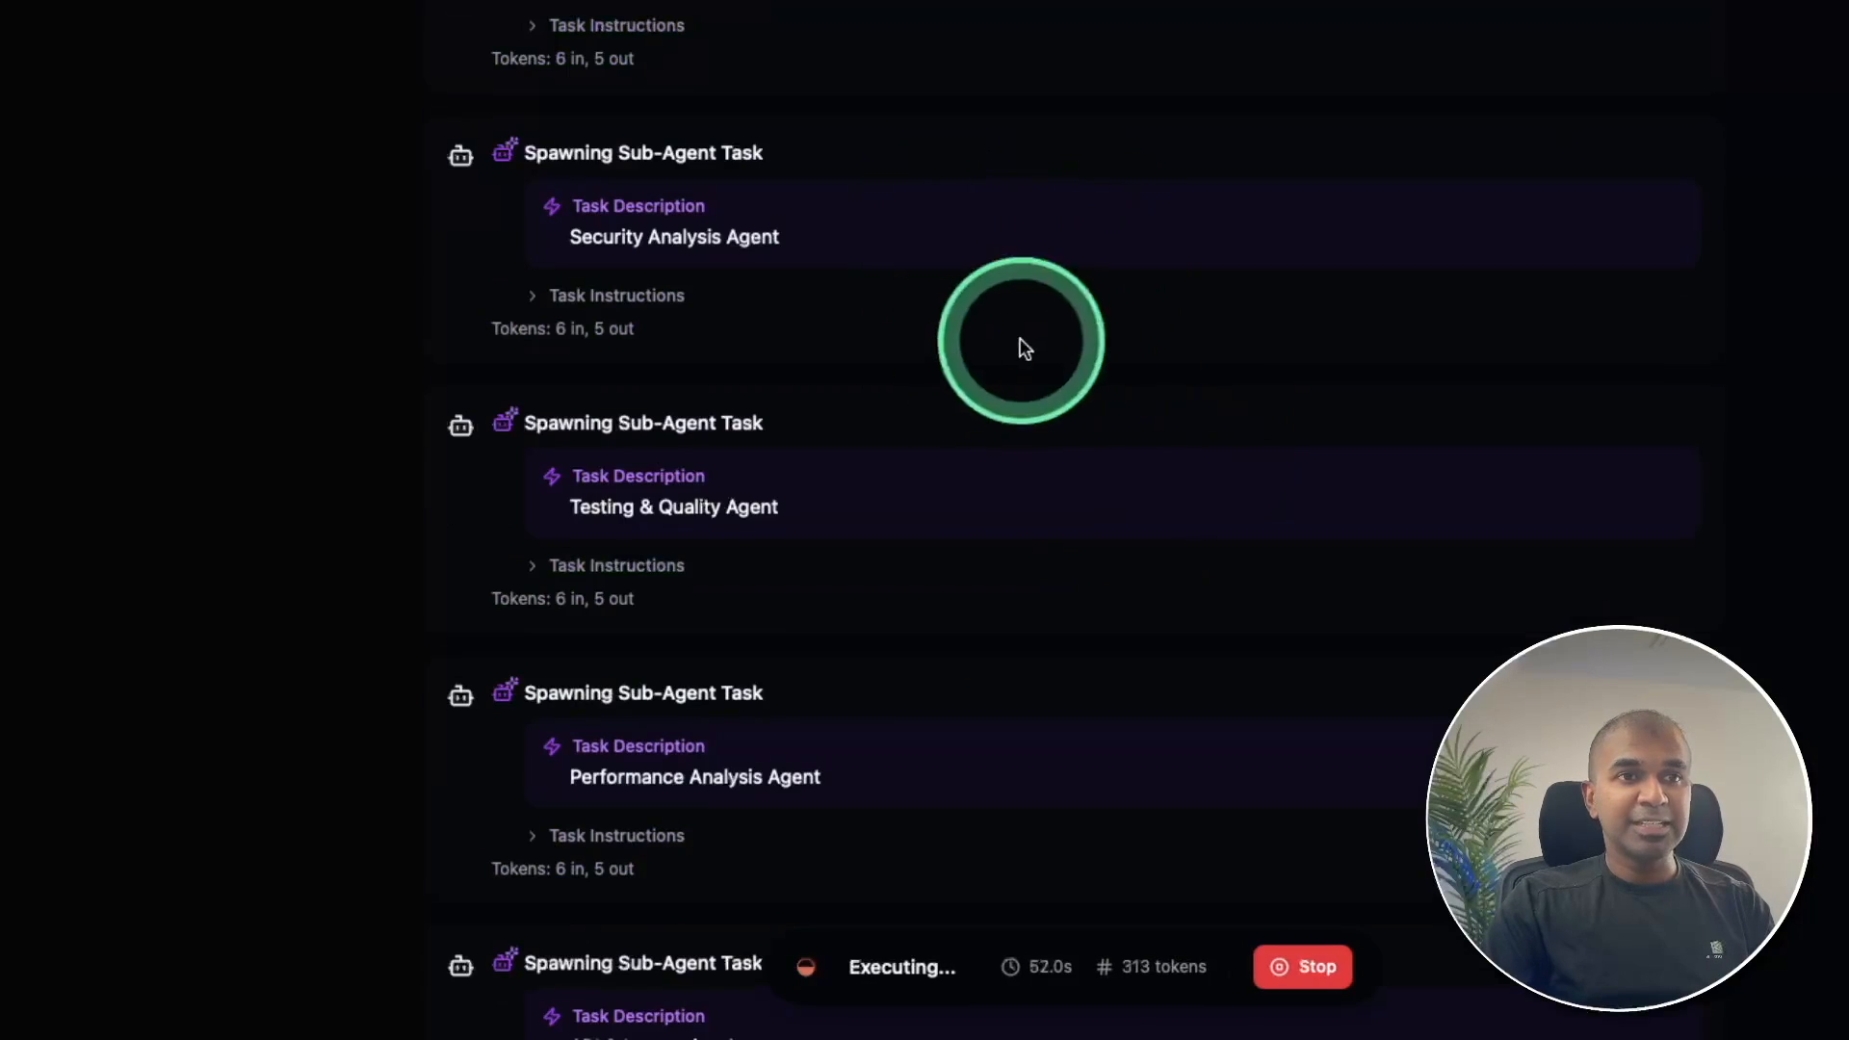
scroll(down, 3)
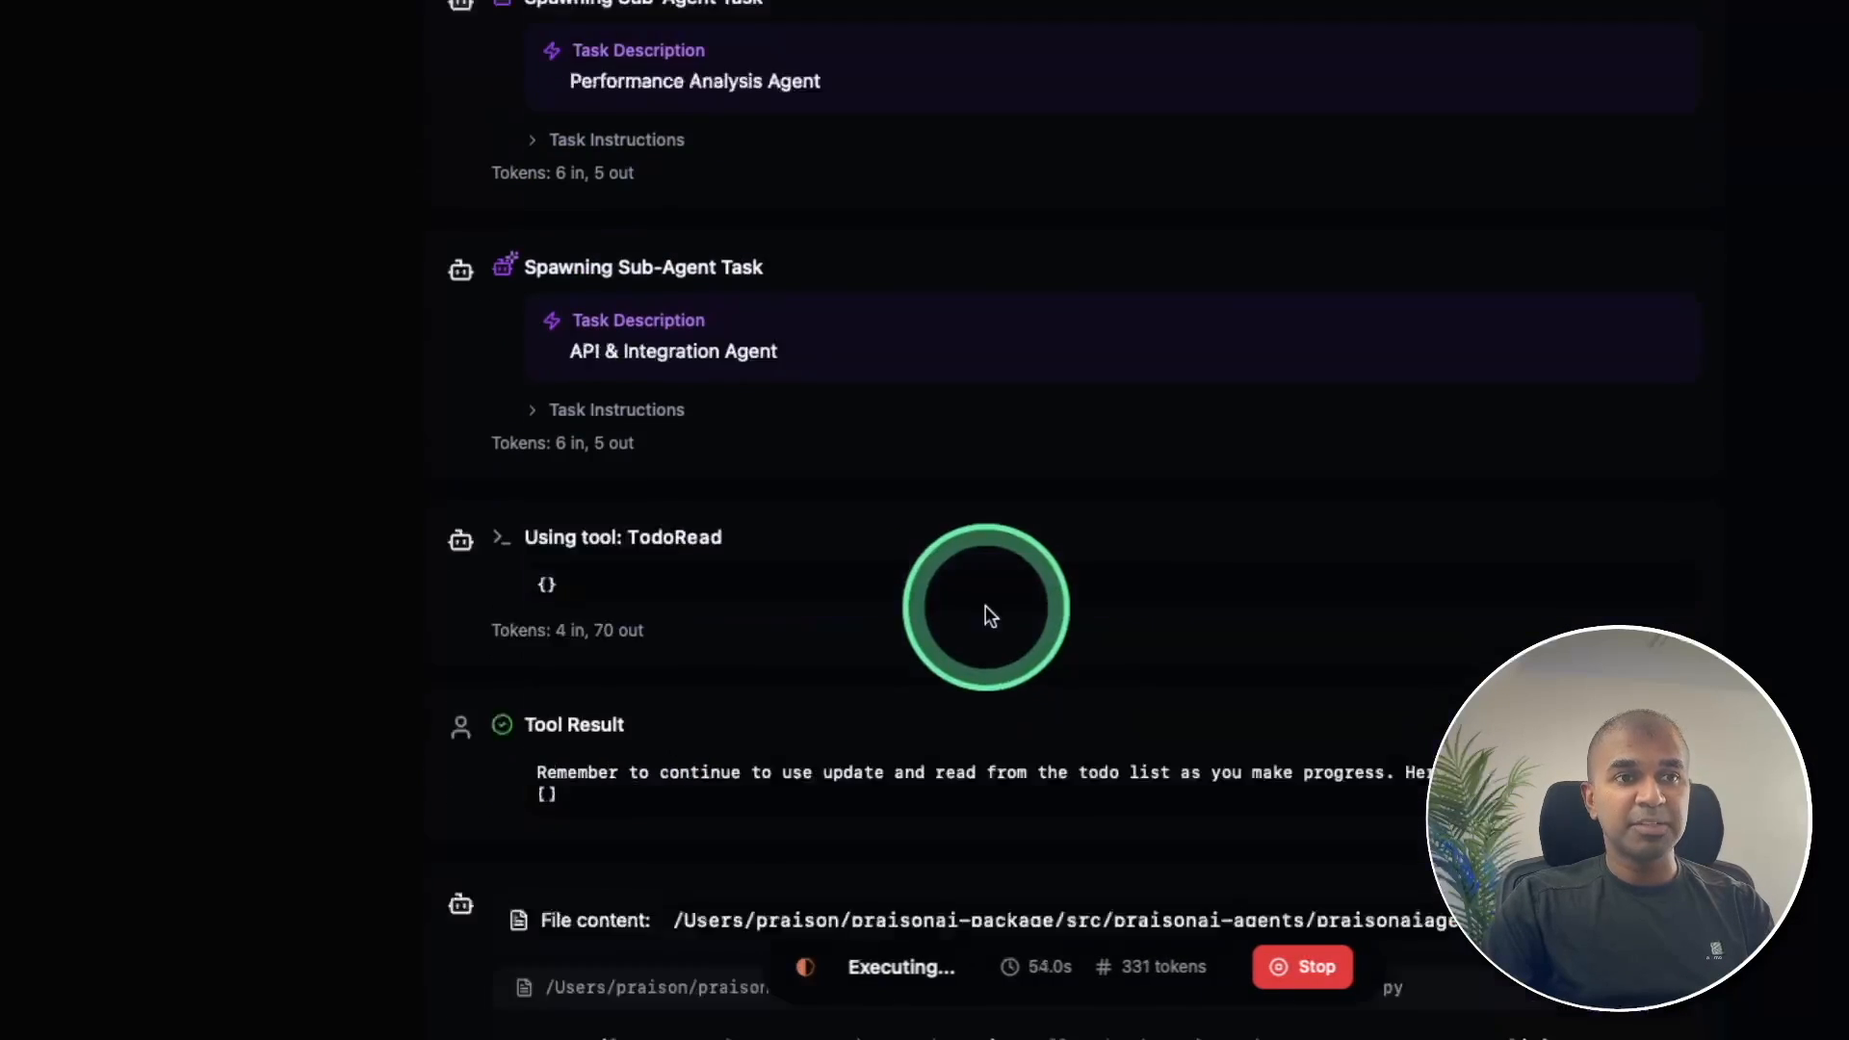
scroll(down, 3)
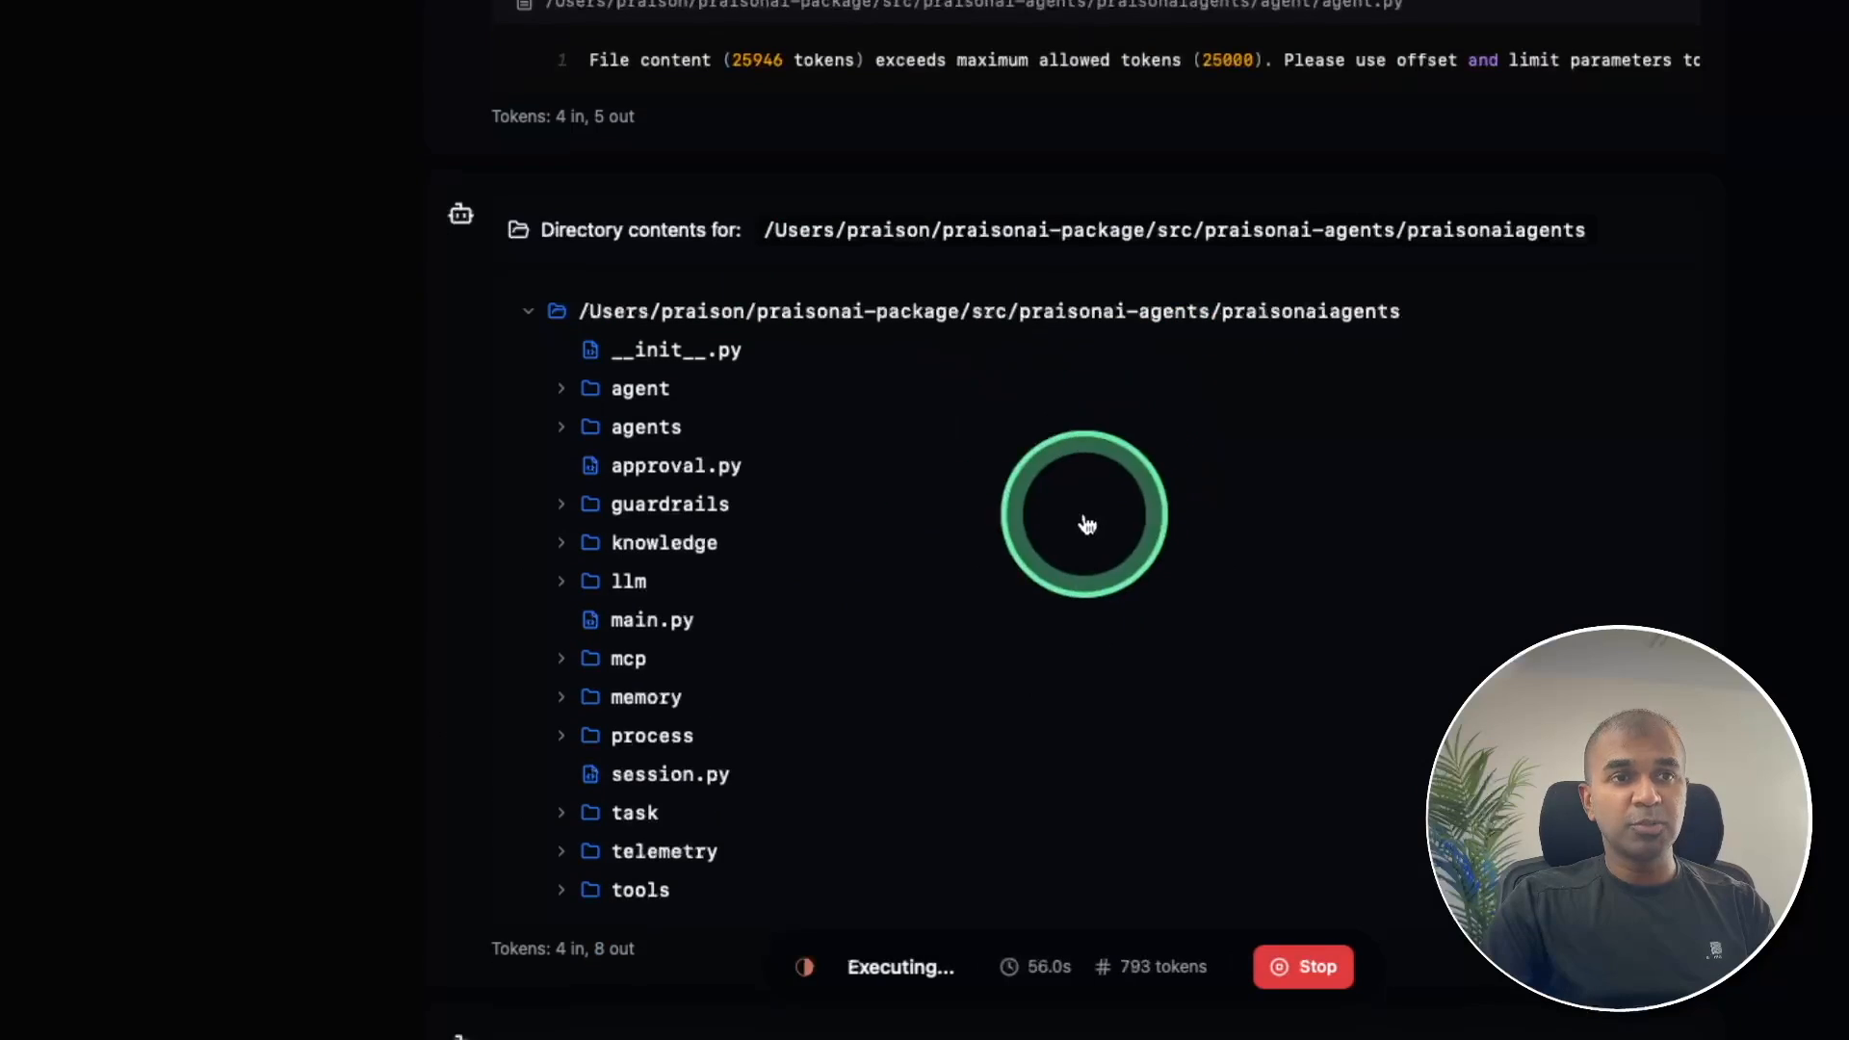
scroll(down, 3)
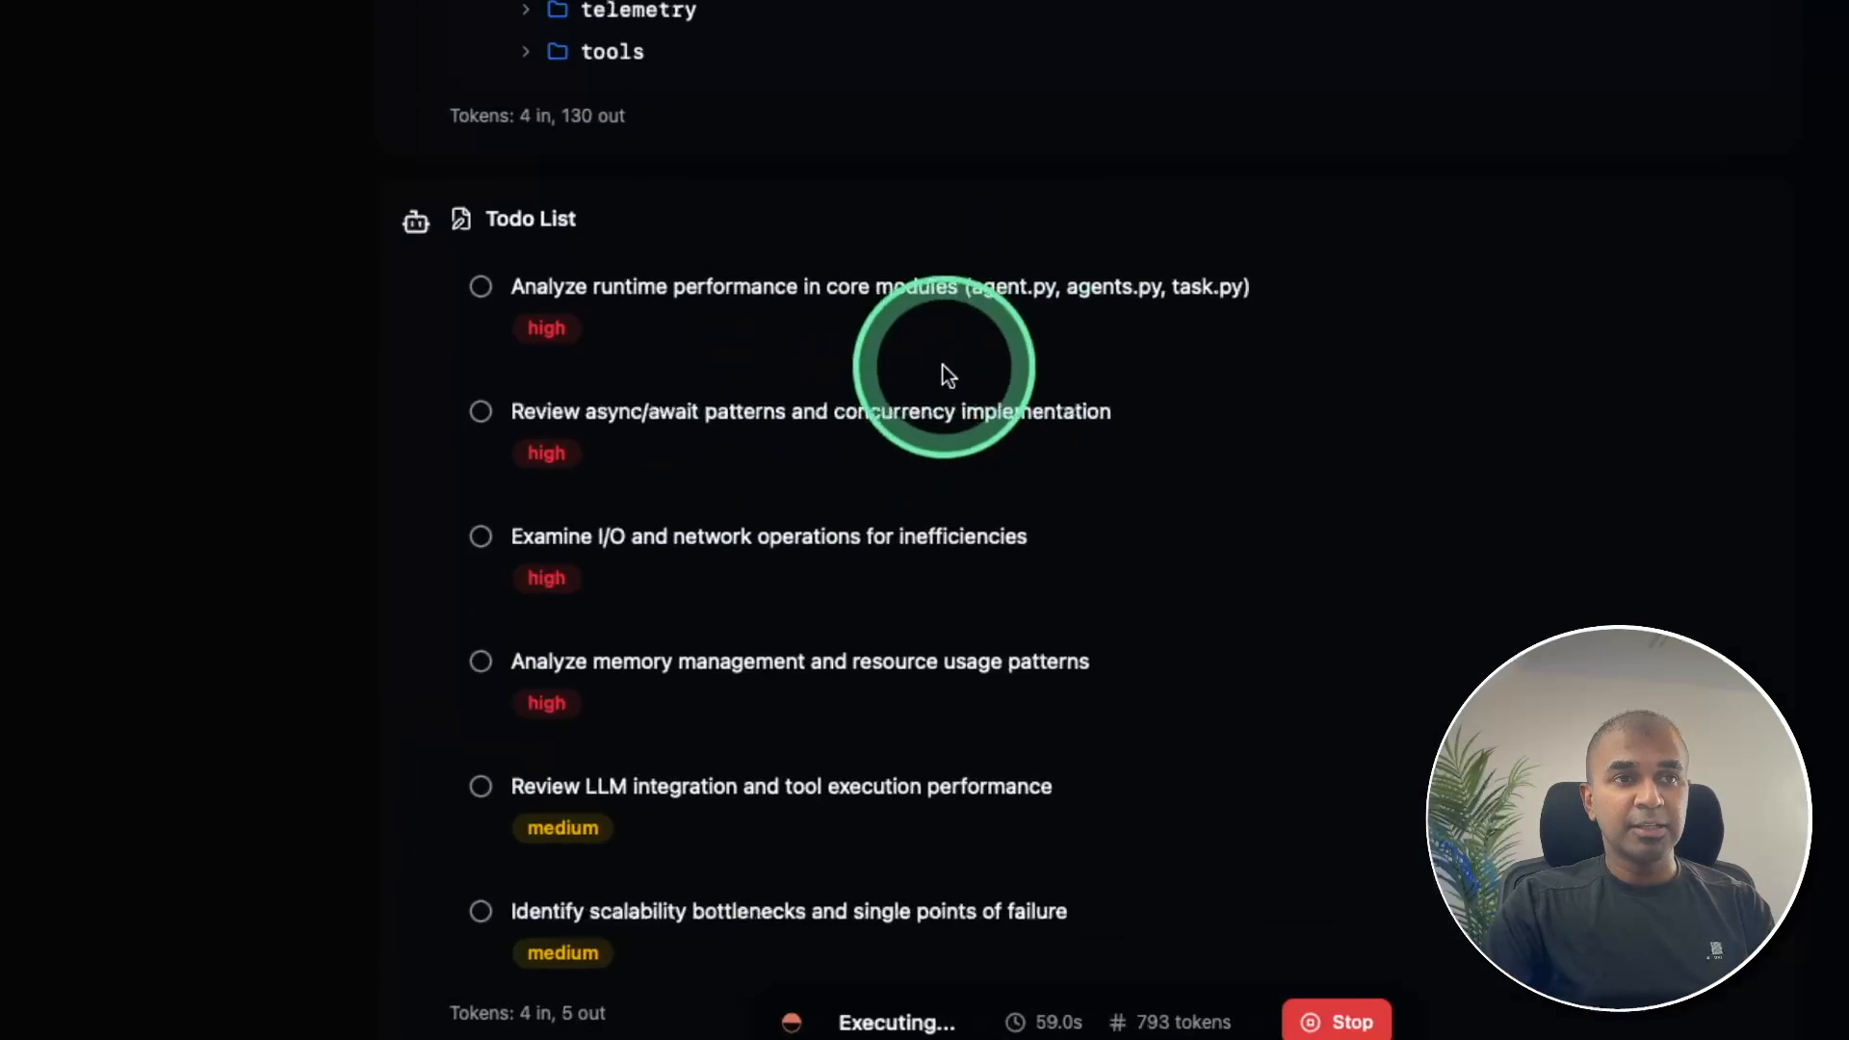
scroll(down, 3)
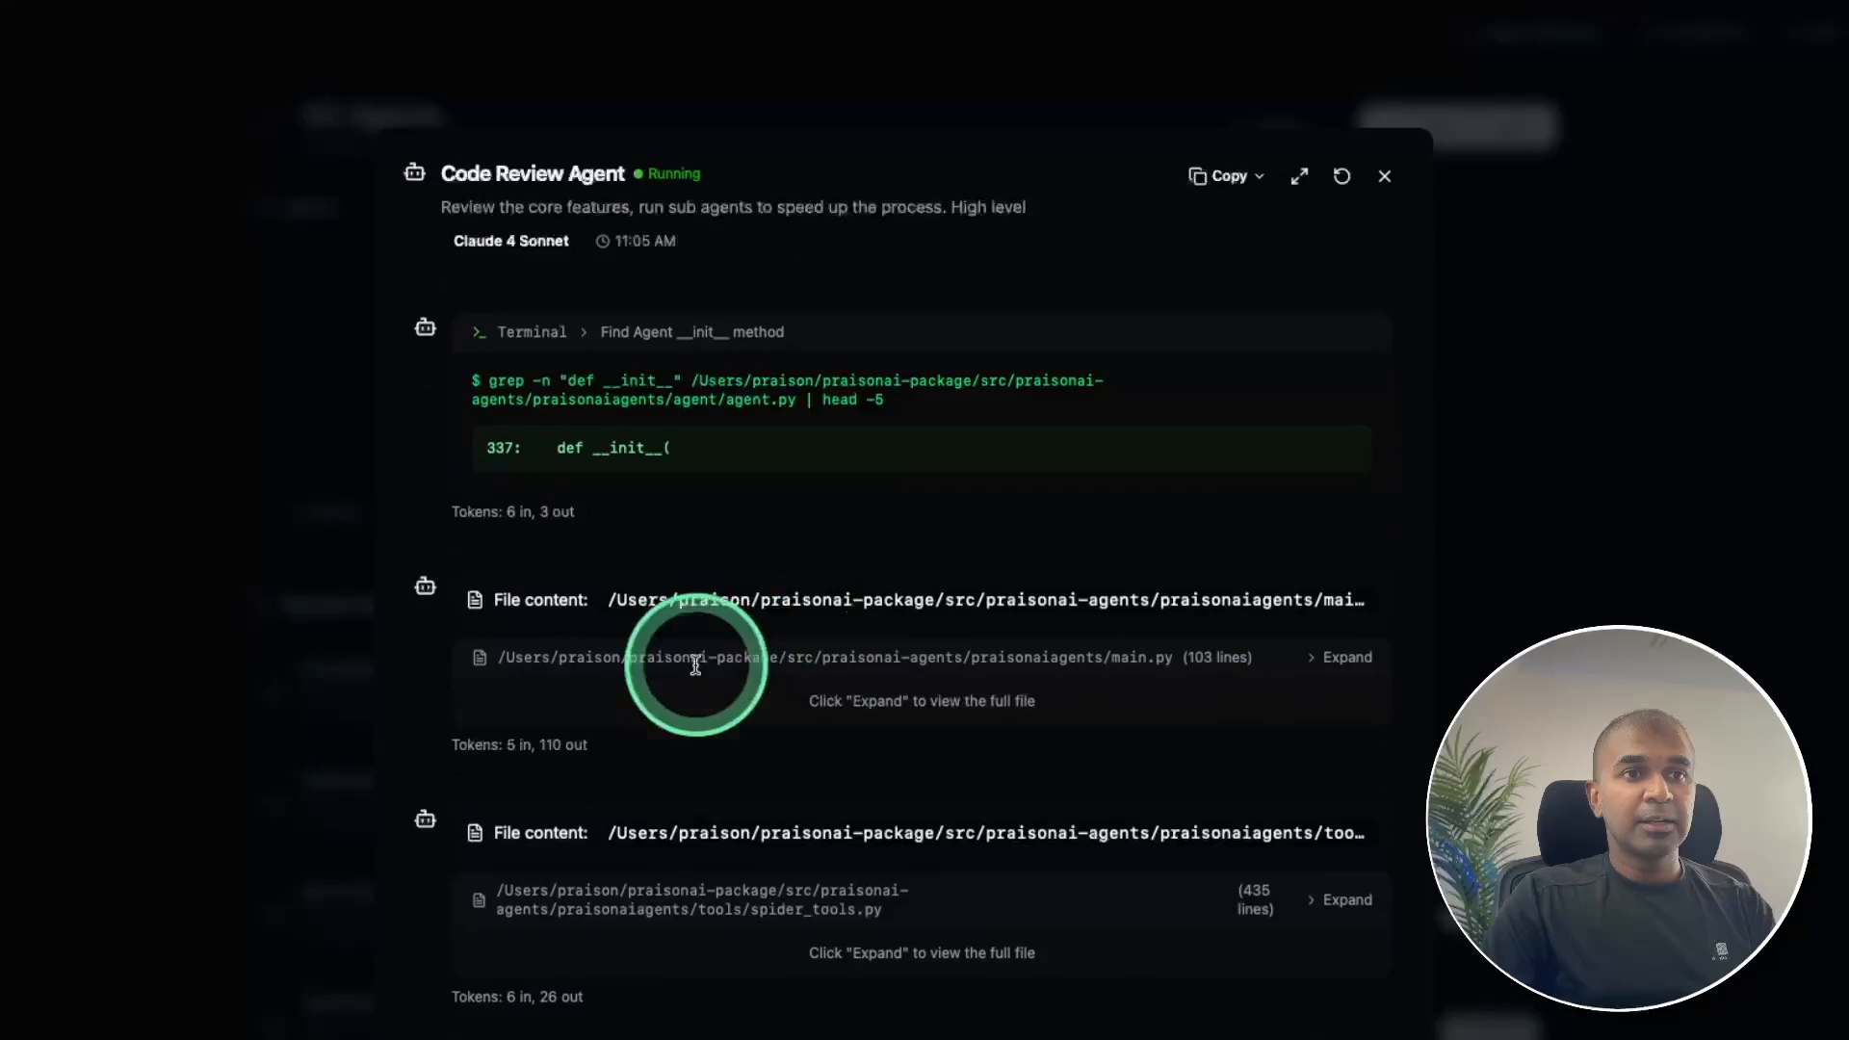
scroll(down, 3)
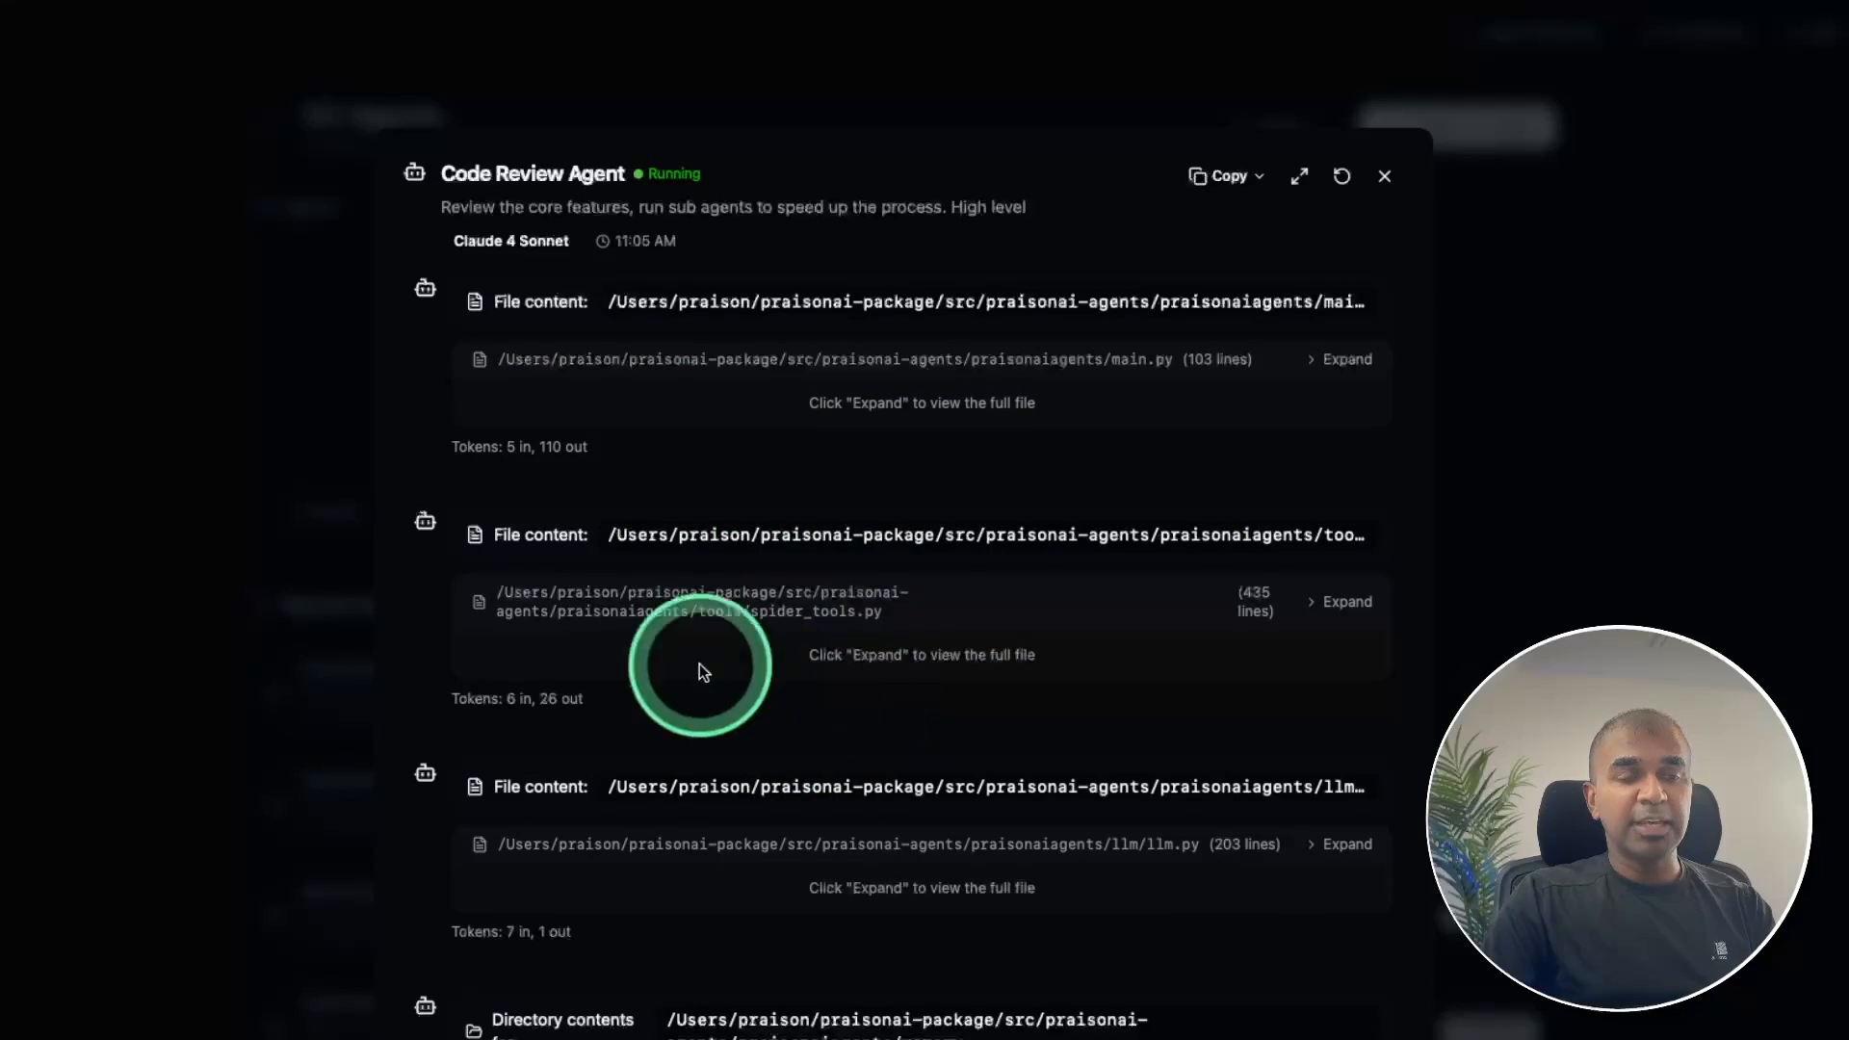
- From Home, start a new Claude Code session in the praisonaiagents project folder, then hover Preview
click(1385, 175)
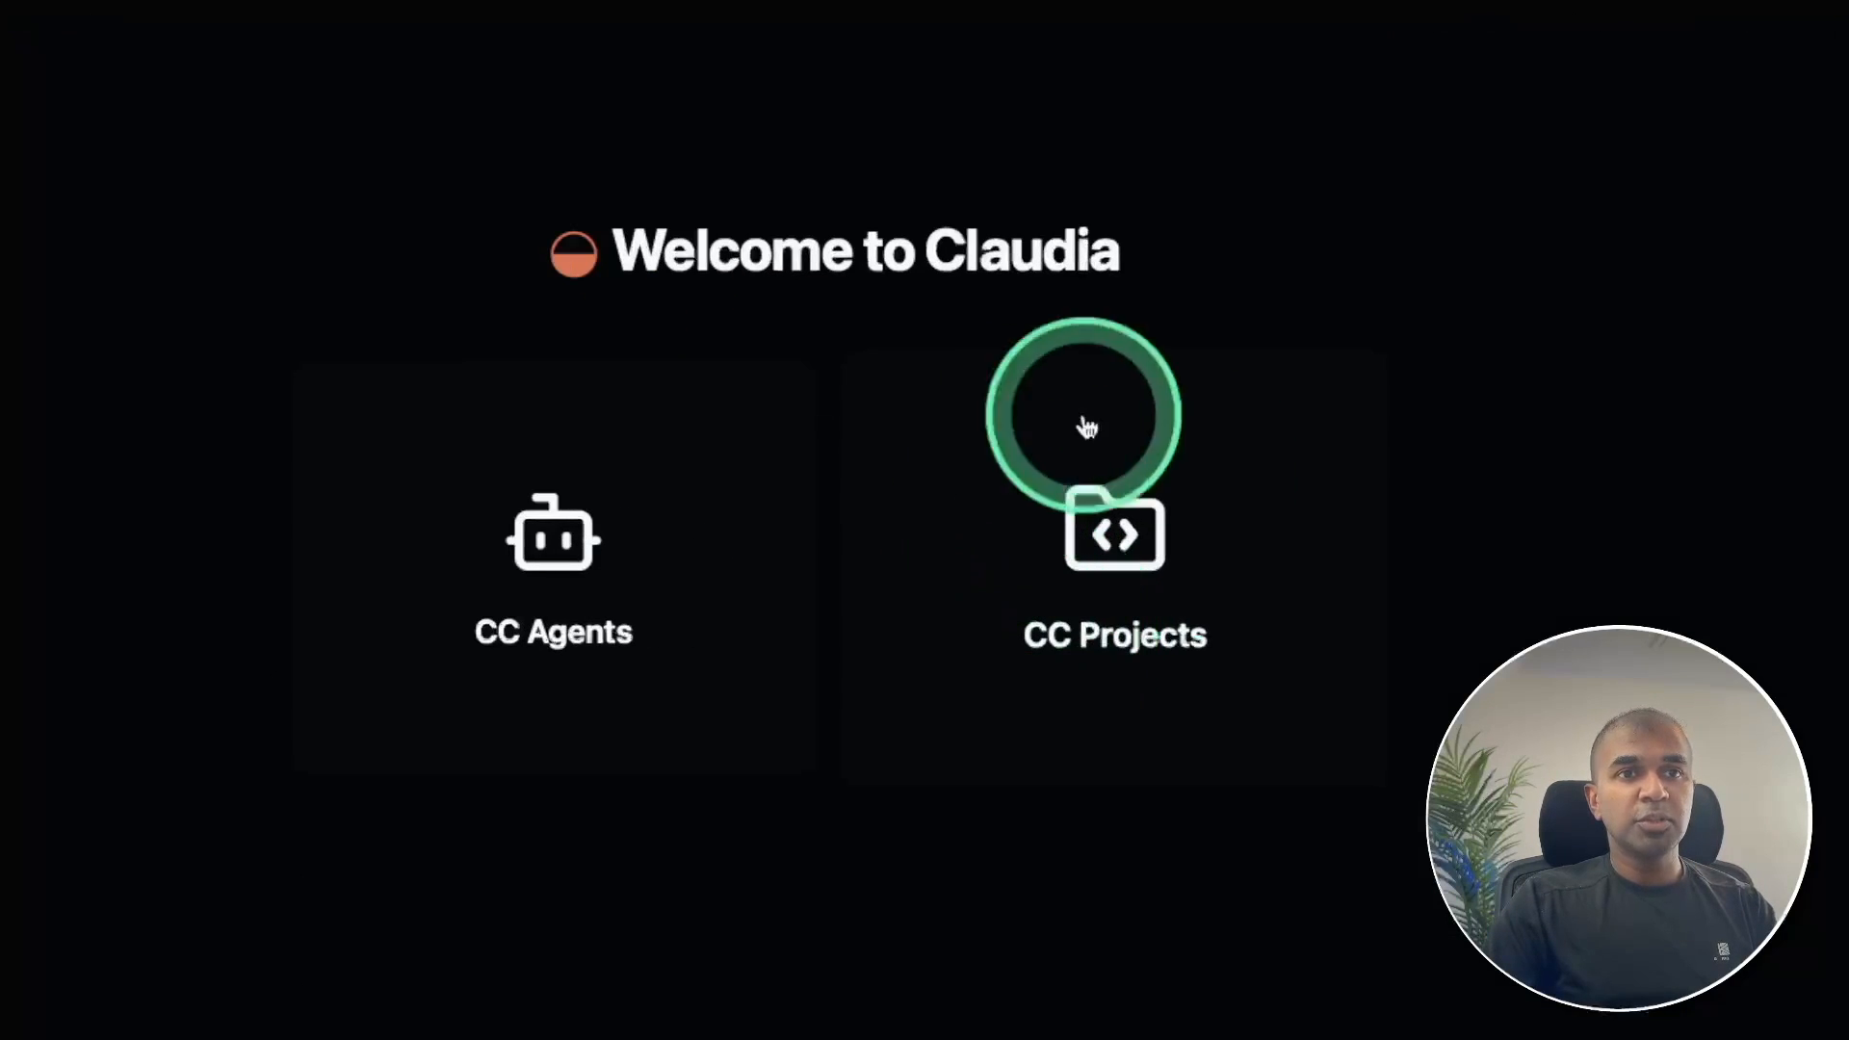
mouse_move(1160, 525)
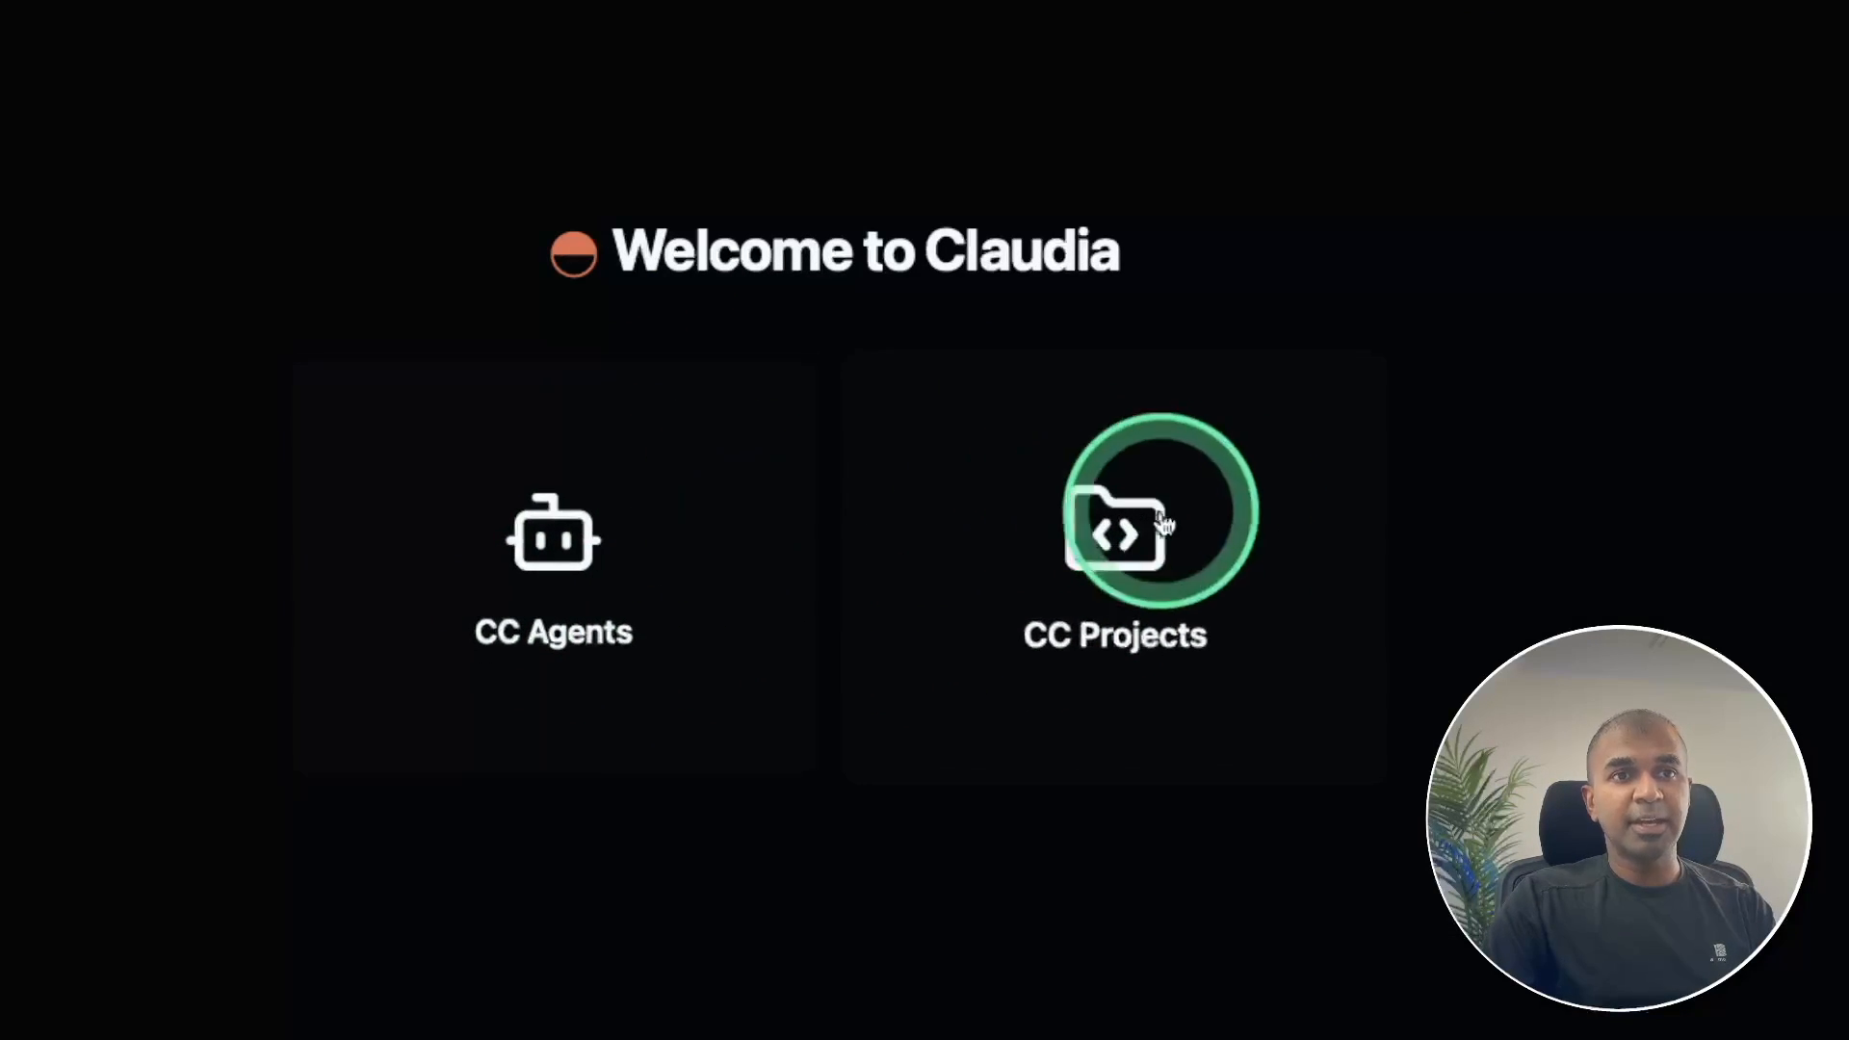
click(1113, 531)
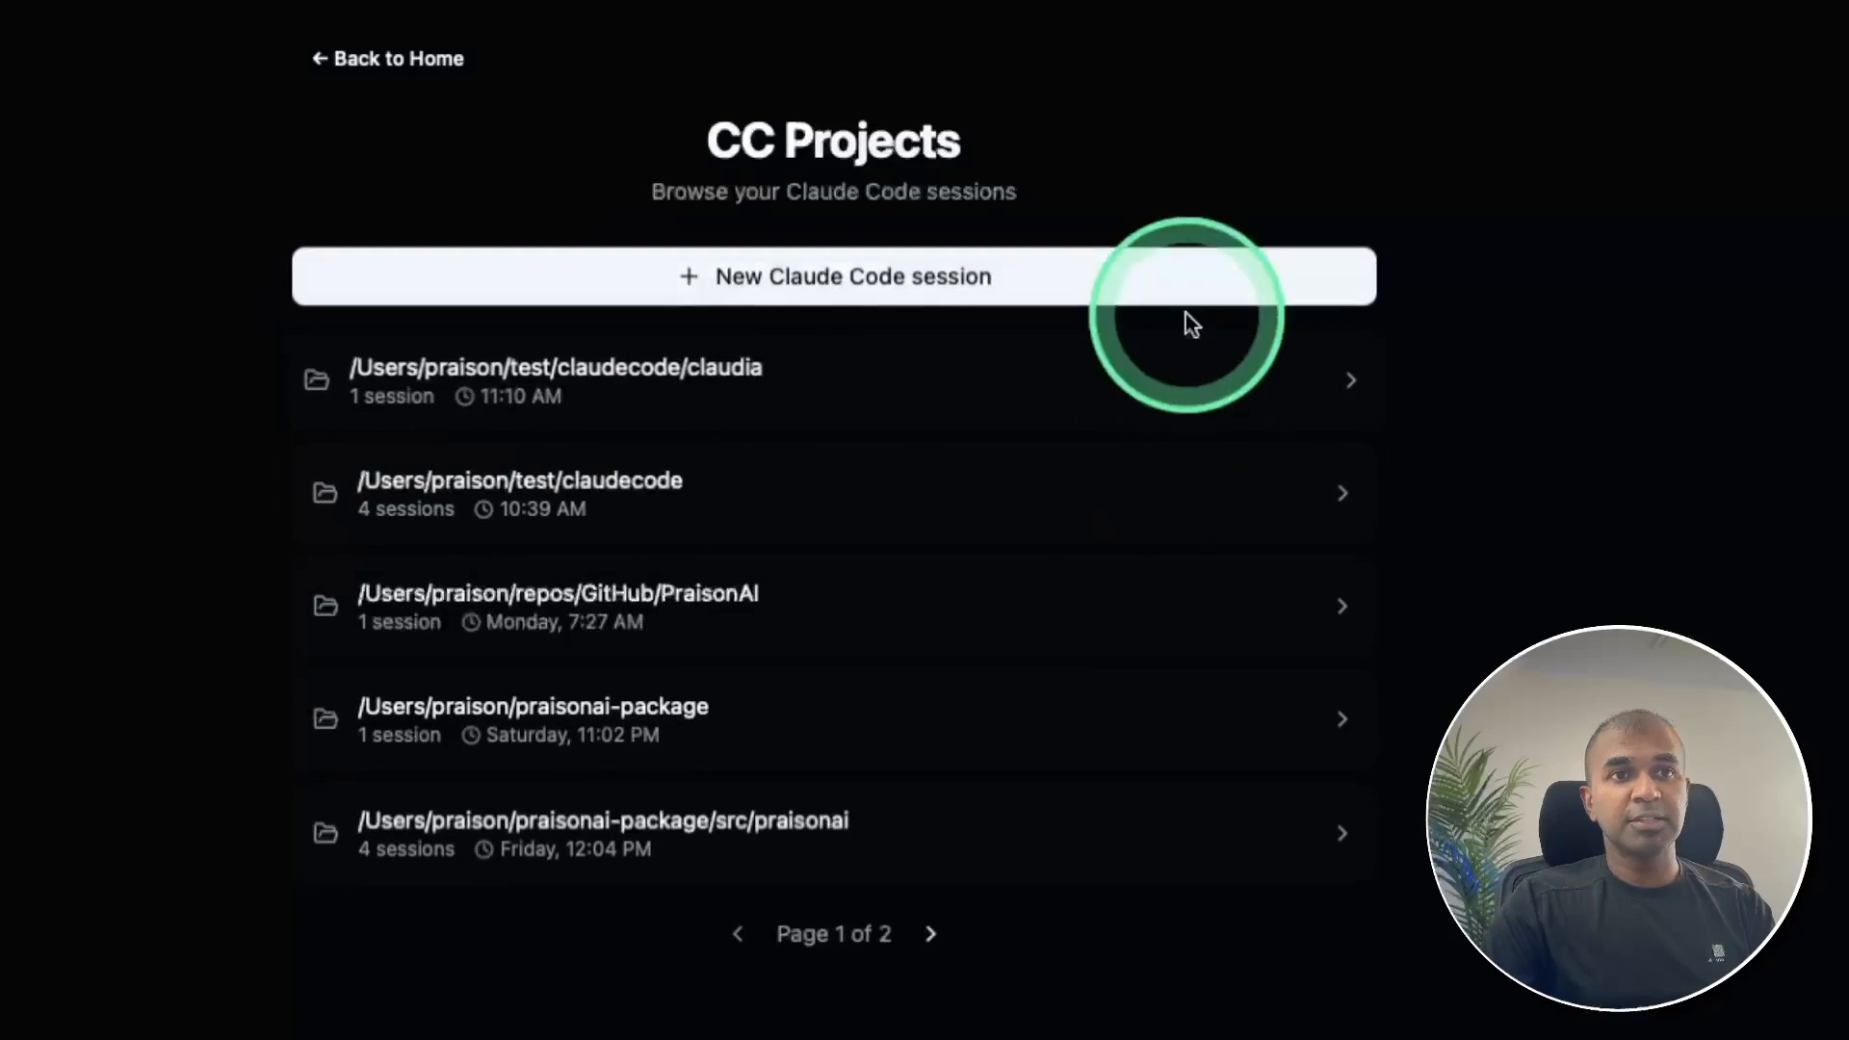
click(832, 276)
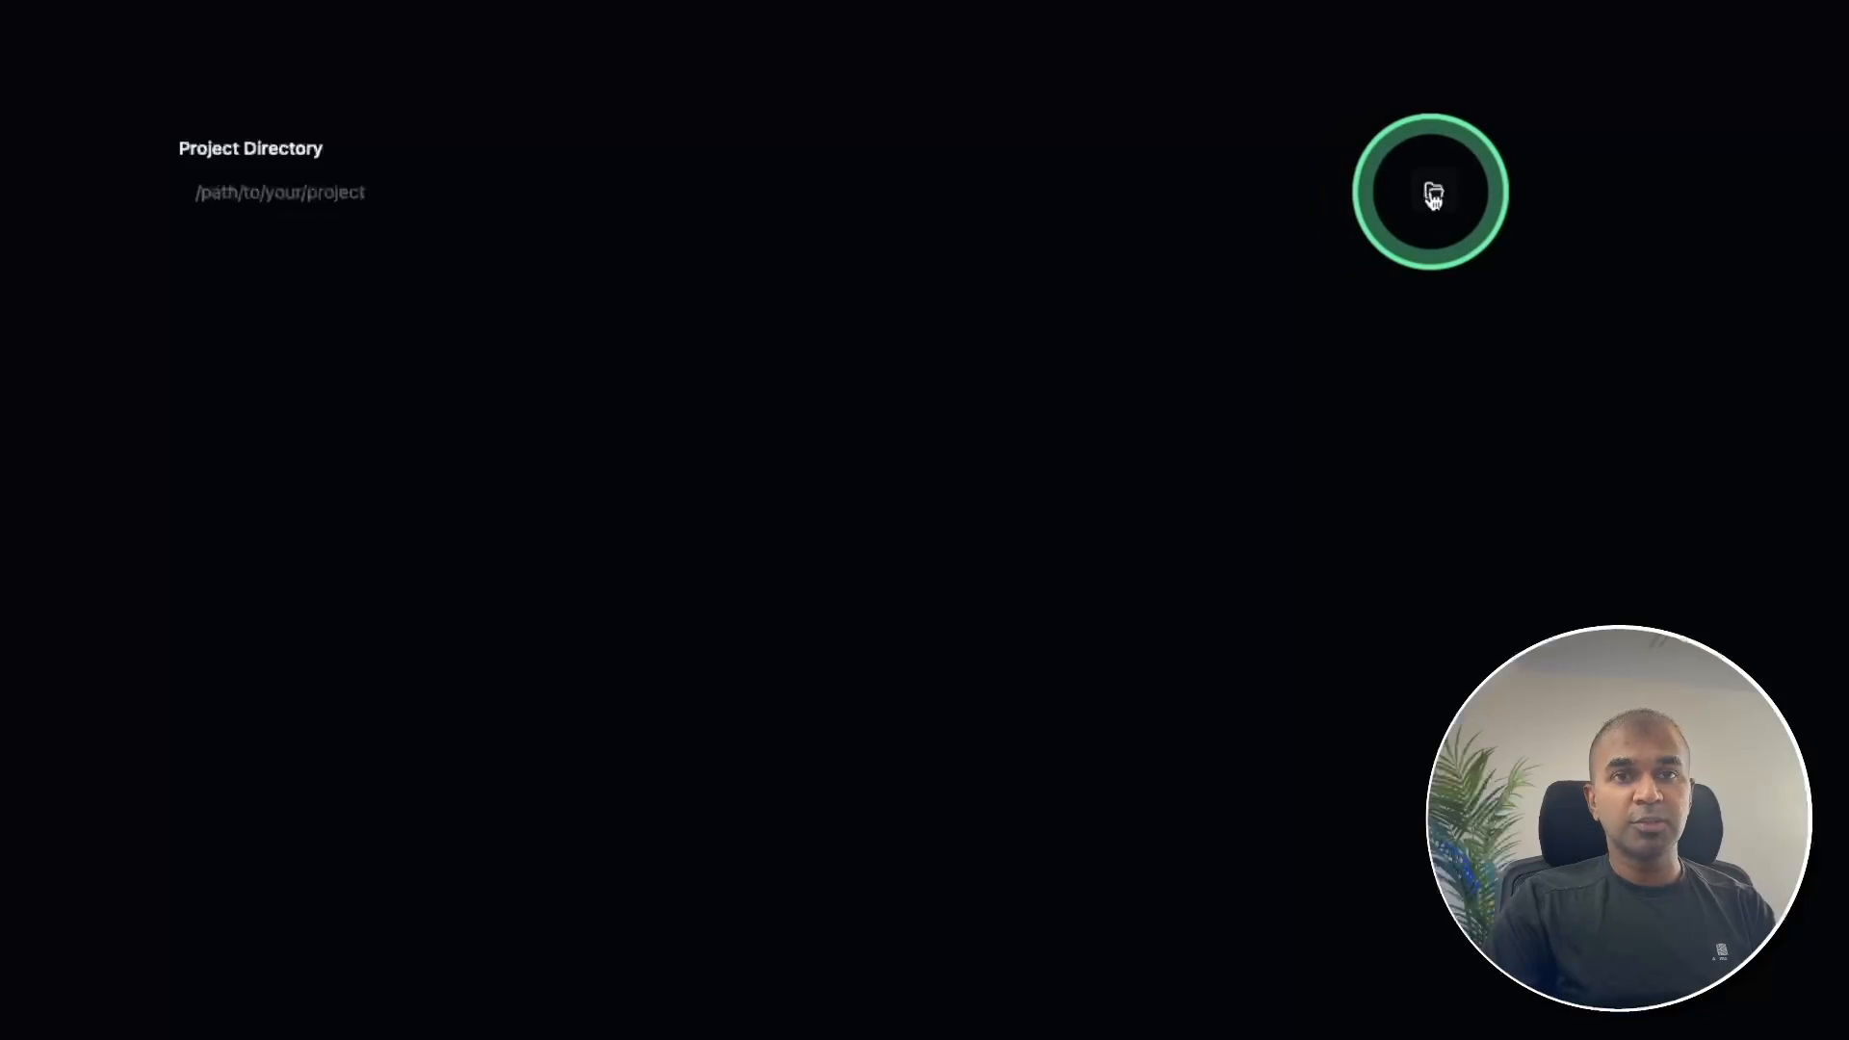
click(1430, 191)
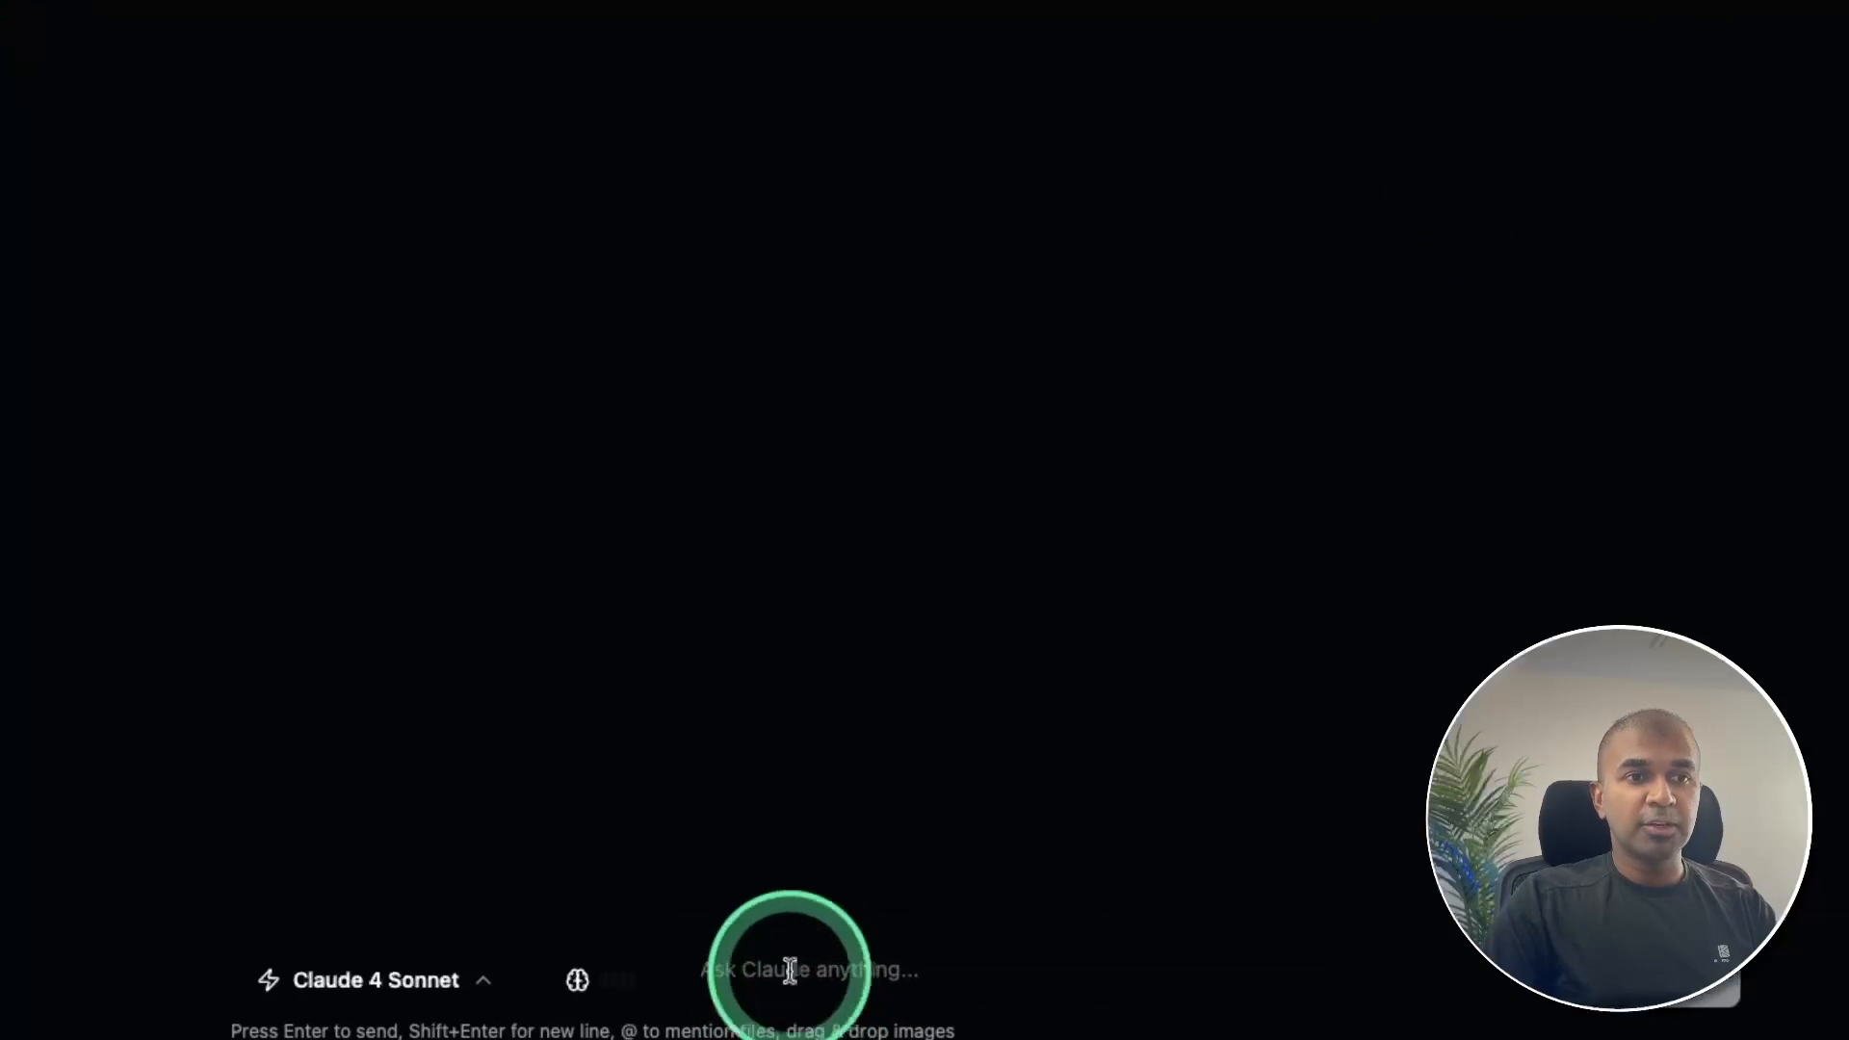
mouse_move(944, 914)
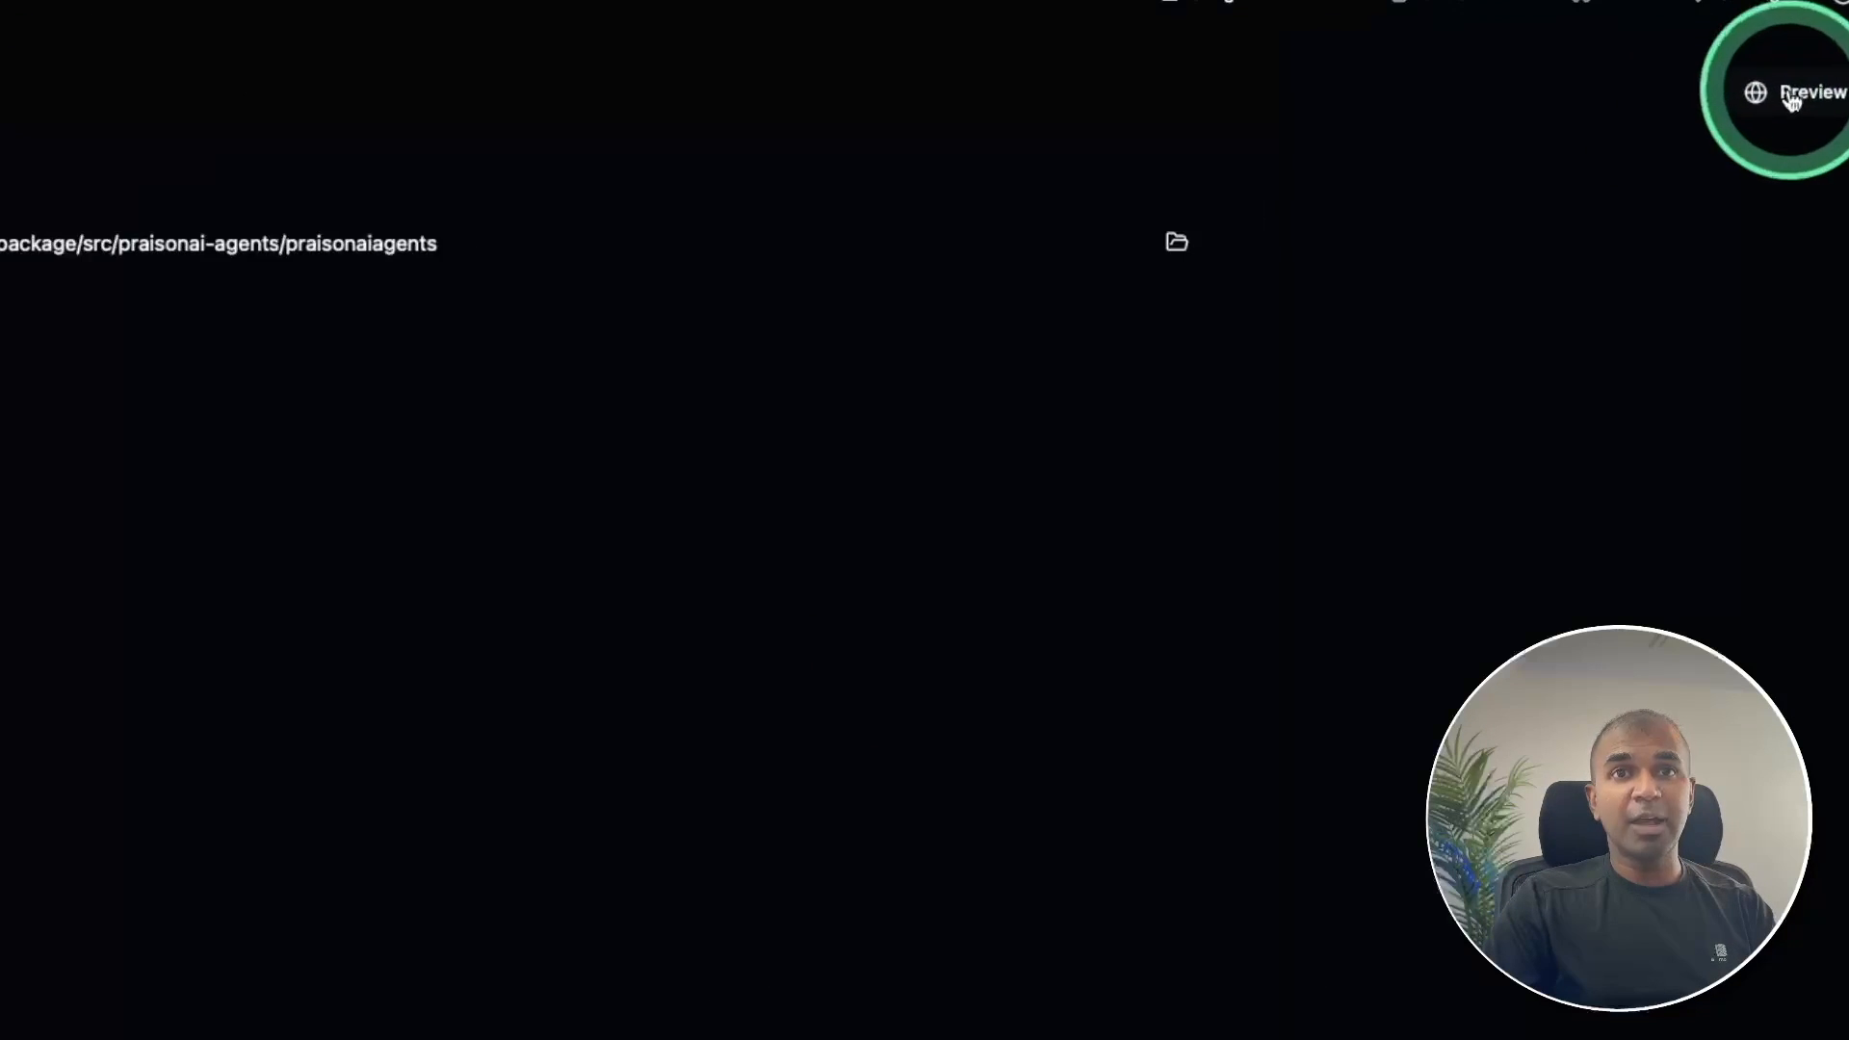
mouse_move(1792, 92)
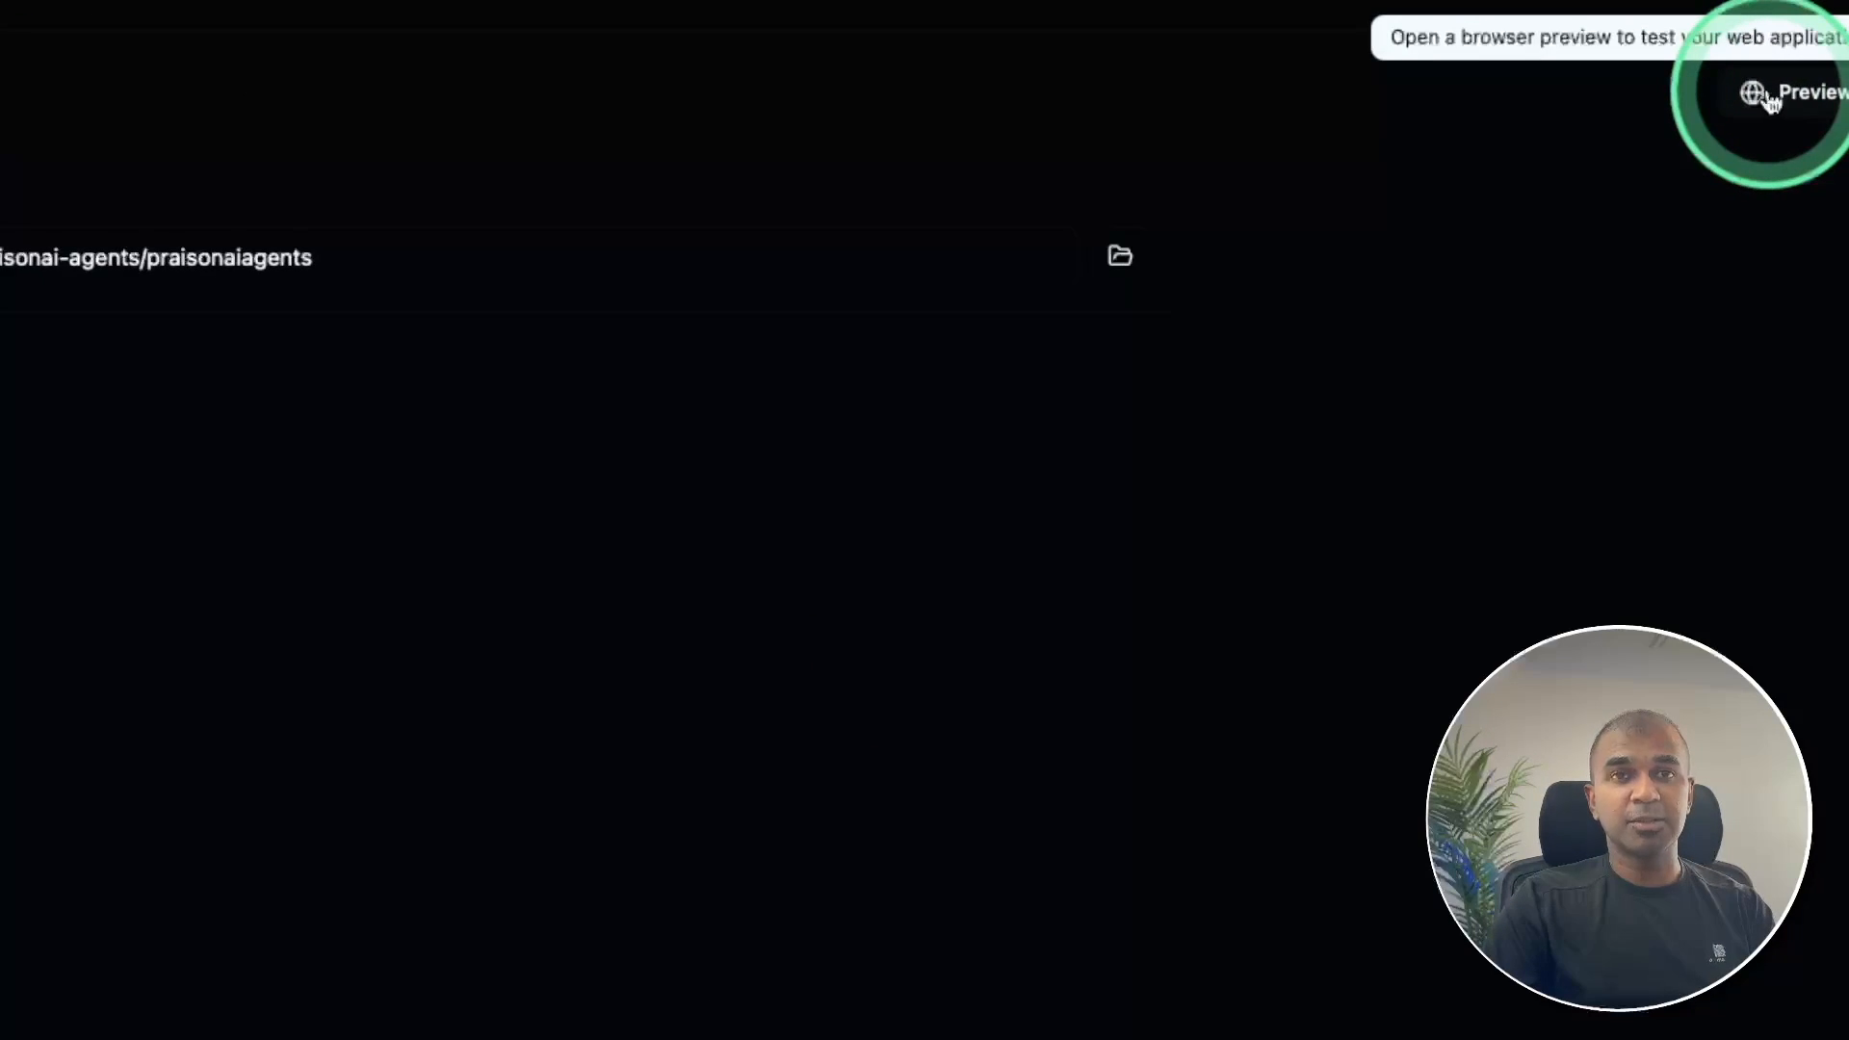
click(1775, 93)
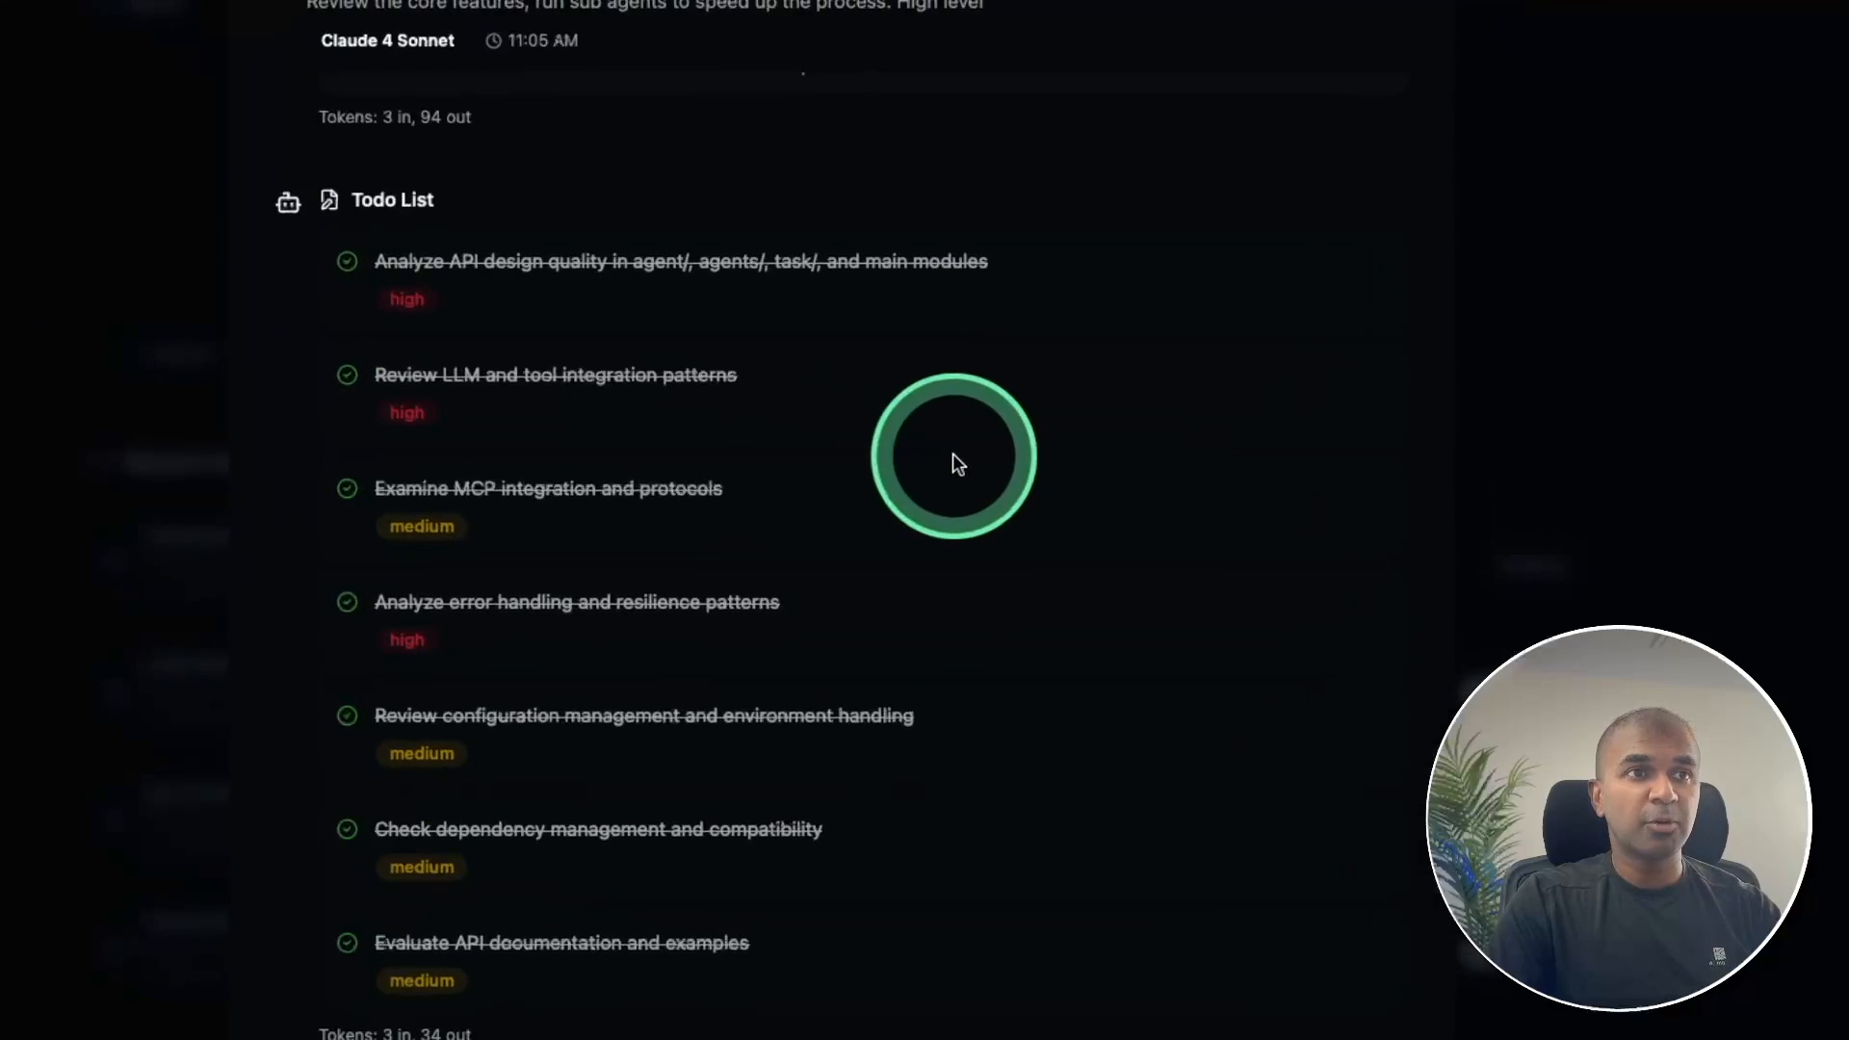
- Scroll through the completed review todo list and the SECURITY_REVIEW.md report preview
scroll(down, 3)
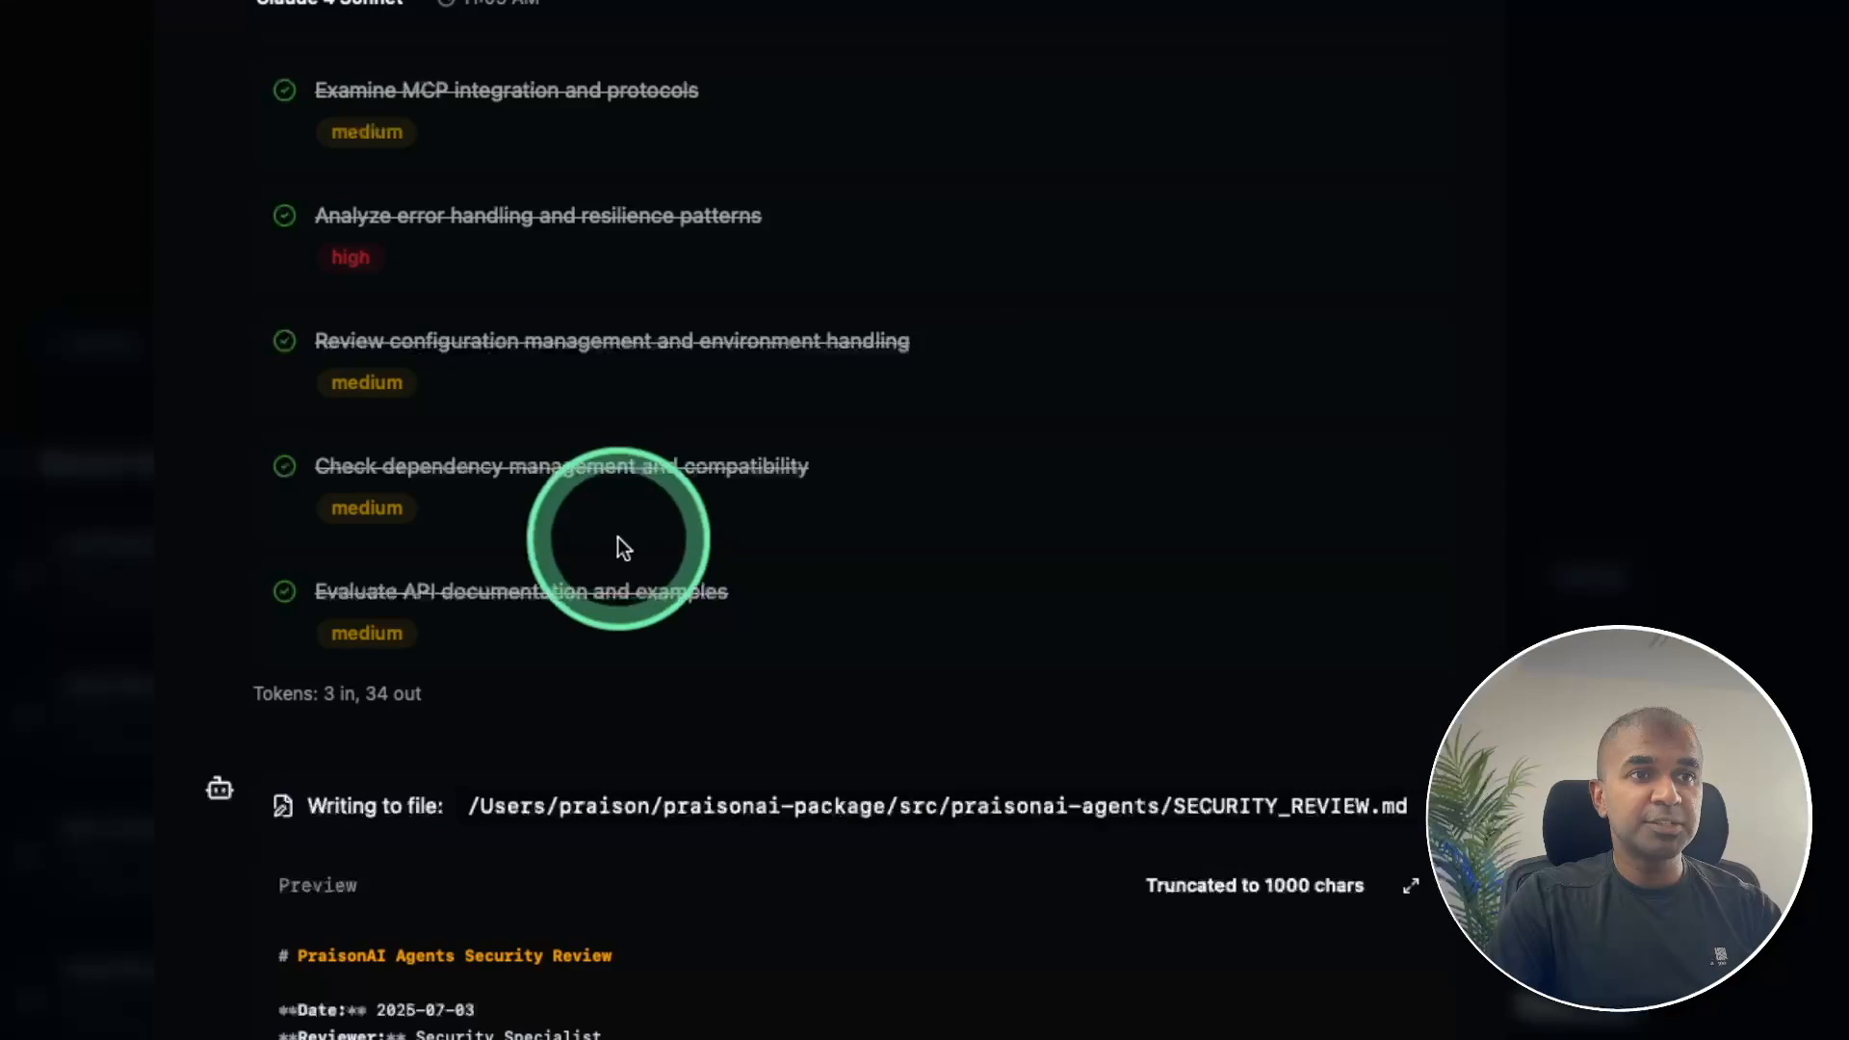
scroll(down, 3)
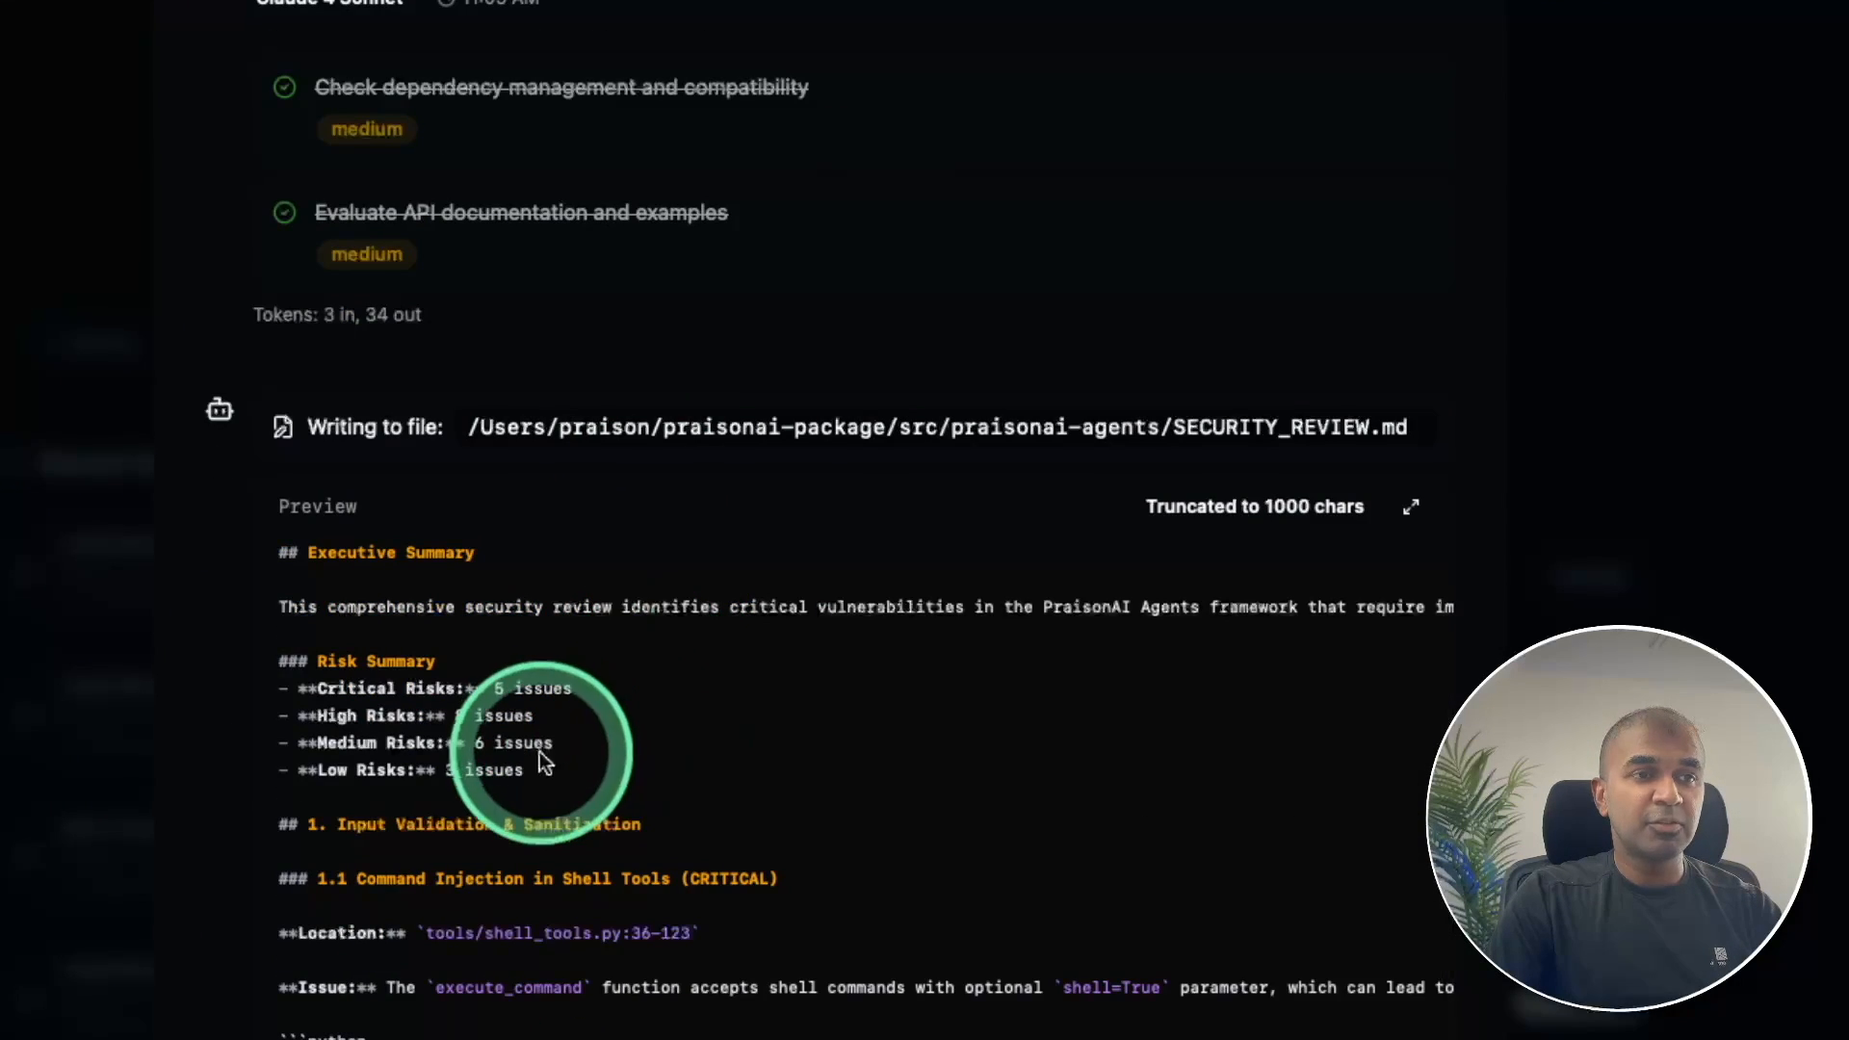
scroll(down, 3)
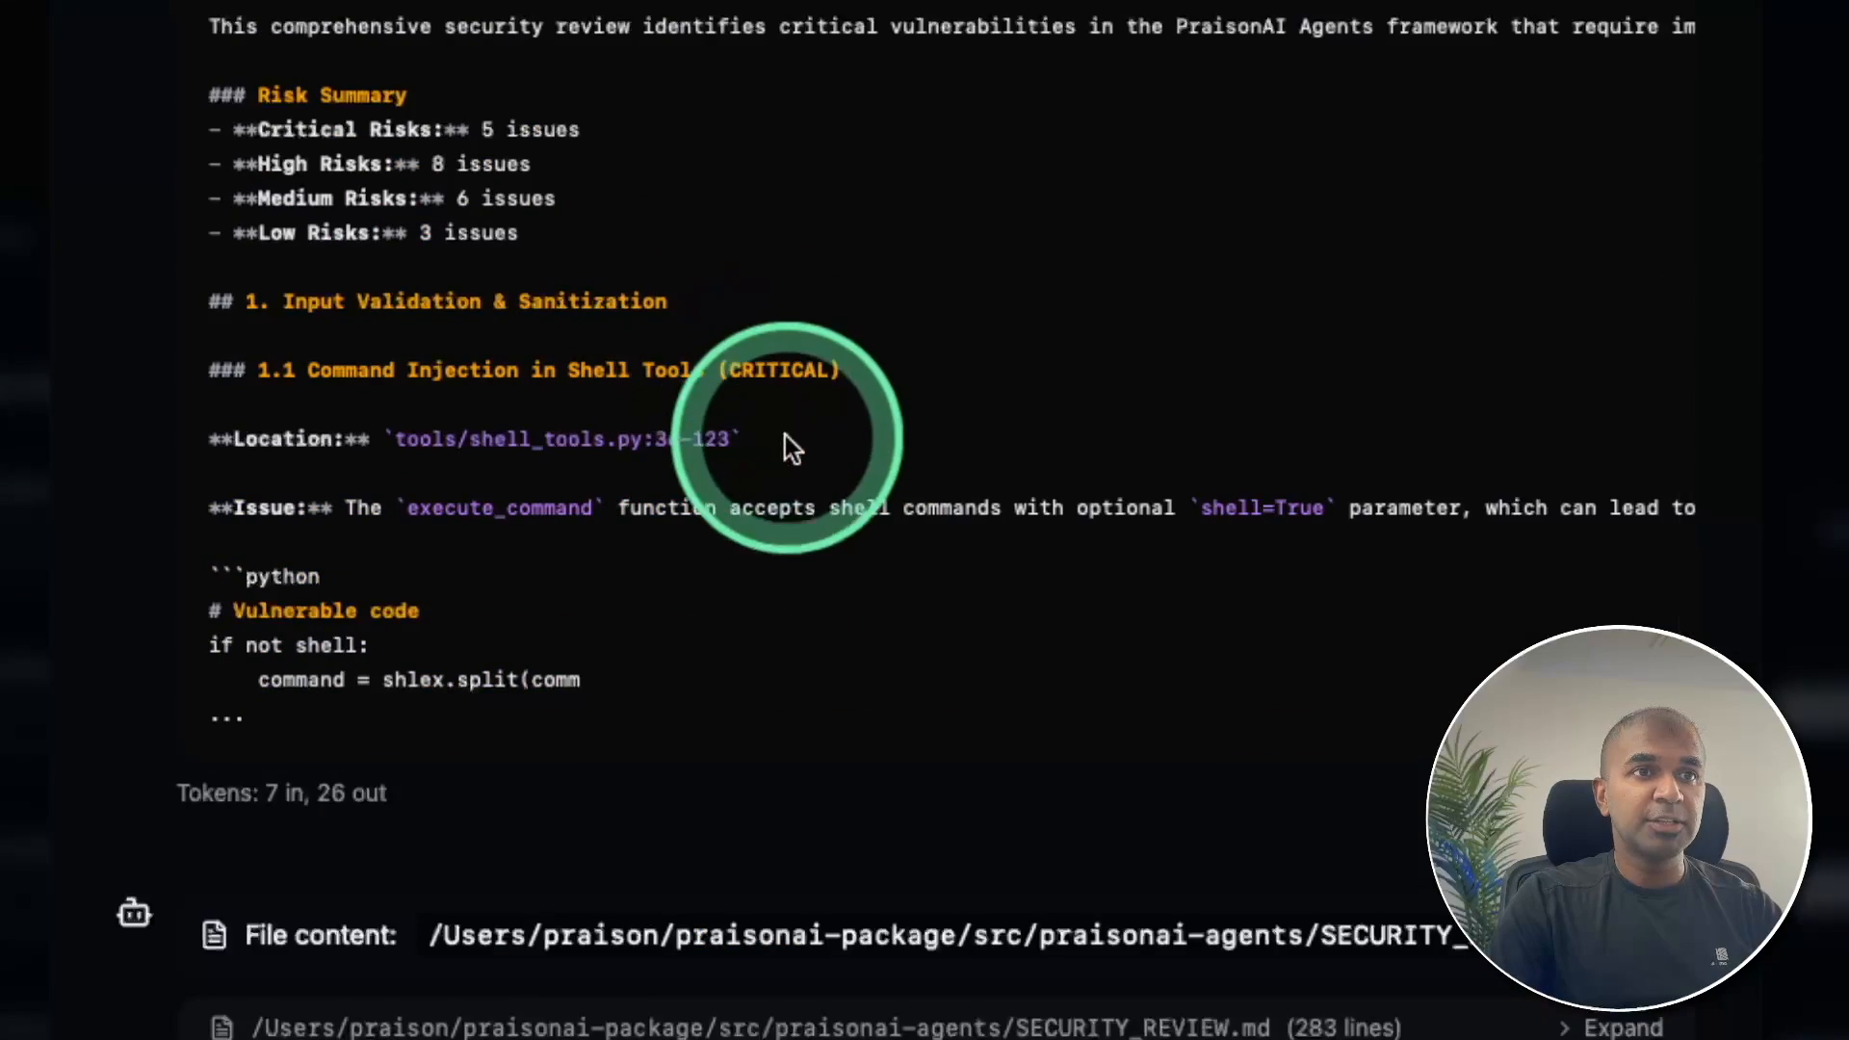
scroll(down, 3)
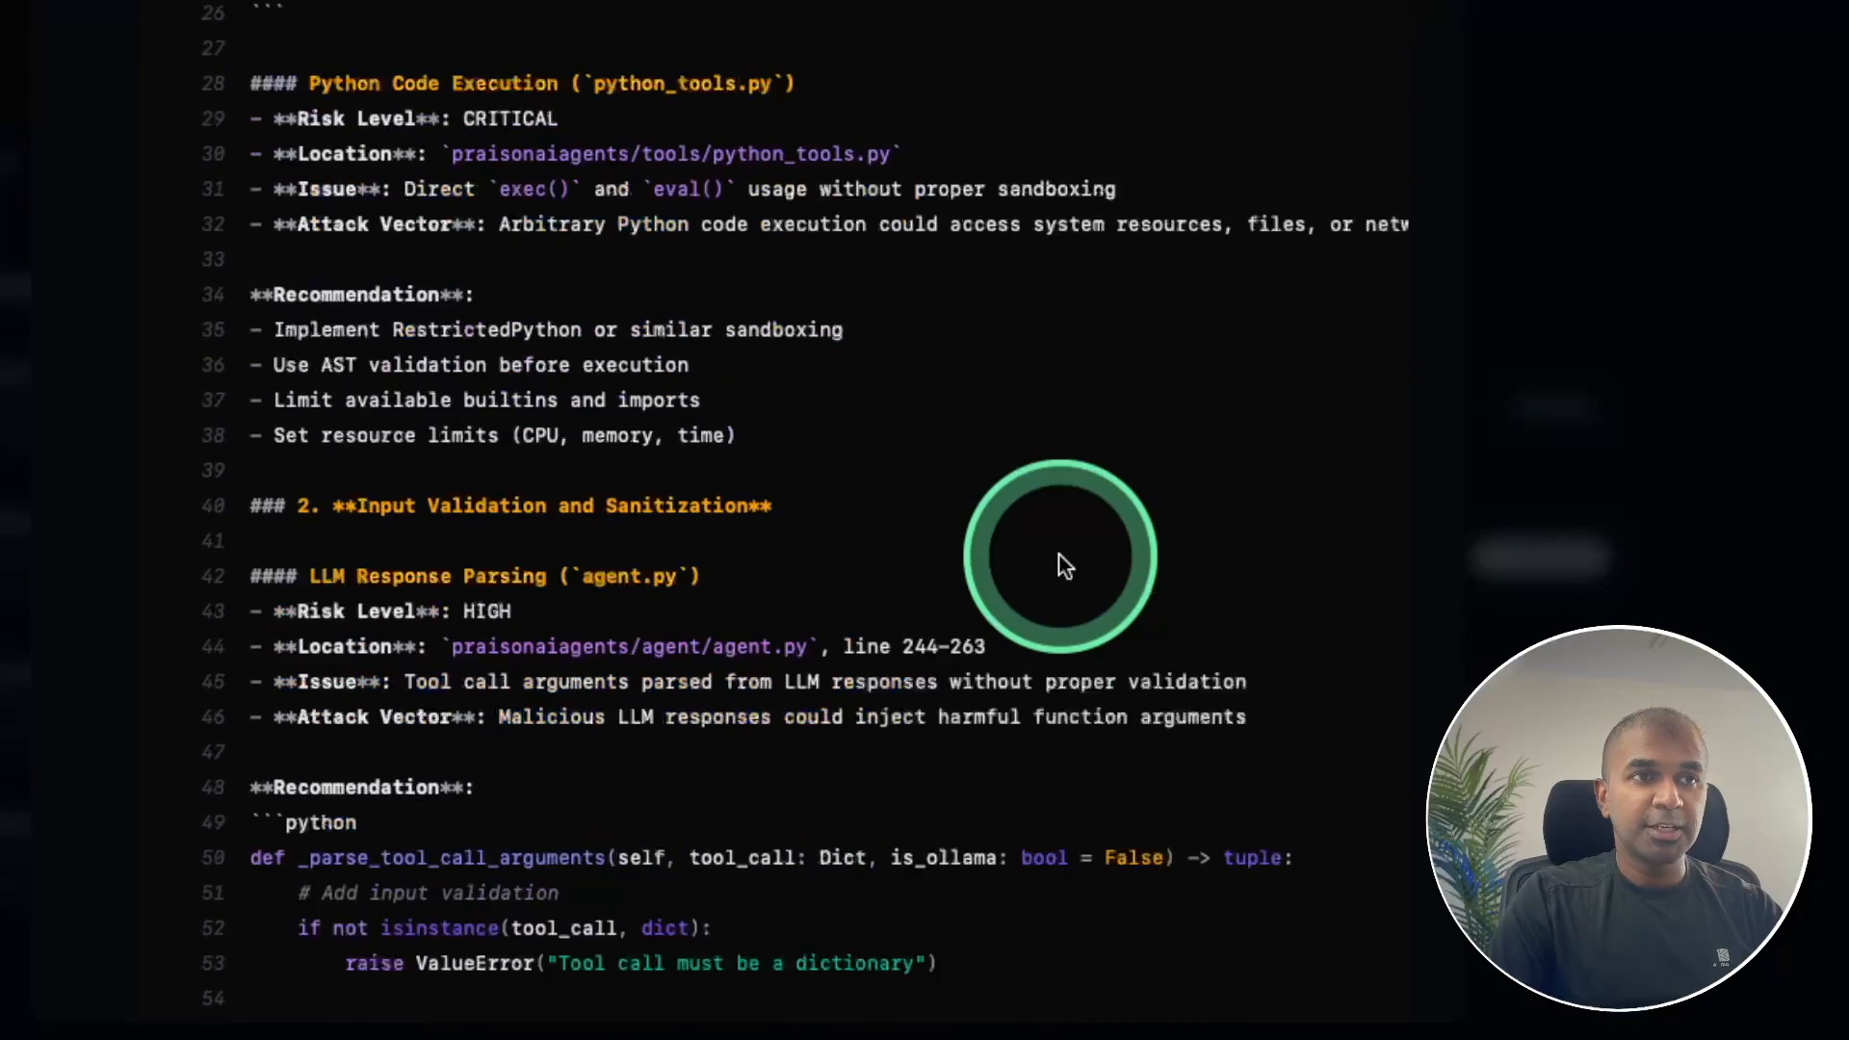
scroll(down, 3)
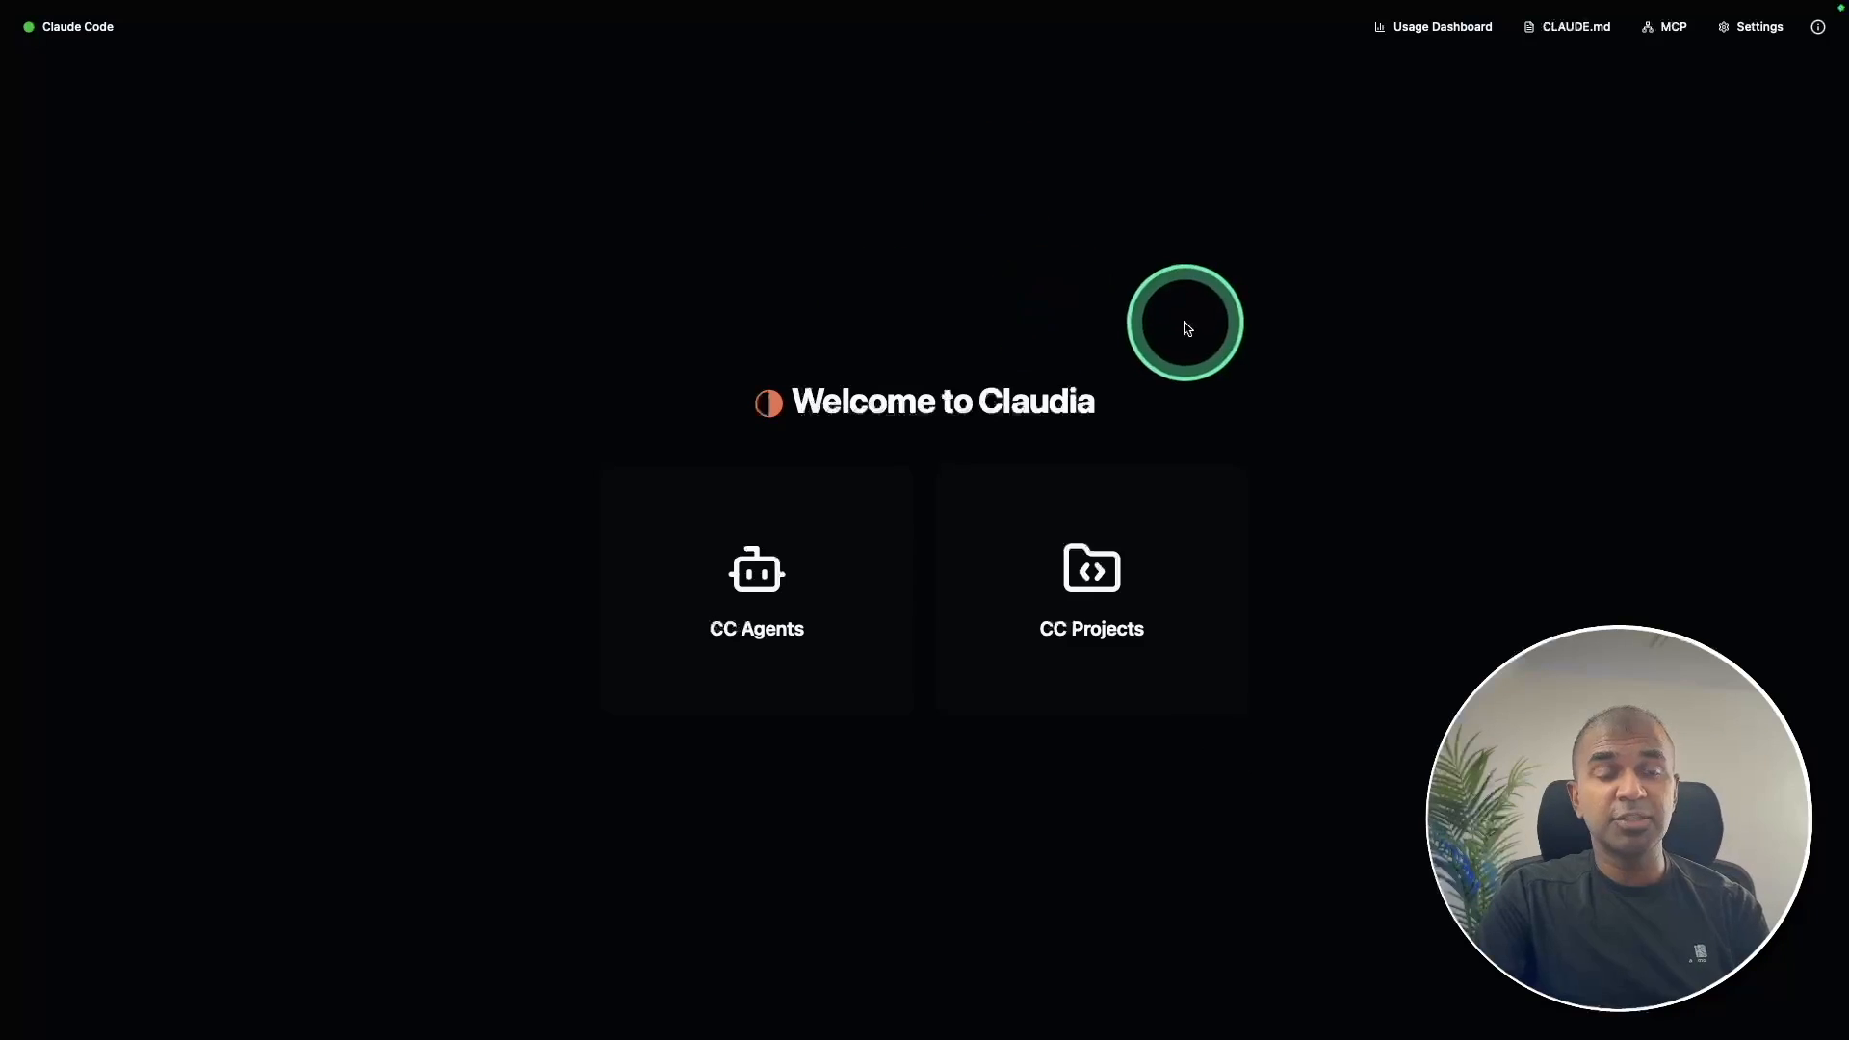
mouse_move(1083, 608)
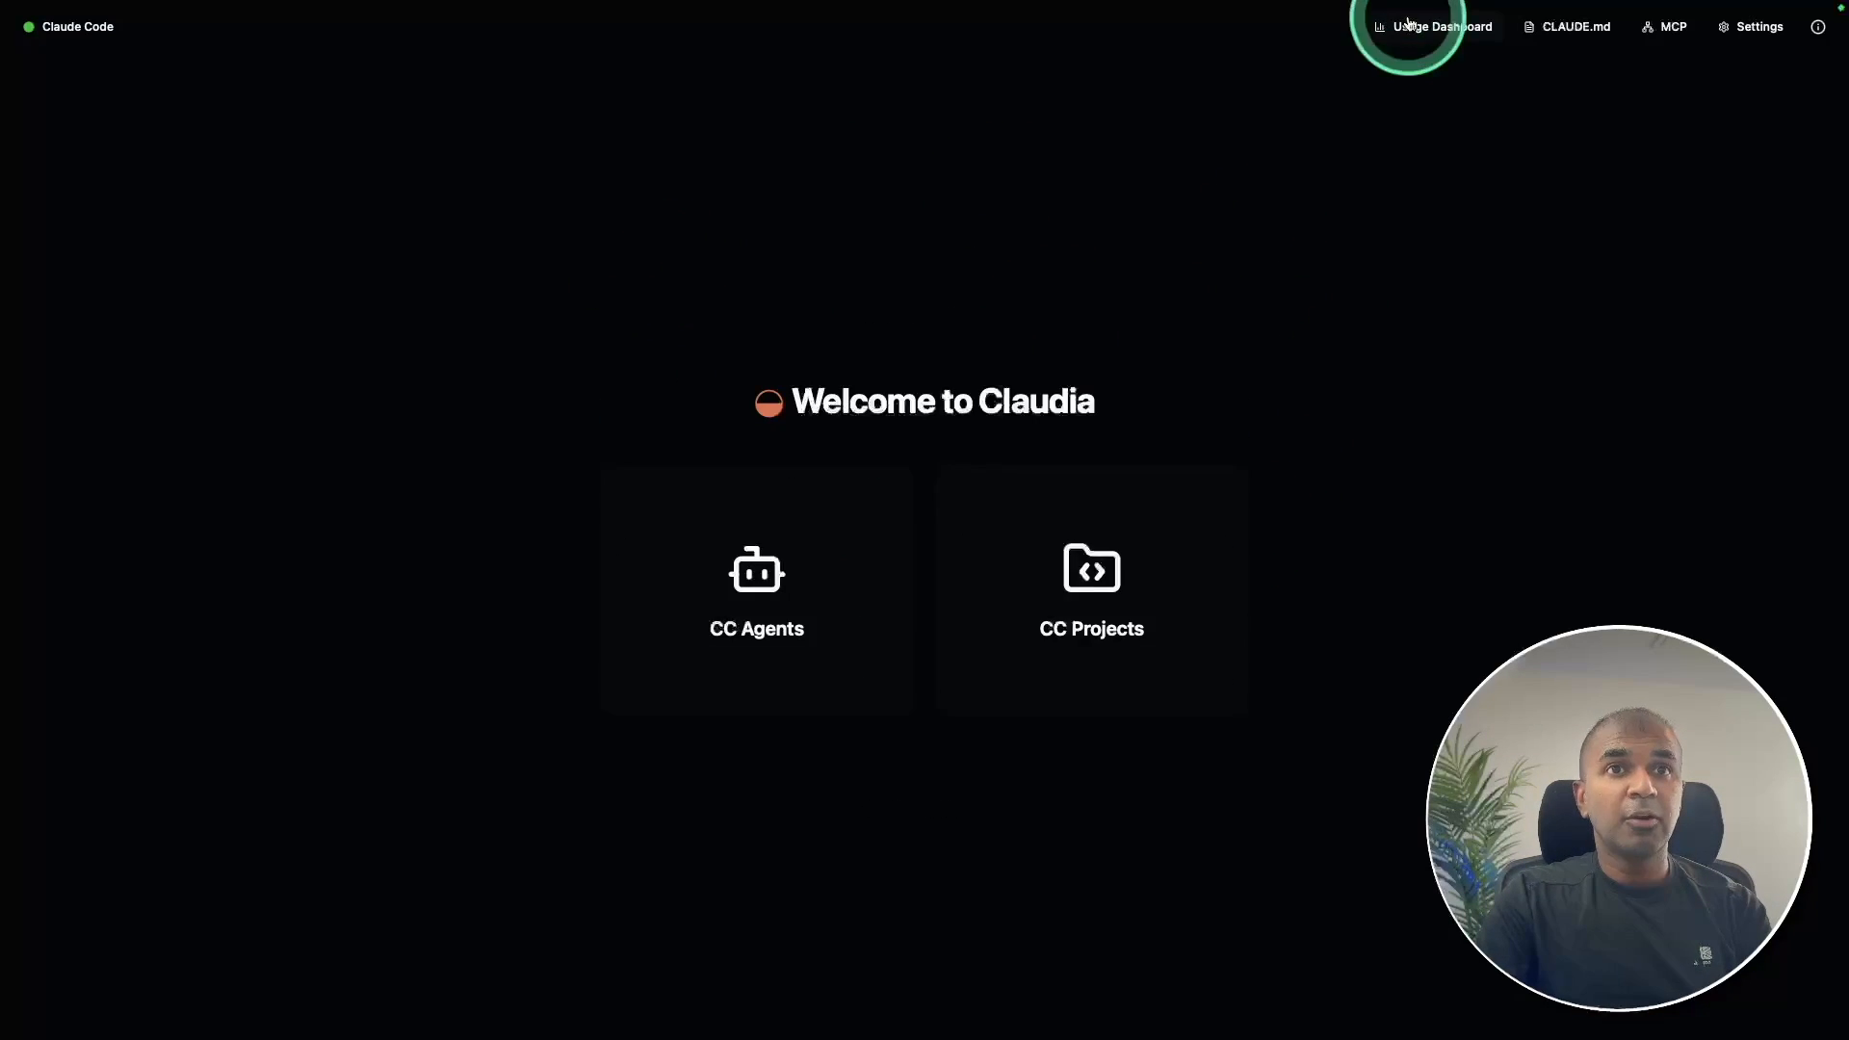
- View the Usage Dashboard ($601 across 3,947 sessions), then the empty MCP Servers page
click(1441, 26)
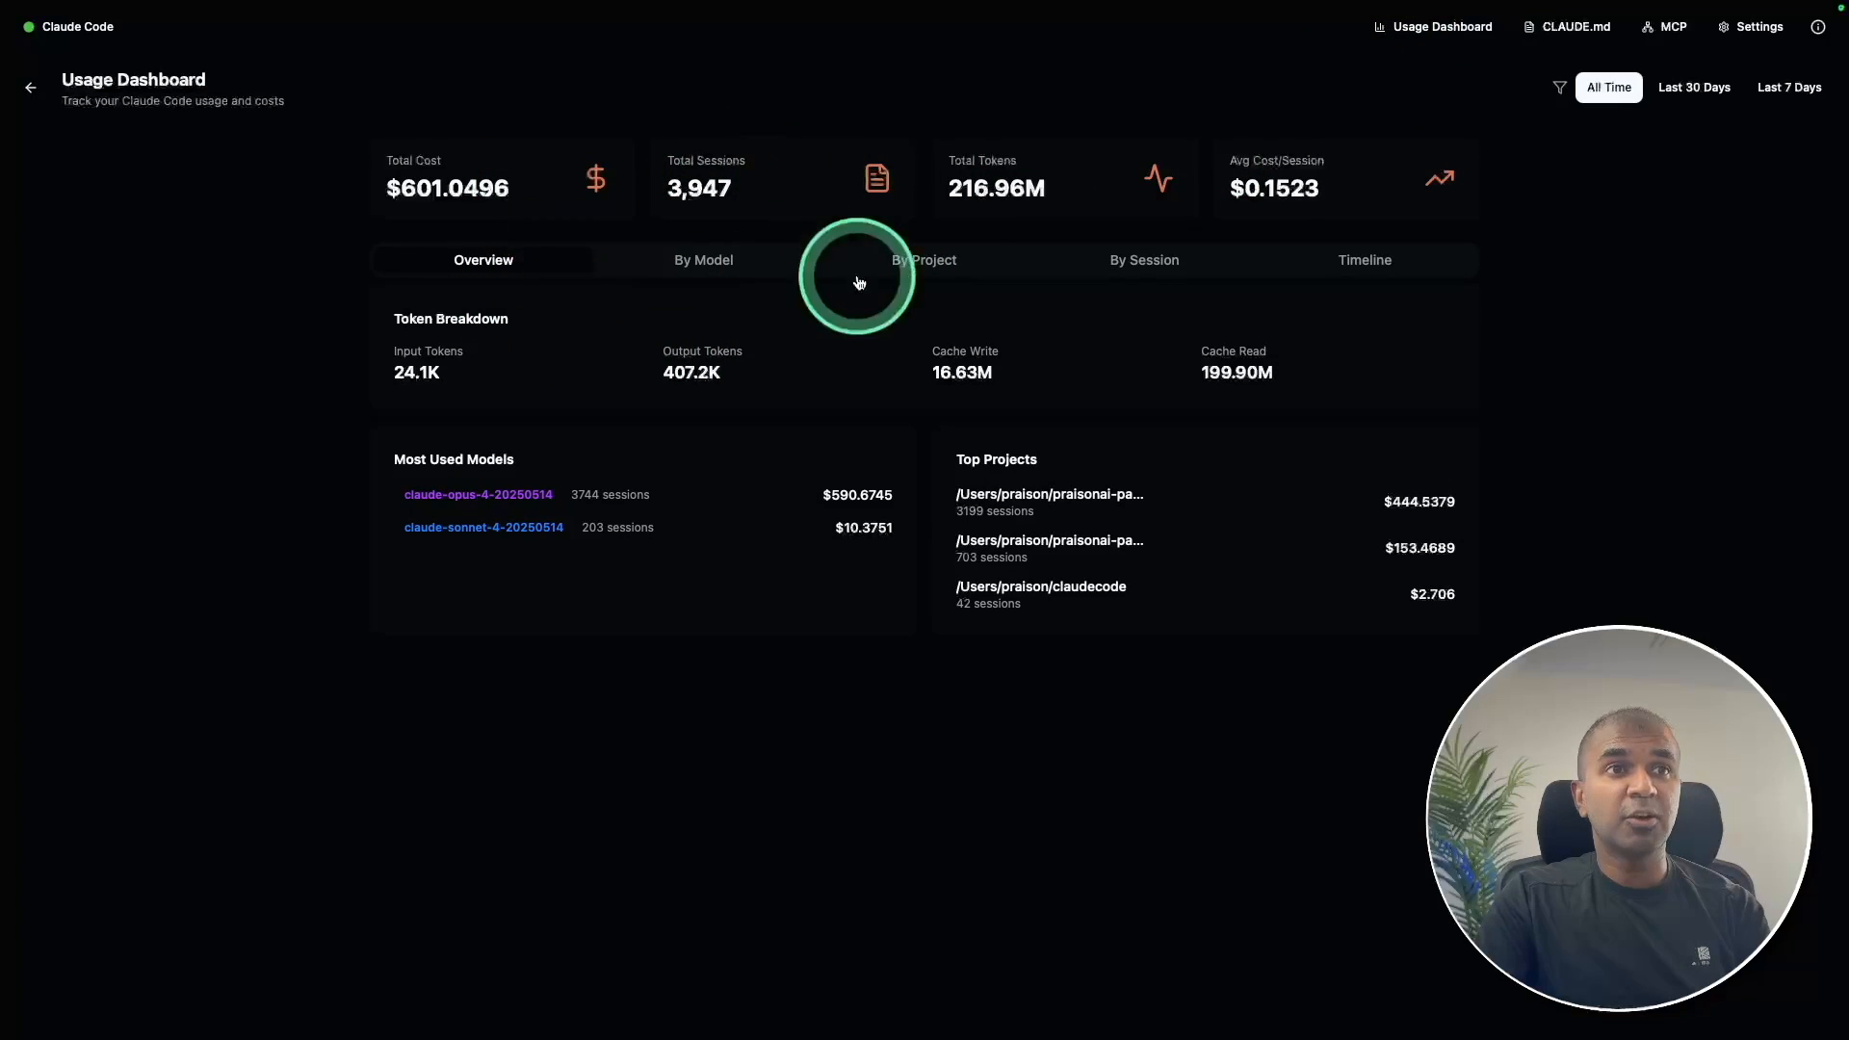
click(1671, 26)
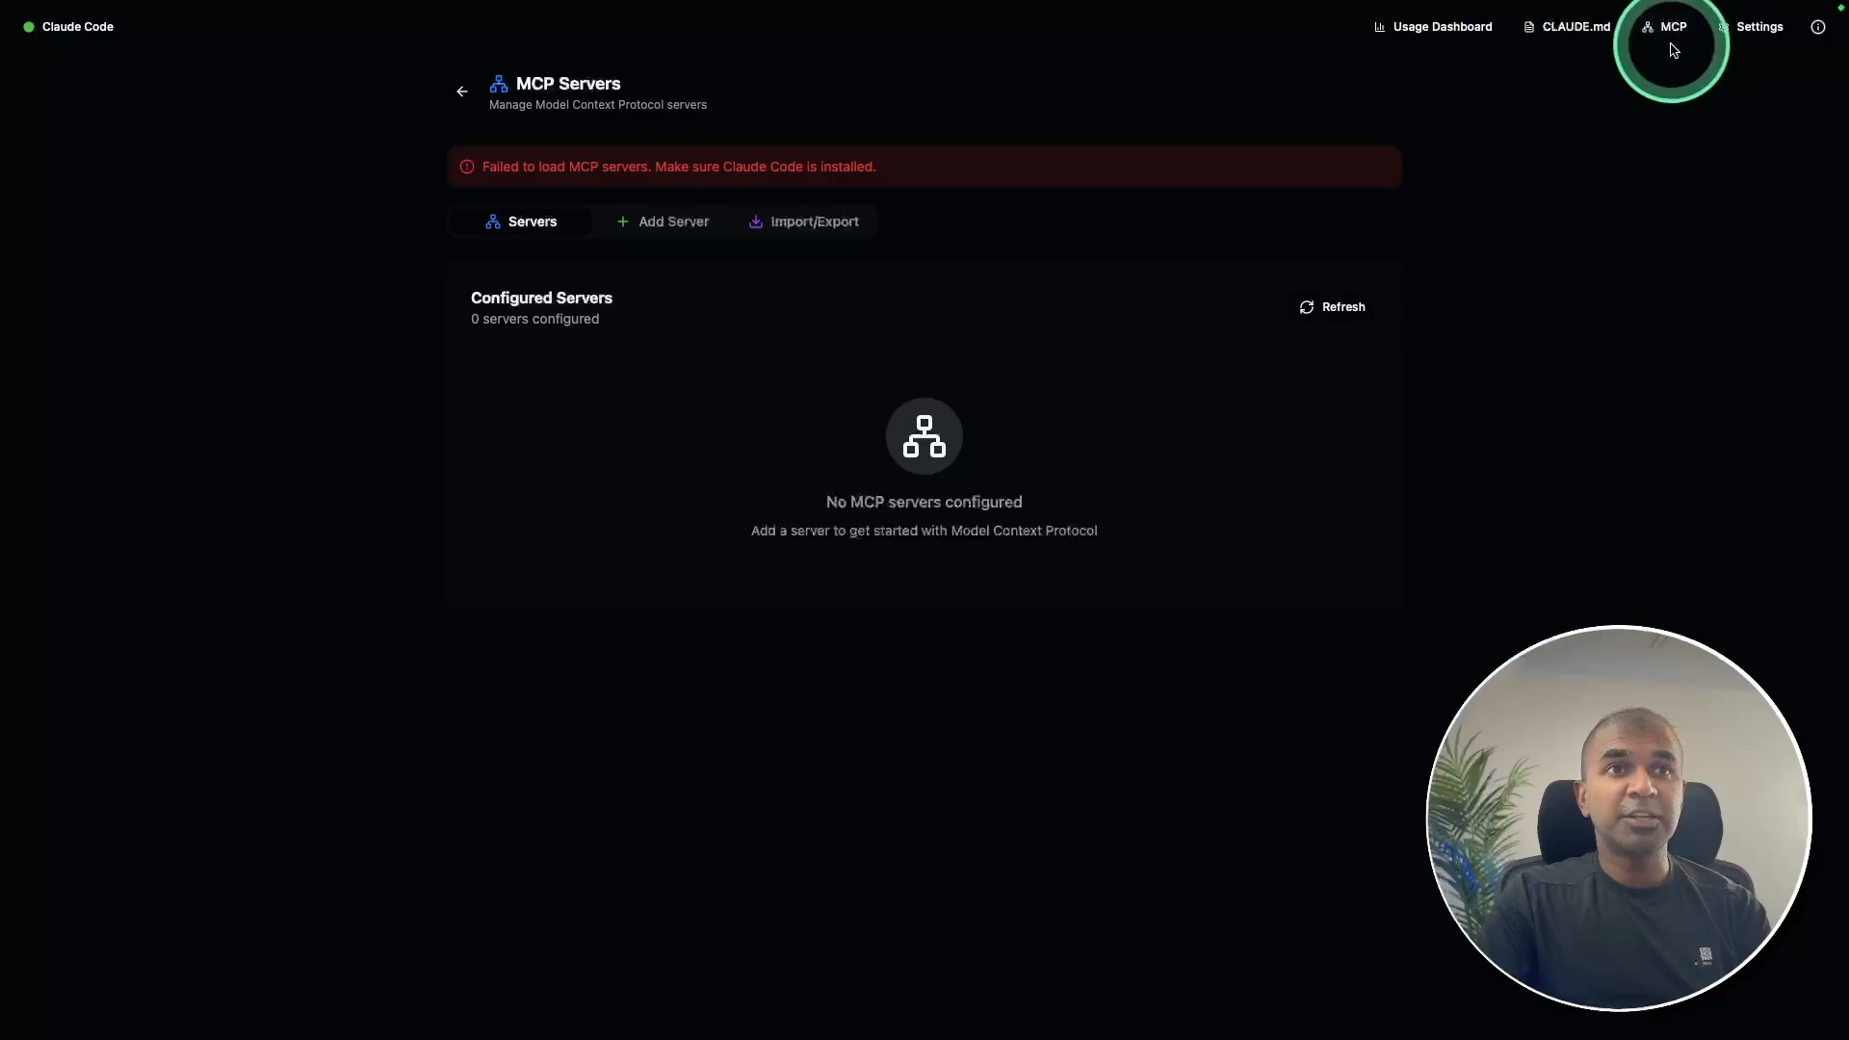